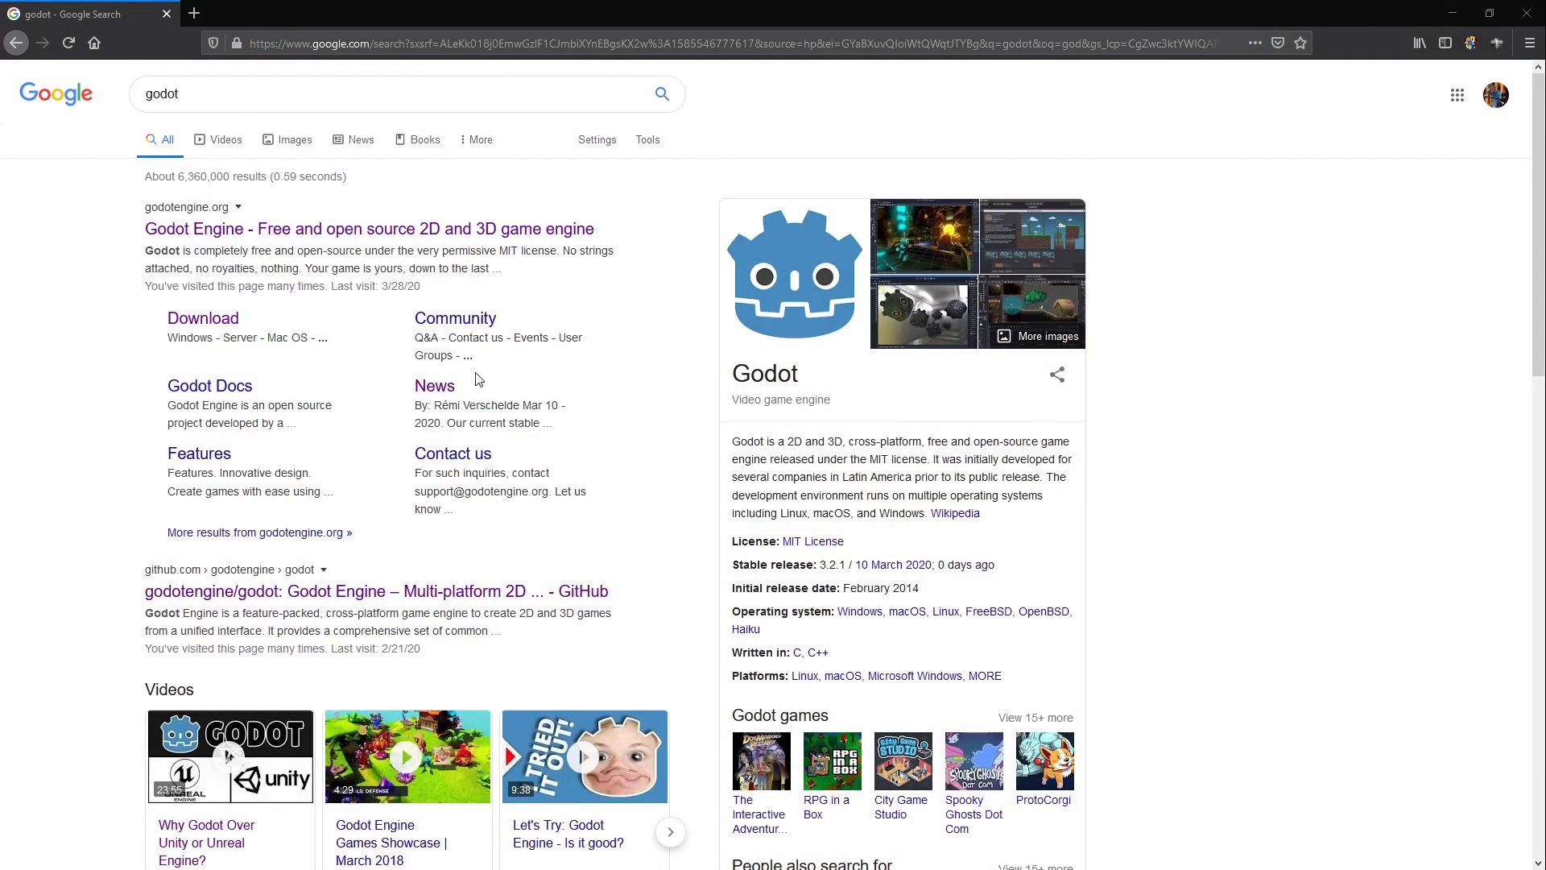
pyautogui.moveTo(301, 232)
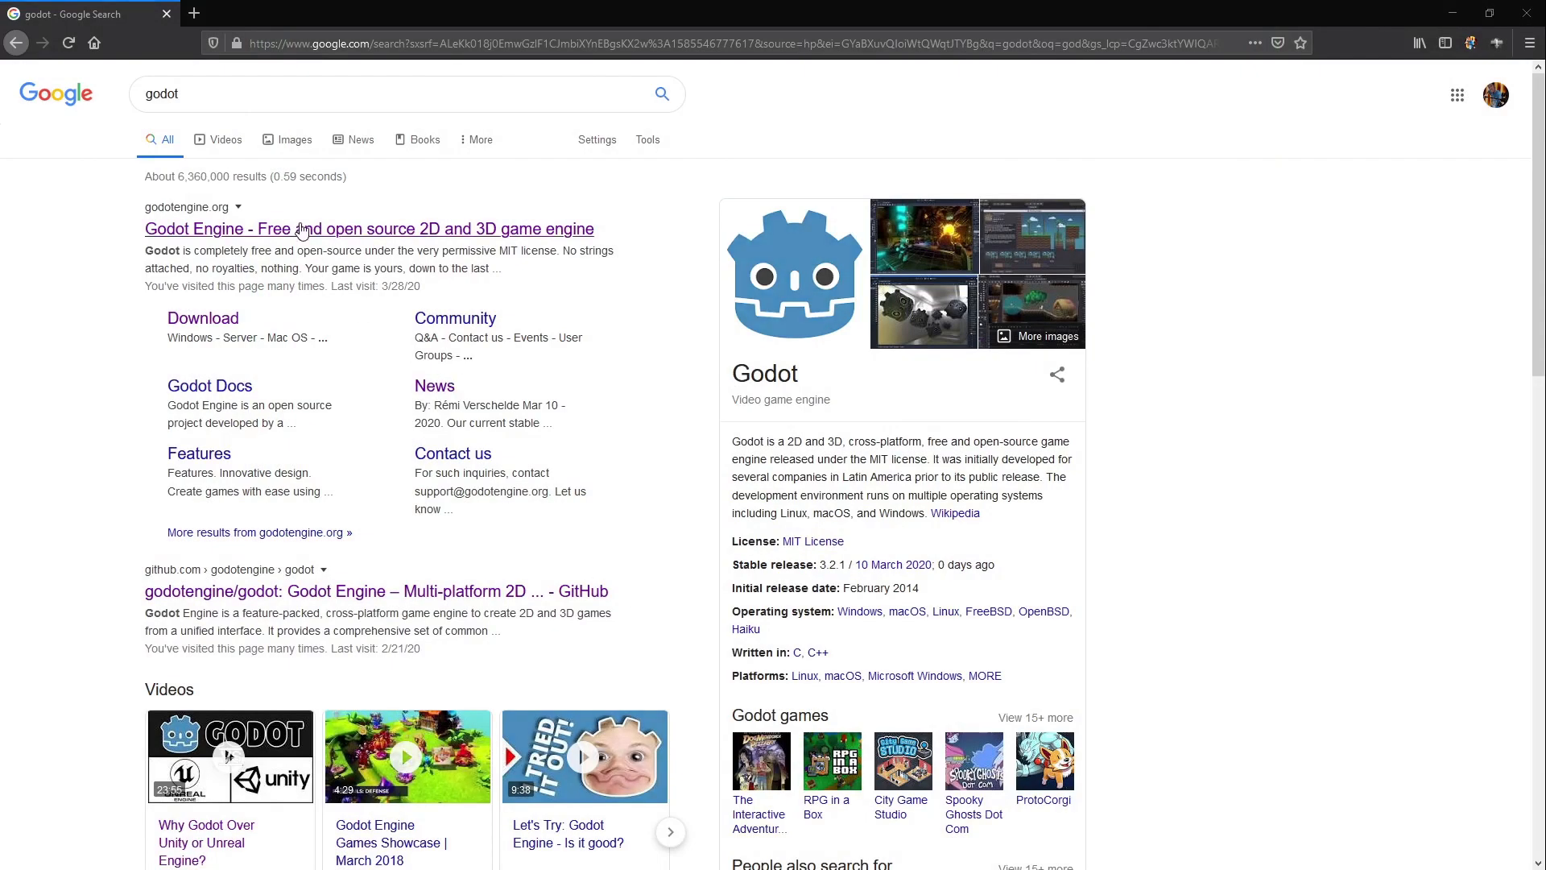
# - Reach the official Godot Engine homepage from the search results and head to its downloads
pyautogui.click(369, 227)
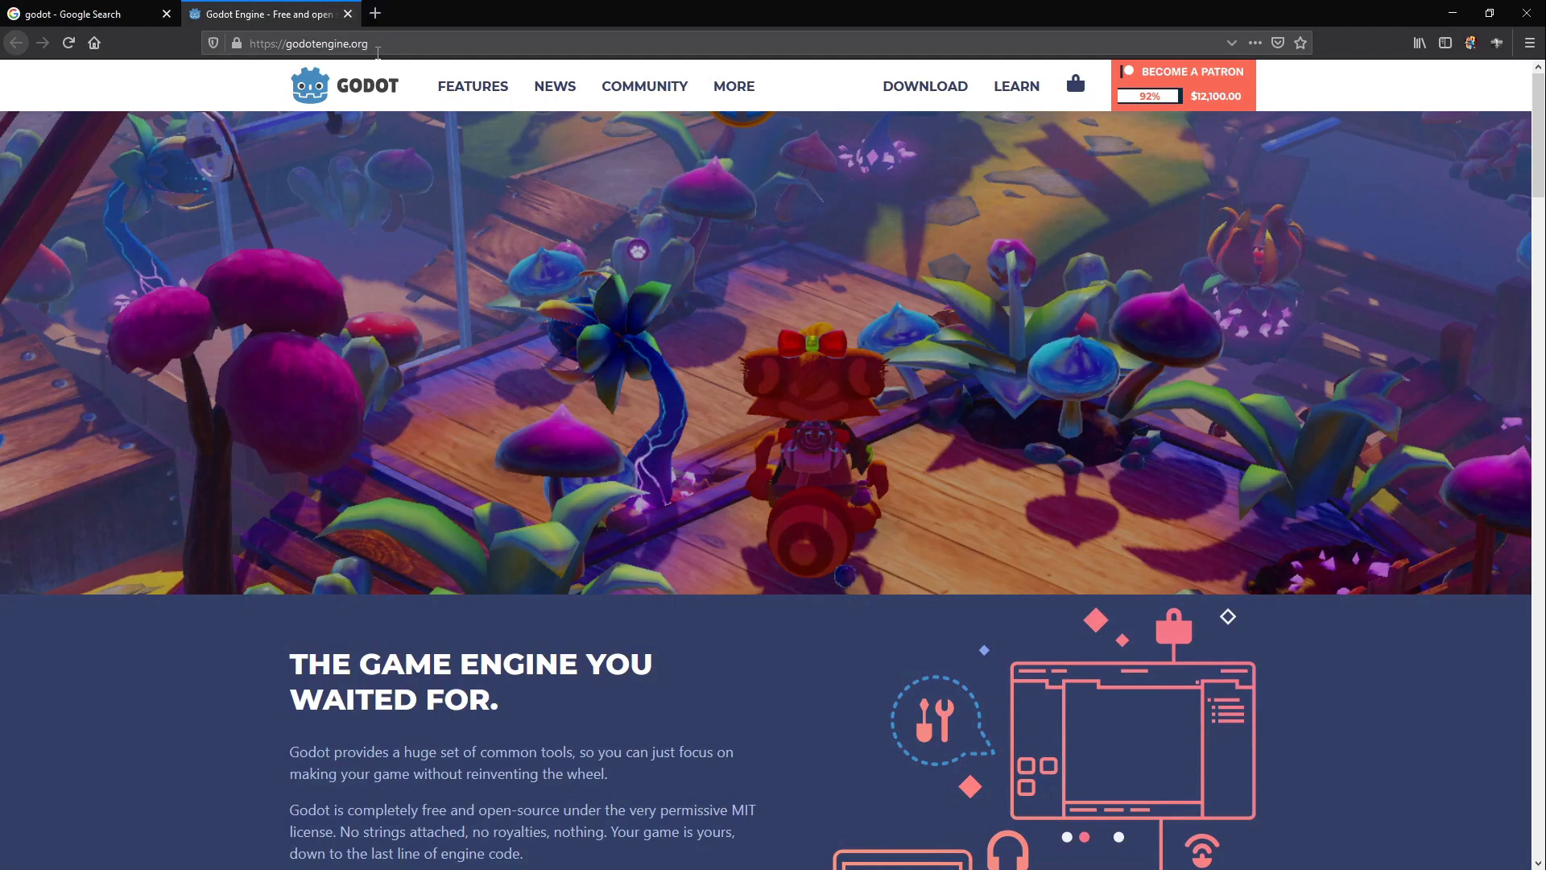
pyautogui.moveTo(924, 87)
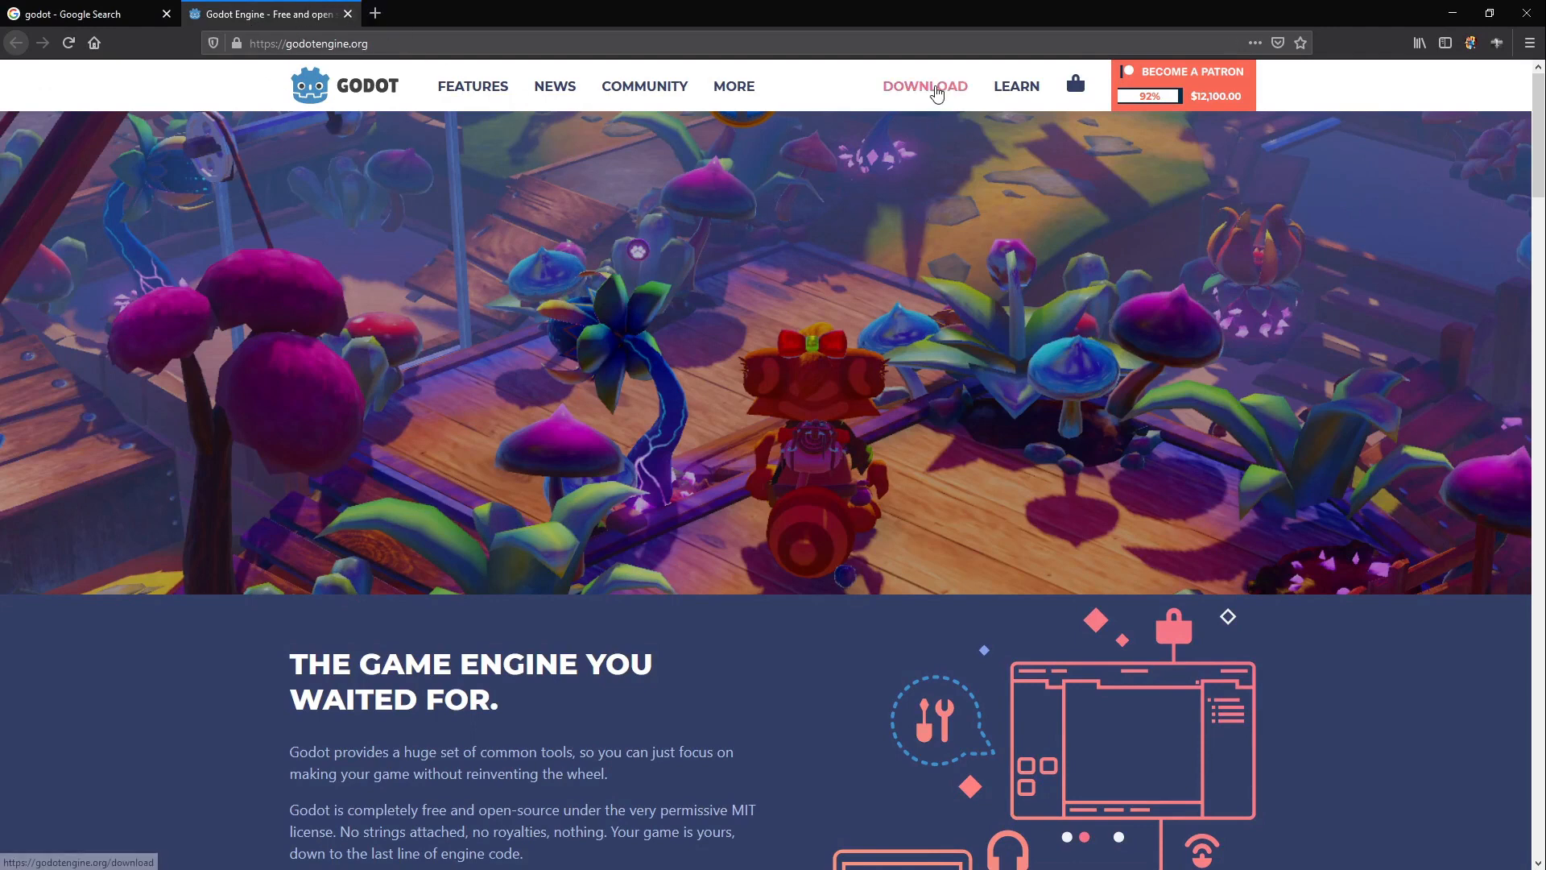
pyautogui.click(924, 86)
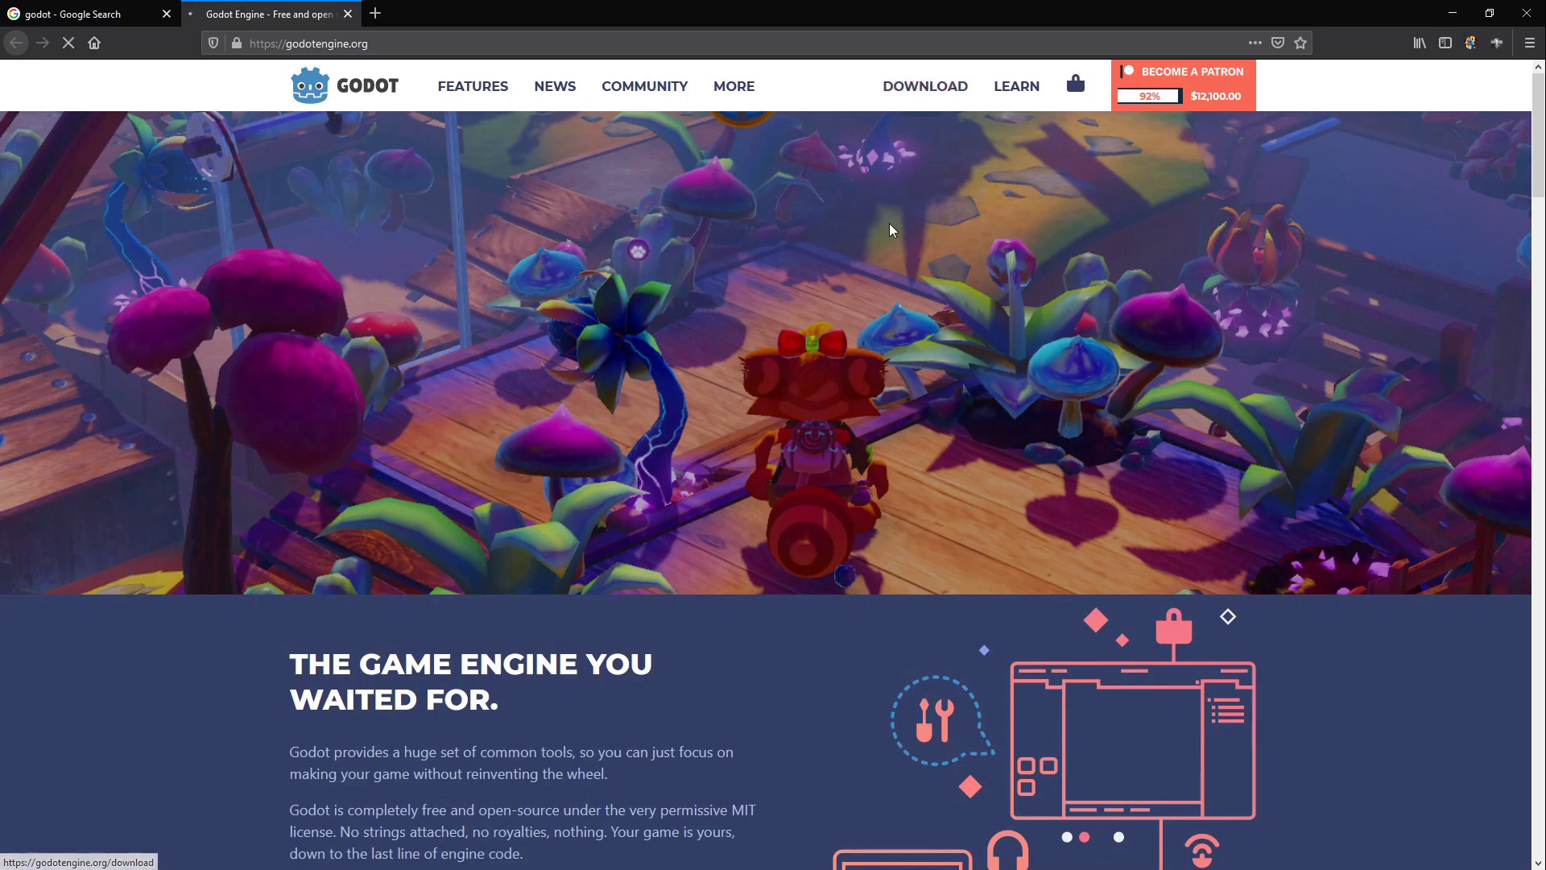
# - Save the 64-bit standard Windows build (v3.2.1 zip) from the downloads page
pyautogui.click(924, 85)
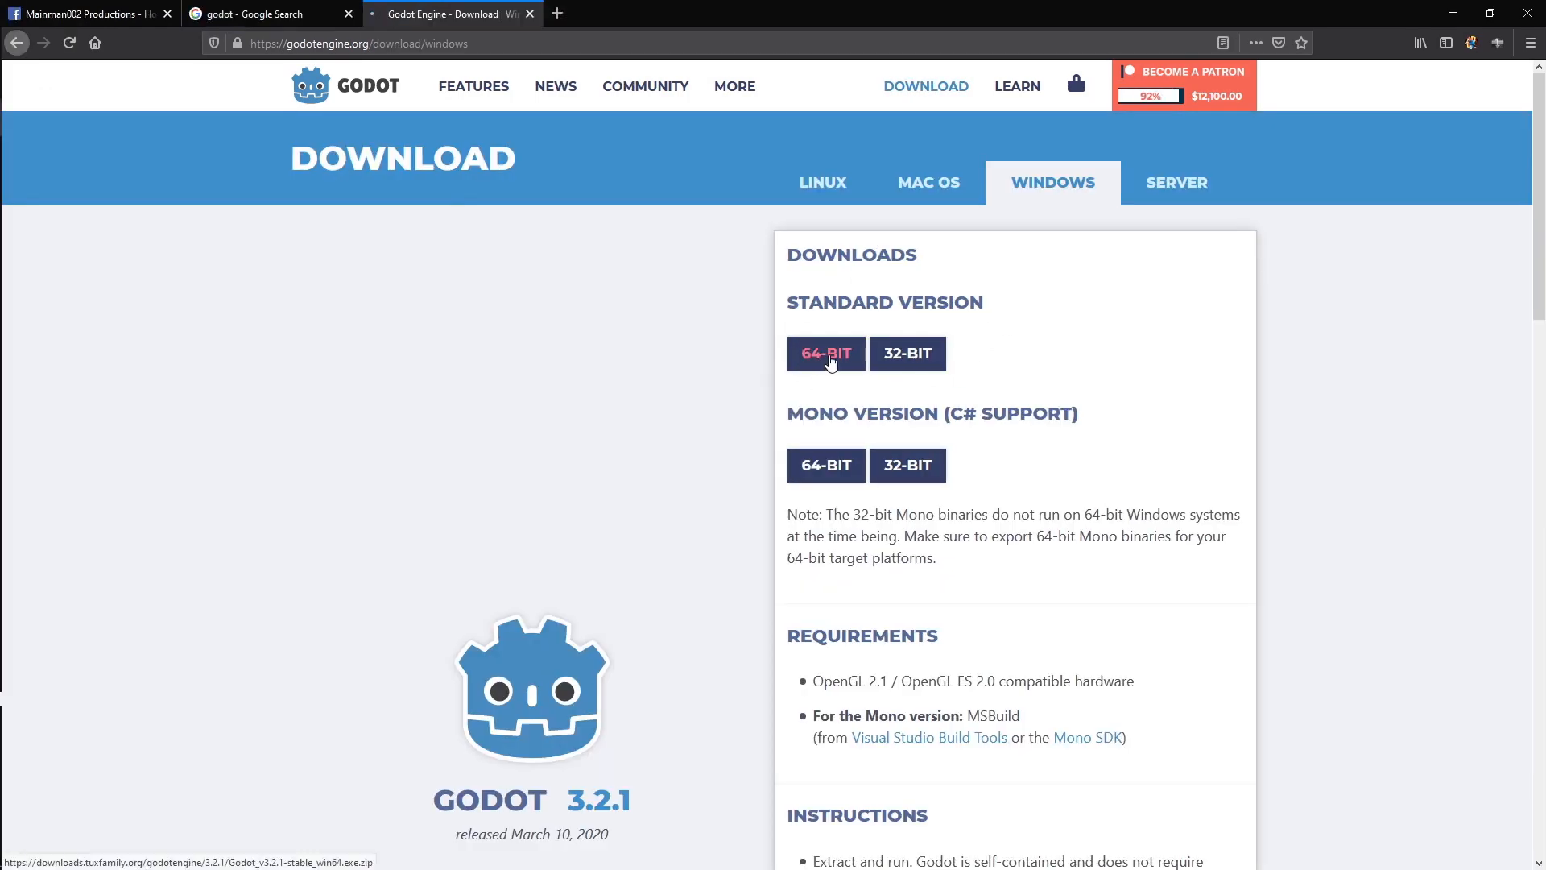
pyautogui.click(824, 352)
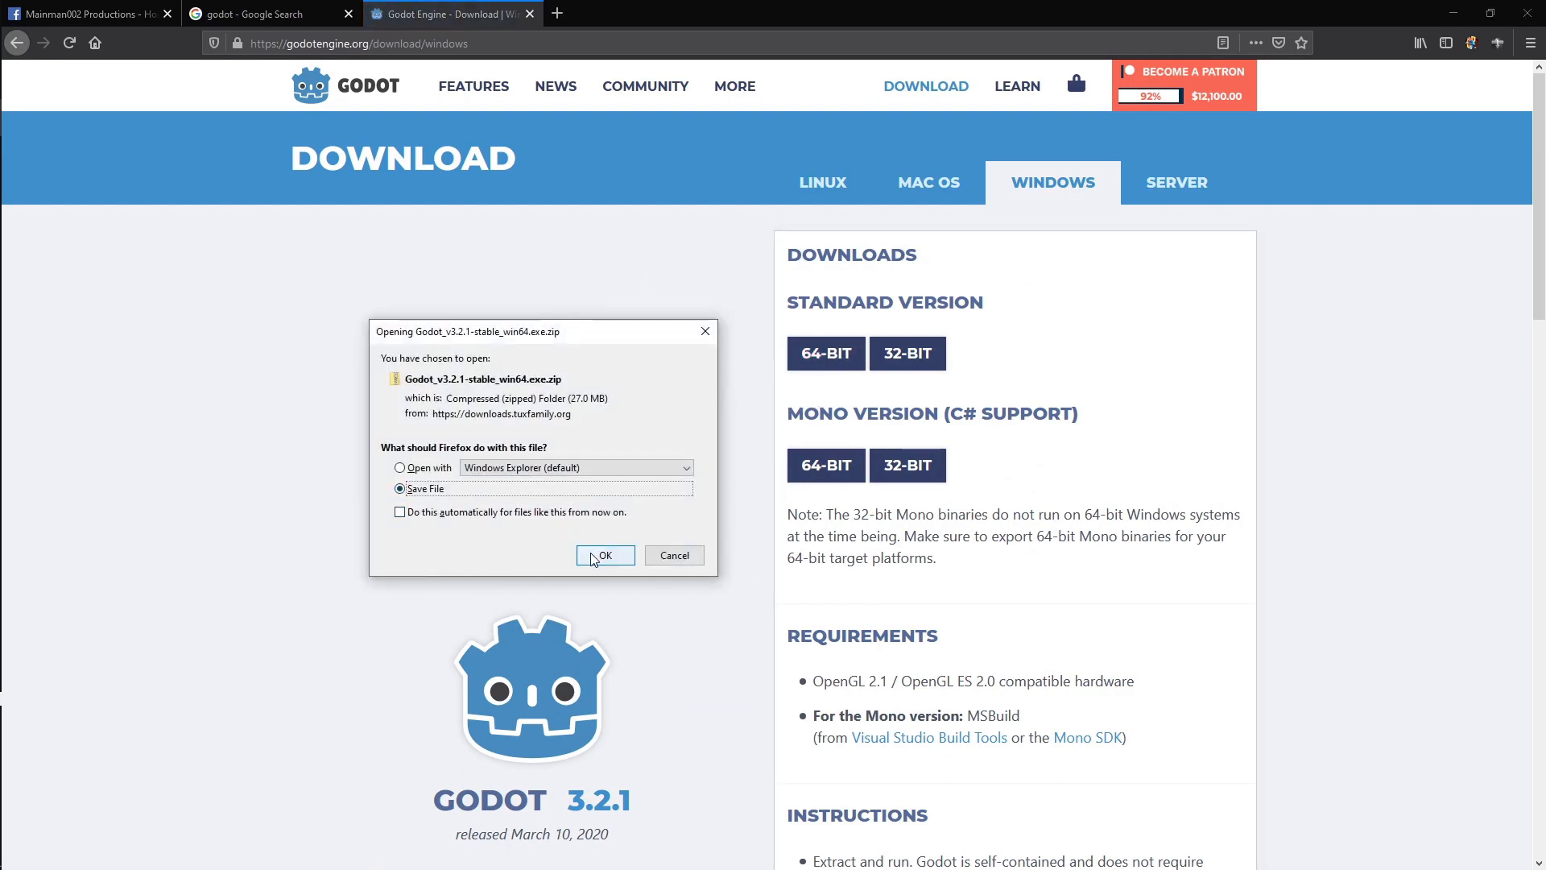
pyautogui.click(604, 555)
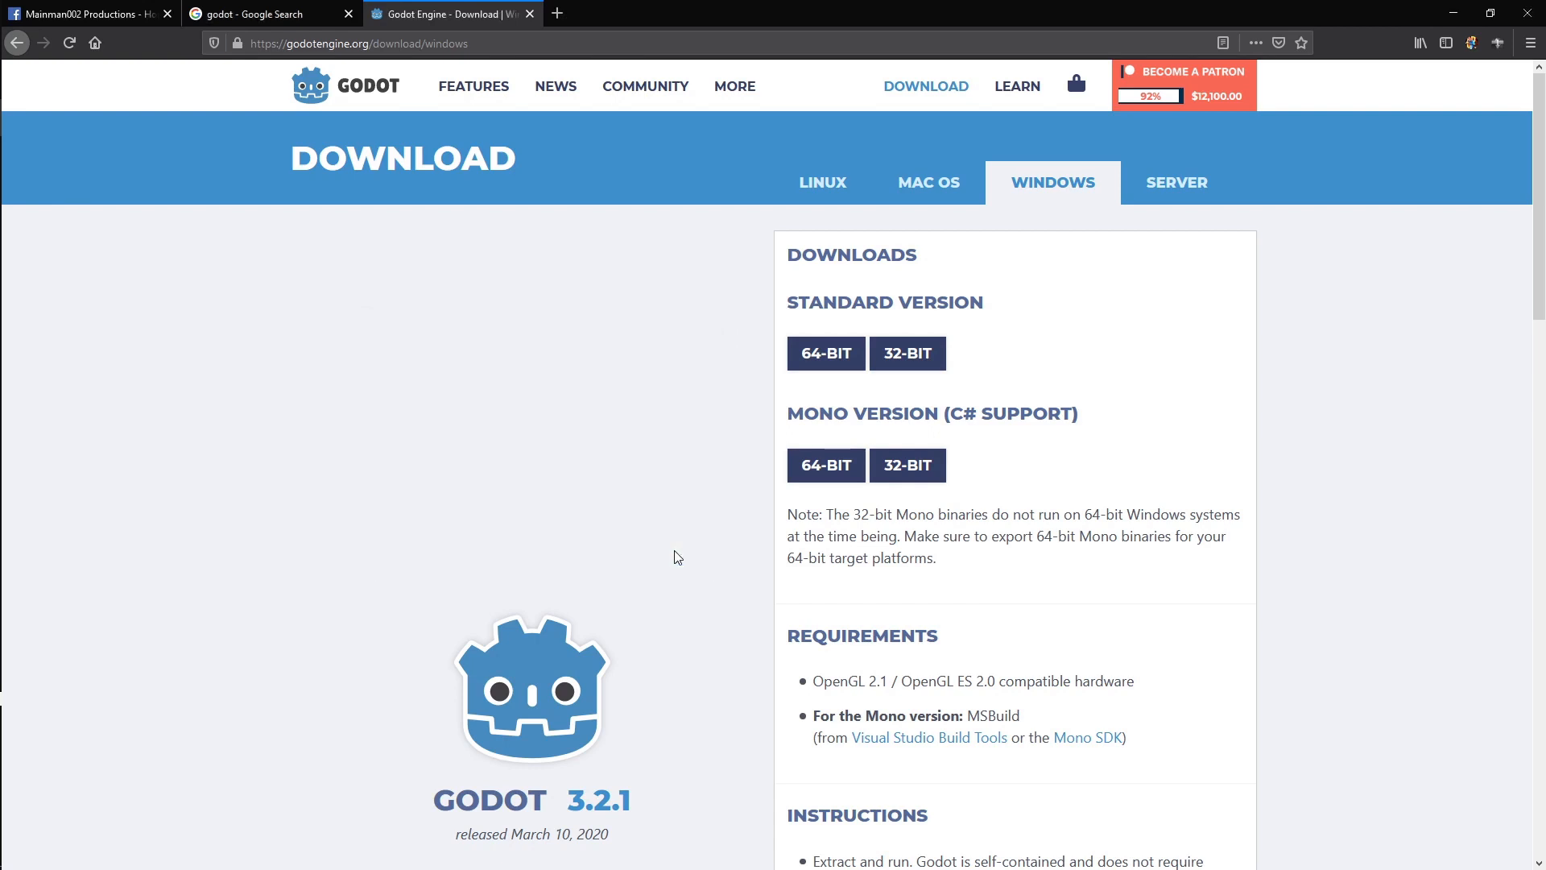
pyautogui.moveTo(764, 502)
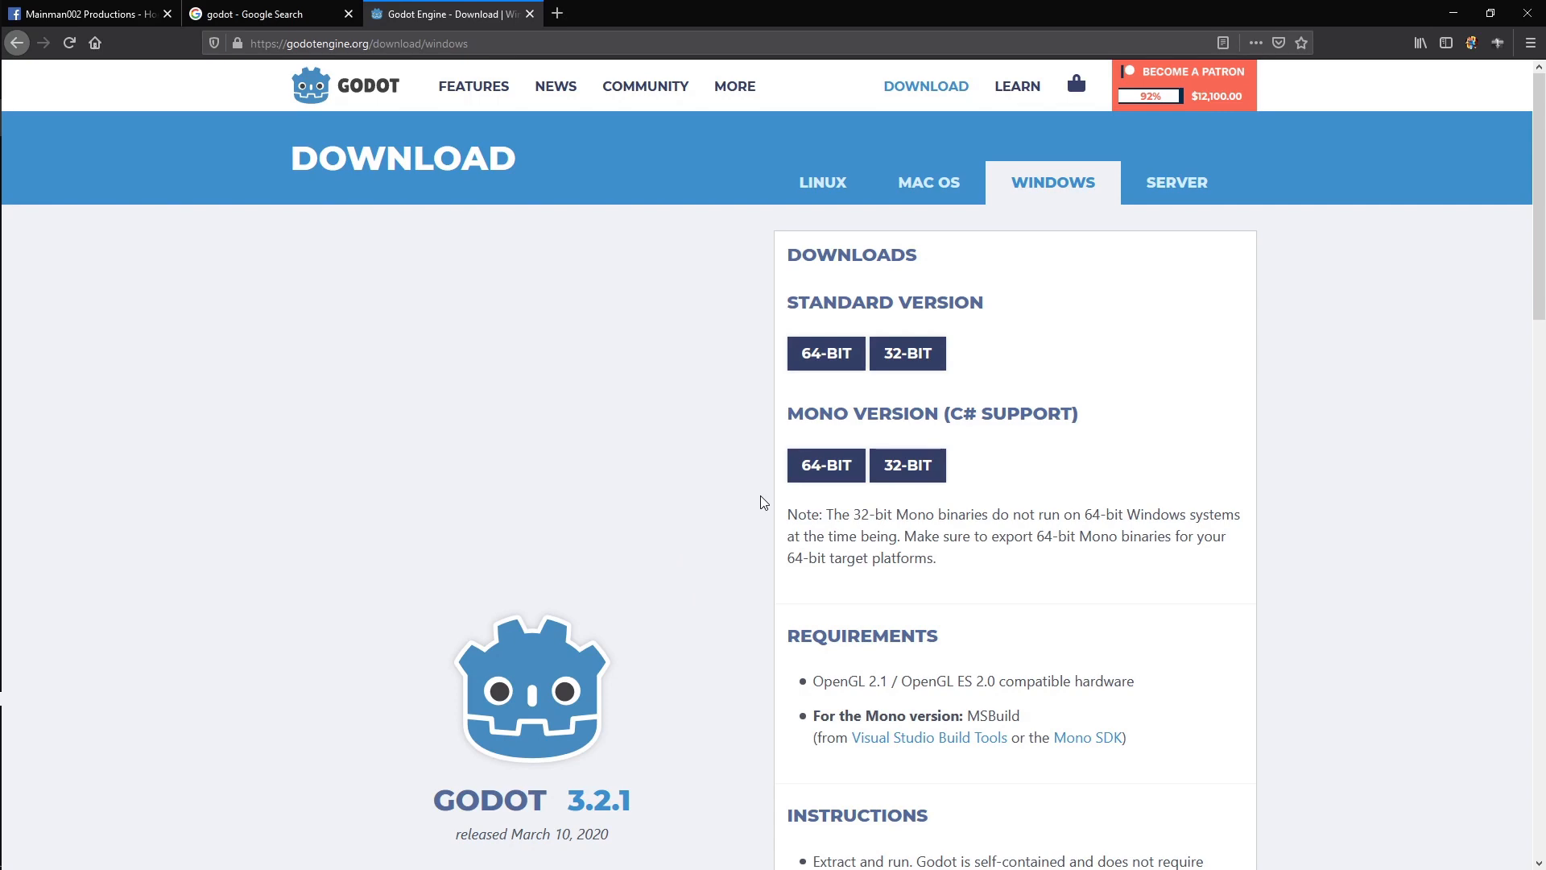
# - Save the standard export templates file to Downloads
pyautogui.scroll(-3)
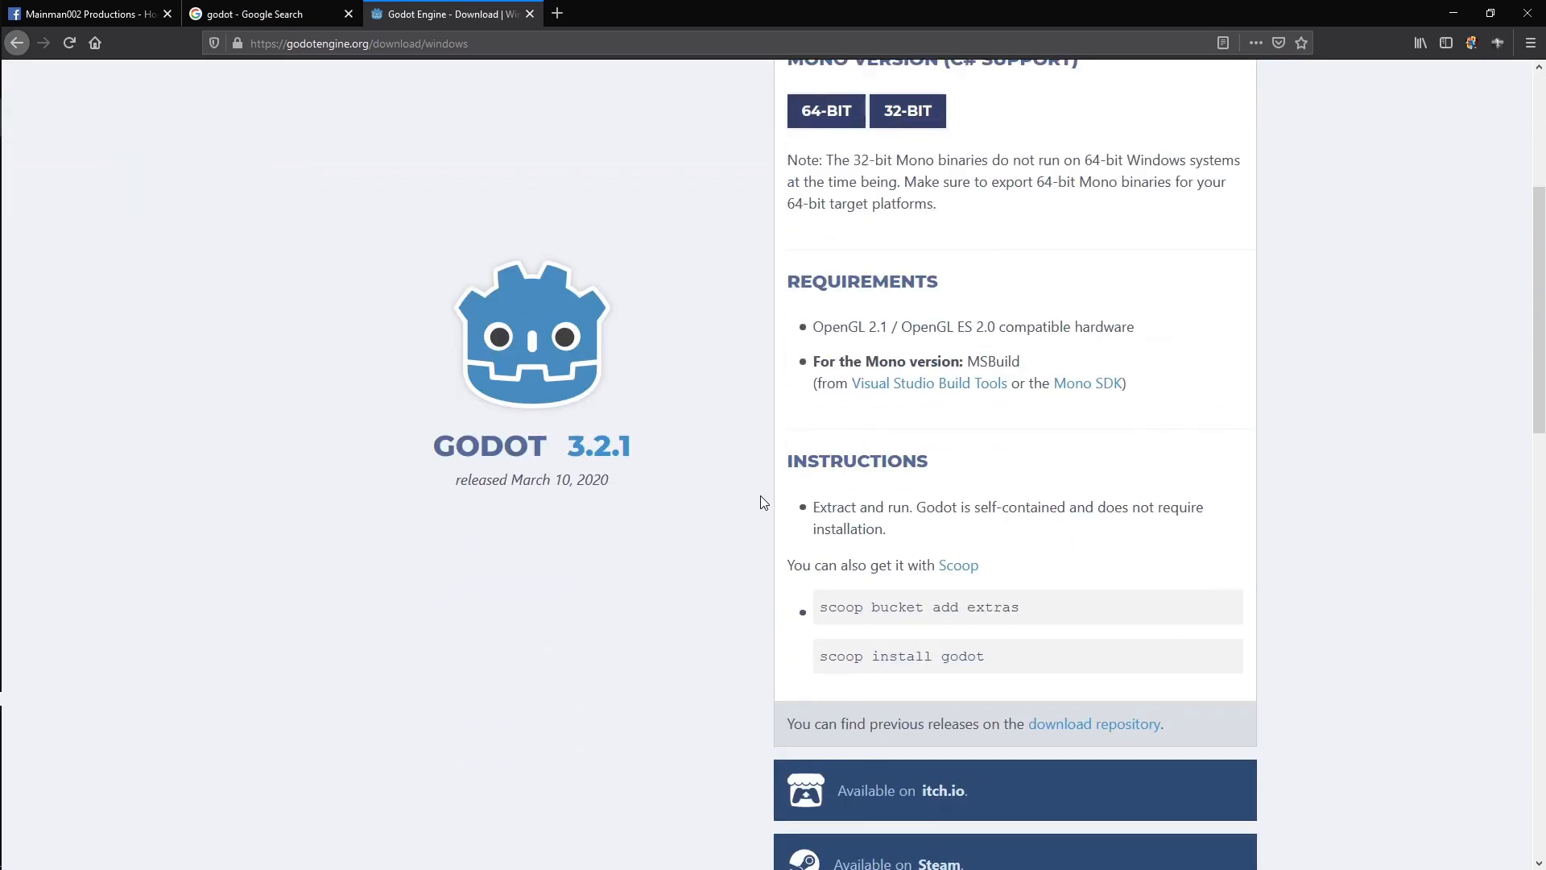
pyautogui.scroll(-3)
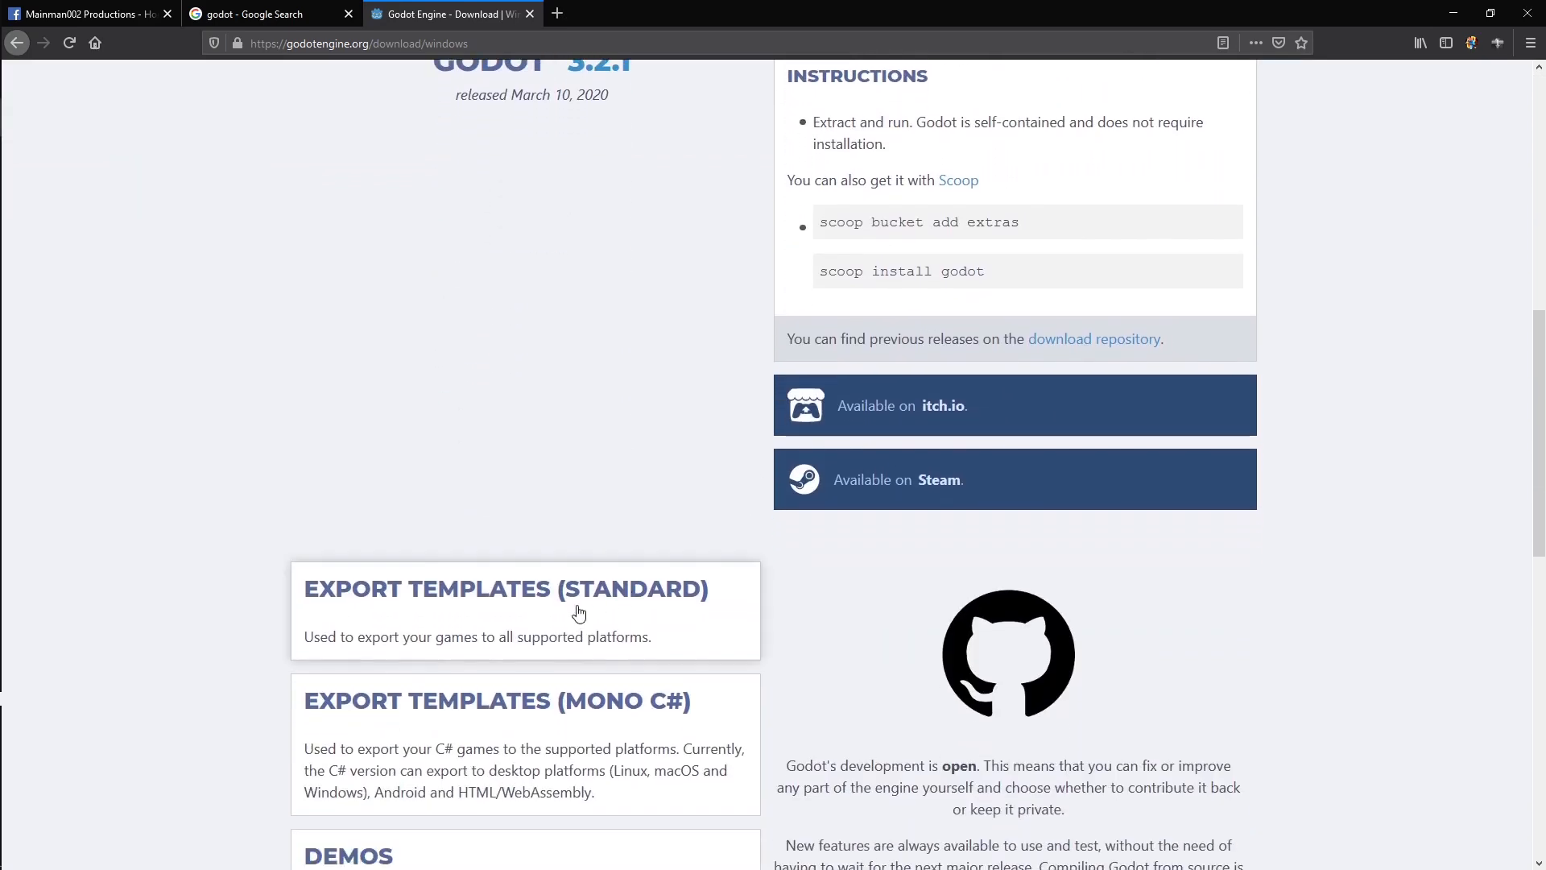
pyautogui.click(504, 589)
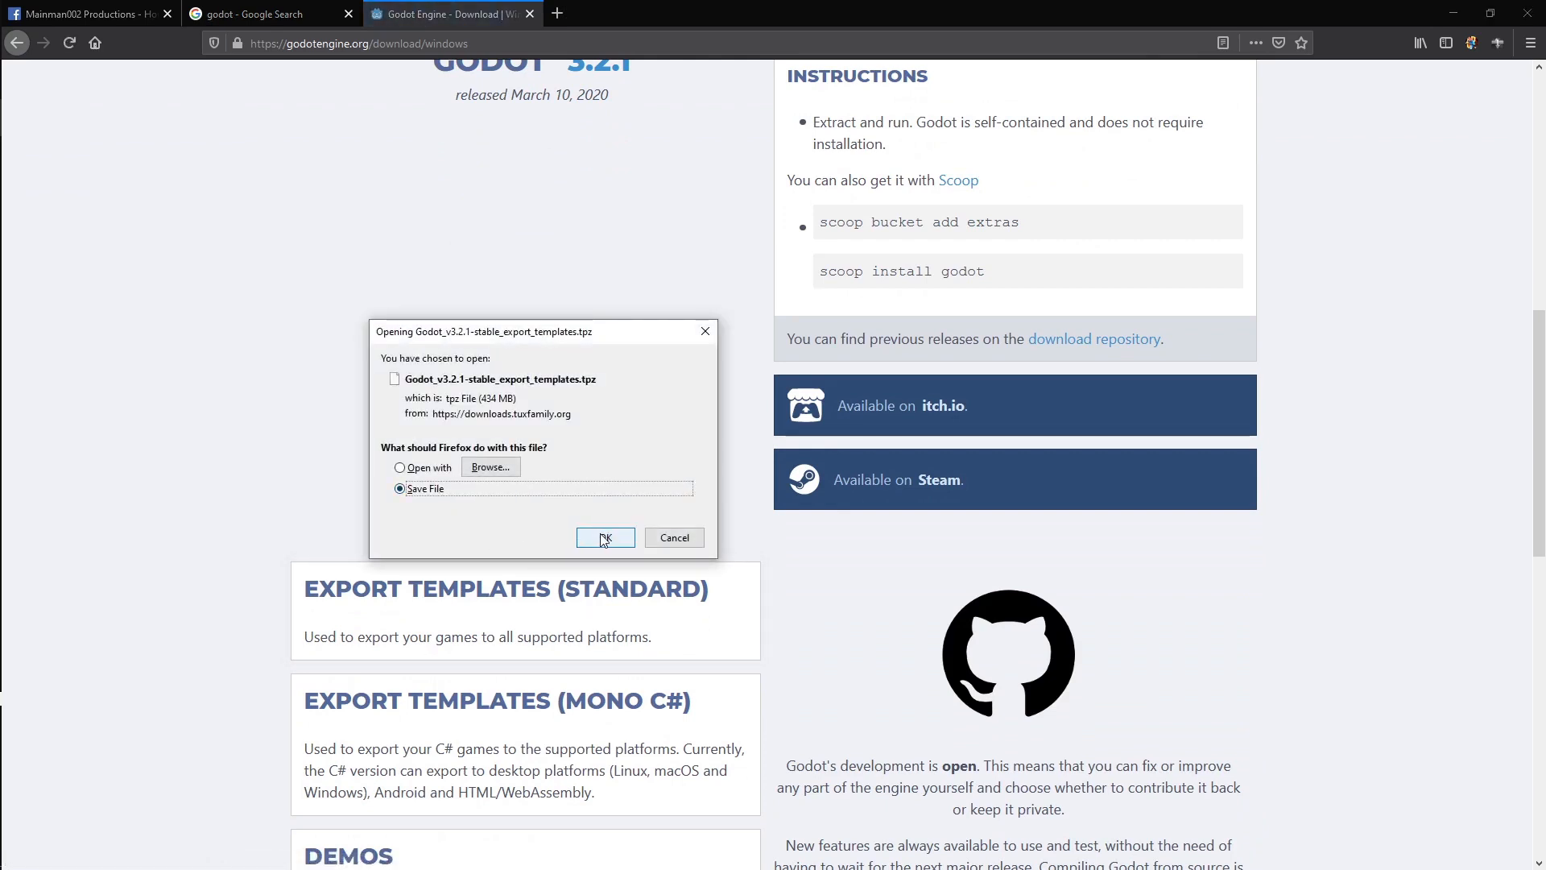
pyautogui.click(604, 538)
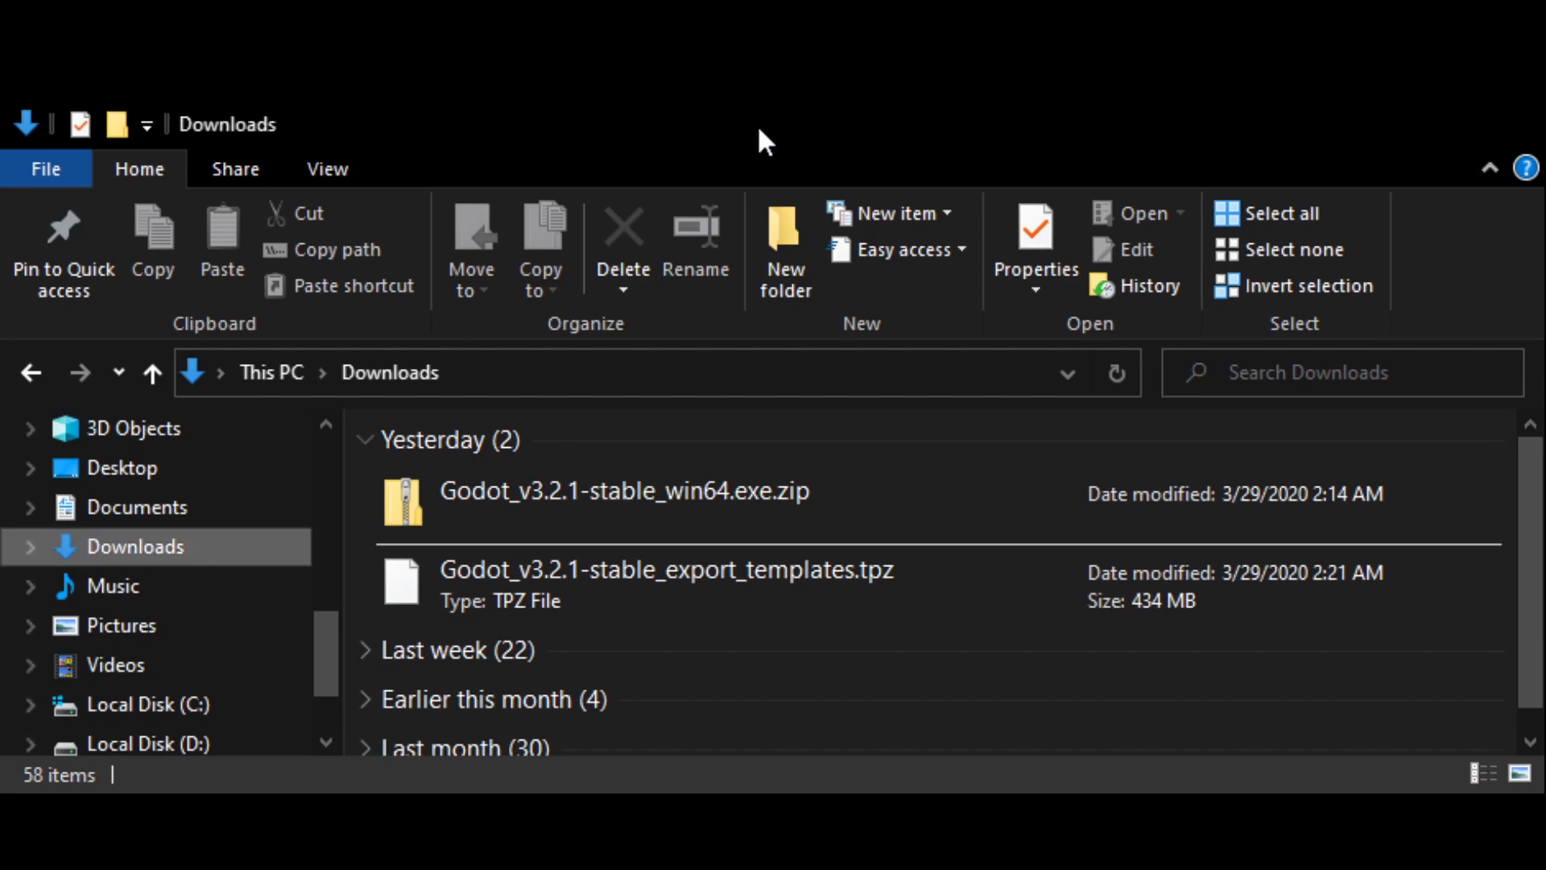
# - Create a 'Godot Invaders' folder on the Desktop
pyautogui.click(121, 467)
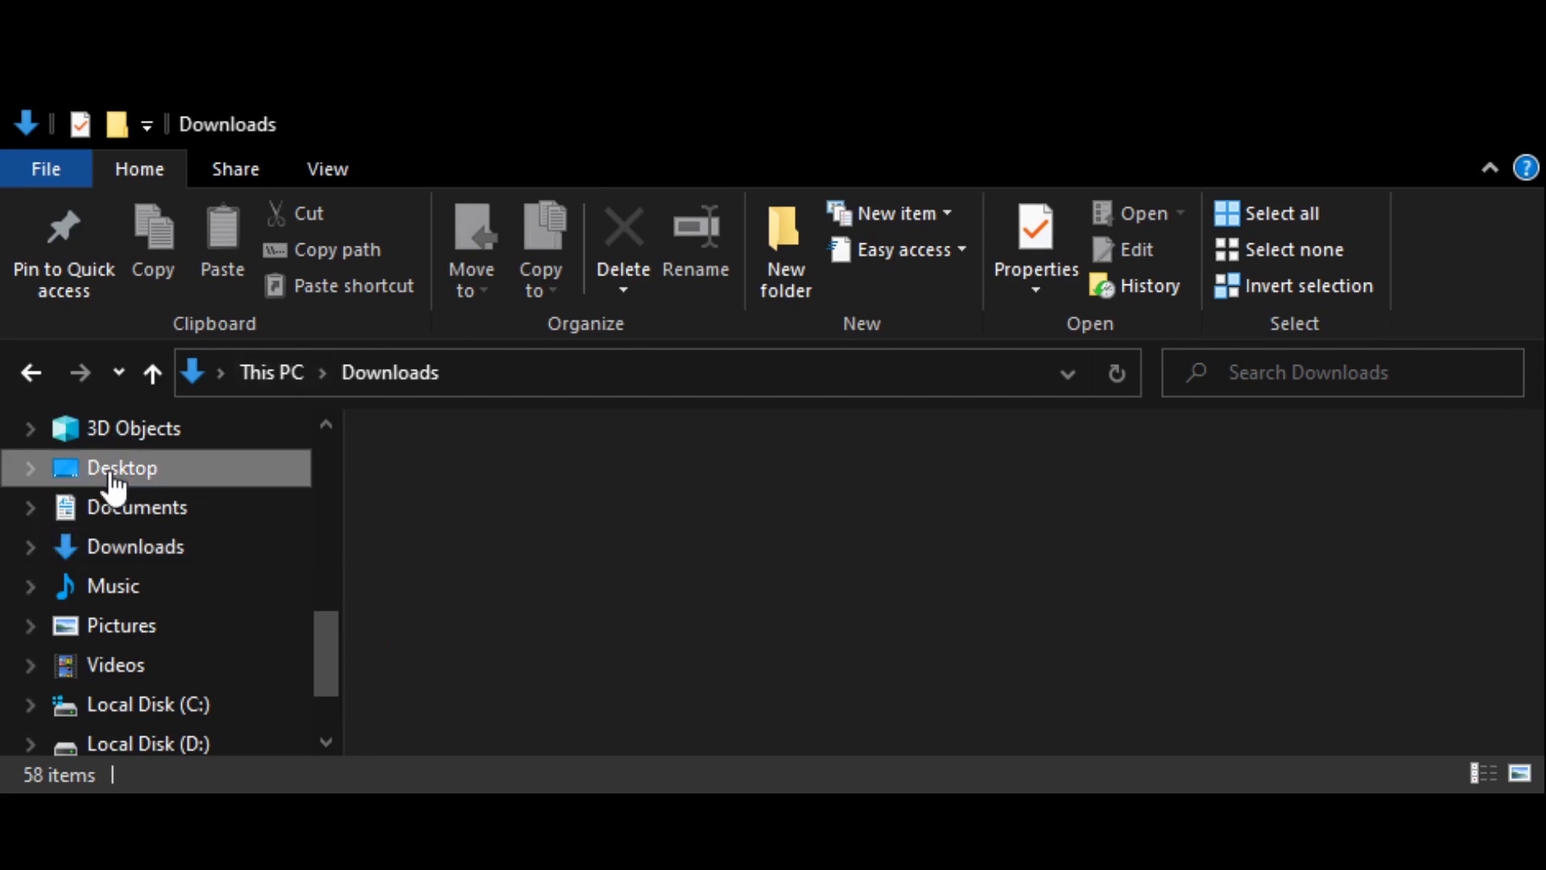
pyautogui.click(121, 467)
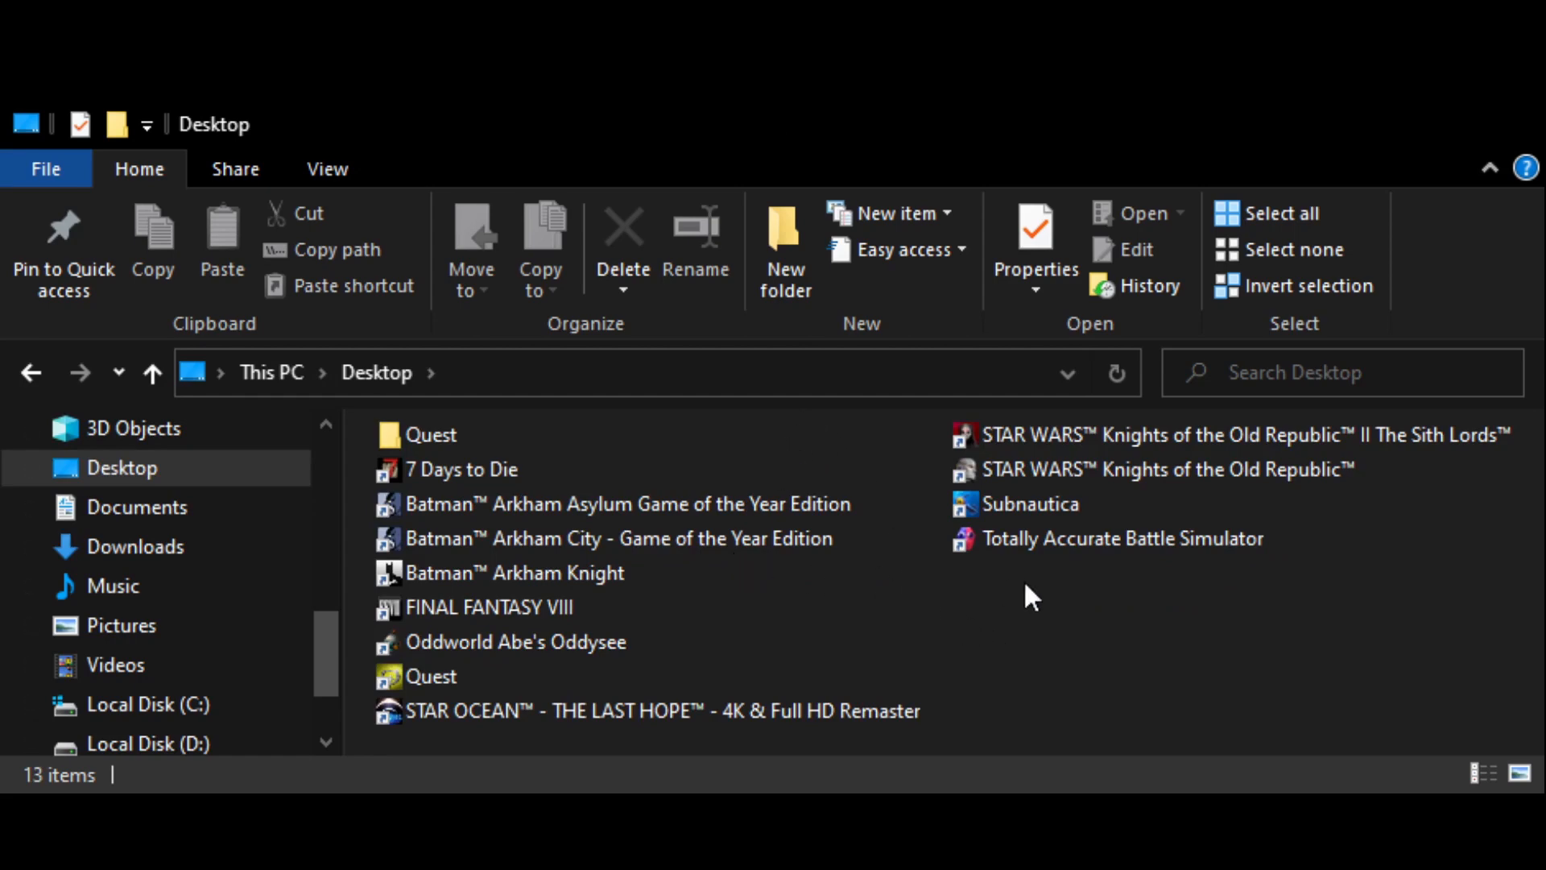
pyautogui.click(784, 246)
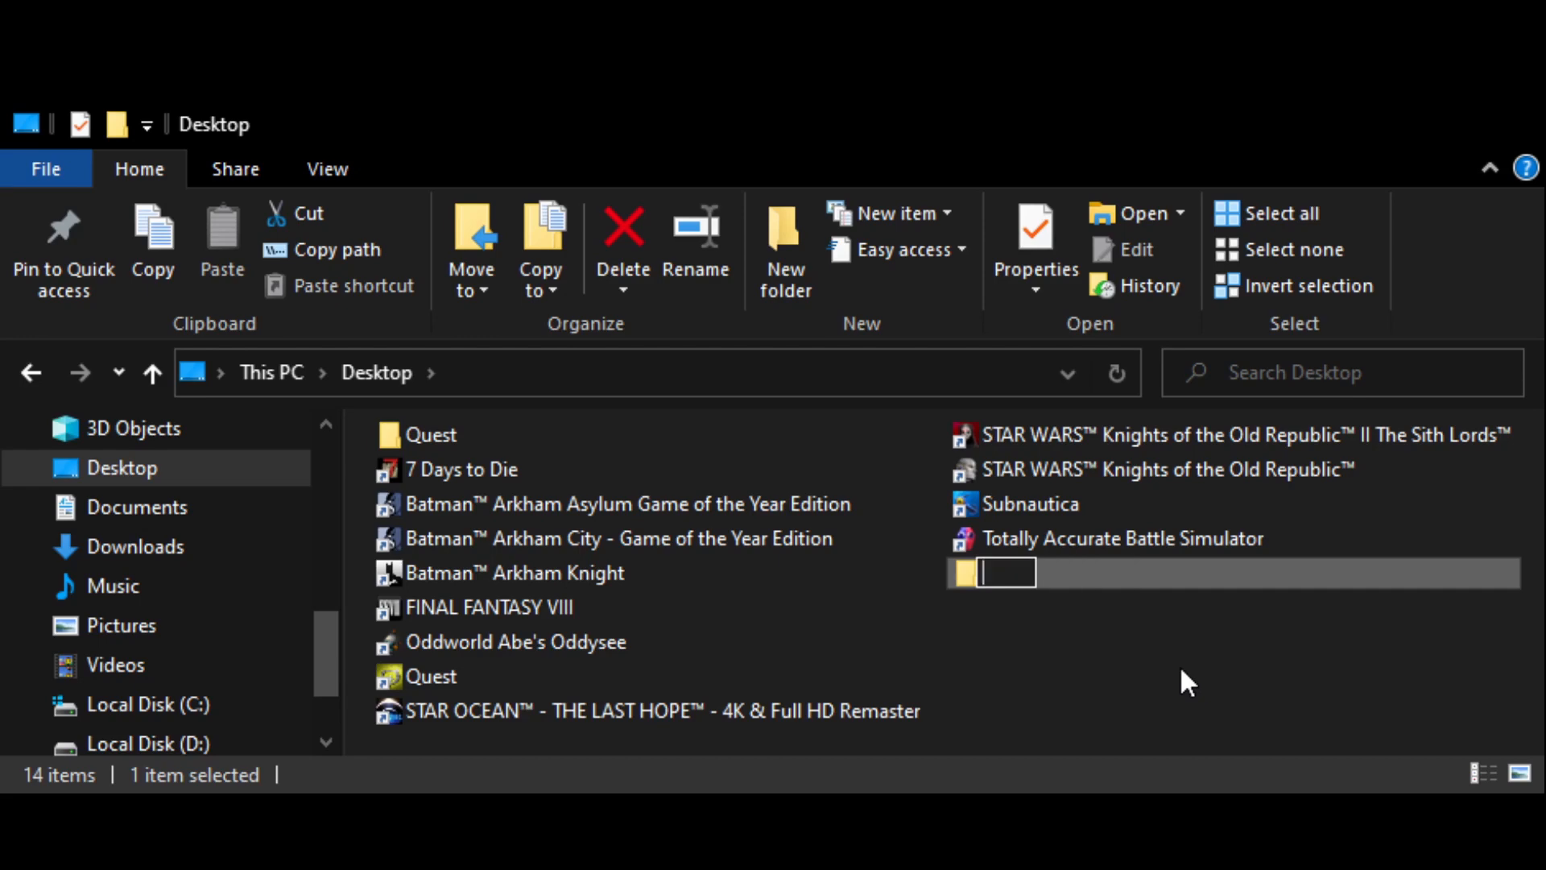
pyautogui.write('Godot')
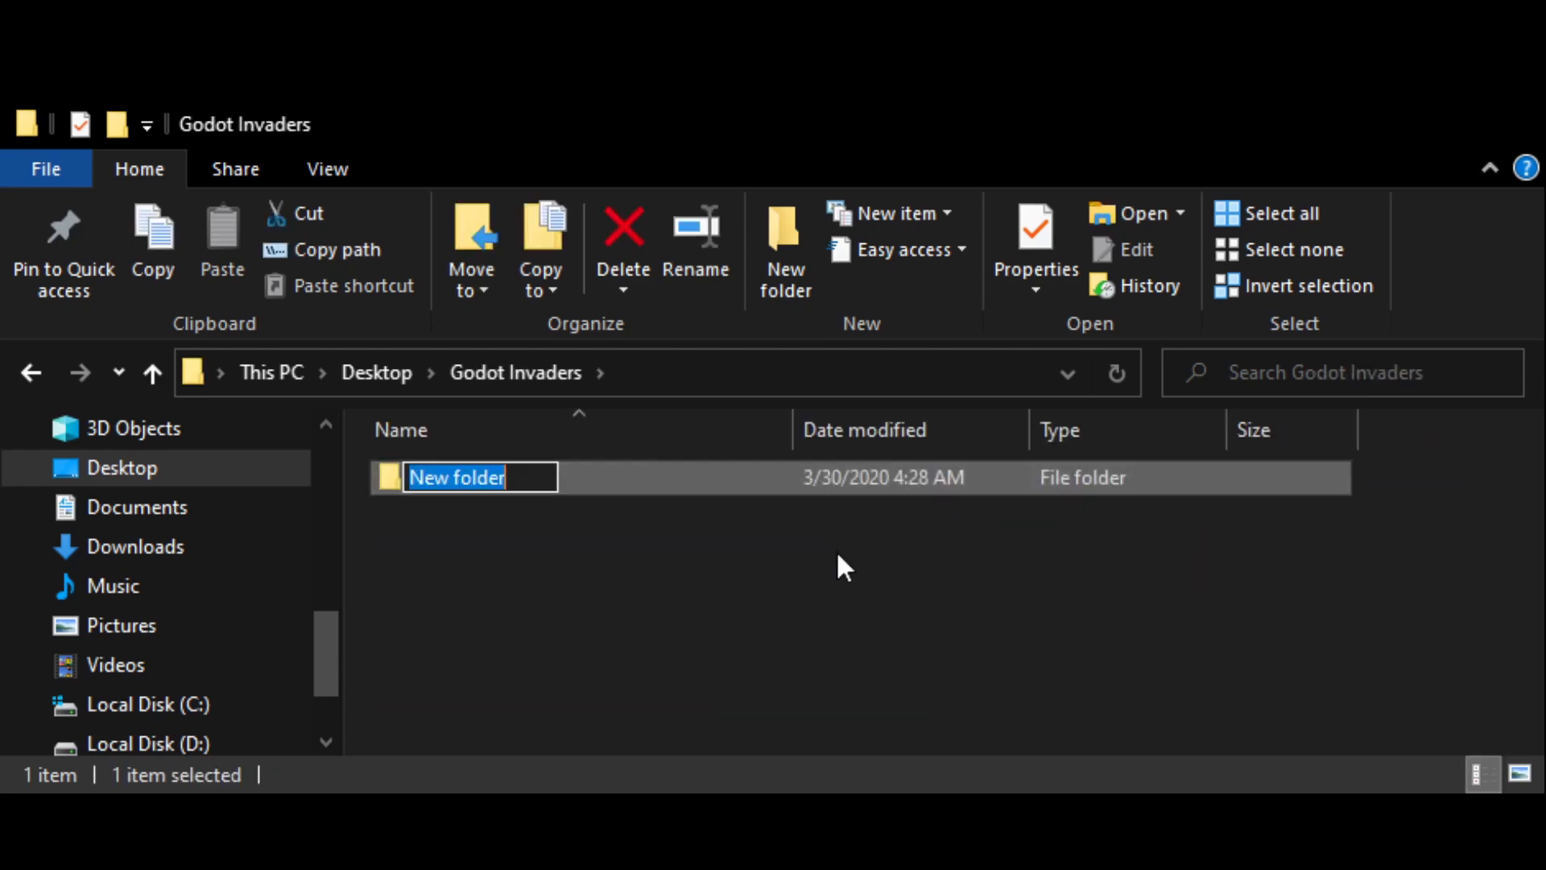
pyautogui.write('Invaders Project')
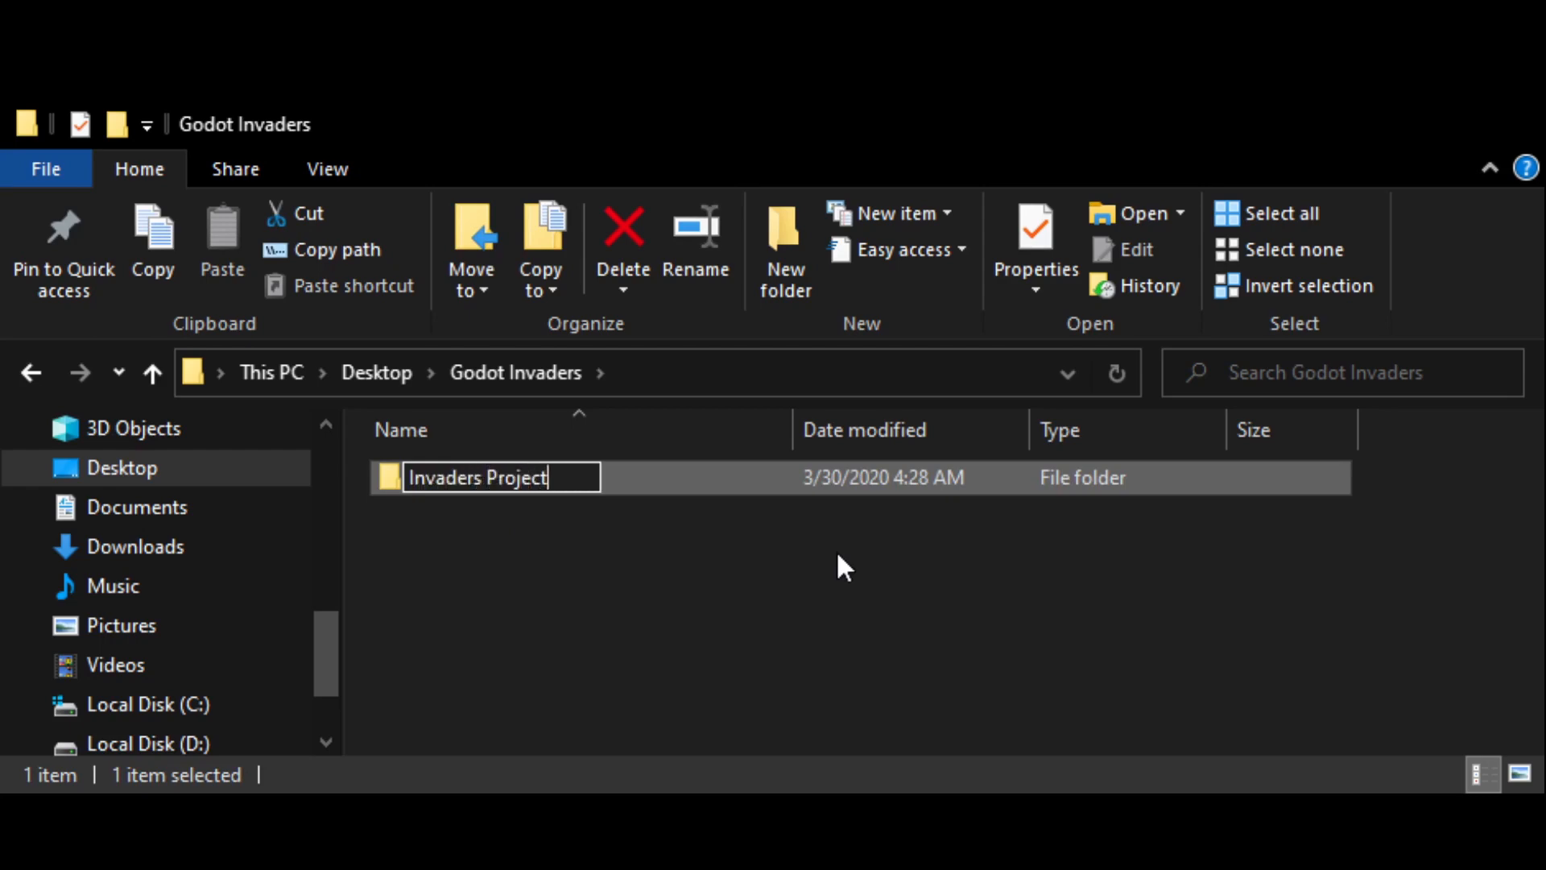
# - Add a 'Godot Editor' subfolder inside Godot Invaders beside Invaders Project
pyautogui.click(784, 250)
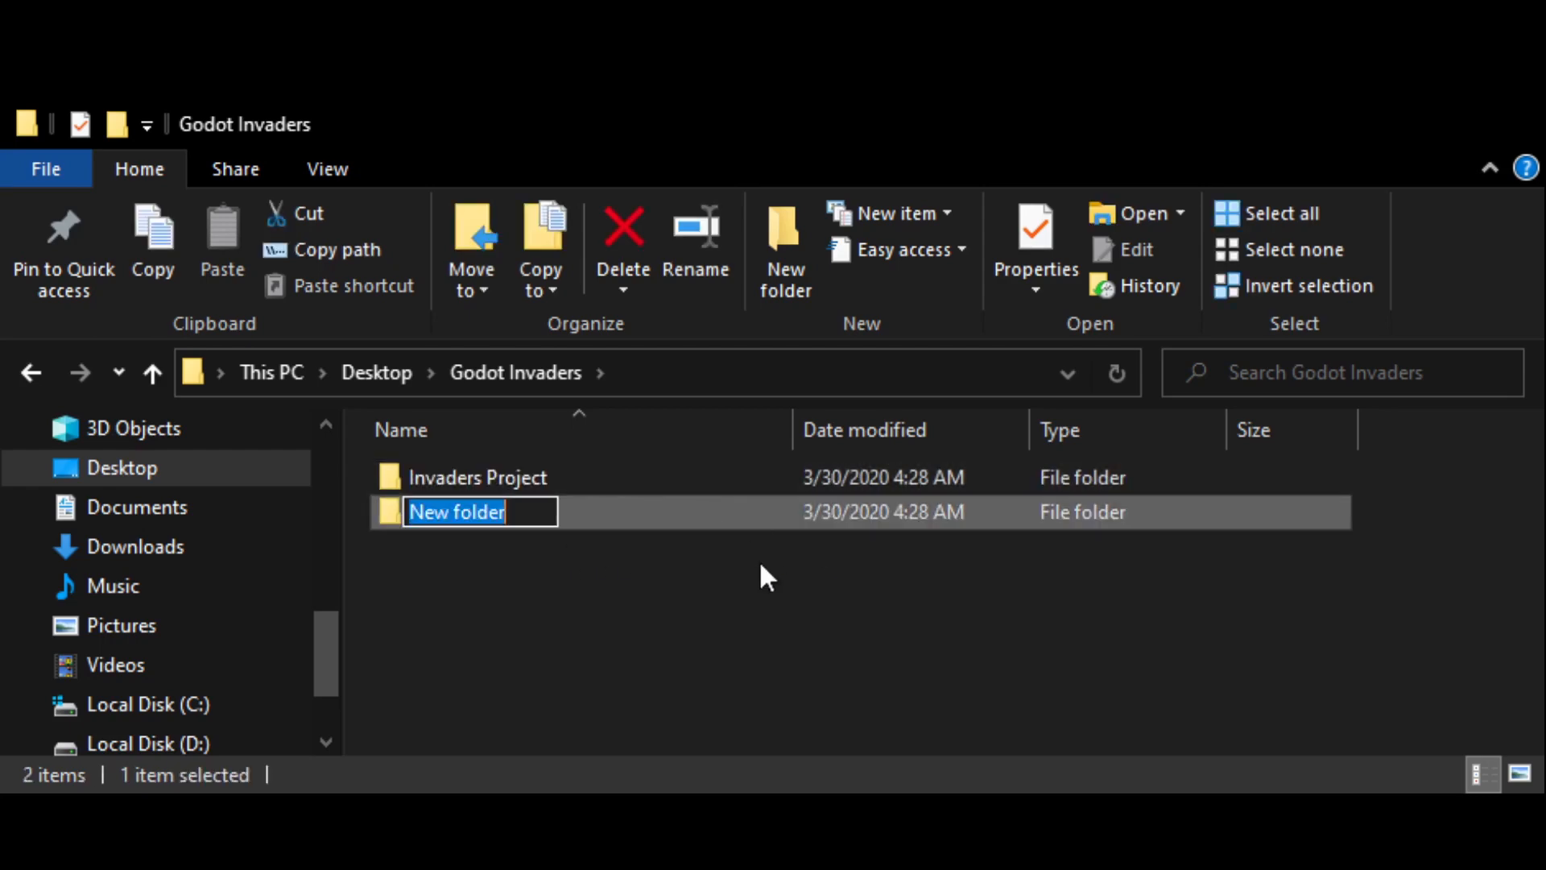
pyautogui.write('Godot Editor')
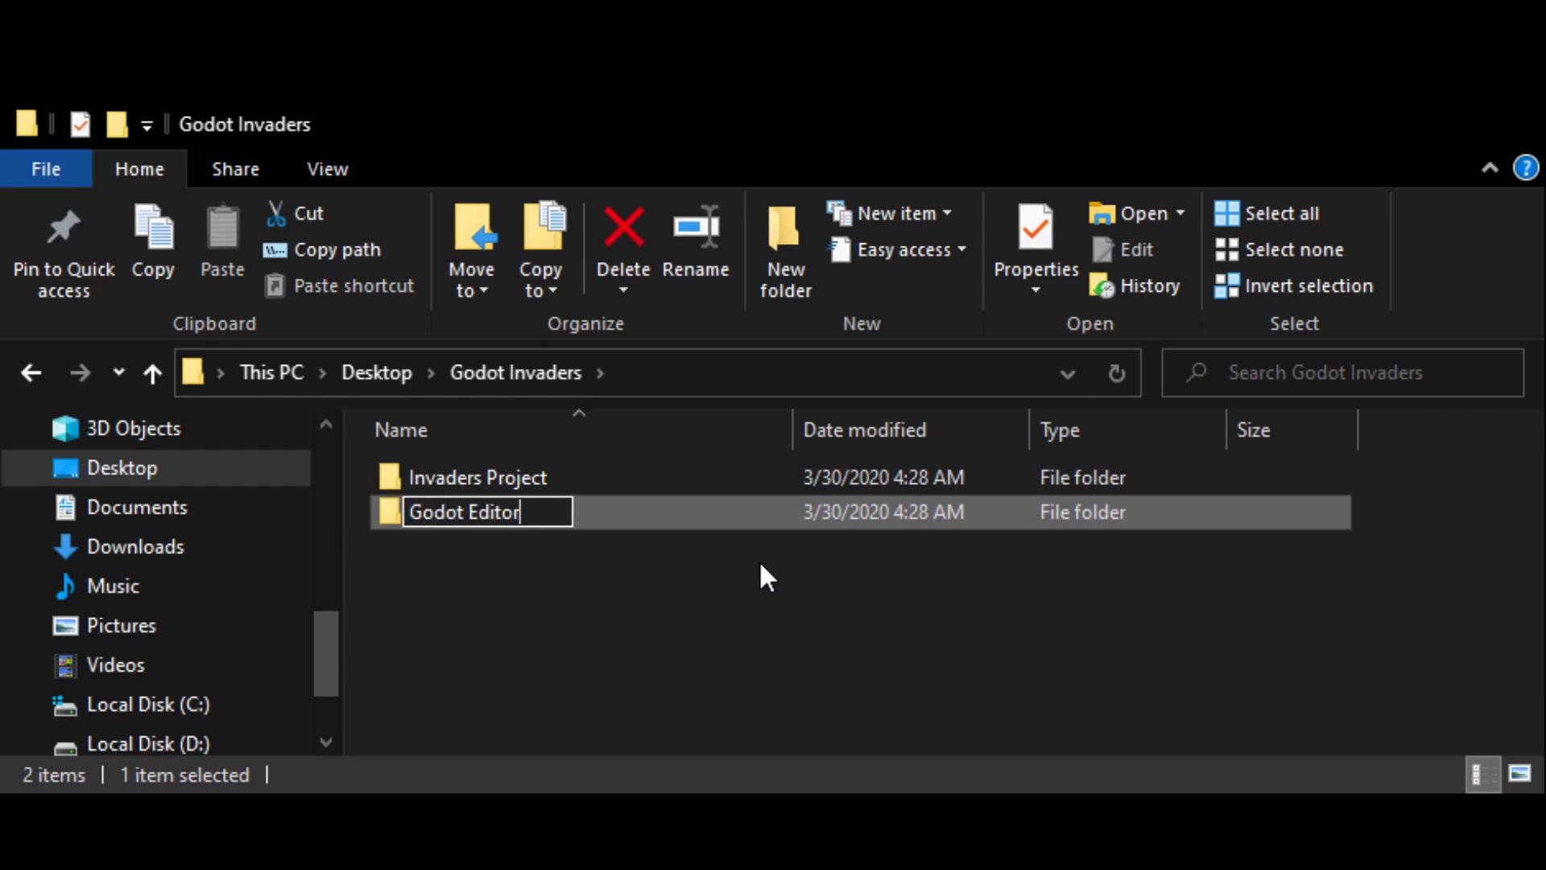
pyautogui.click(136, 546)
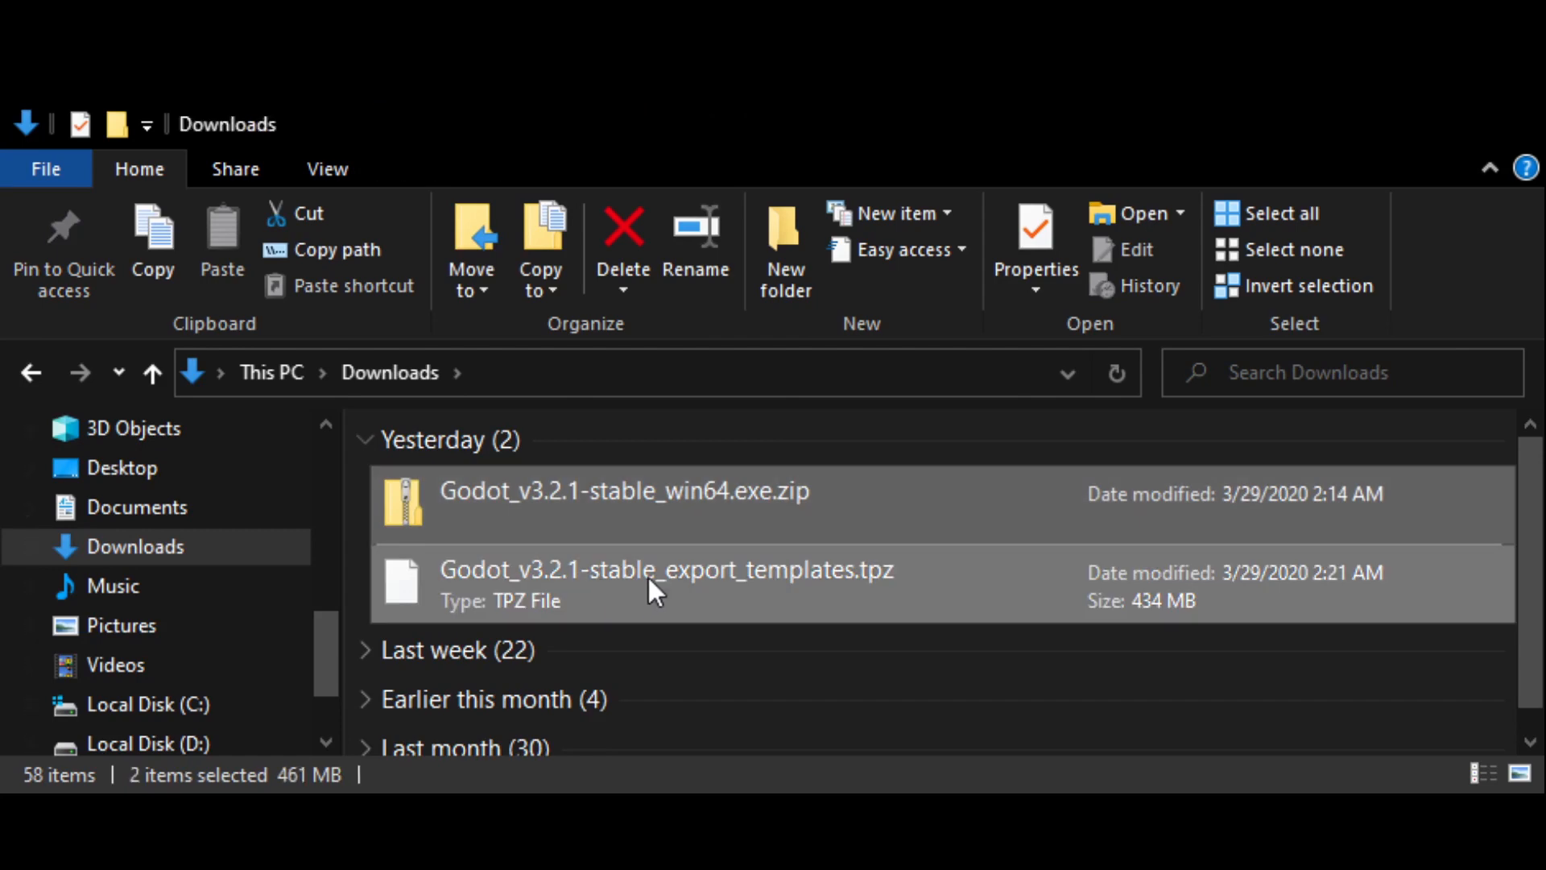
# - Copy both downloads into Godot Editor, extract the 64-bit exe, and delete the zip
pyautogui.click(122, 467)
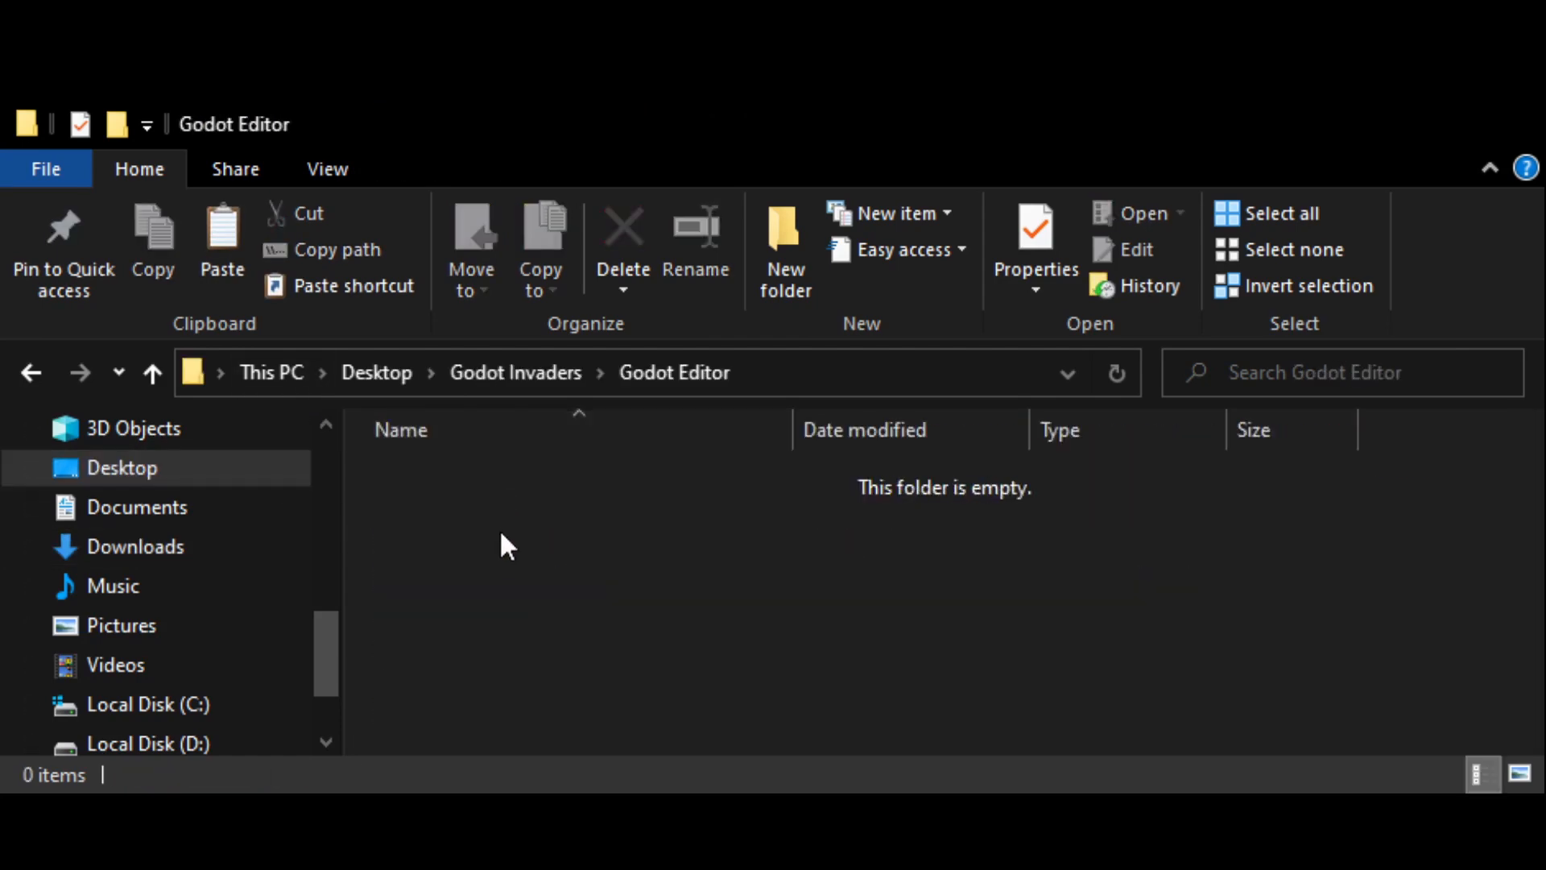
pyautogui.moveTo(237, 252)
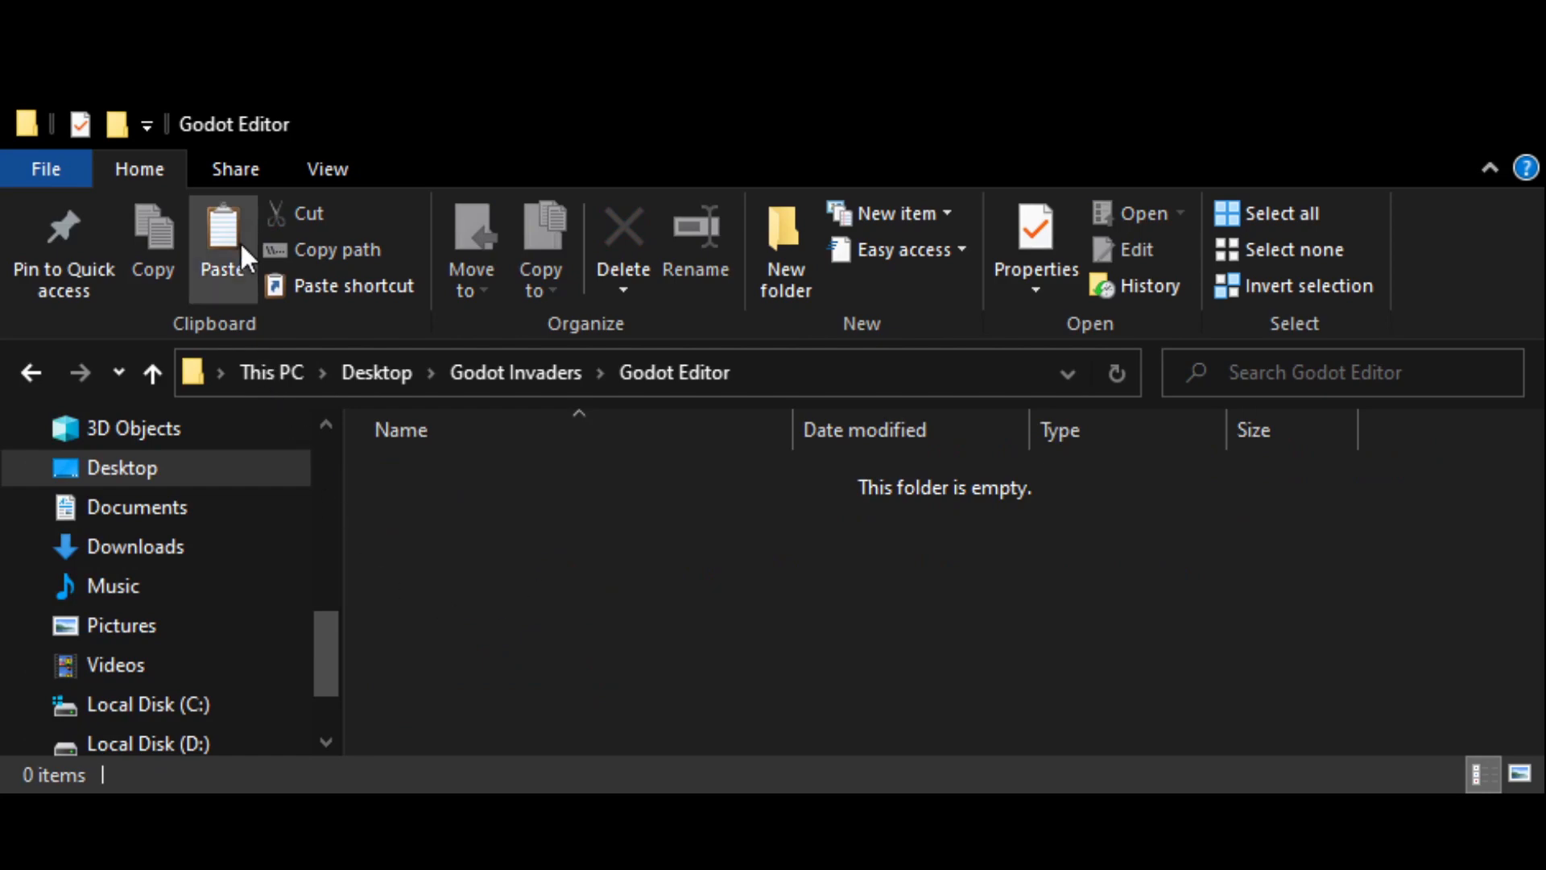
pyautogui.click(222, 242)
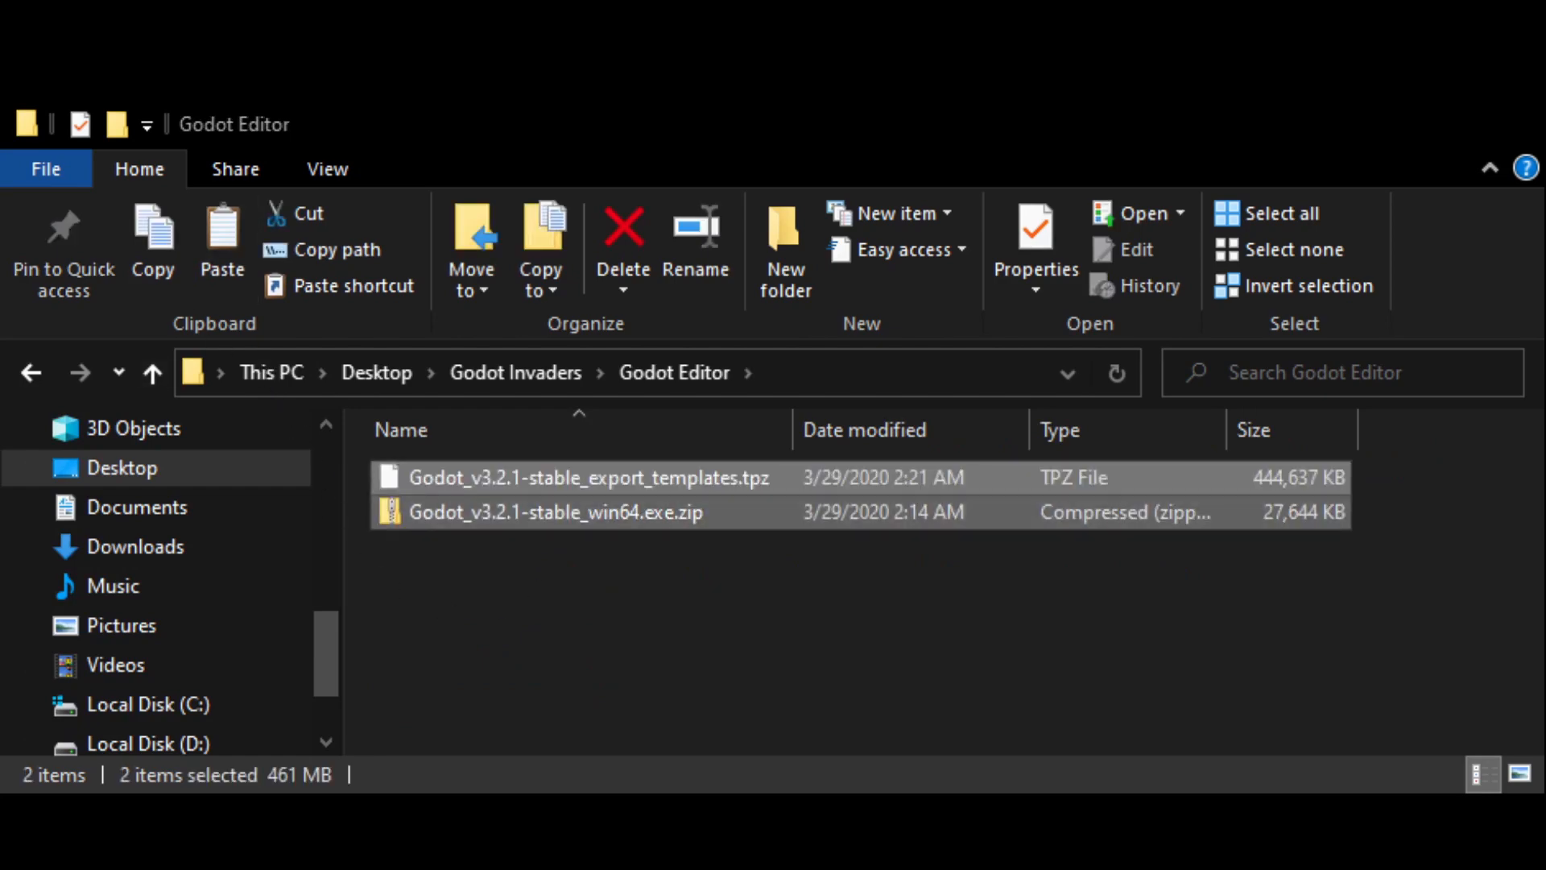
pyautogui.doubleClick(555, 512)
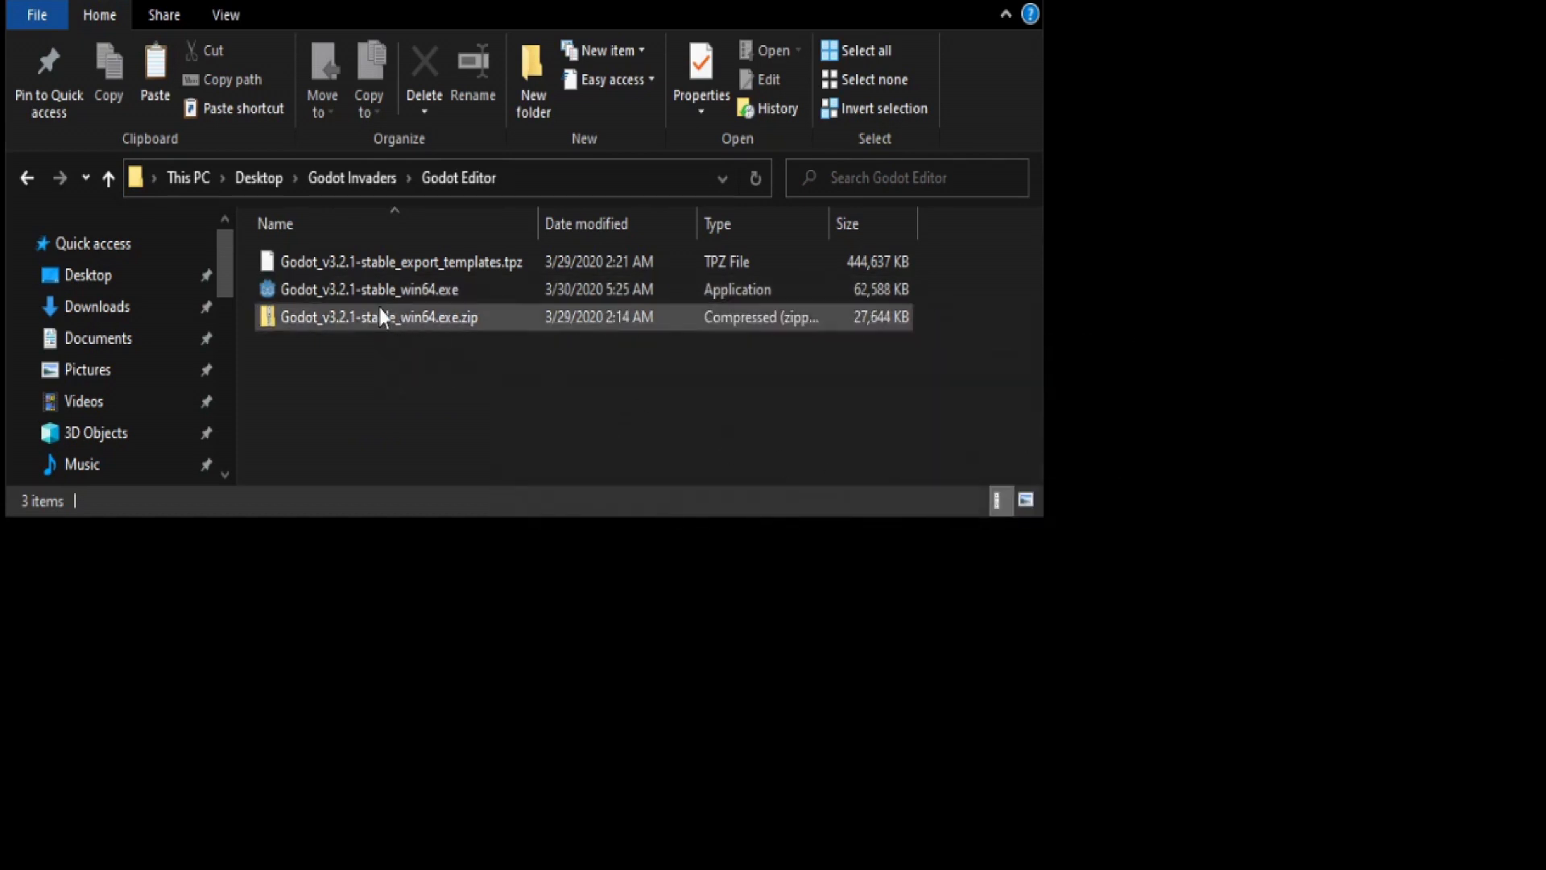
pyautogui.rightClick(380, 317)
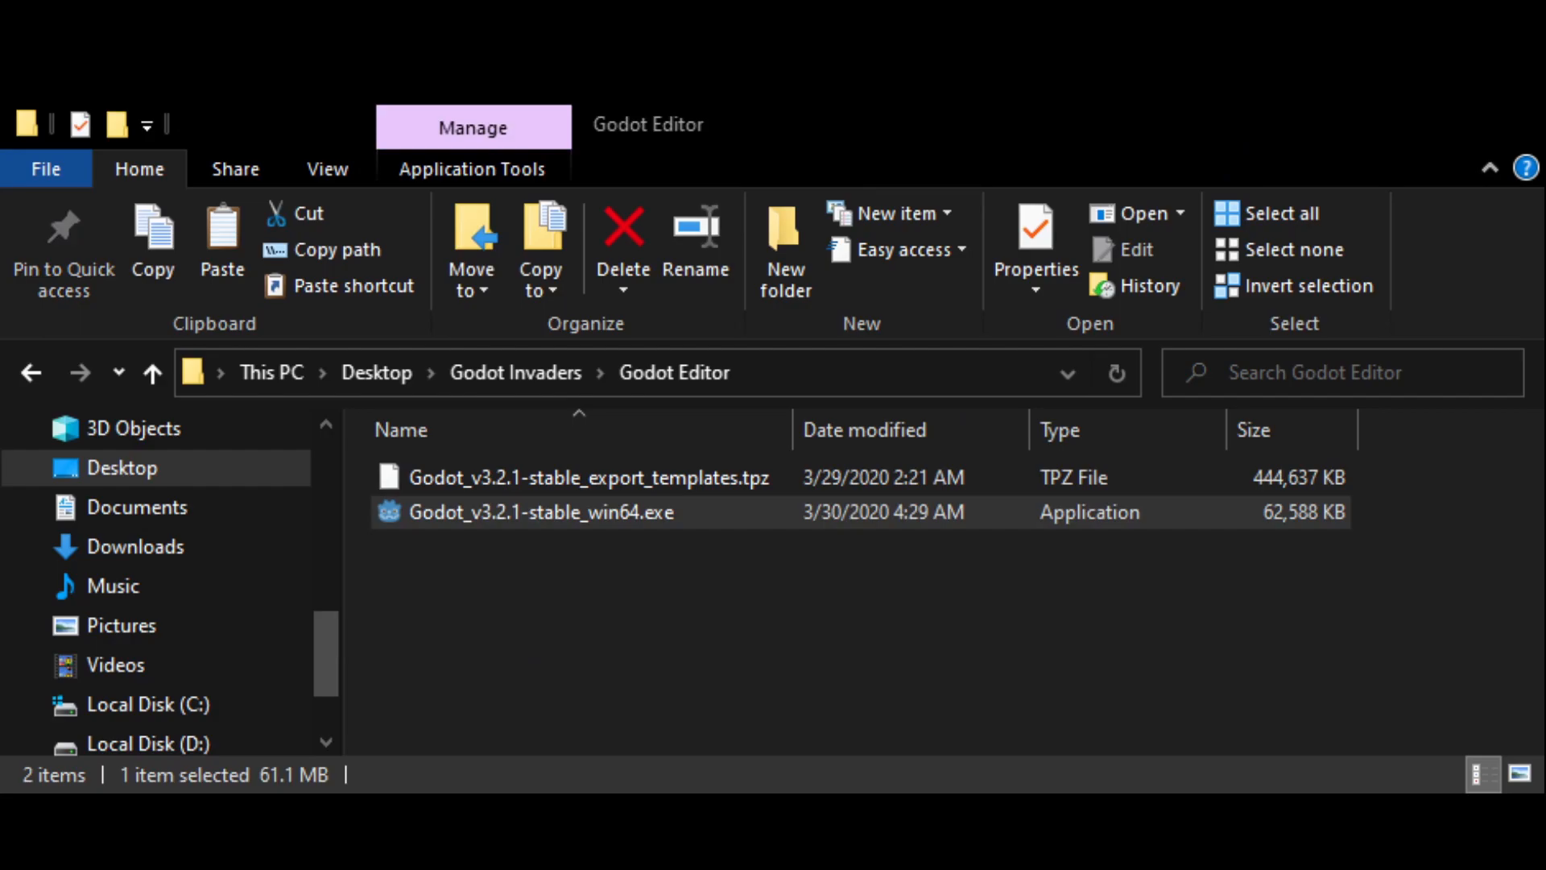
# - Launch the Godot executable and cancel the example-projects prompt in the Project Manager
pyautogui.doubleClick(541, 512)
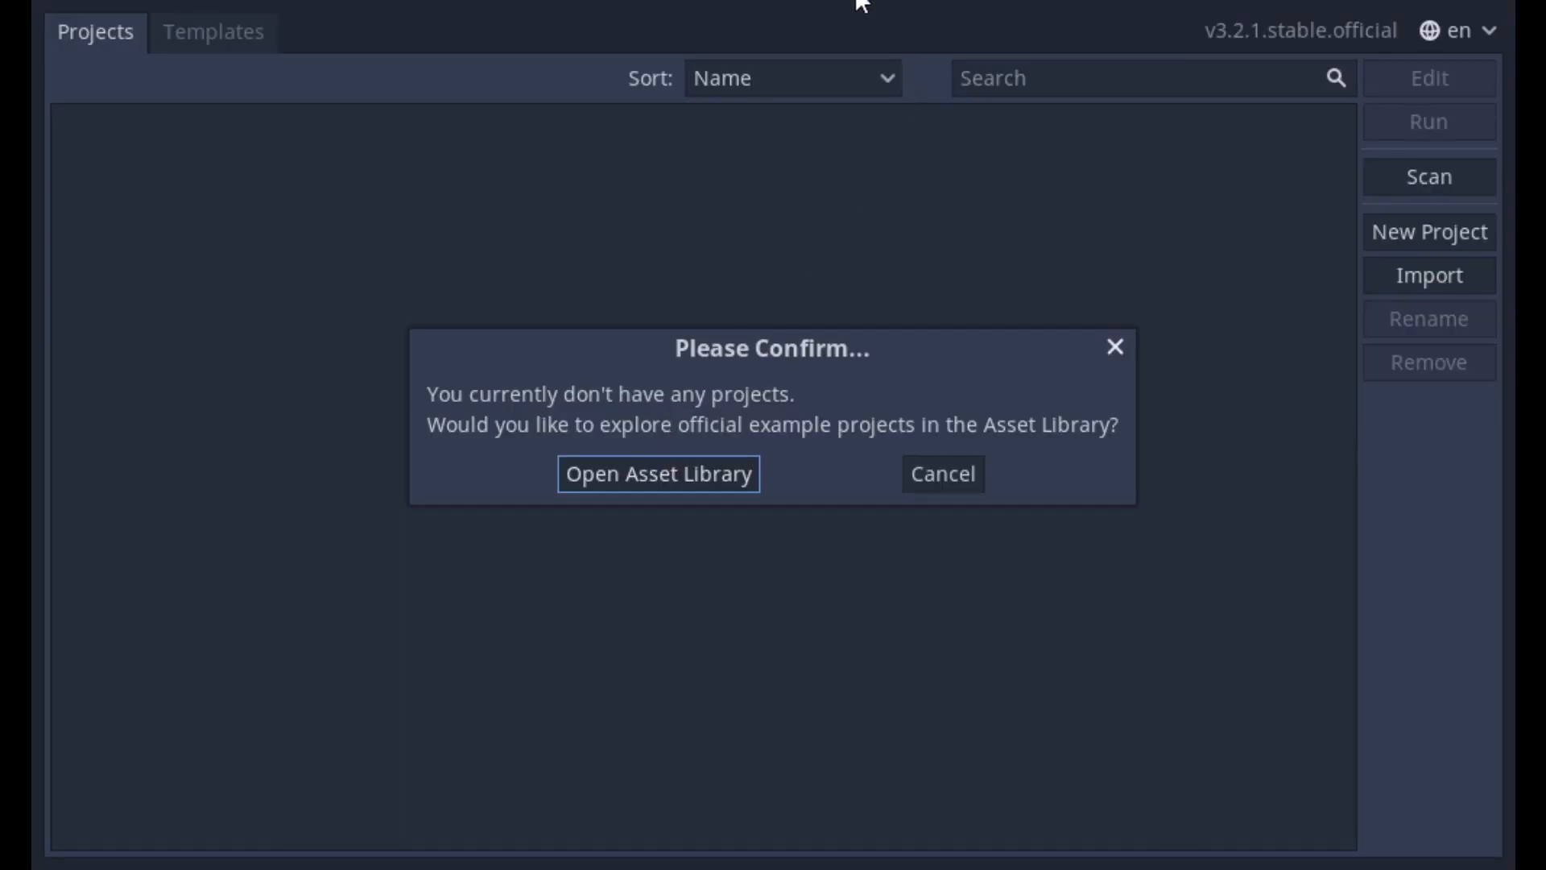
pyautogui.moveTo(896, 42)
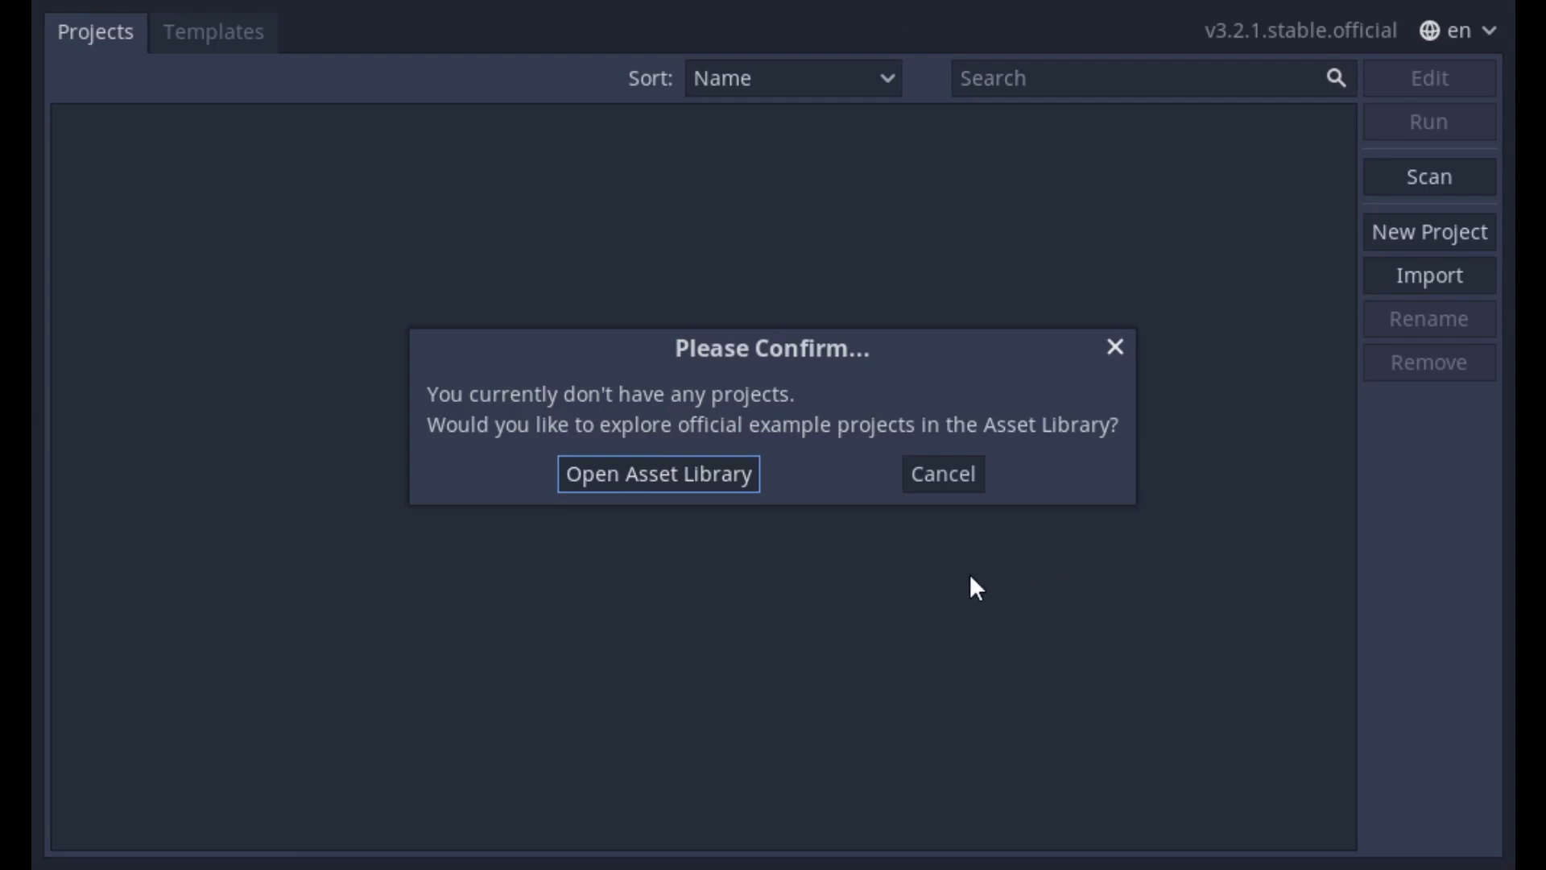
pyautogui.click(942, 473)
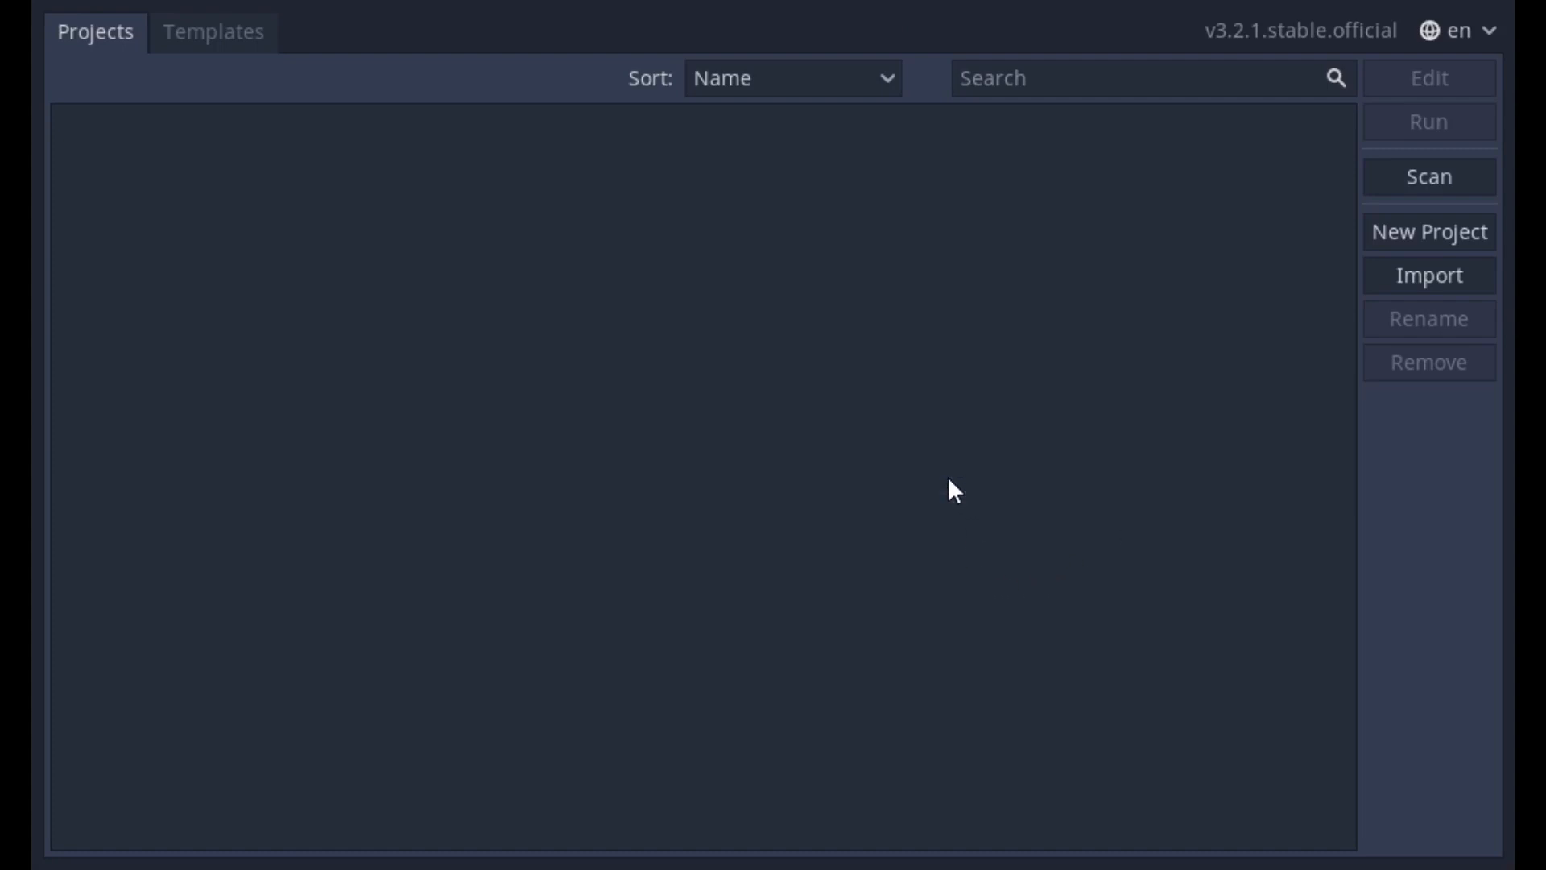
pyautogui.moveTo(1166, 348)
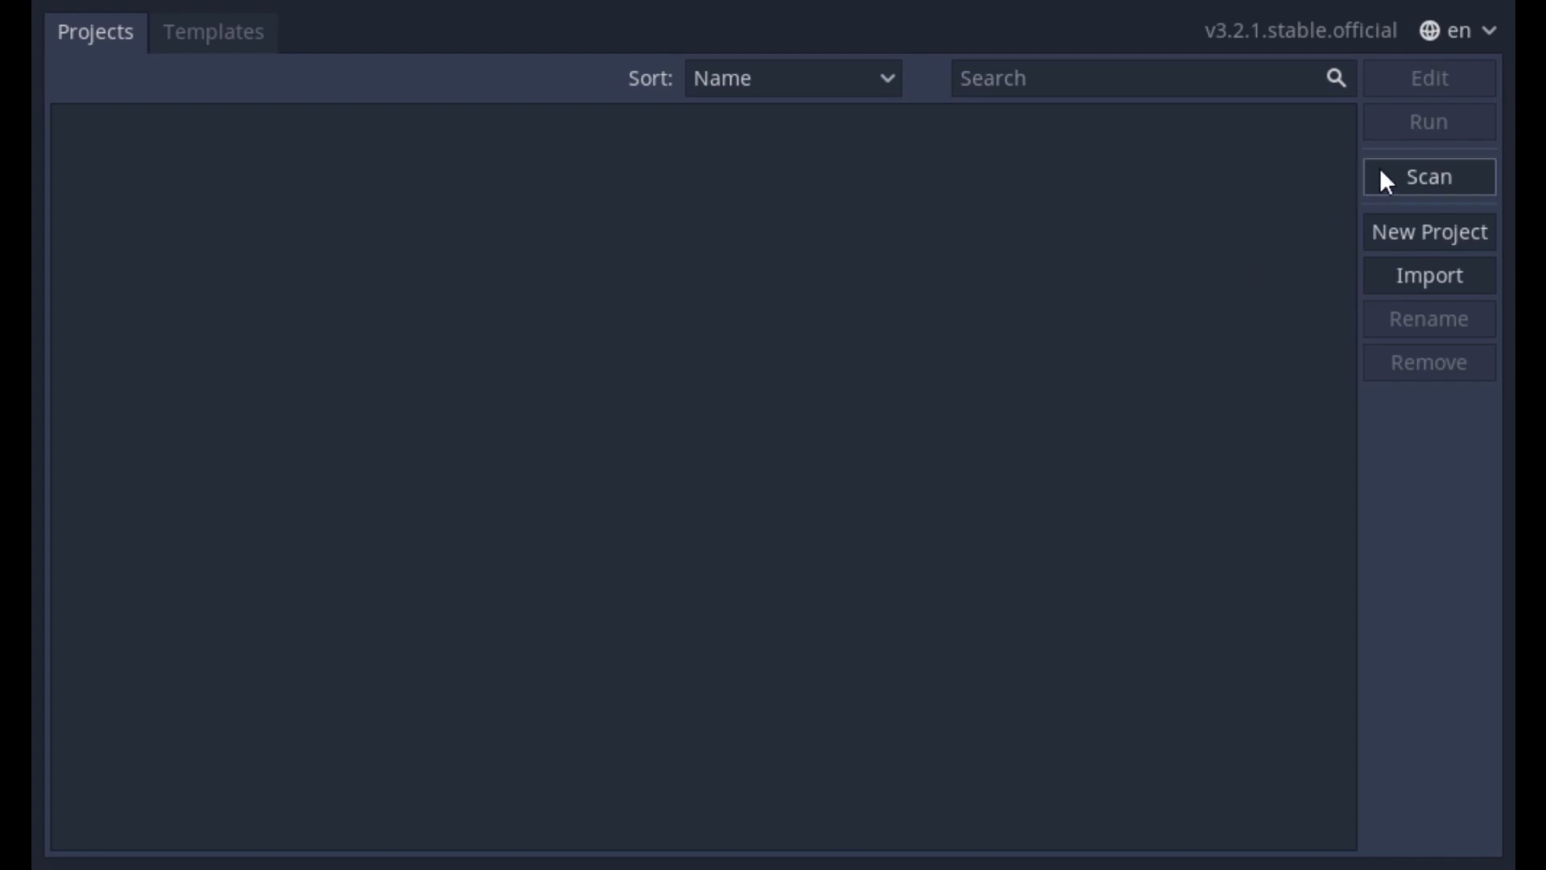
pyautogui.moveTo(1428, 276)
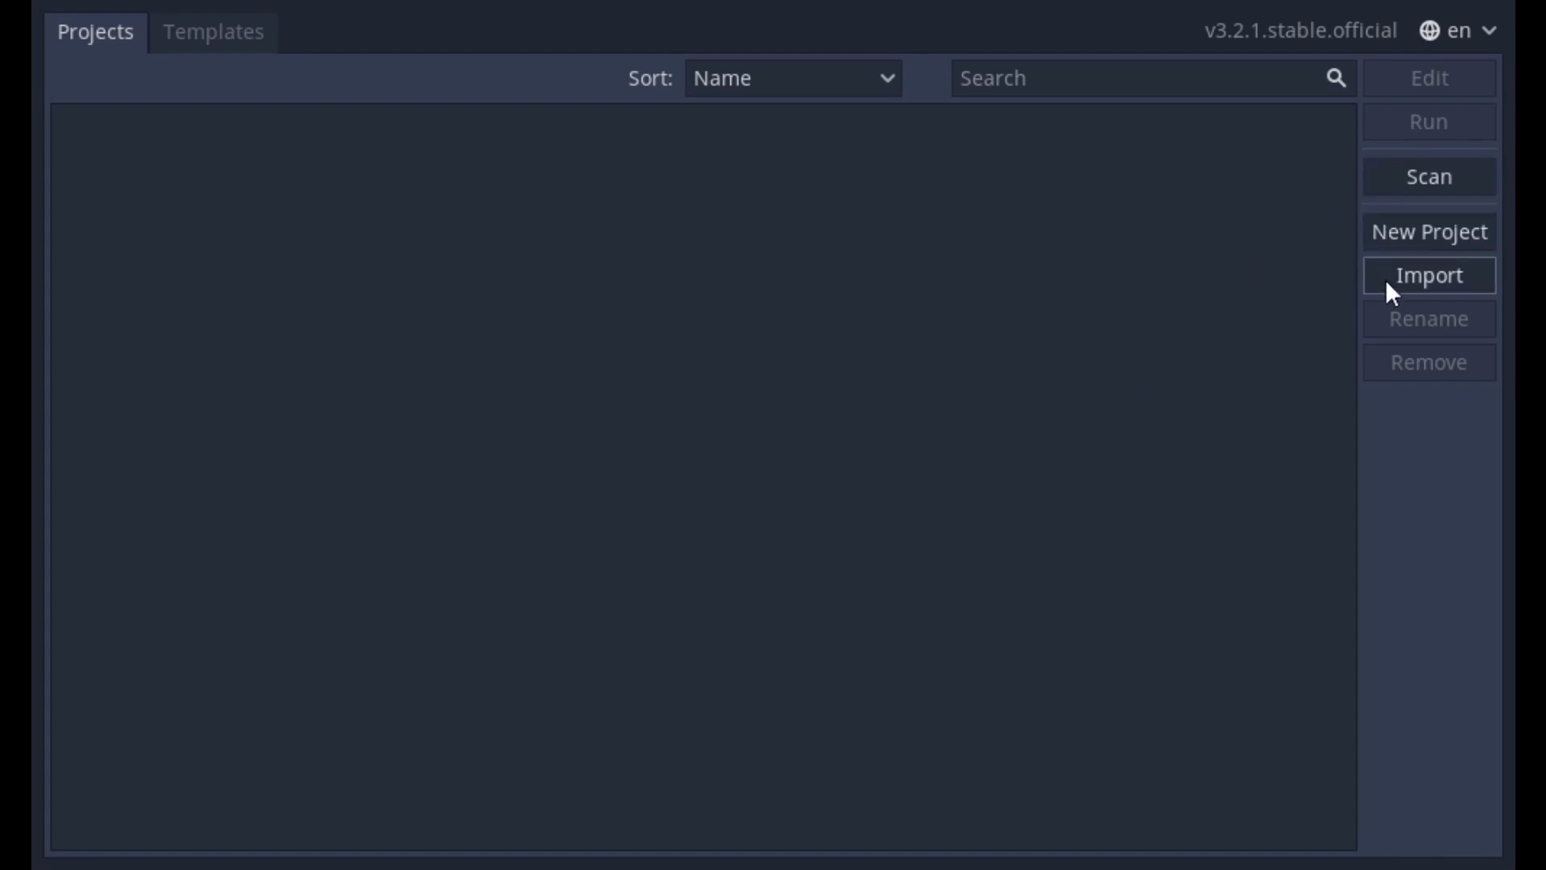
pyautogui.moveTo(1402, 187)
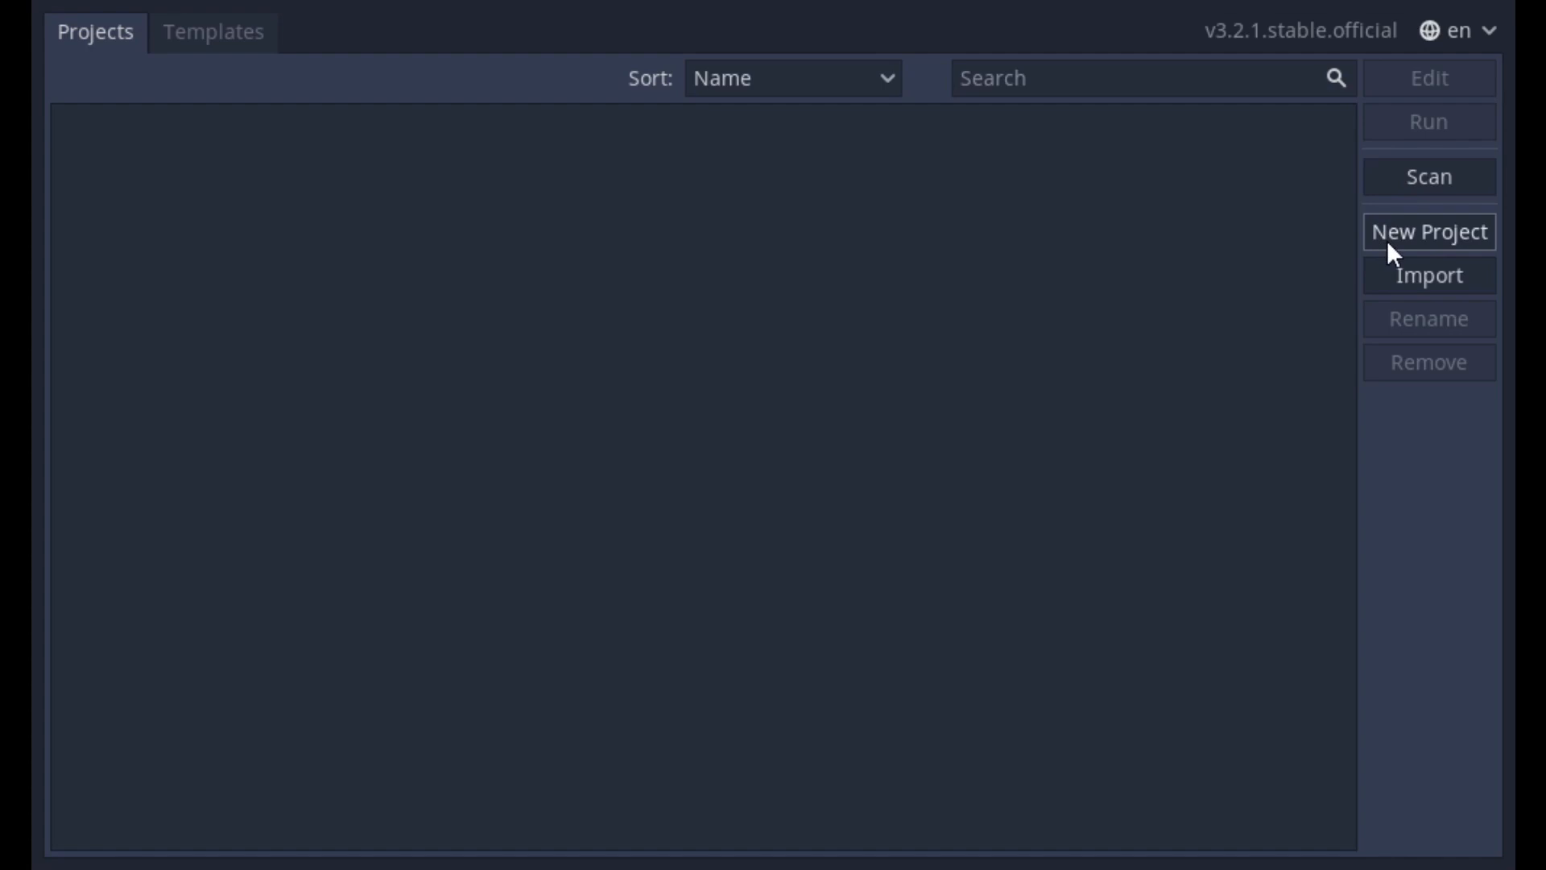
# - Start a new project with the OpenGL ES 2.0 renderer selected
pyautogui.click(1429, 232)
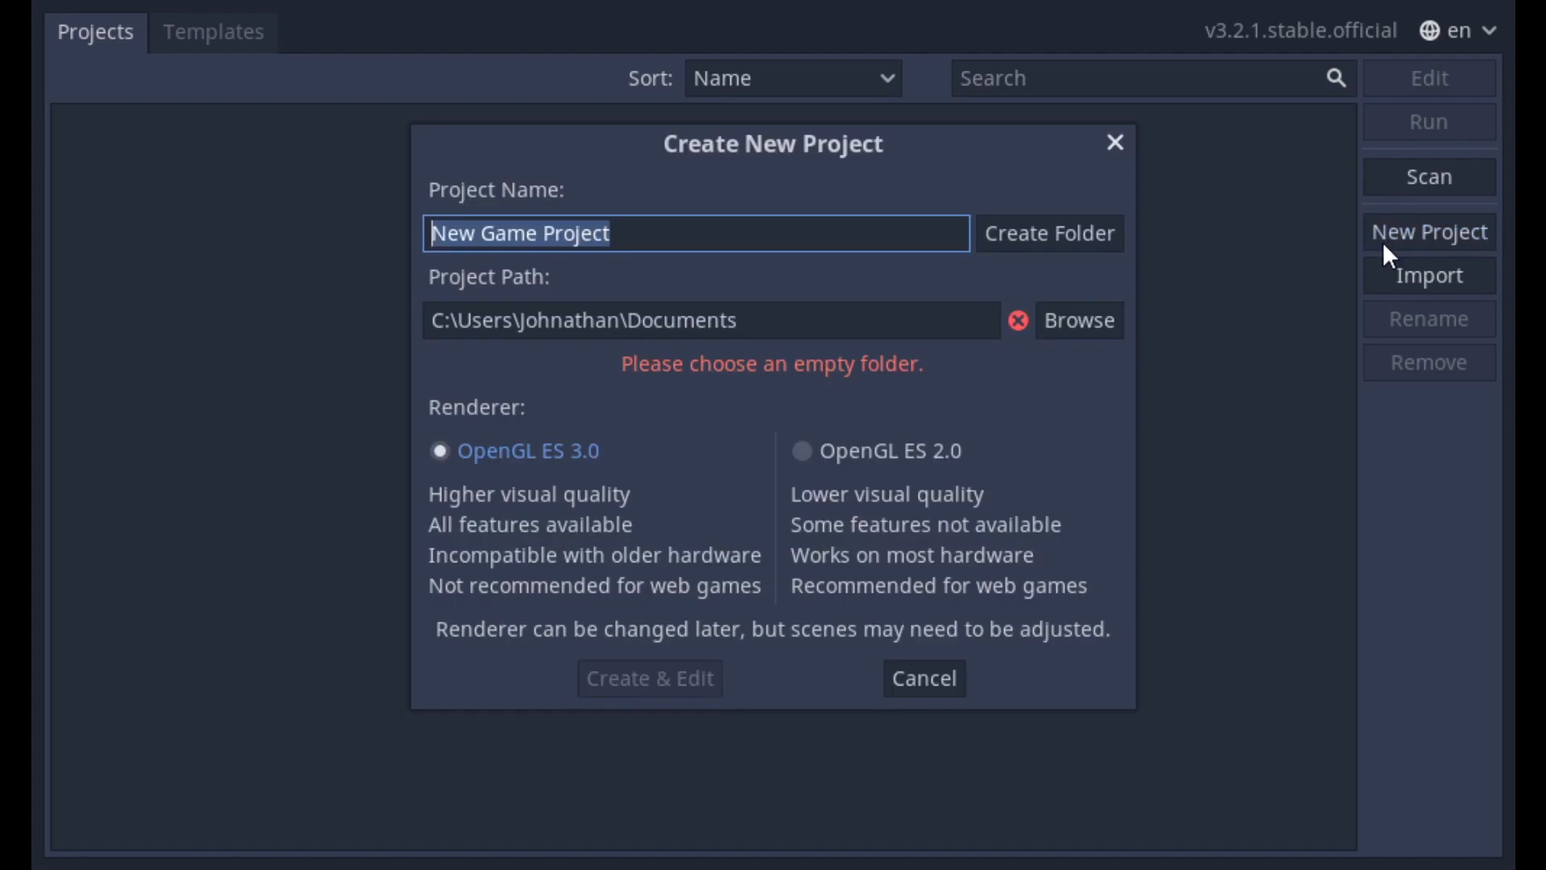
pyautogui.moveTo(734, 237)
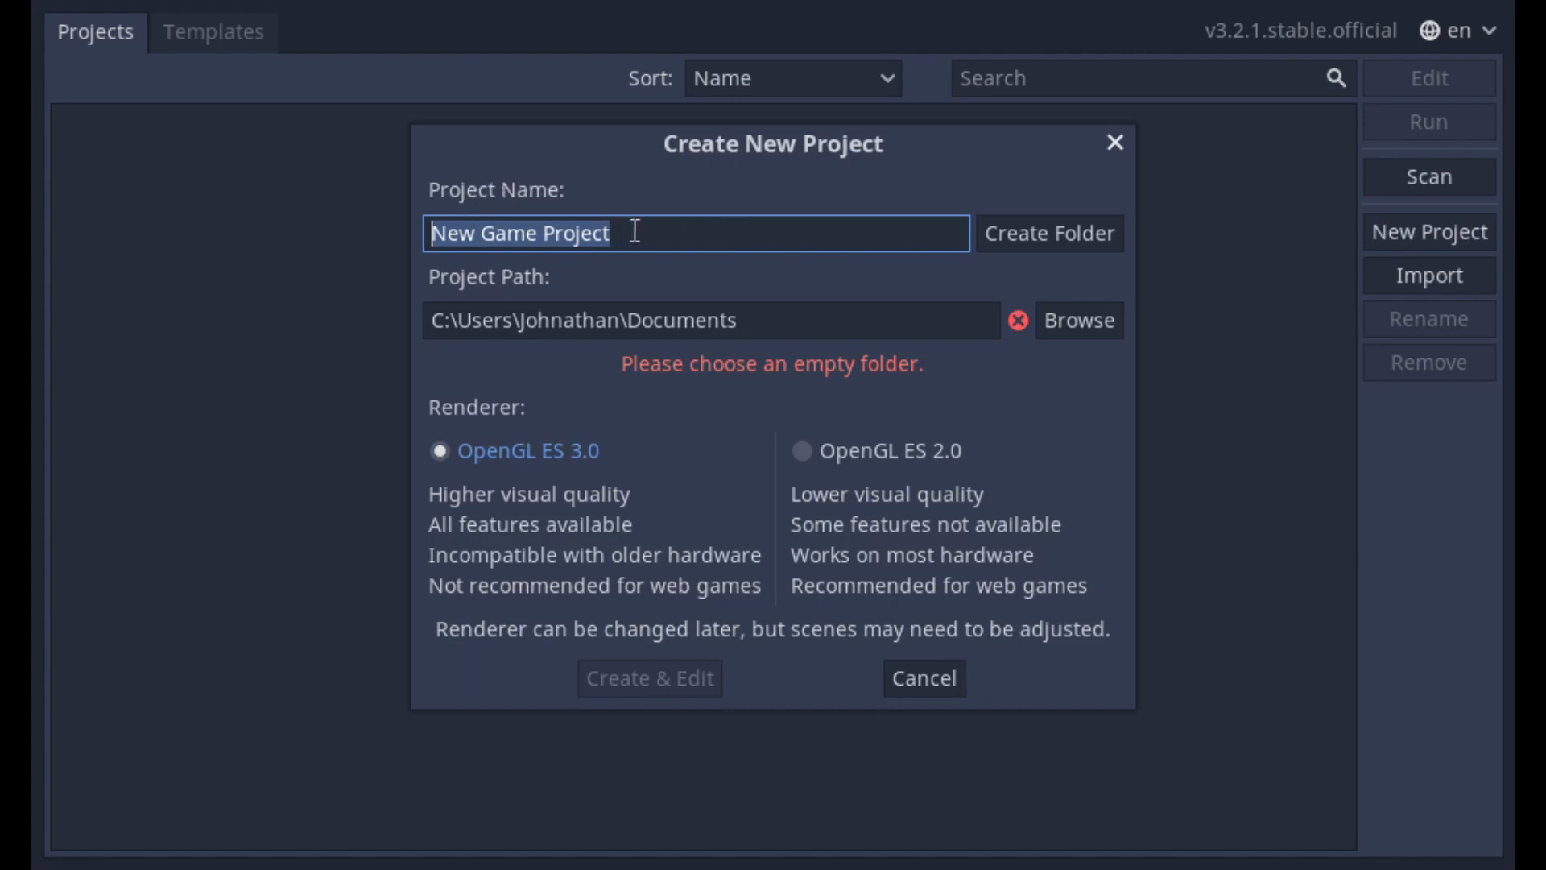
pyautogui.moveTo(686, 233)
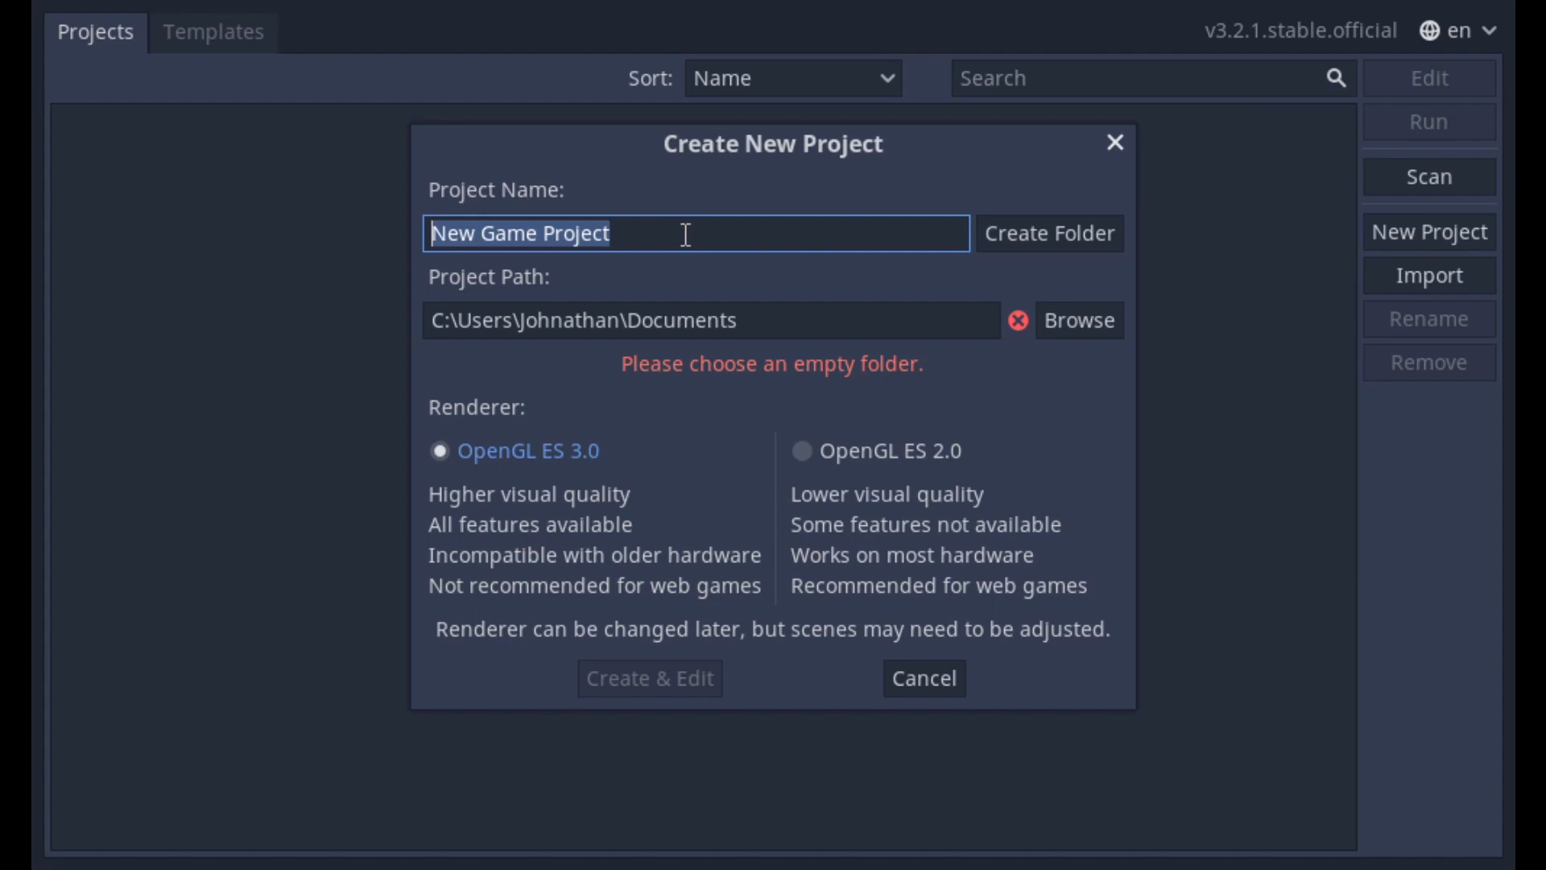
pyautogui.moveTo(686, 281)
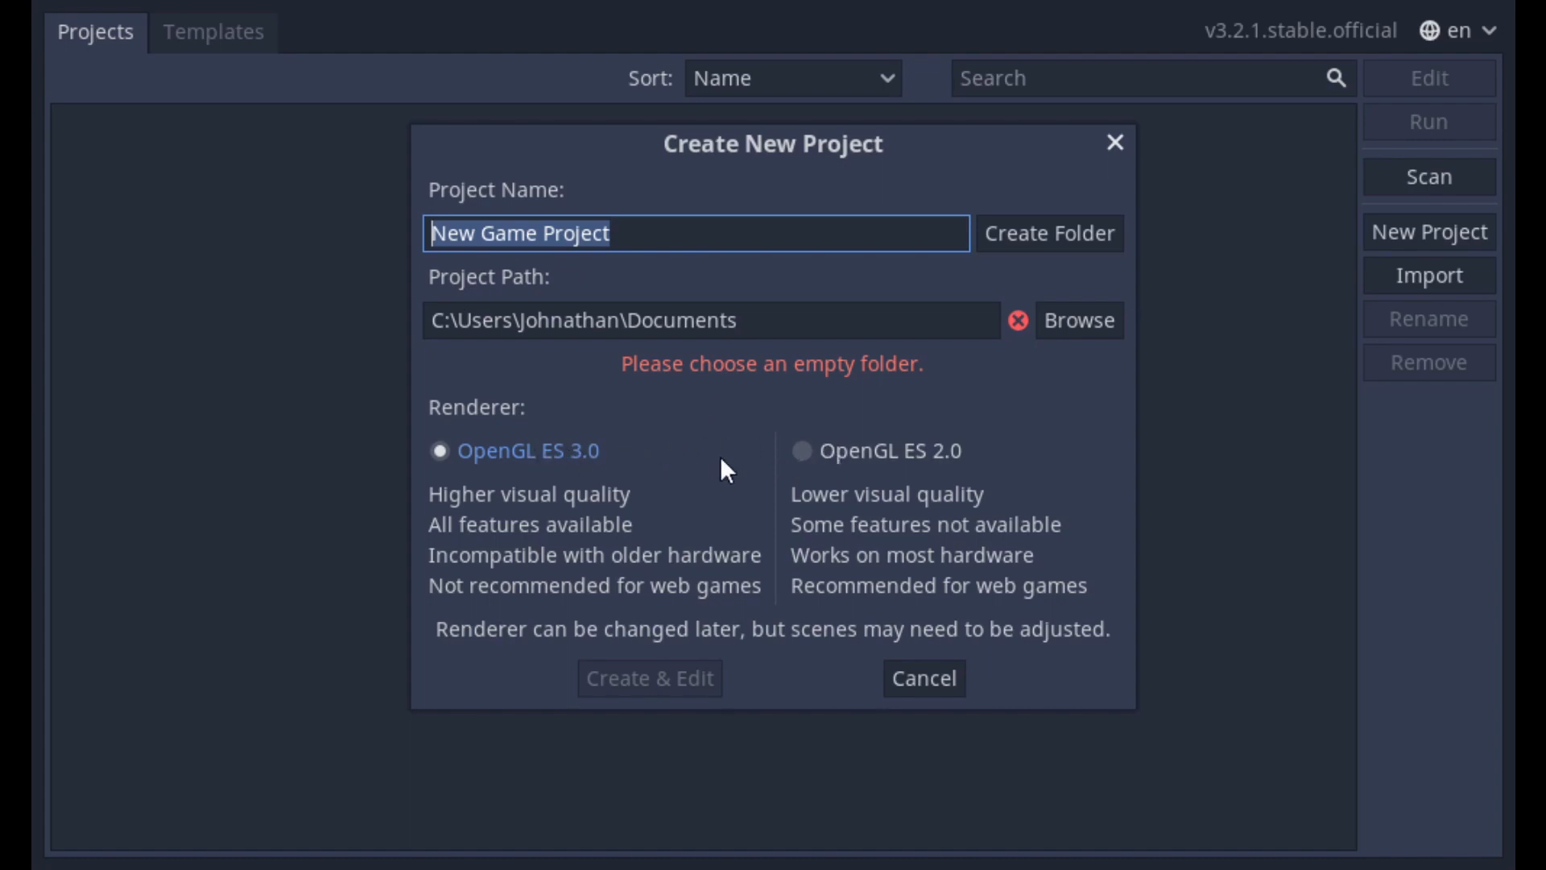
pyautogui.moveTo(762, 466)
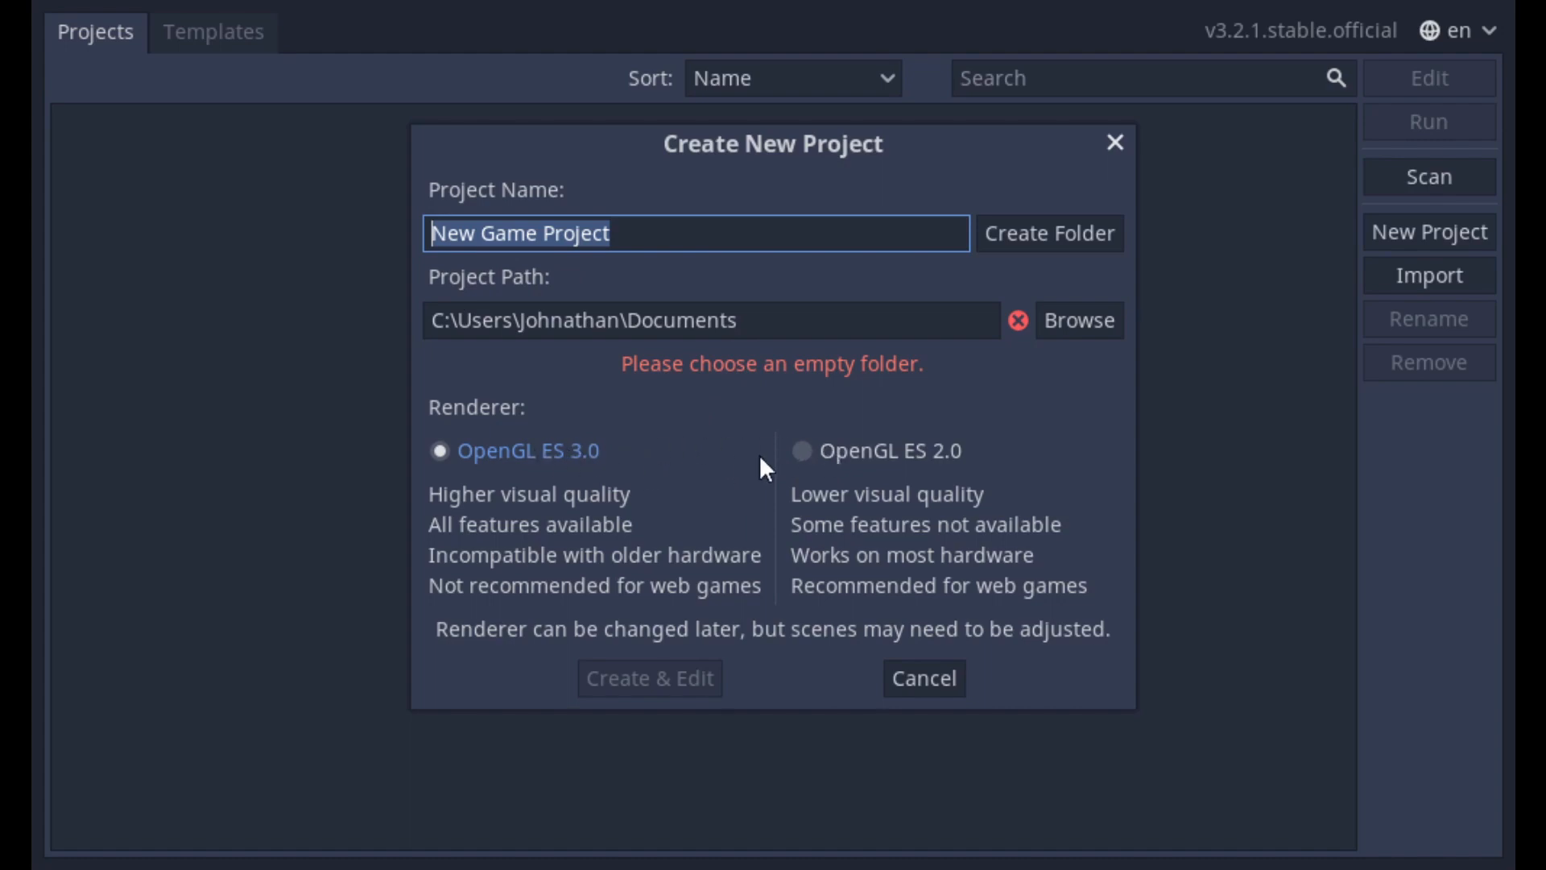
pyautogui.click(800, 451)
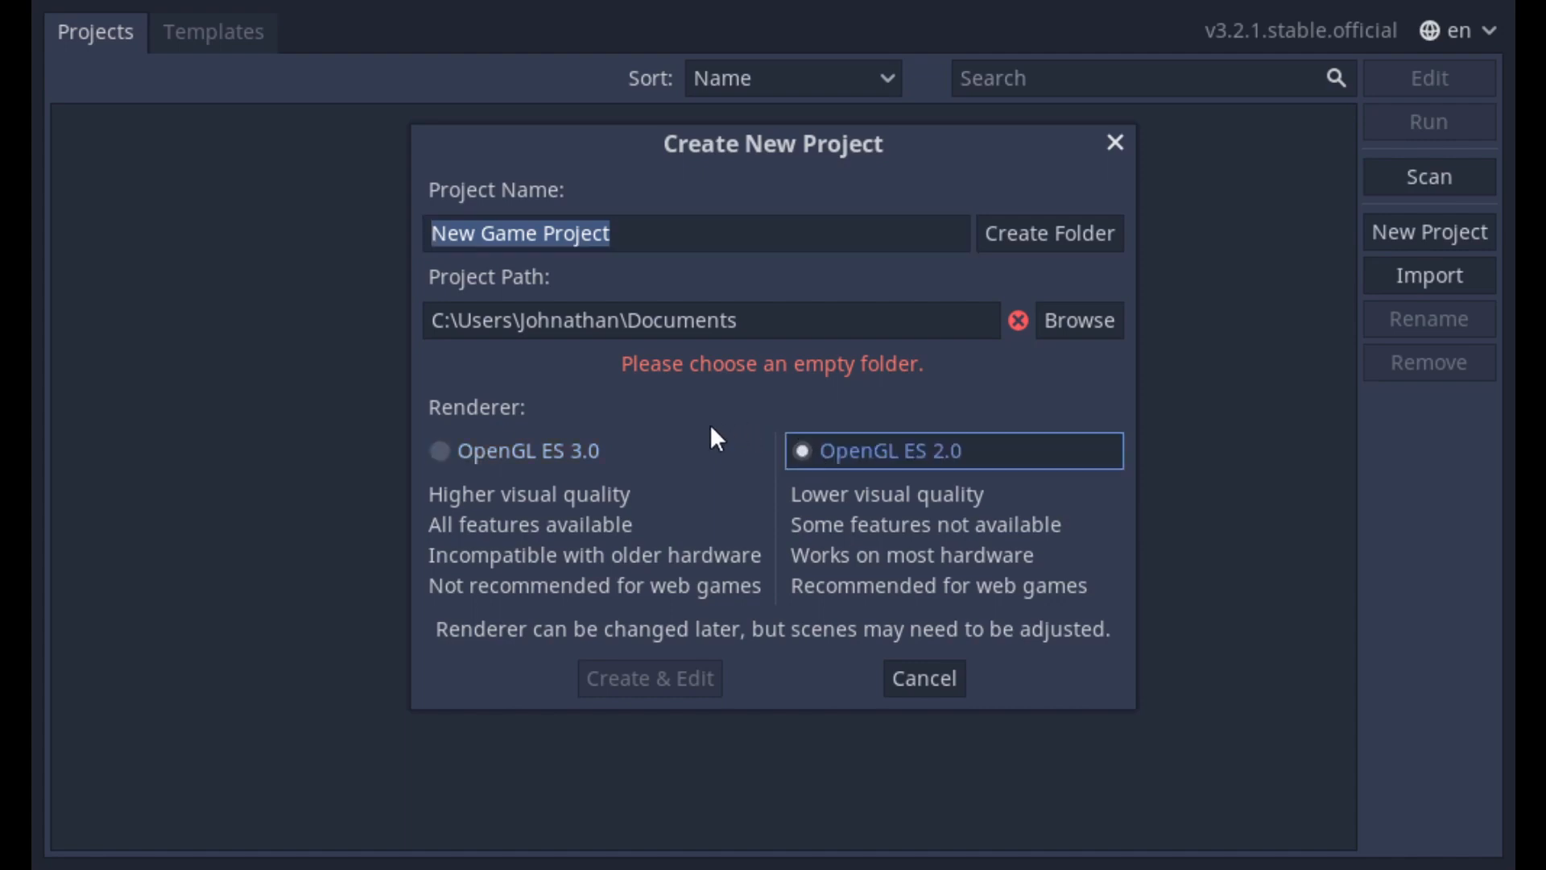
pyautogui.moveTo(876, 393)
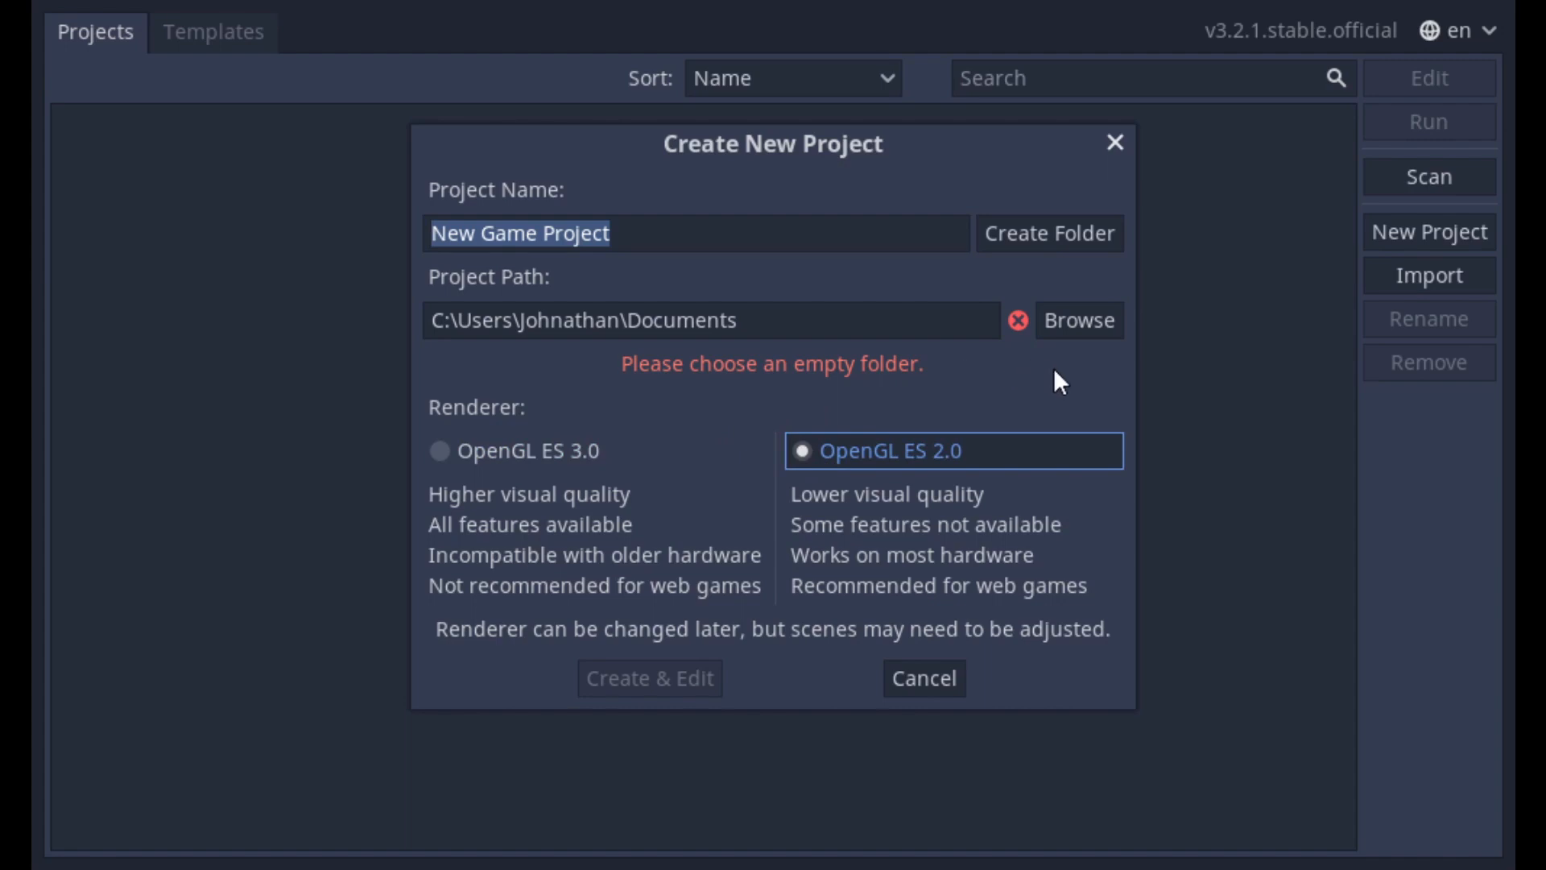
pyautogui.moveTo(1074, 363)
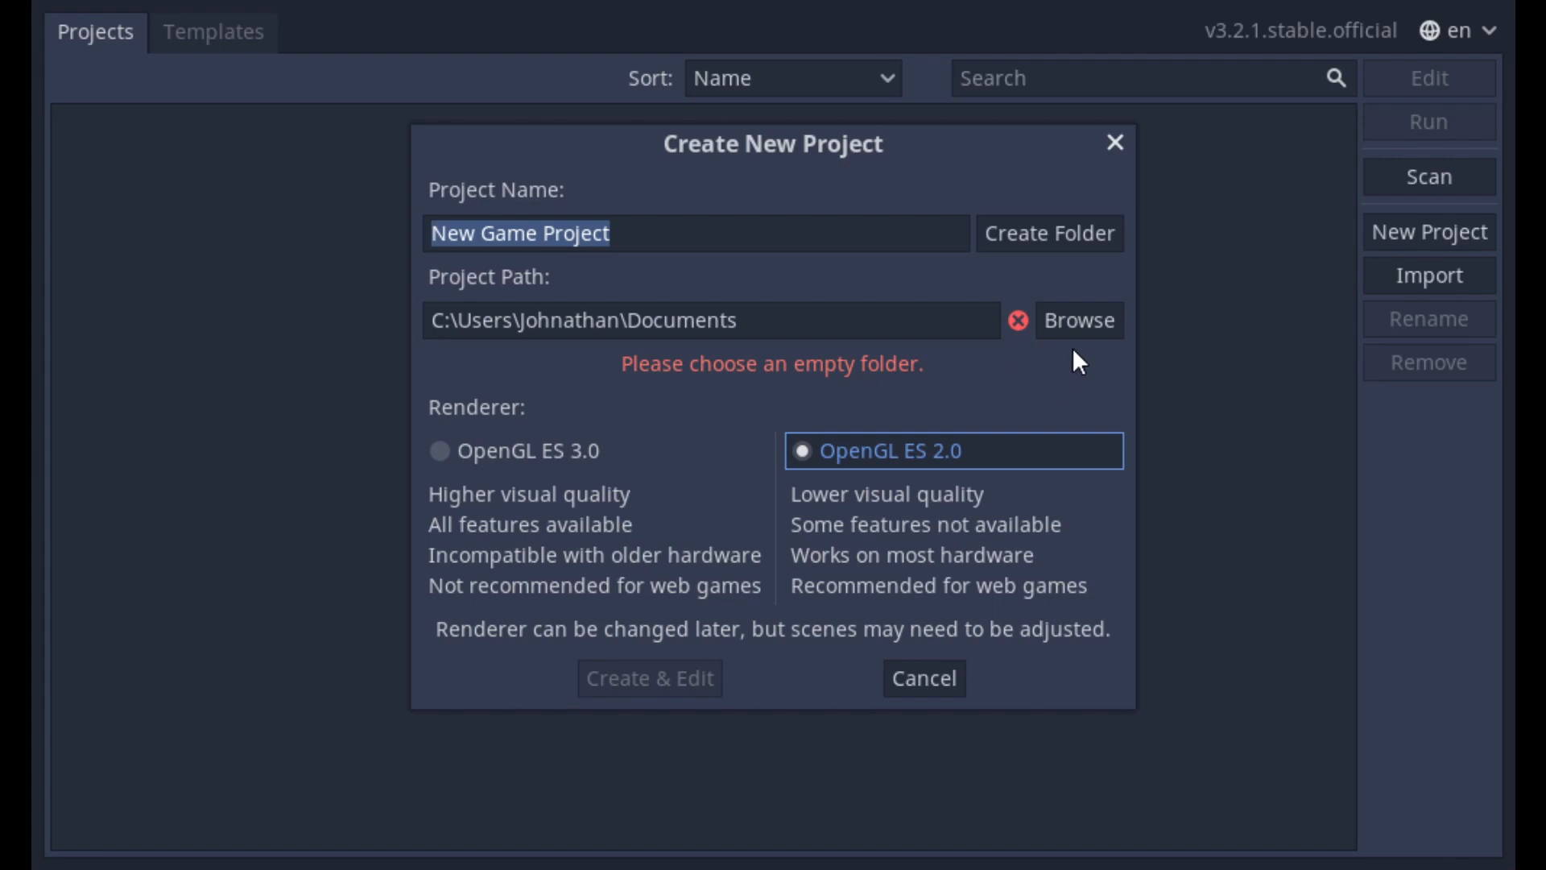
pyautogui.moveTo(1112, 306)
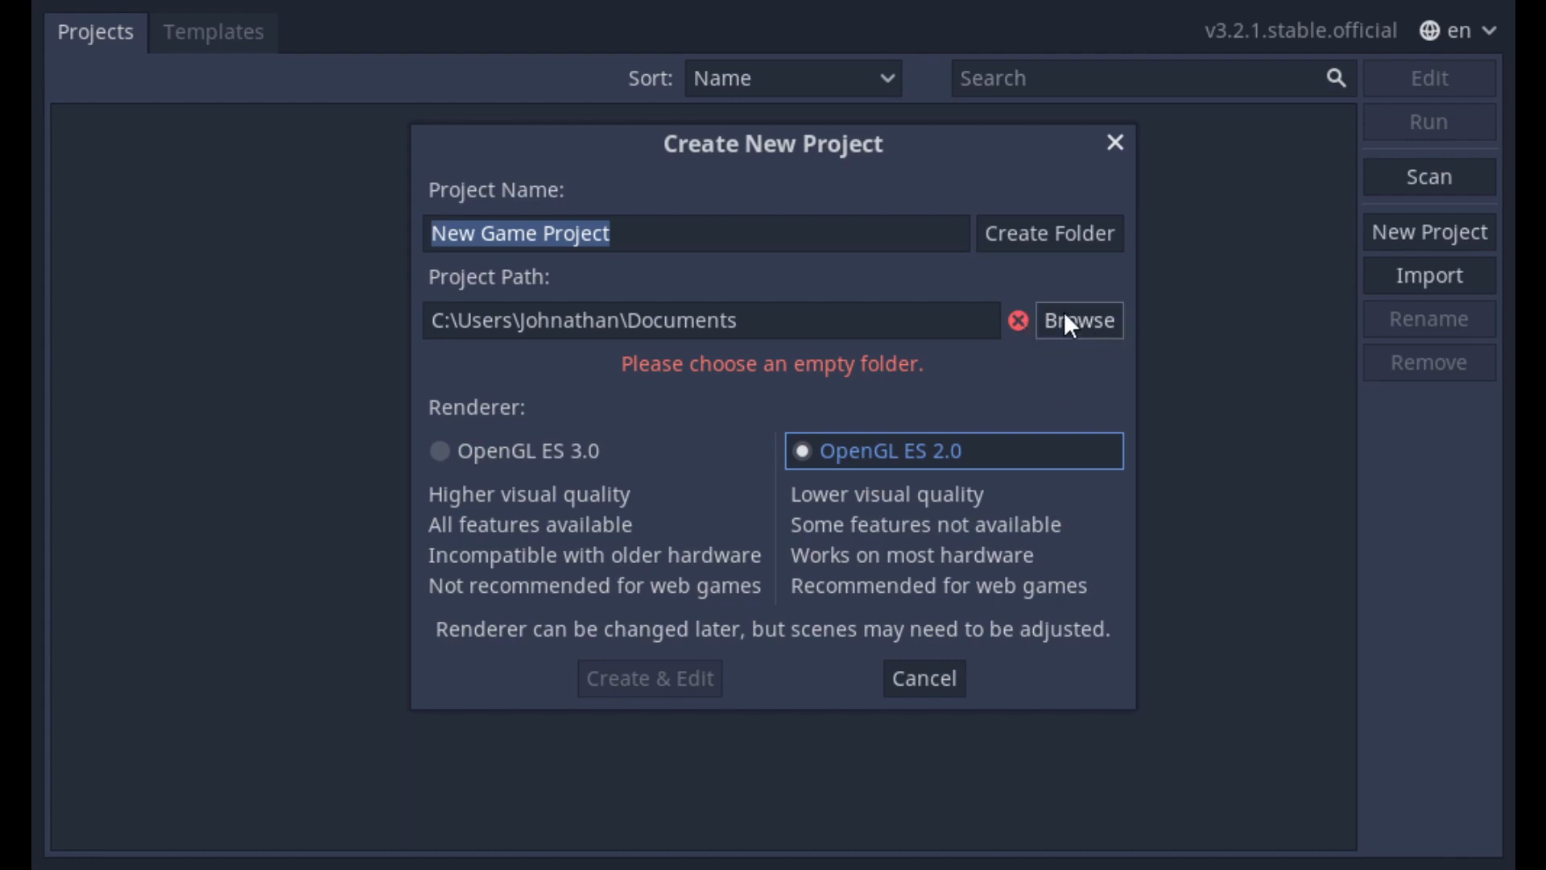
# - Point the project path at Desktop/Godot Invaders and keep the name 'Invaders Project'
pyautogui.click(1078, 319)
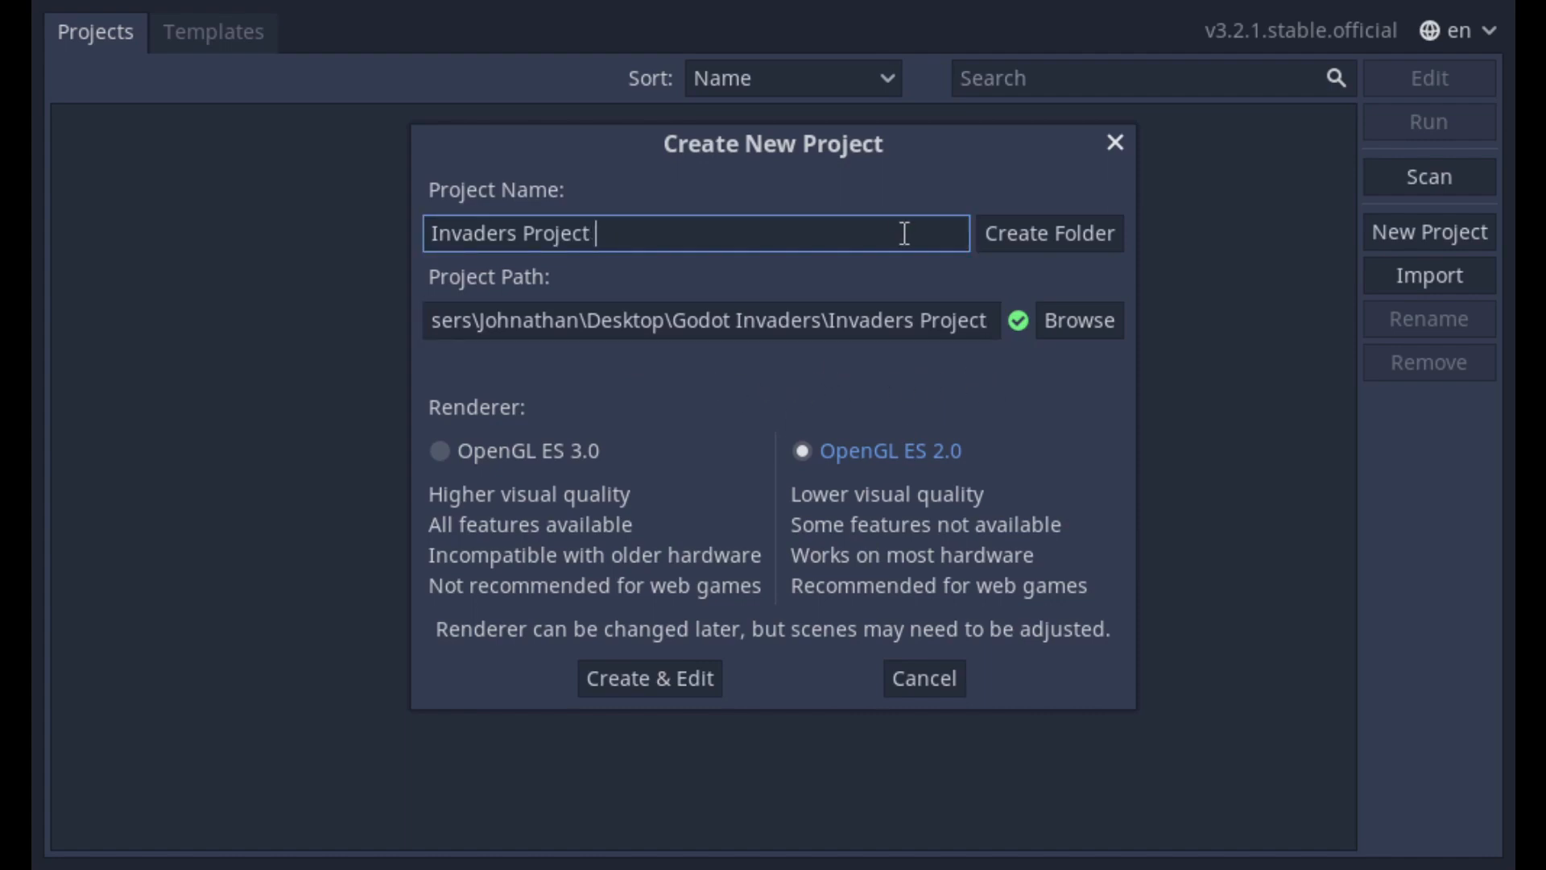
pyautogui.write('Files')
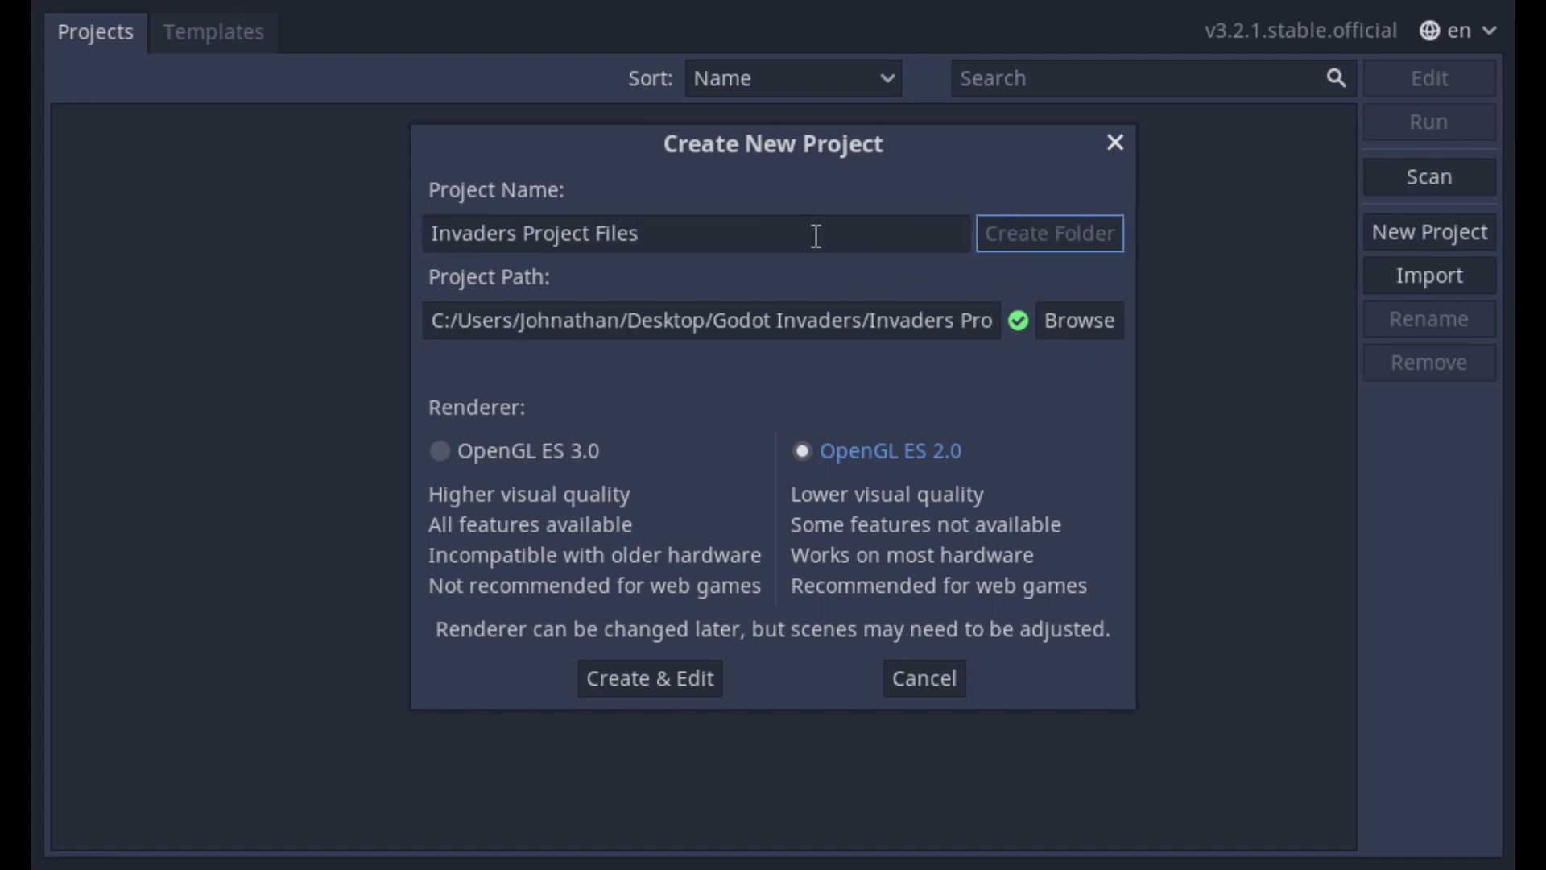
pyautogui.press('BackSpace')
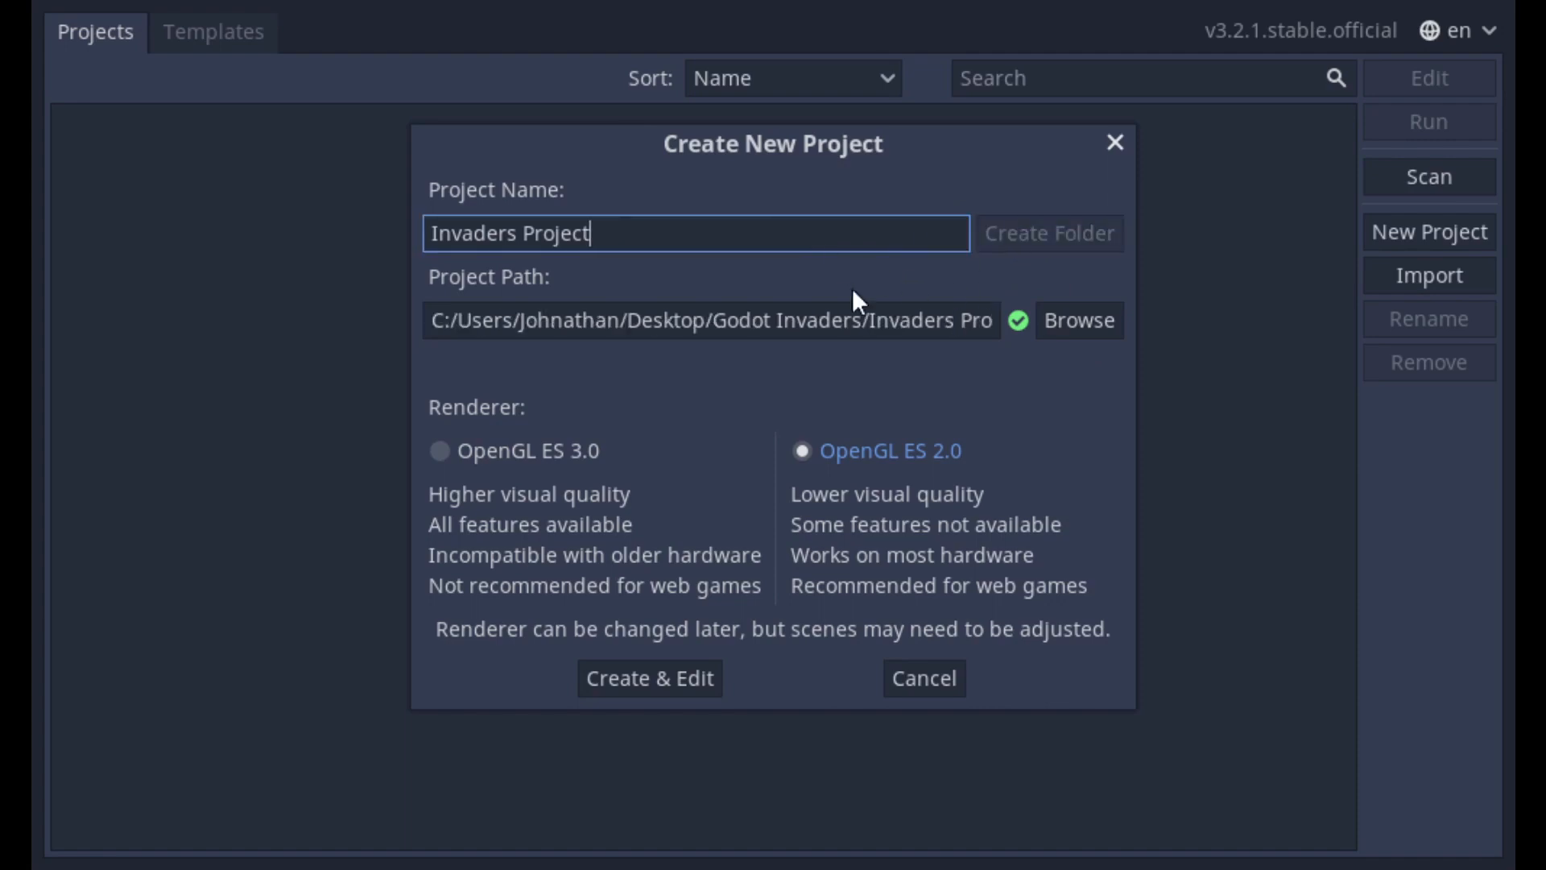
# - Create Invaders Project and open it in the editor via Create & Edit
pyautogui.click(649, 678)
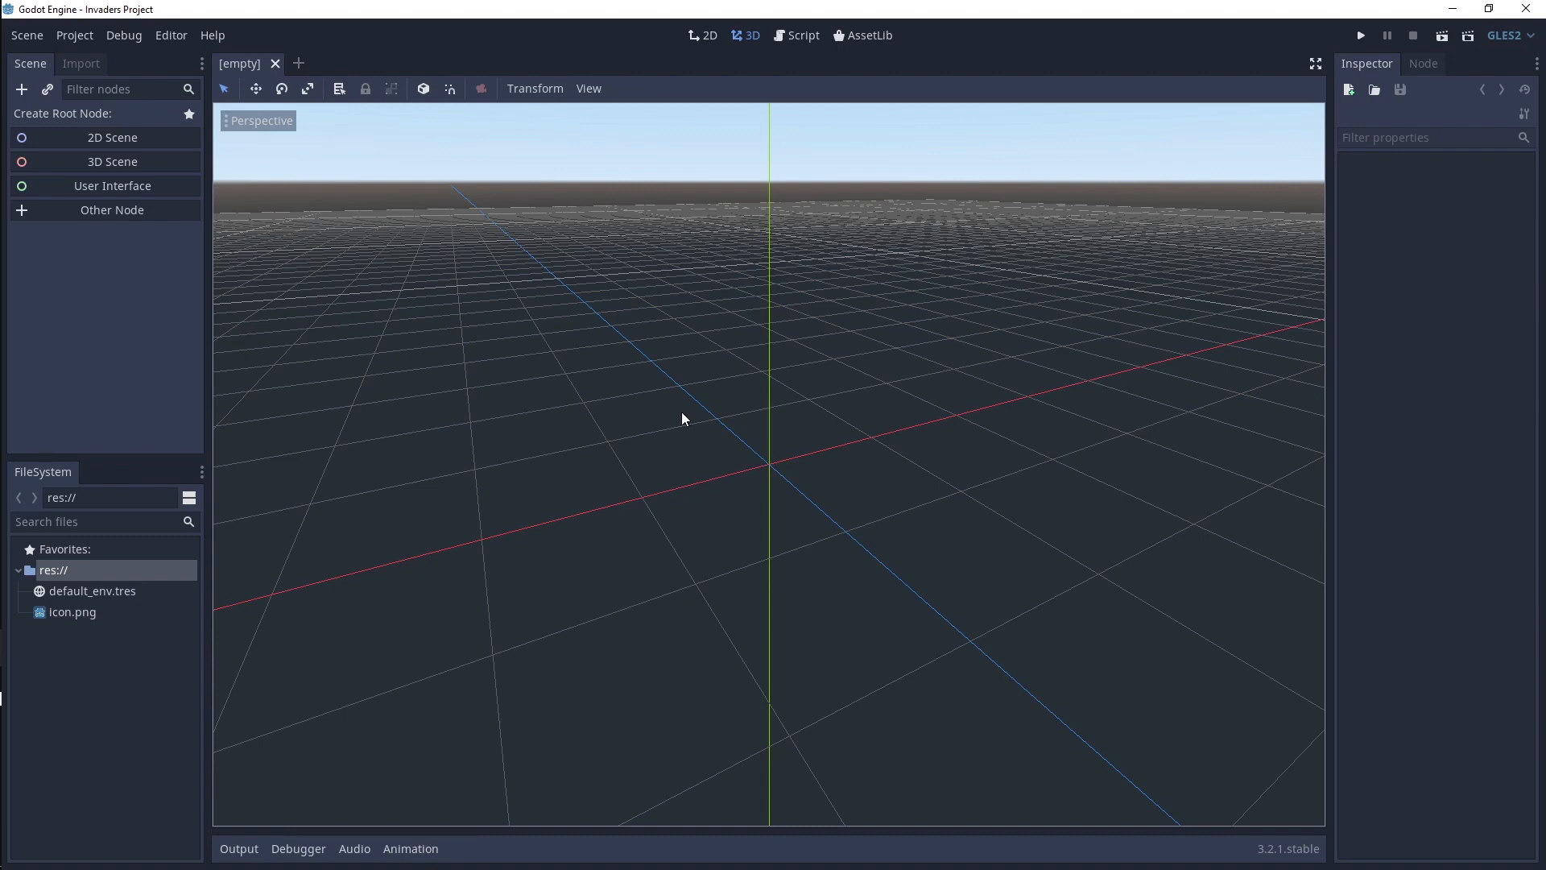
pyautogui.moveTo(29, 64)
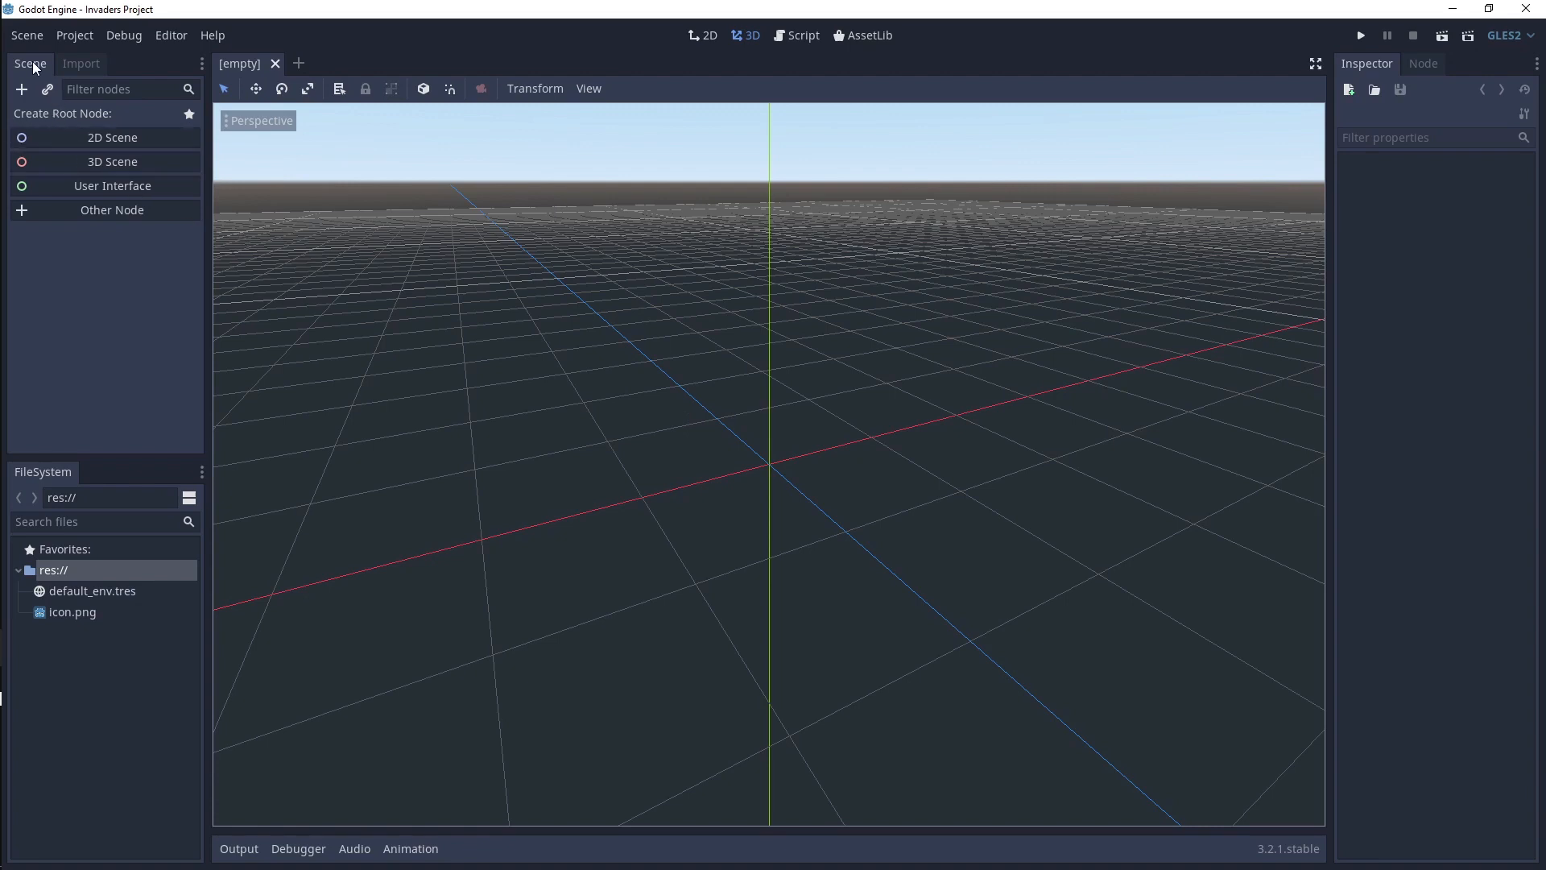
# - Add a 2D Scene root node and rename the Node2D to 'Mainmenu'
pyautogui.click(111, 137)
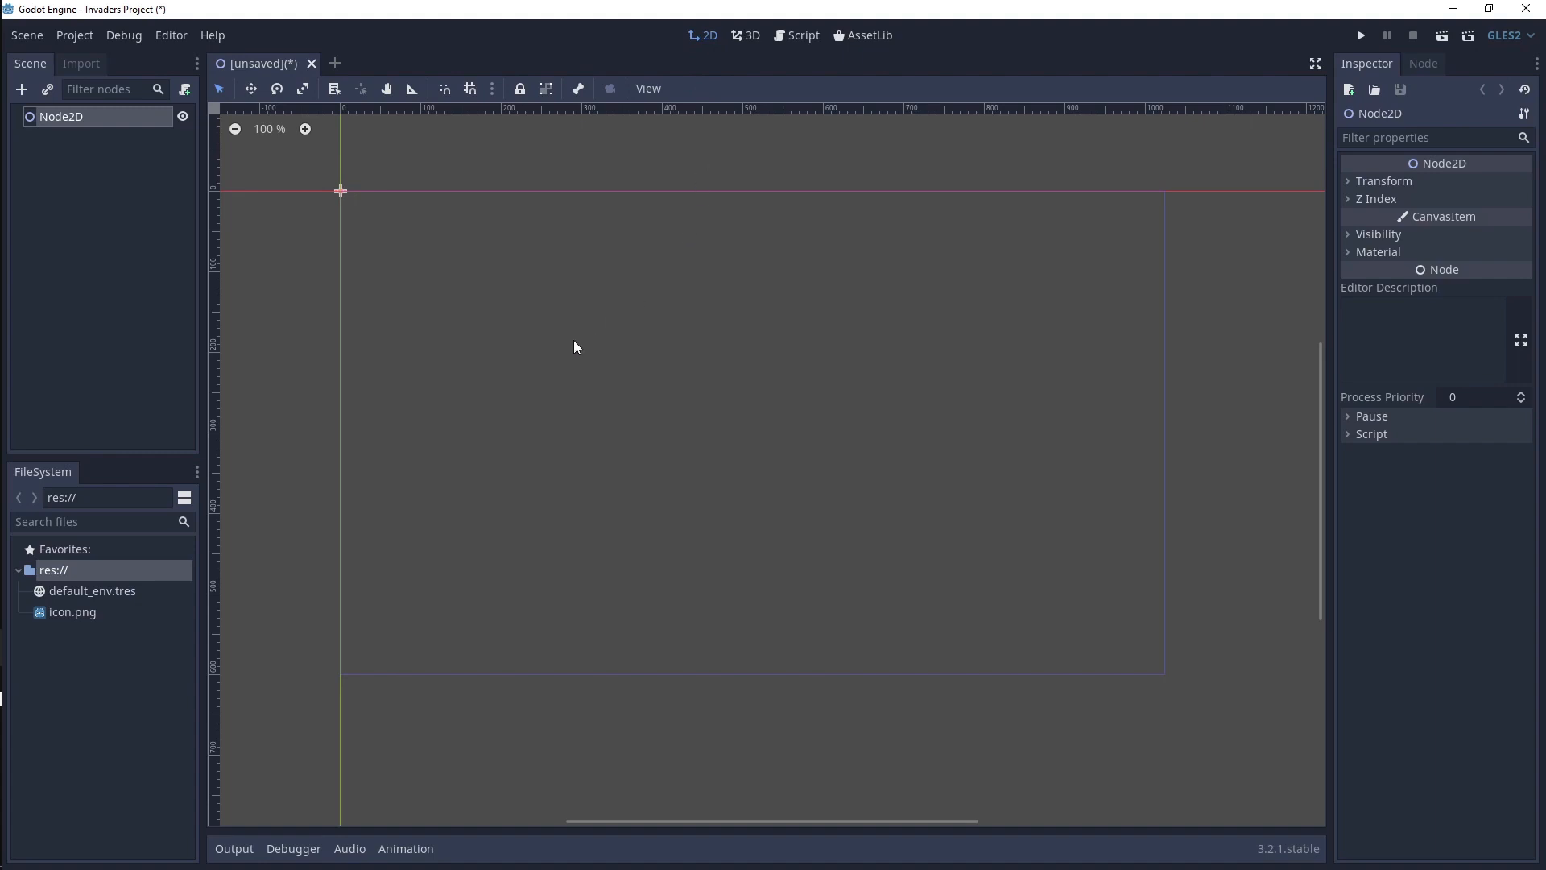
pyautogui.moveTo(165, 221)
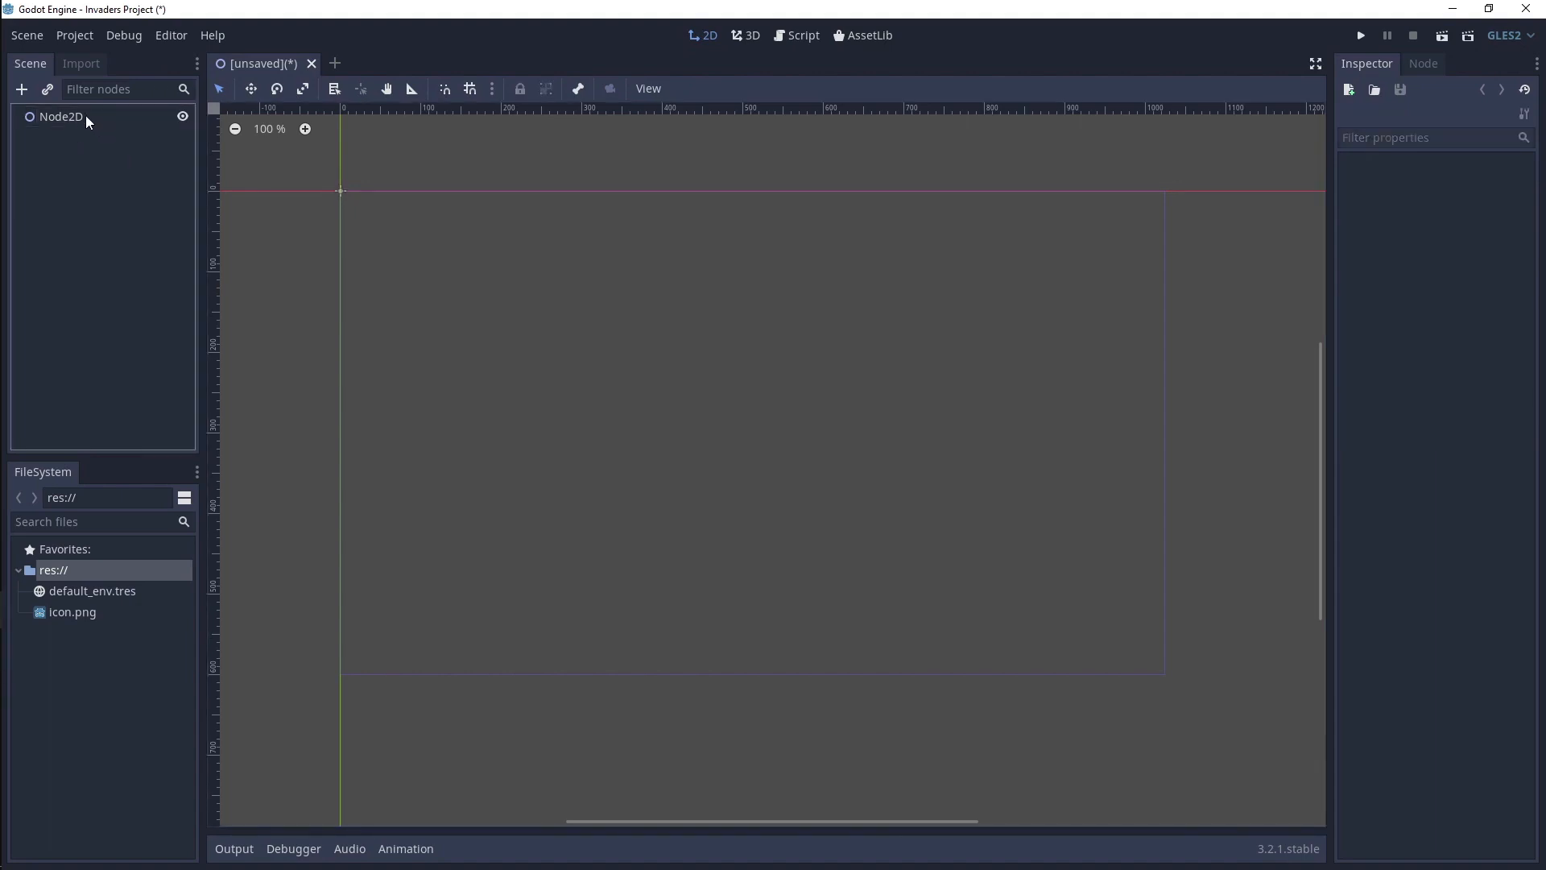
pyautogui.doubleClick(61, 116)
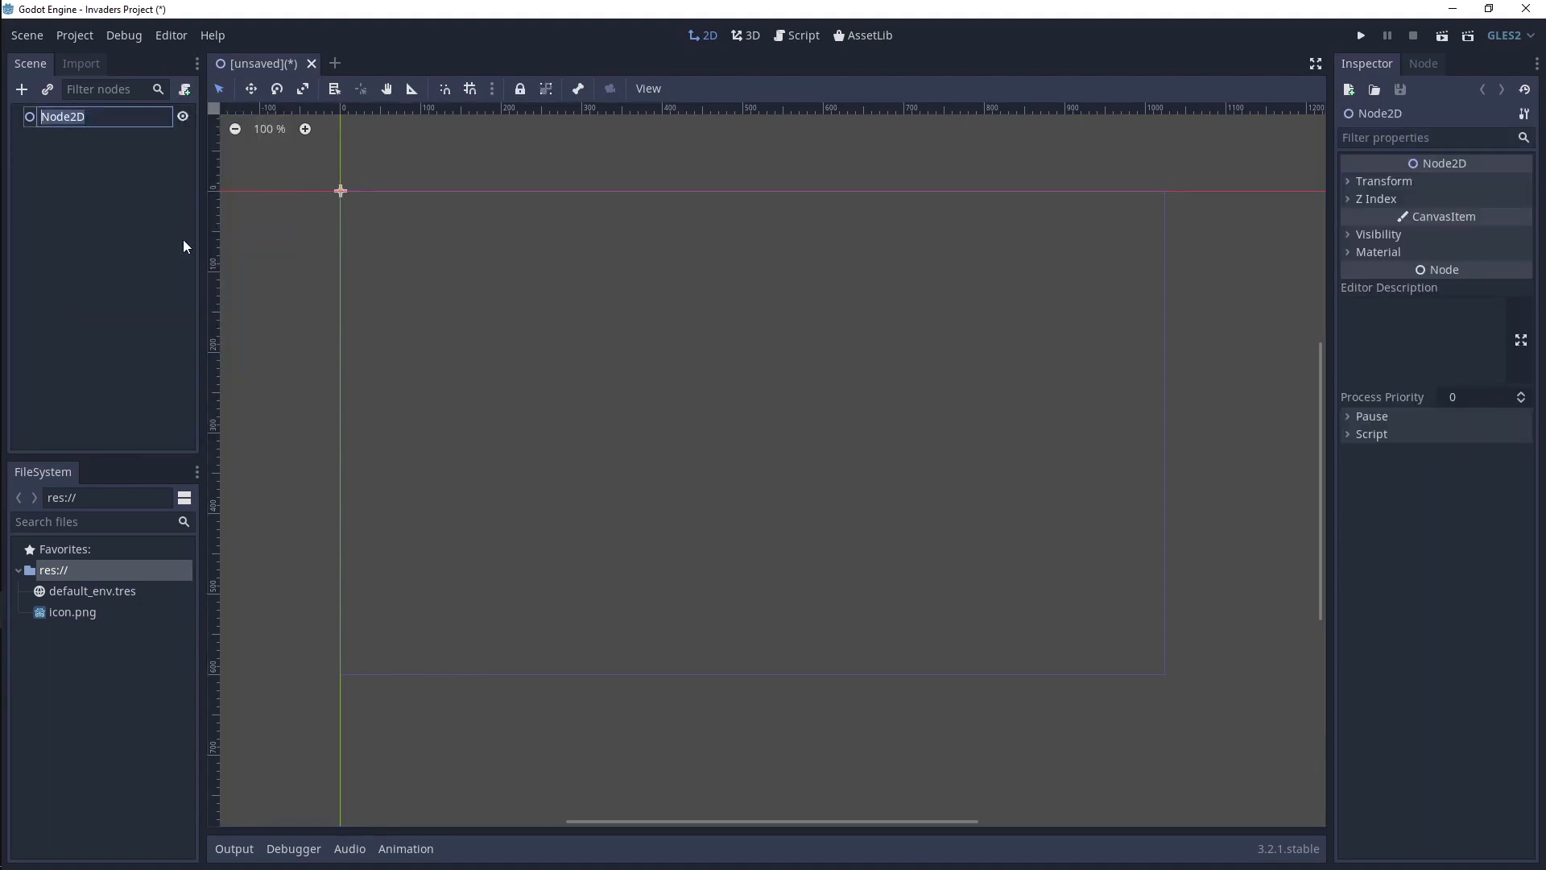
pyautogui.write('Mainmenu')
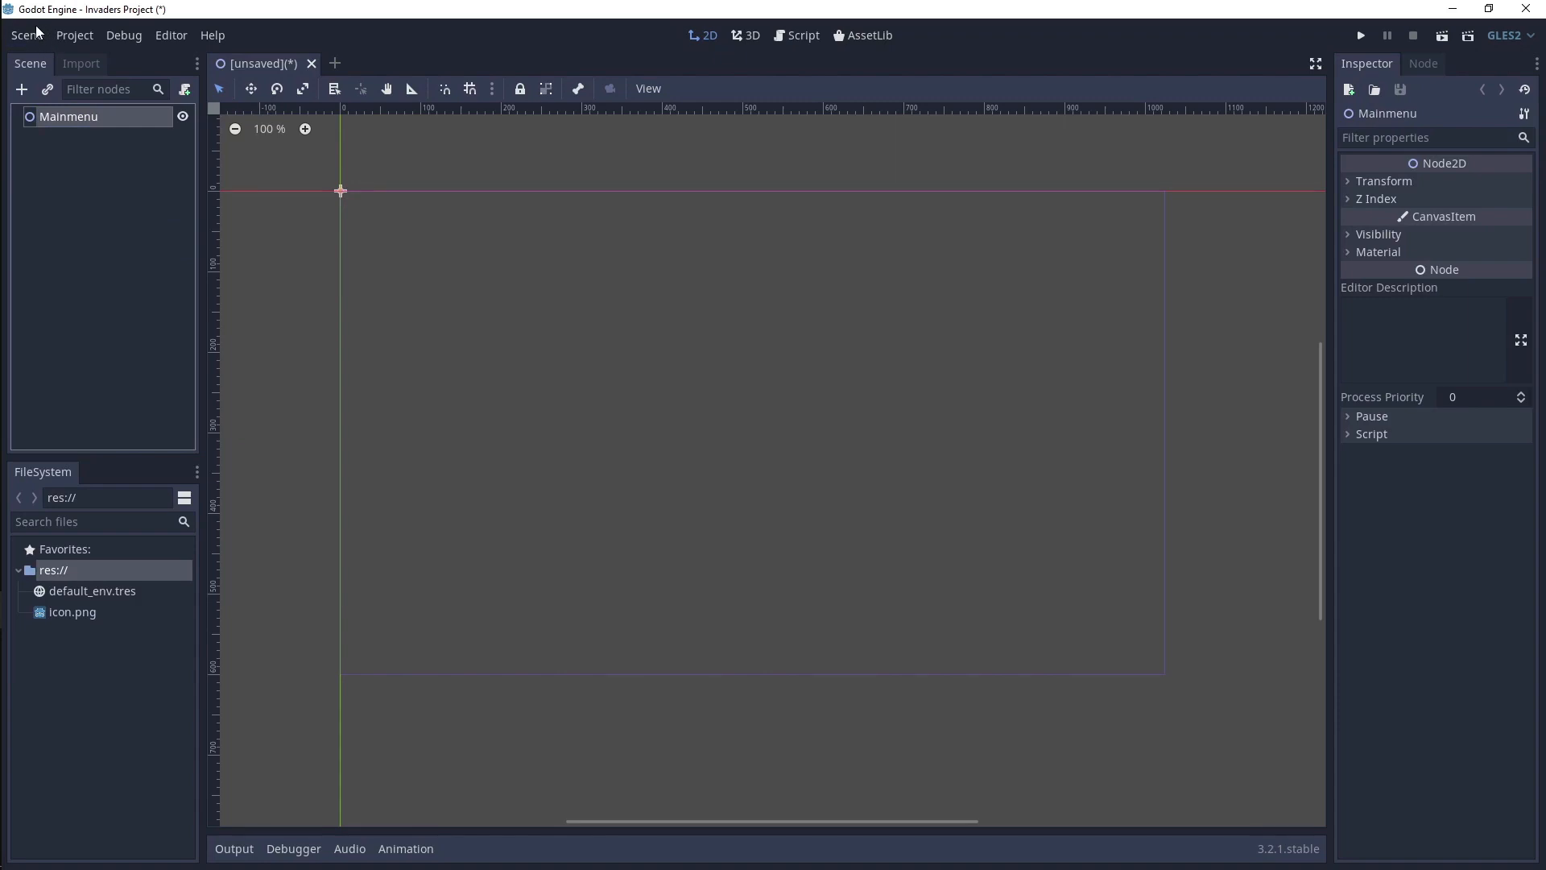
pyautogui.moveTo(28, 36)
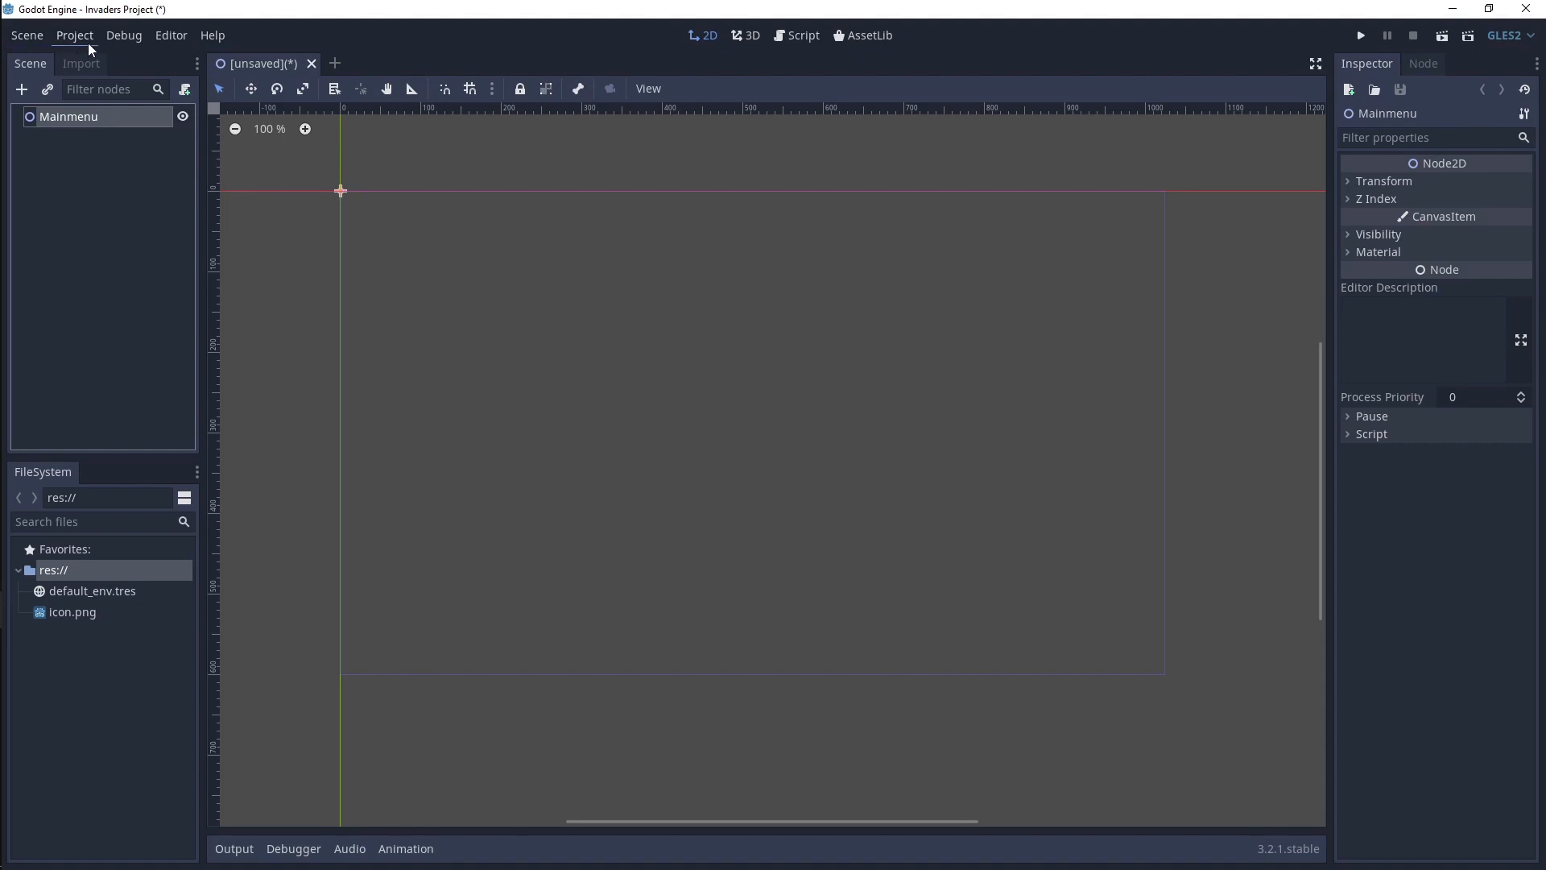
pyautogui.moveTo(214, 46)
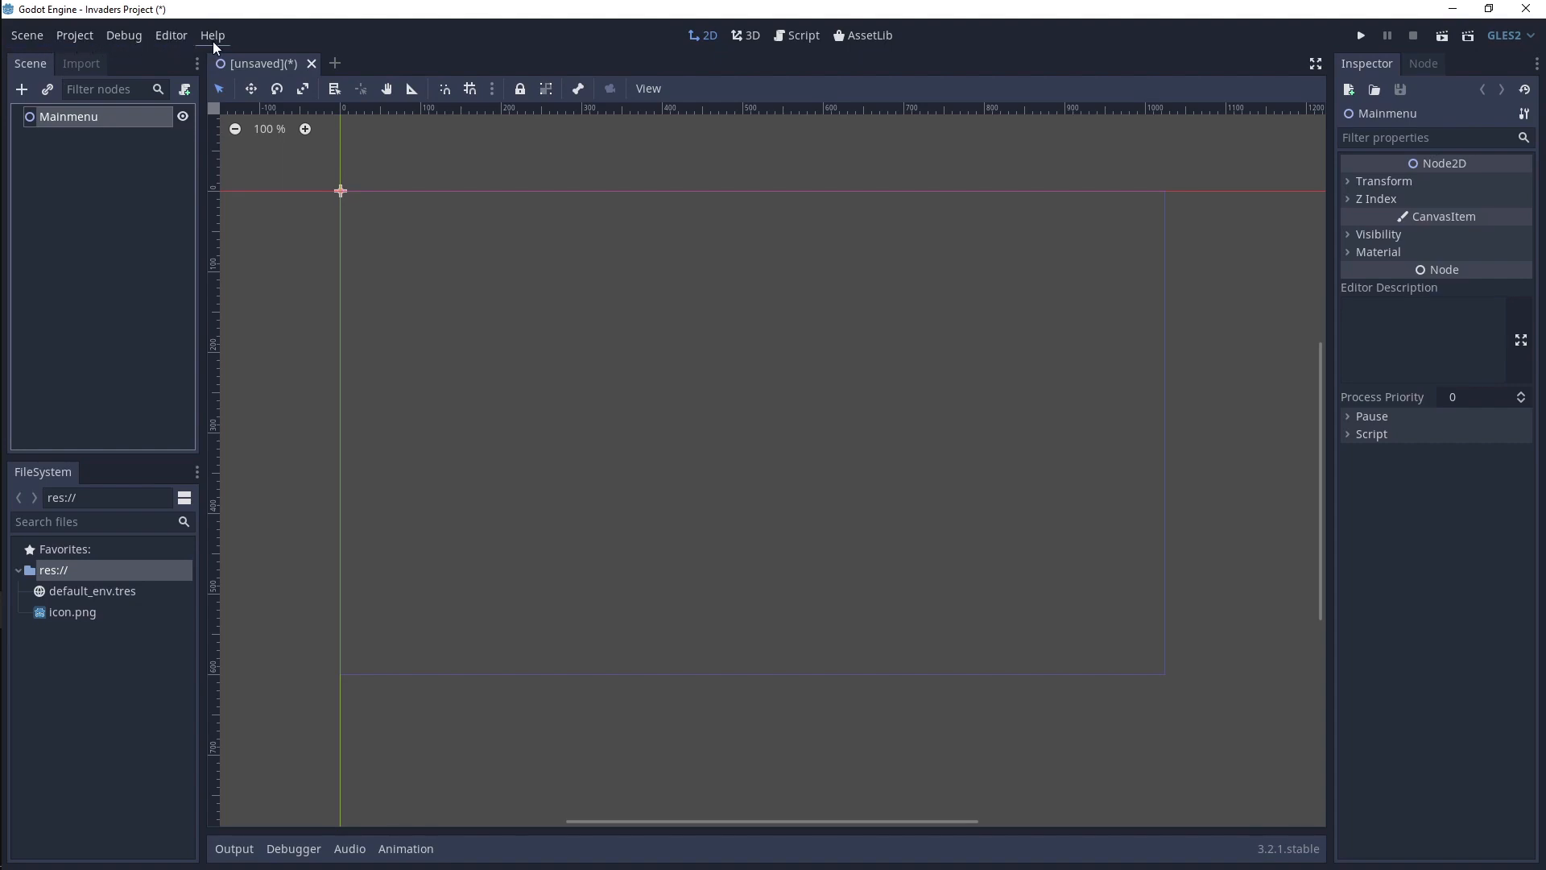
pyautogui.moveTo(28, 34)
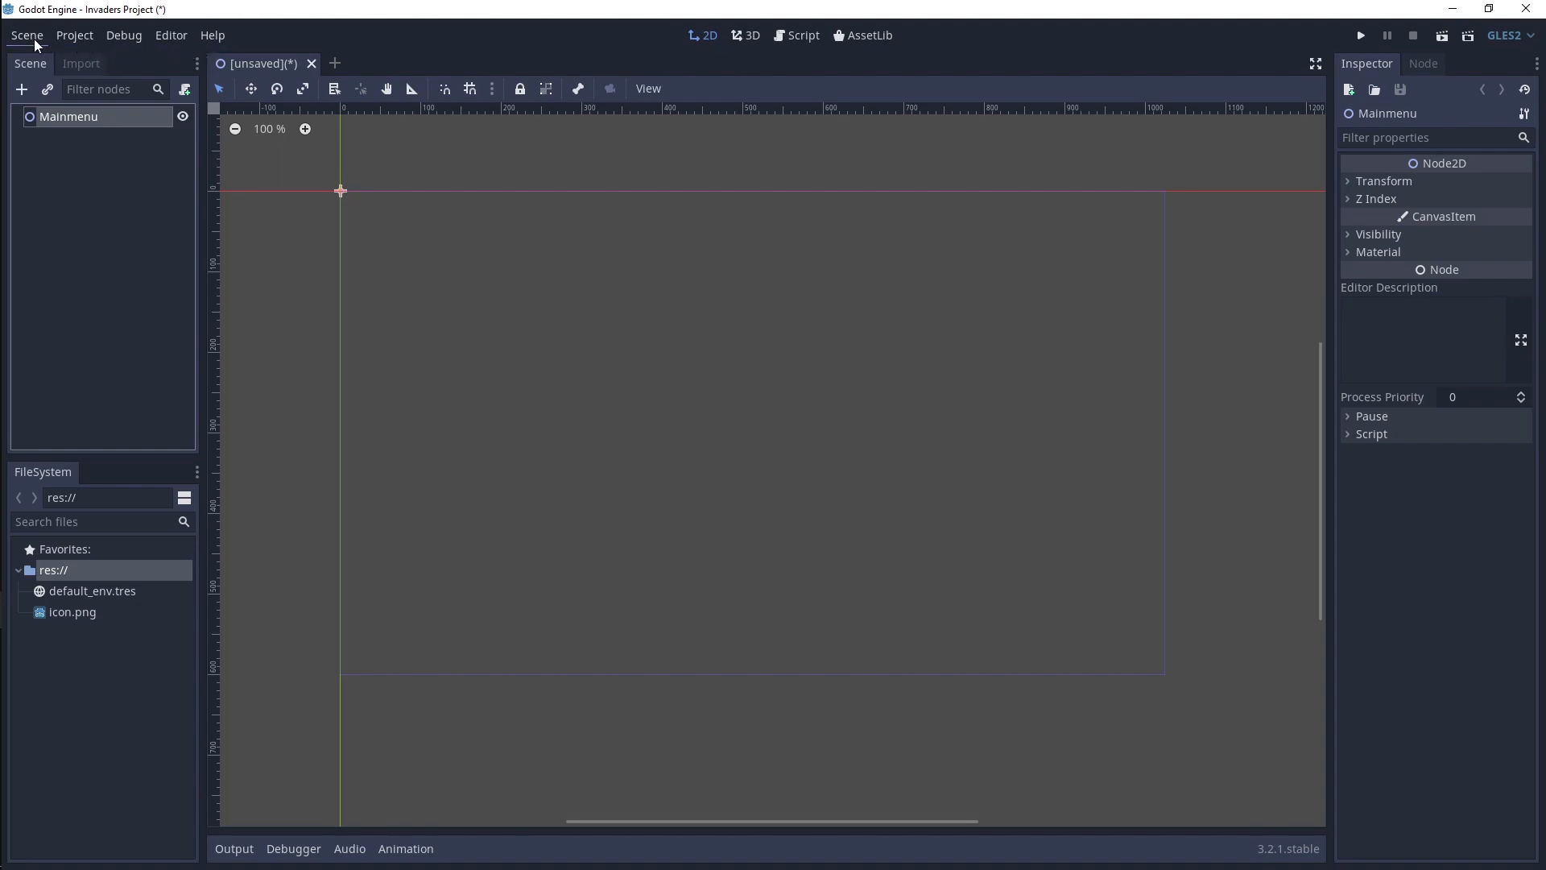
# - From Save Scene As, create an 'Assets' folder at the project root
pyautogui.click(28, 34)
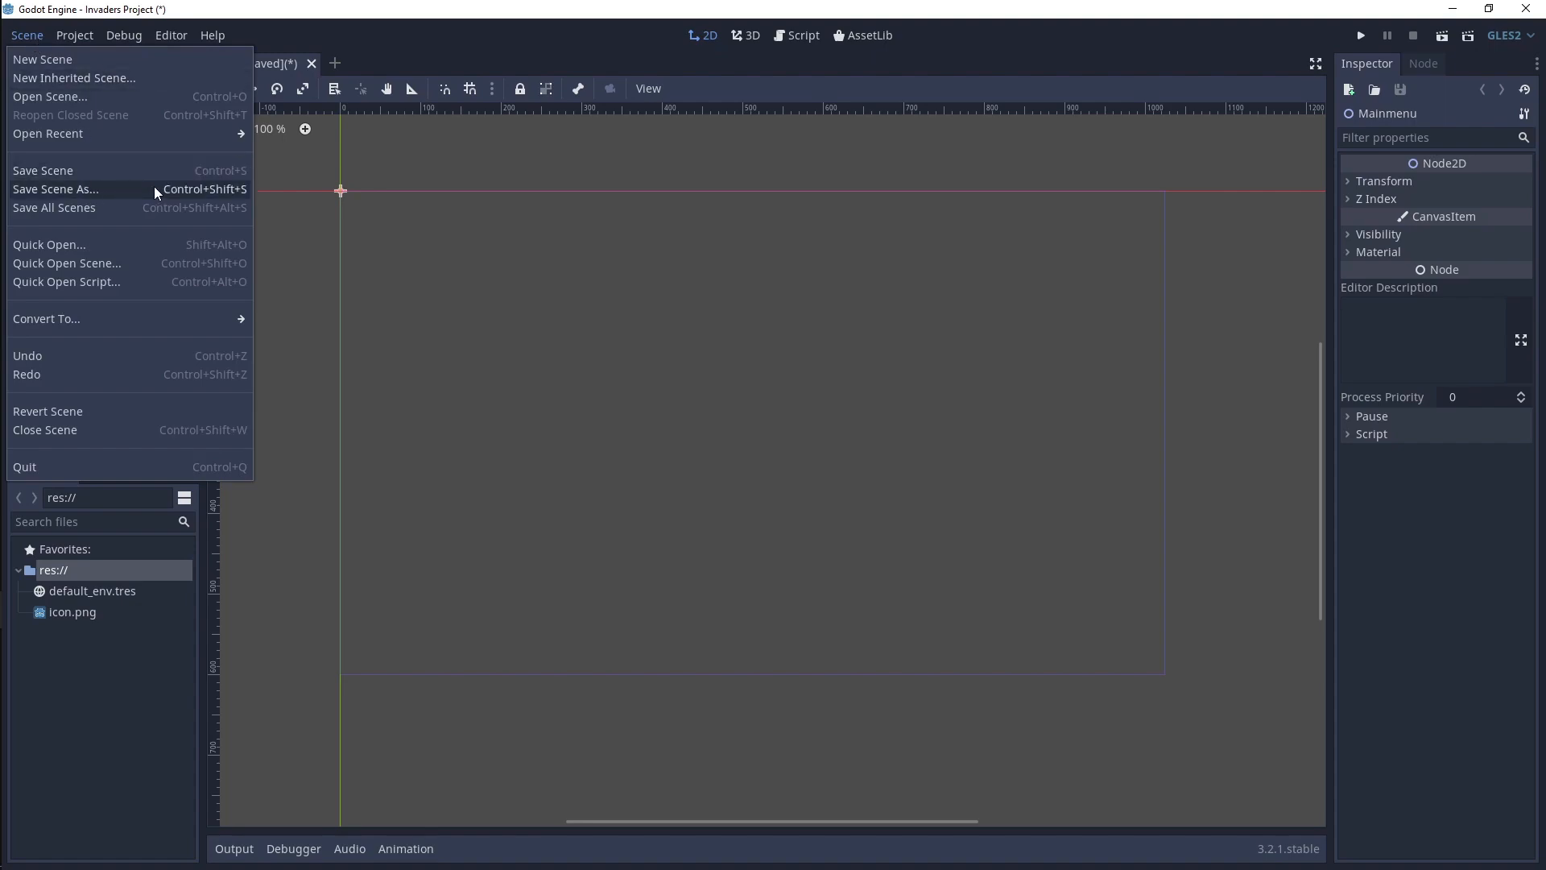
pyautogui.click(55, 189)
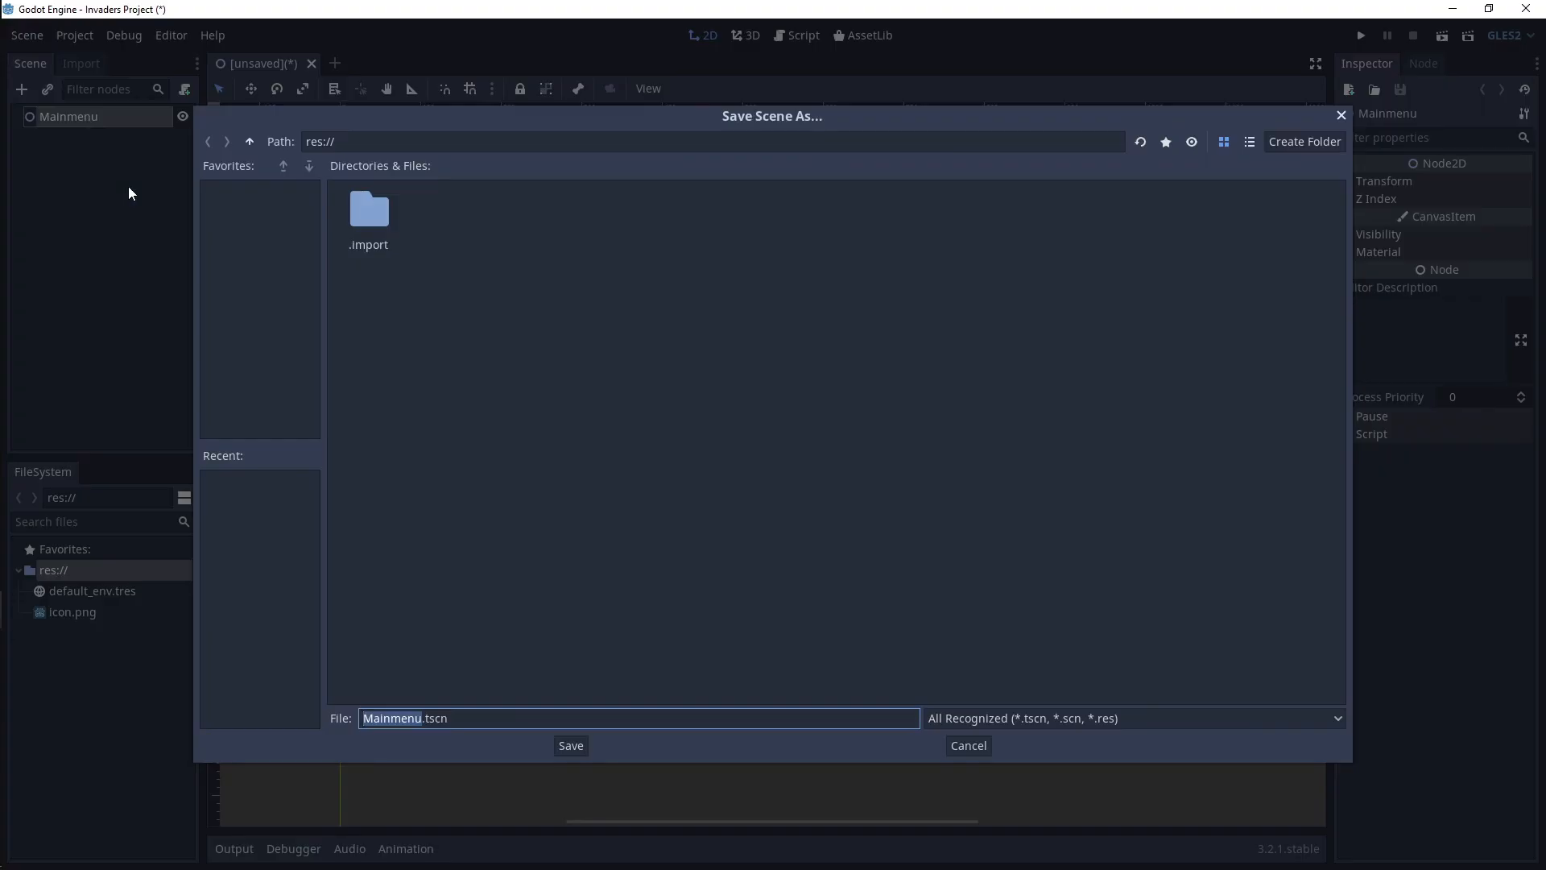
pyautogui.moveTo(517, 389)
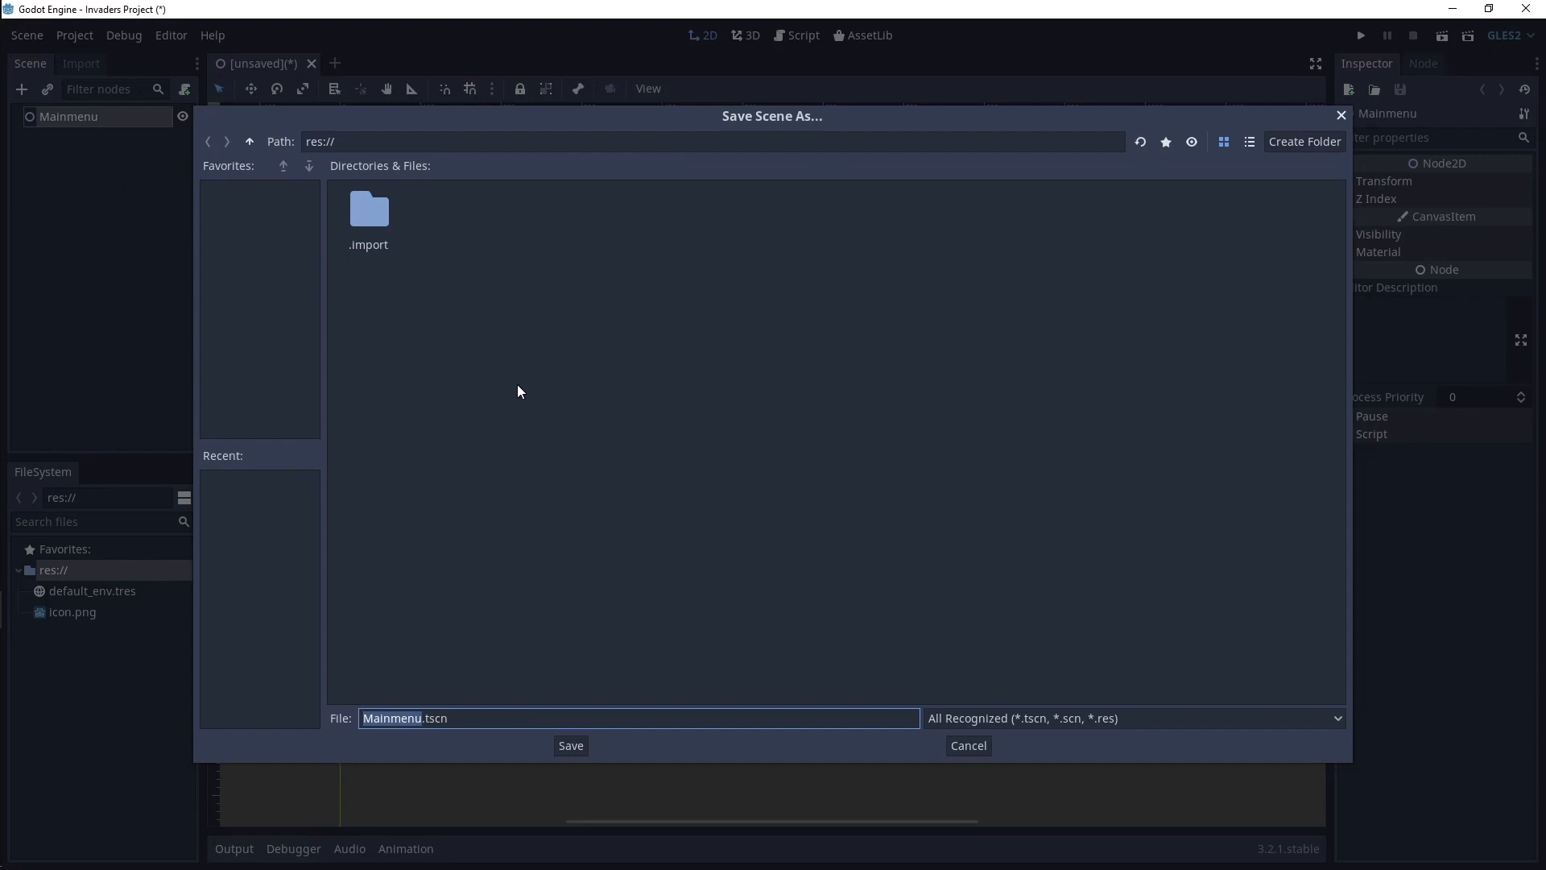
pyautogui.moveTo(581, 387)
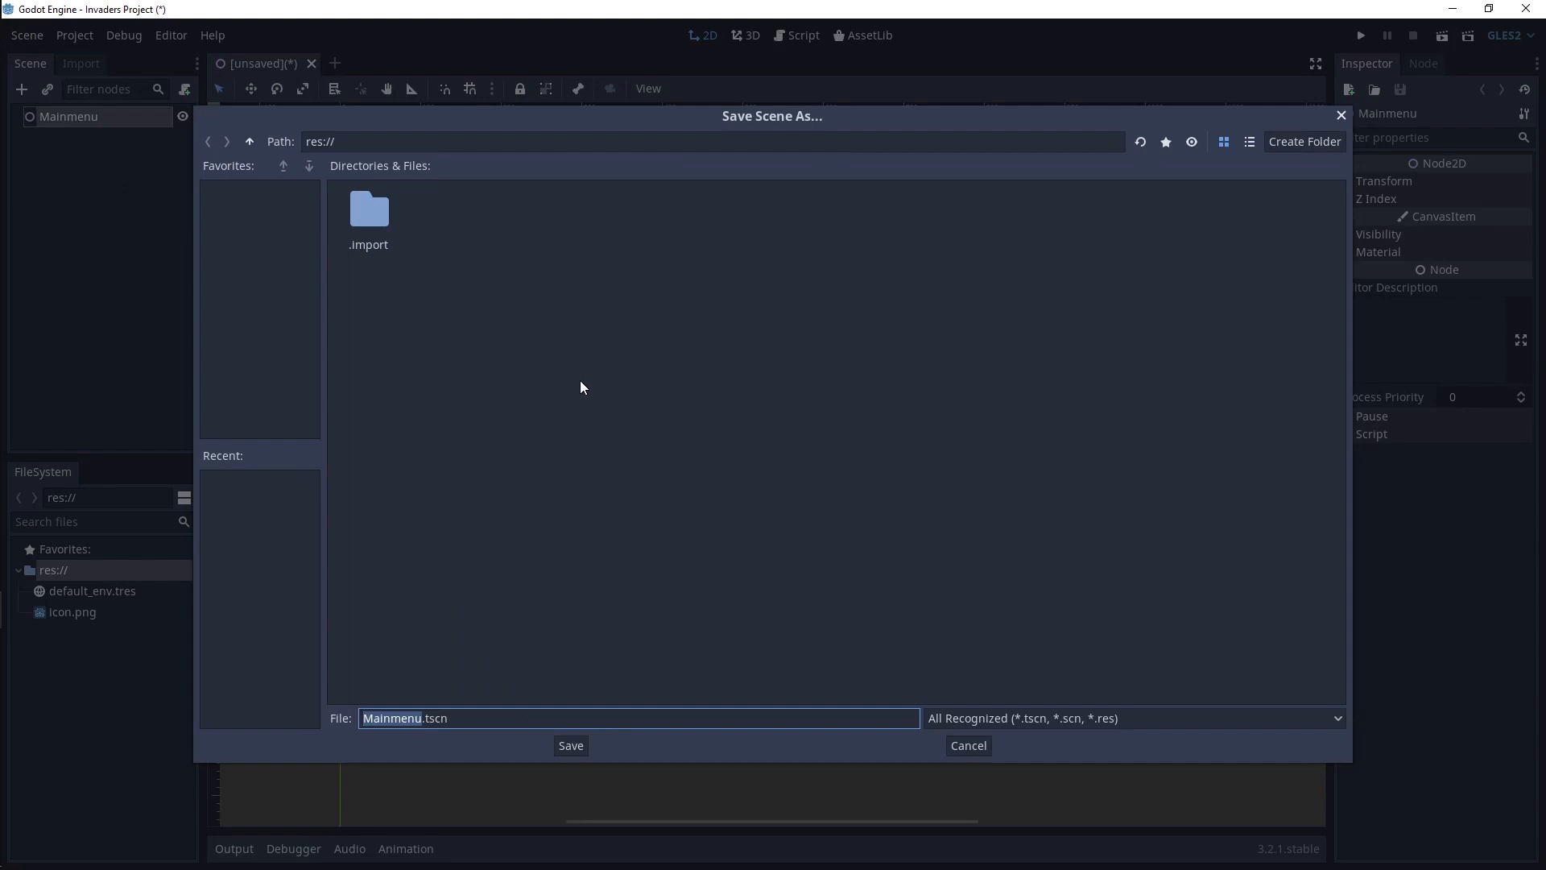
pyautogui.moveTo(1109, 253)
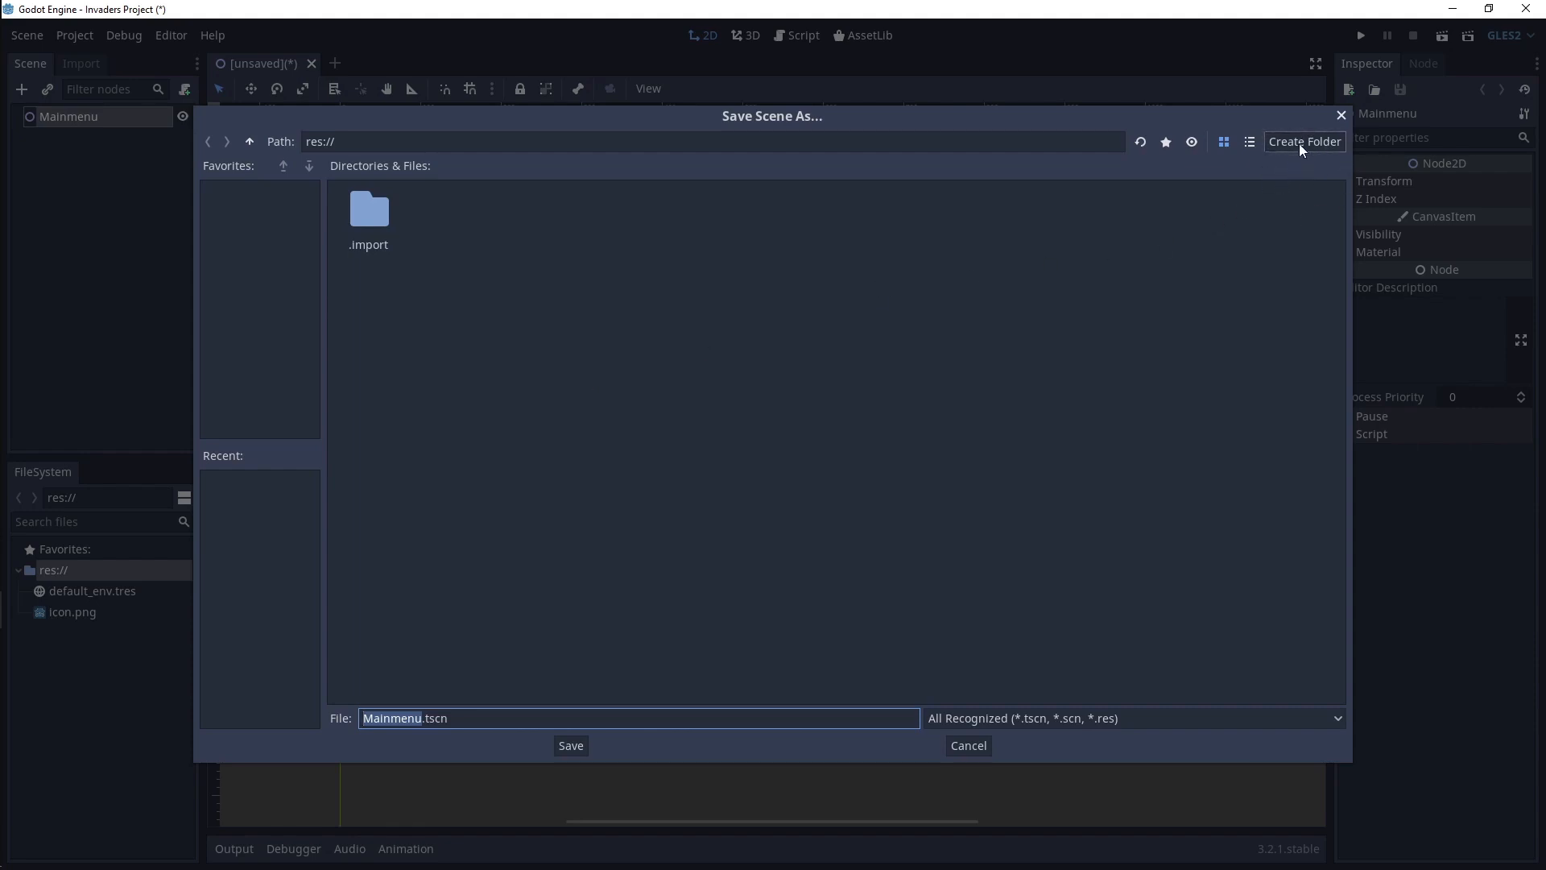
pyautogui.click(1302, 142)
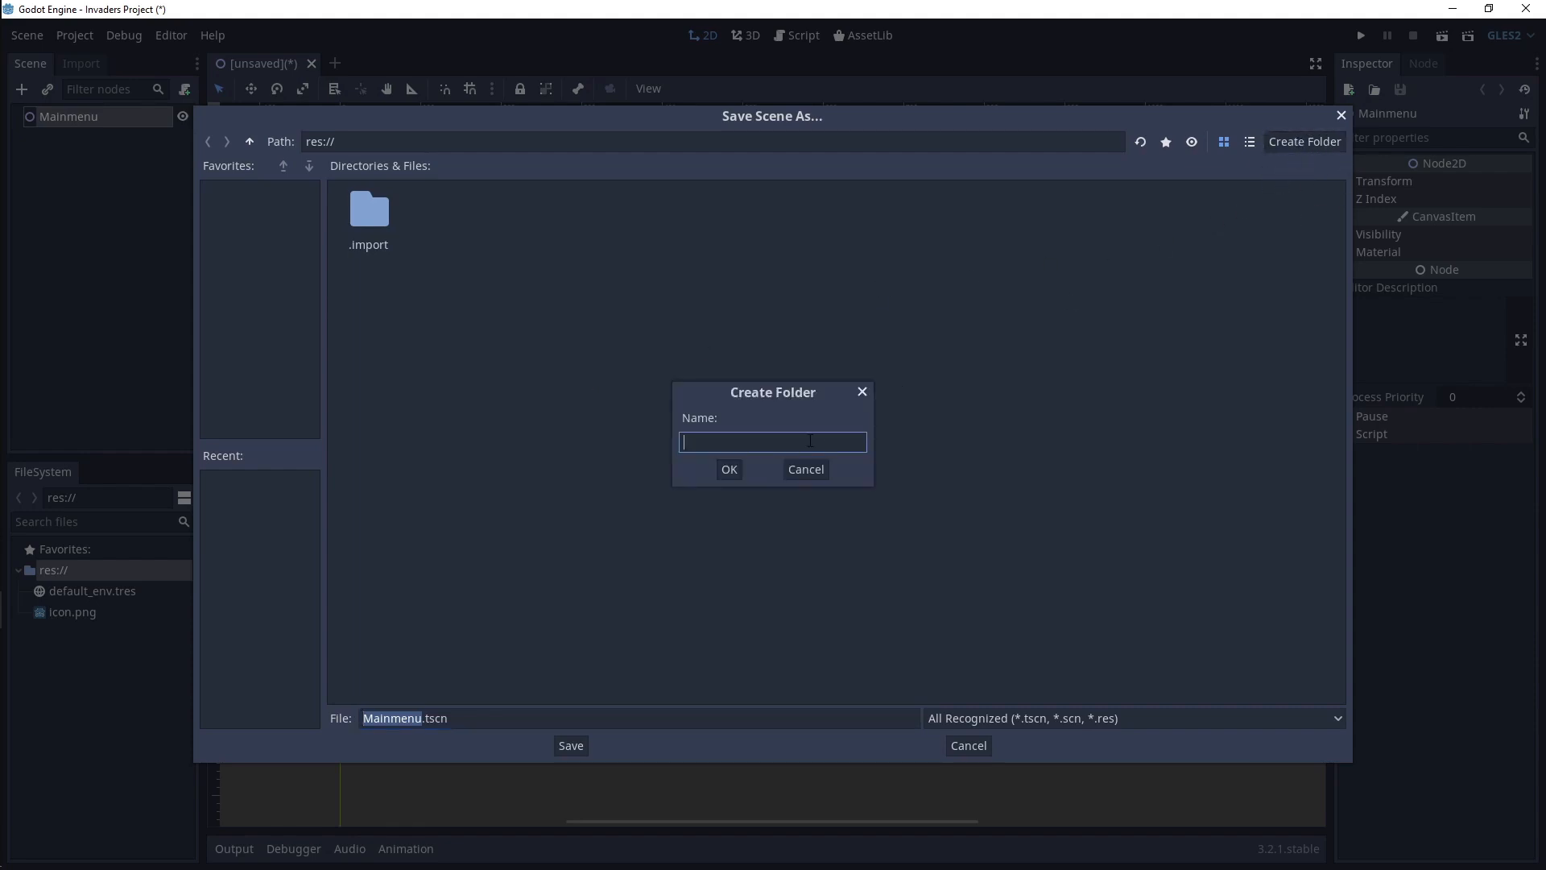
pyautogui.write('Ass')
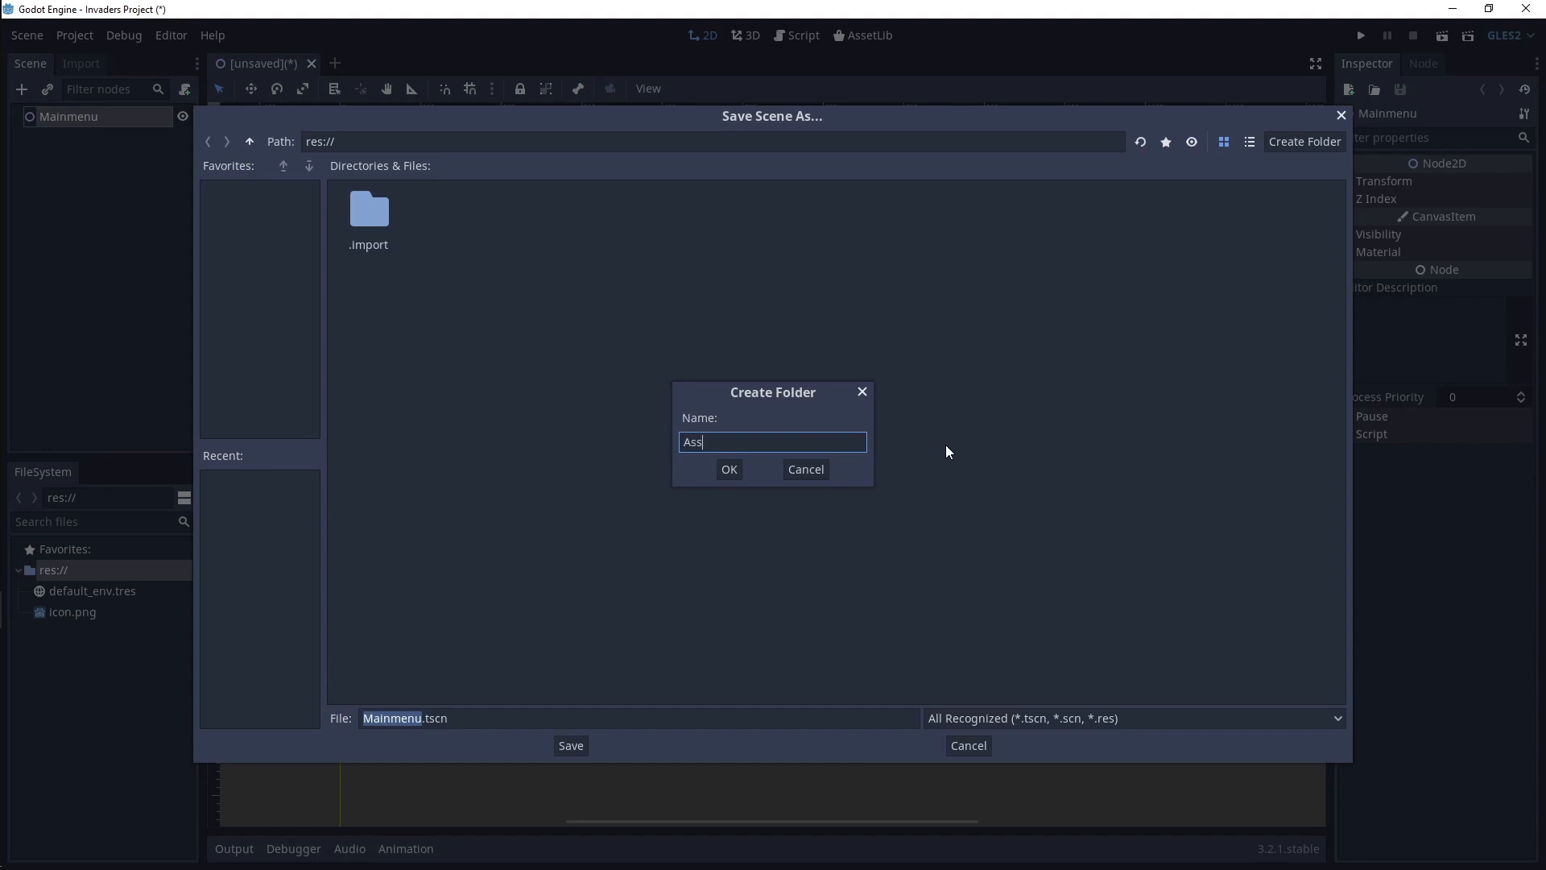
pyautogui.click(730, 469)
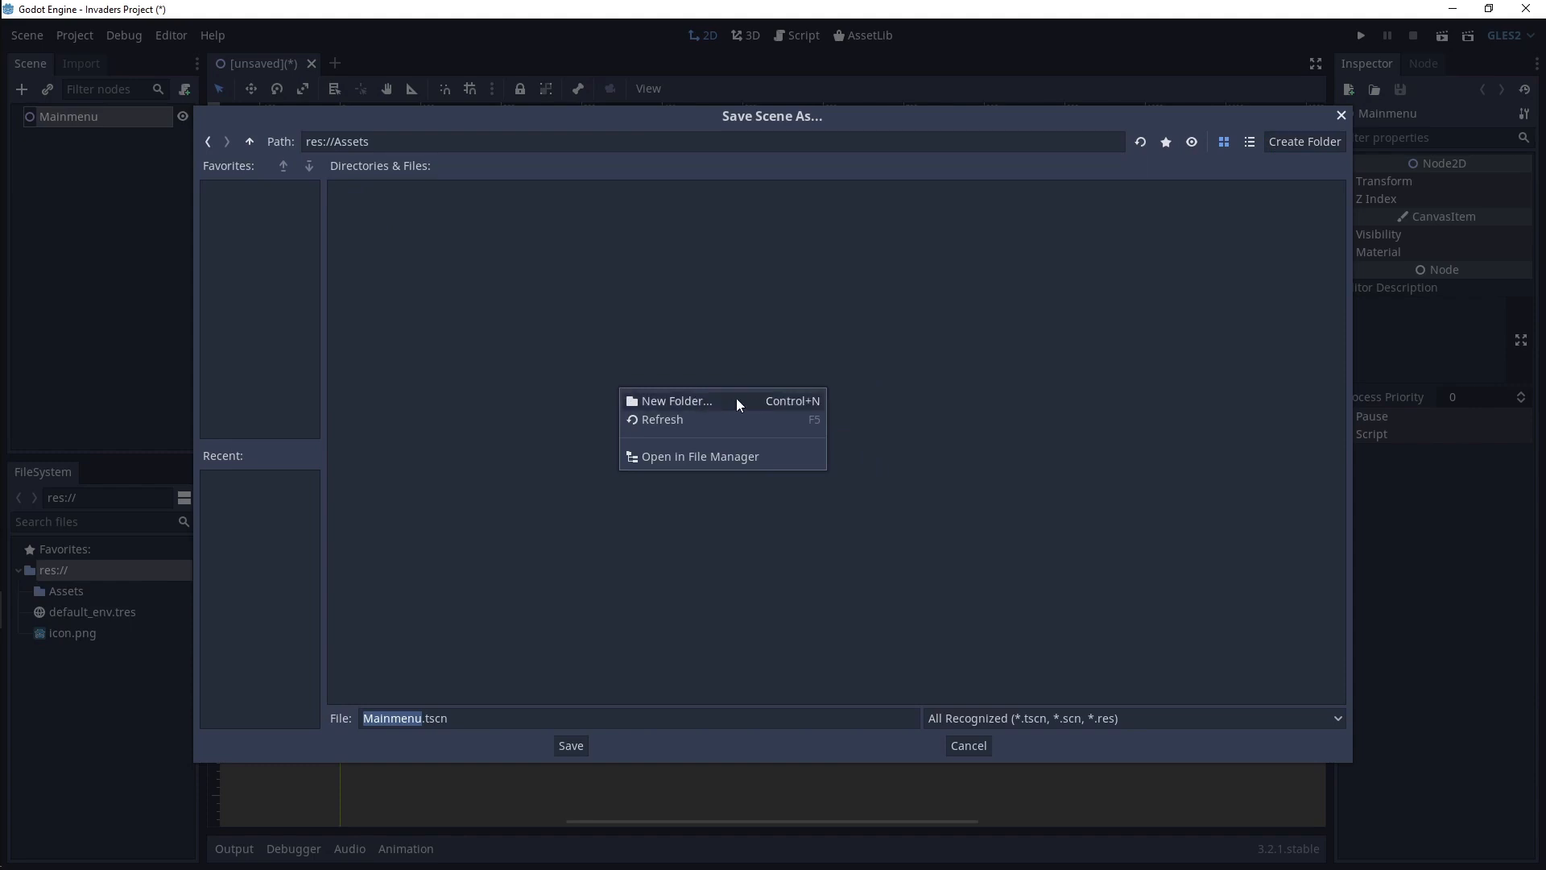
# - Create a 'Scenes' folder inside Assets for Mainmenu.tscn
pyautogui.click(674, 401)
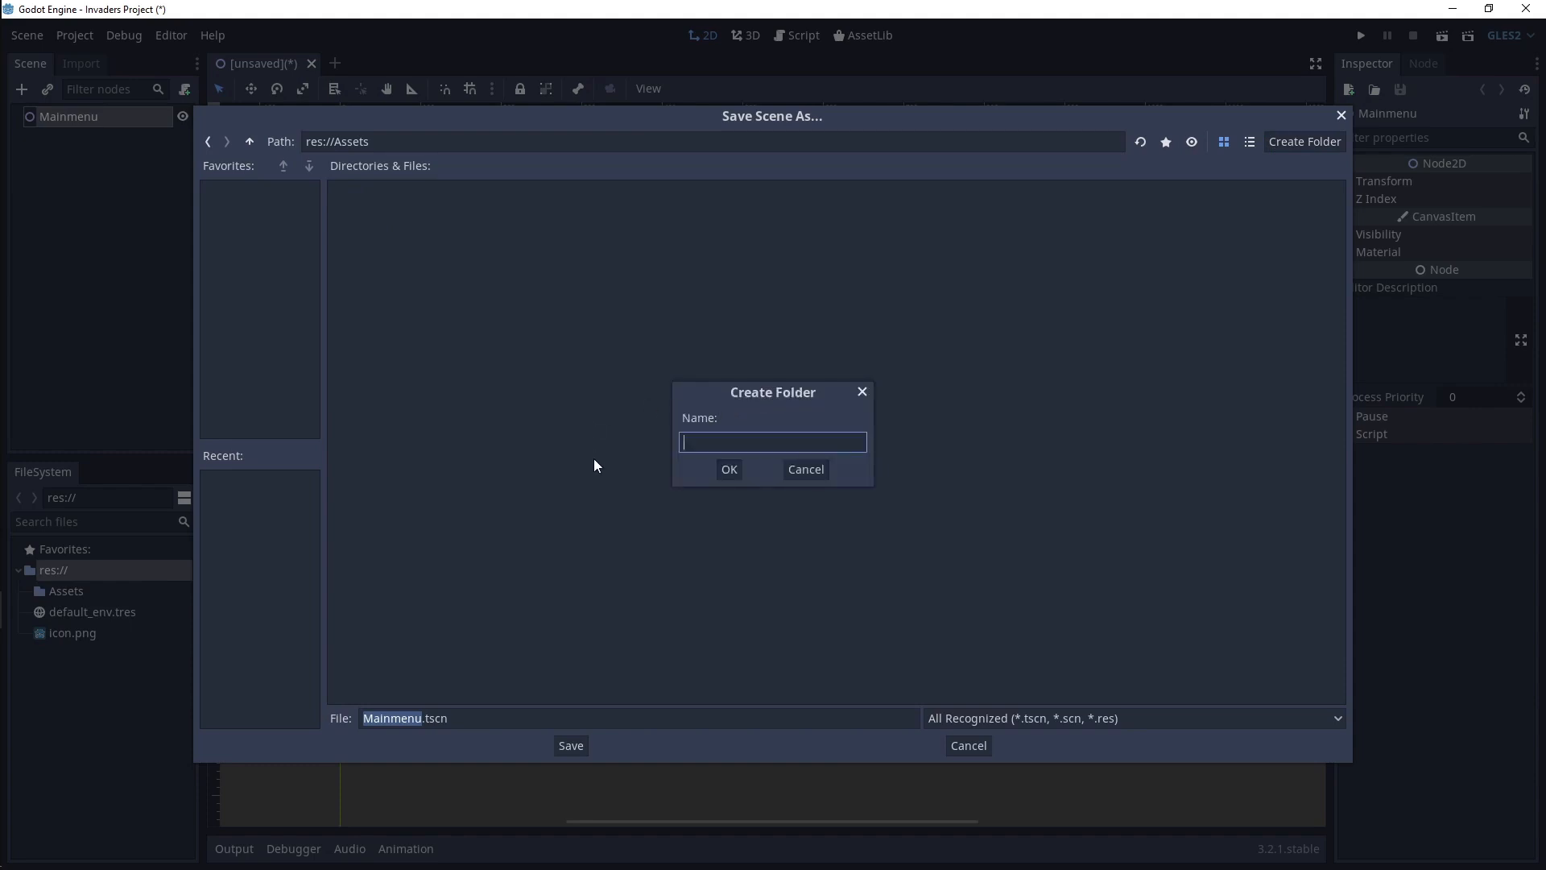
pyautogui.moveTo(601, 472)
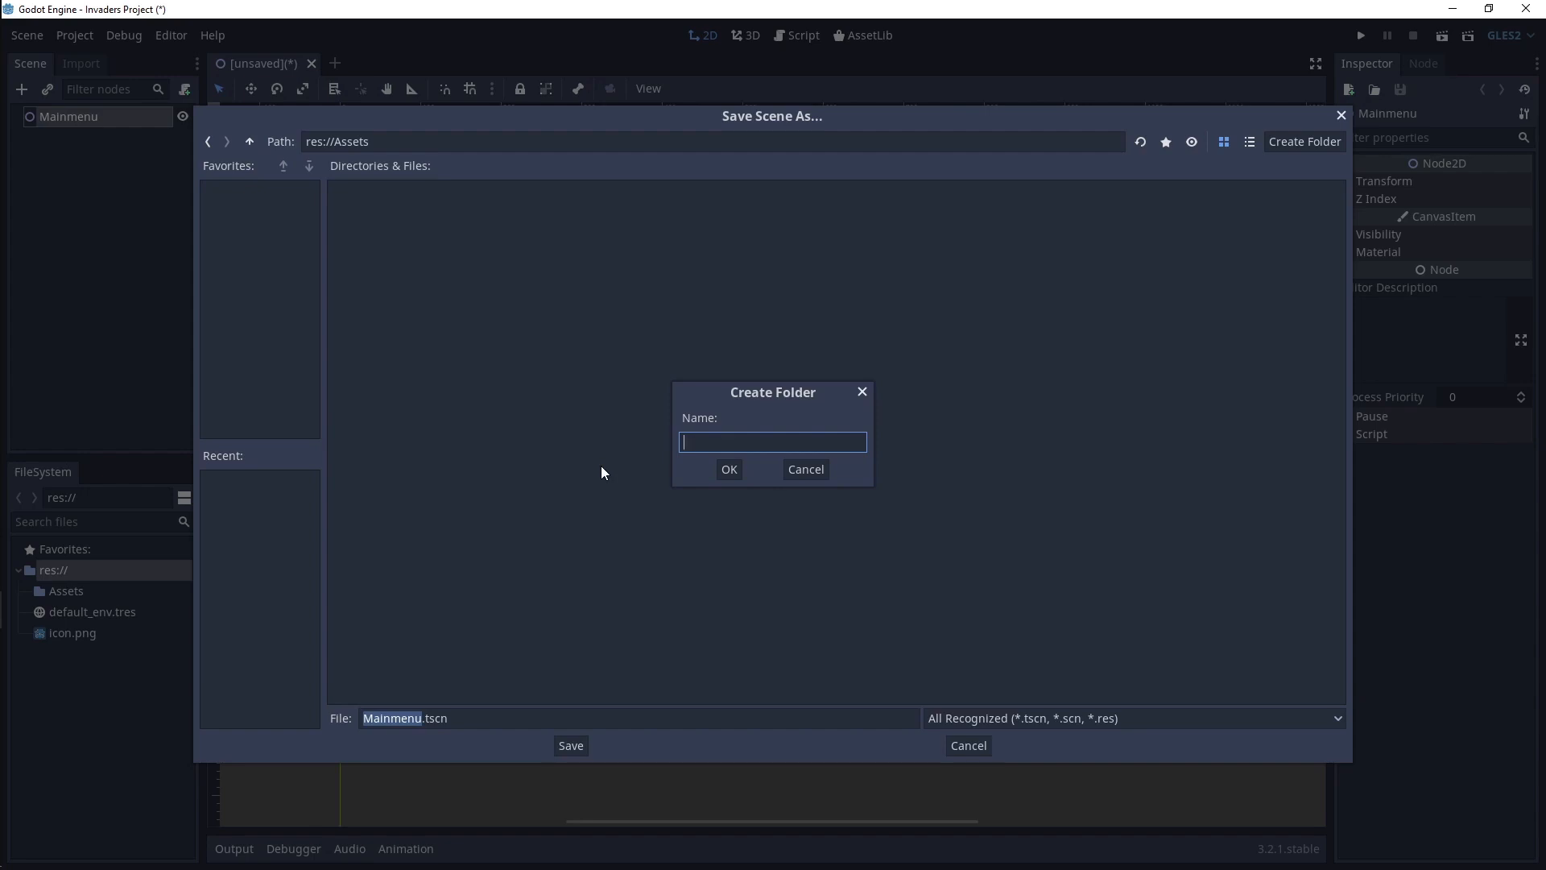
pyautogui.write('Scen')
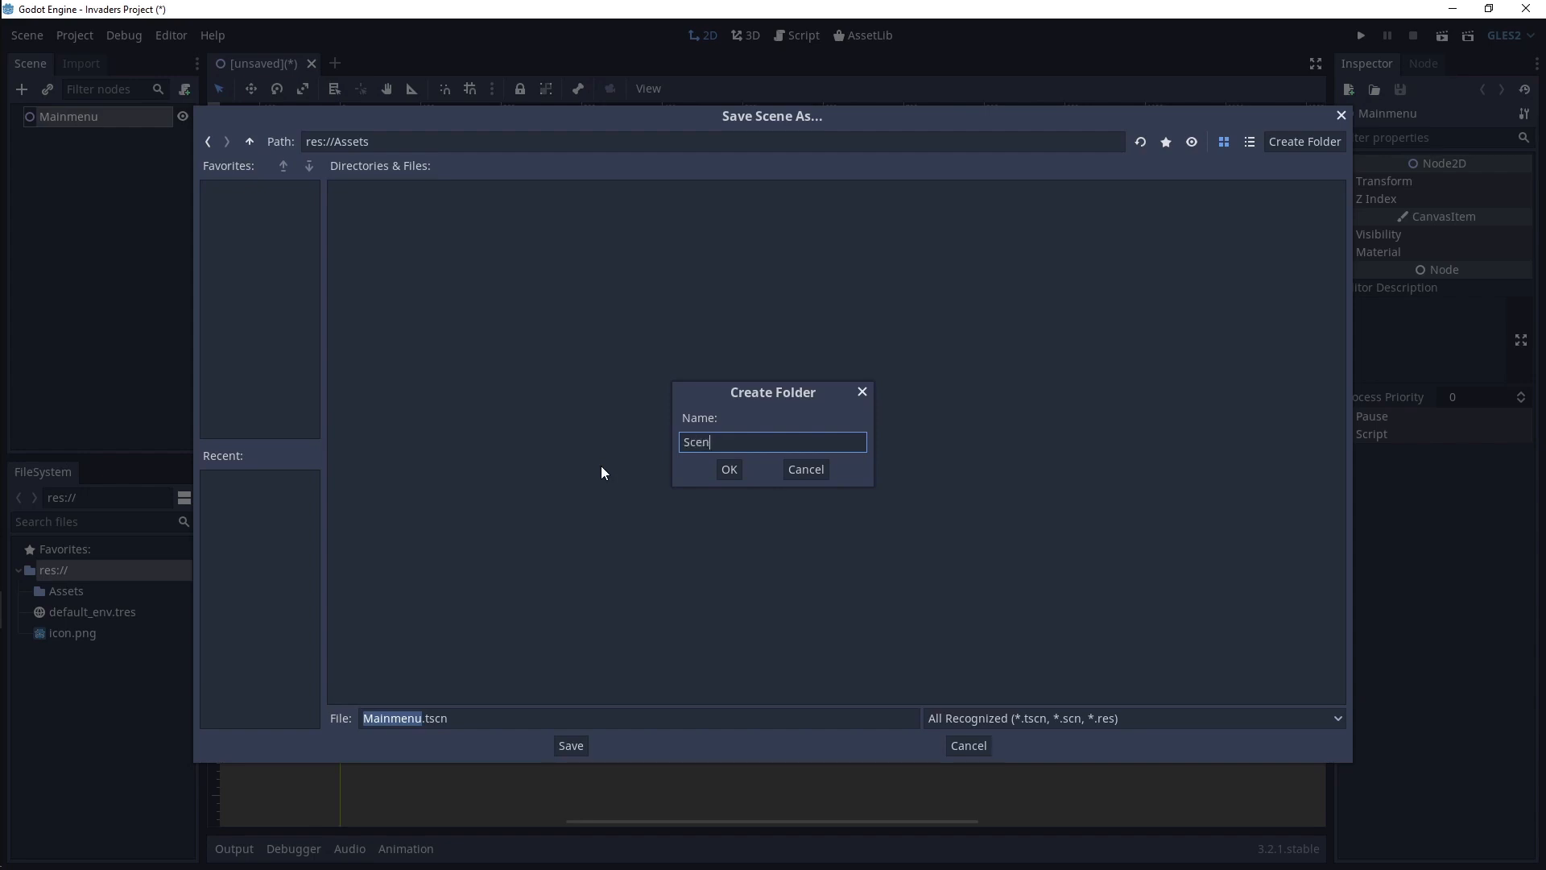
pyautogui.click(728, 469)
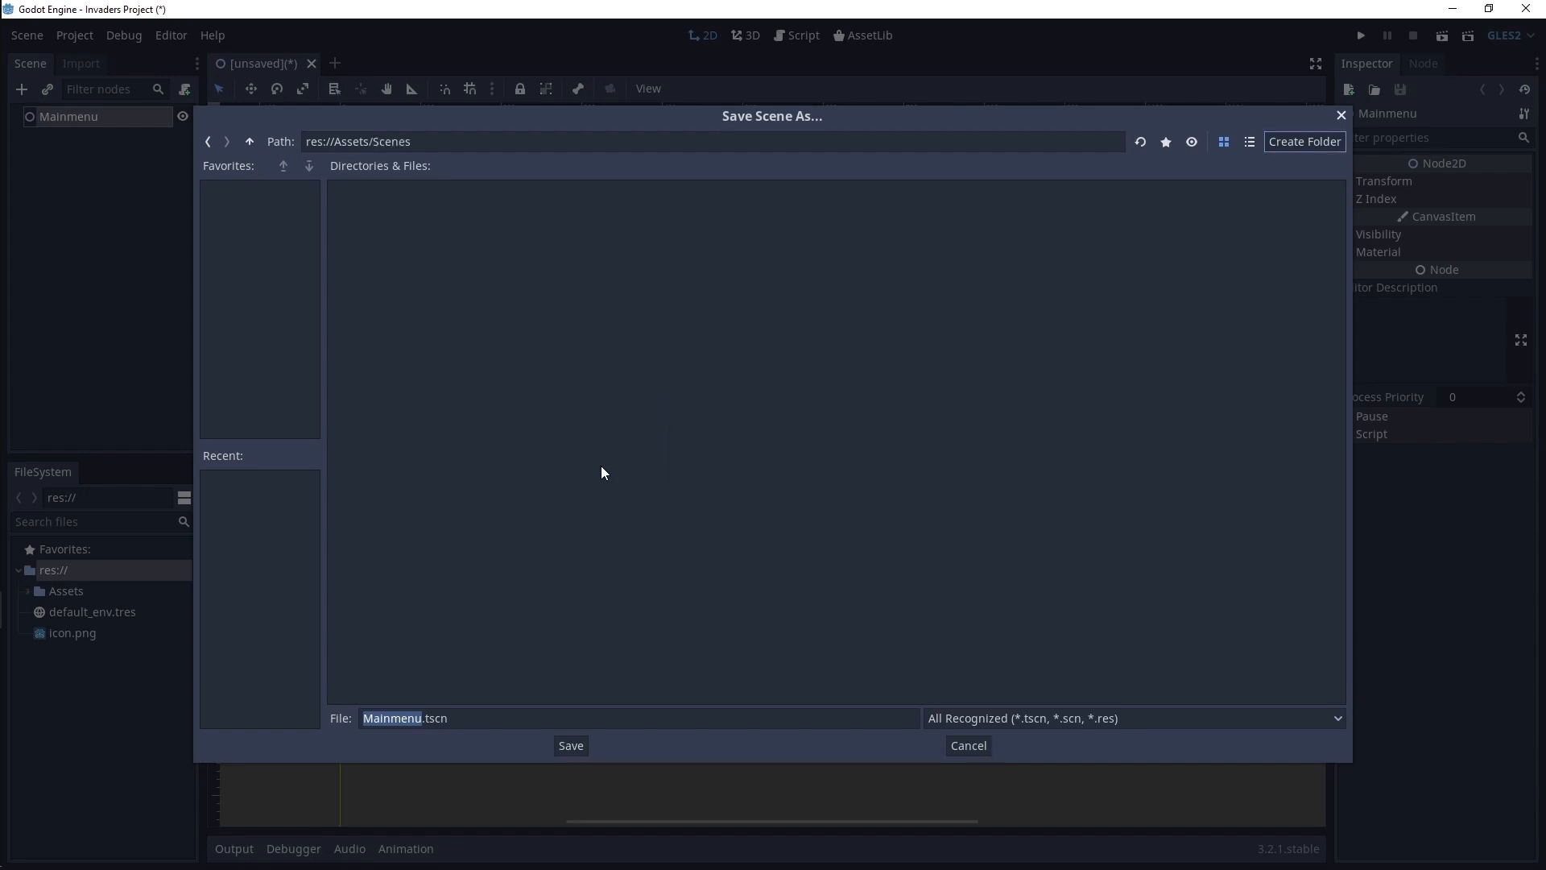
# - Create a Menus folder inside Assets/Scenes and return to the Scenes folder
pyautogui.click(1303, 142)
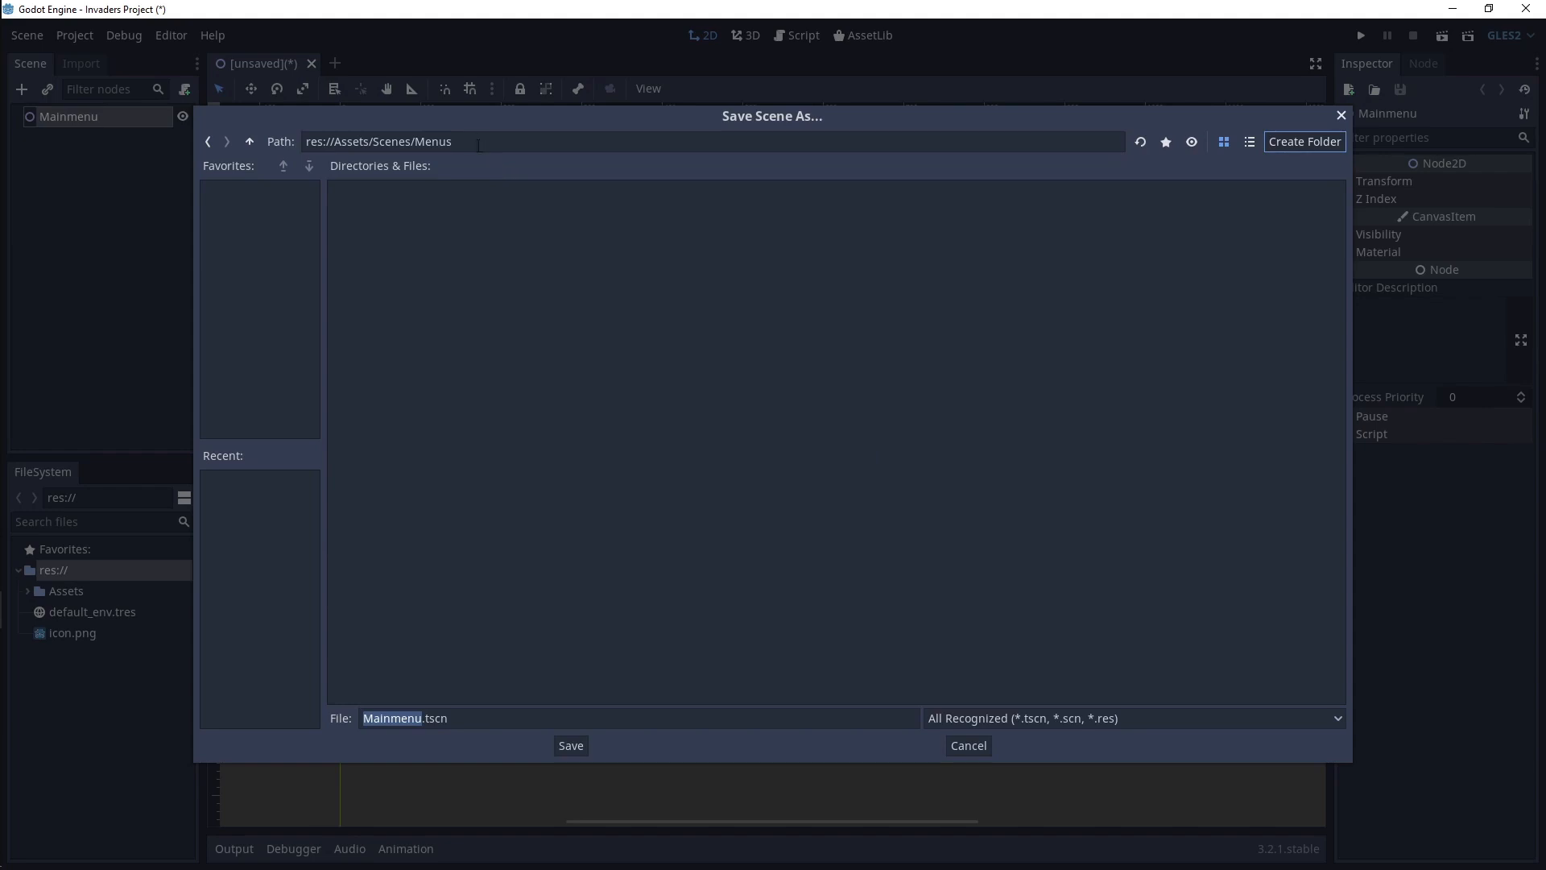
pyautogui.click(710, 142)
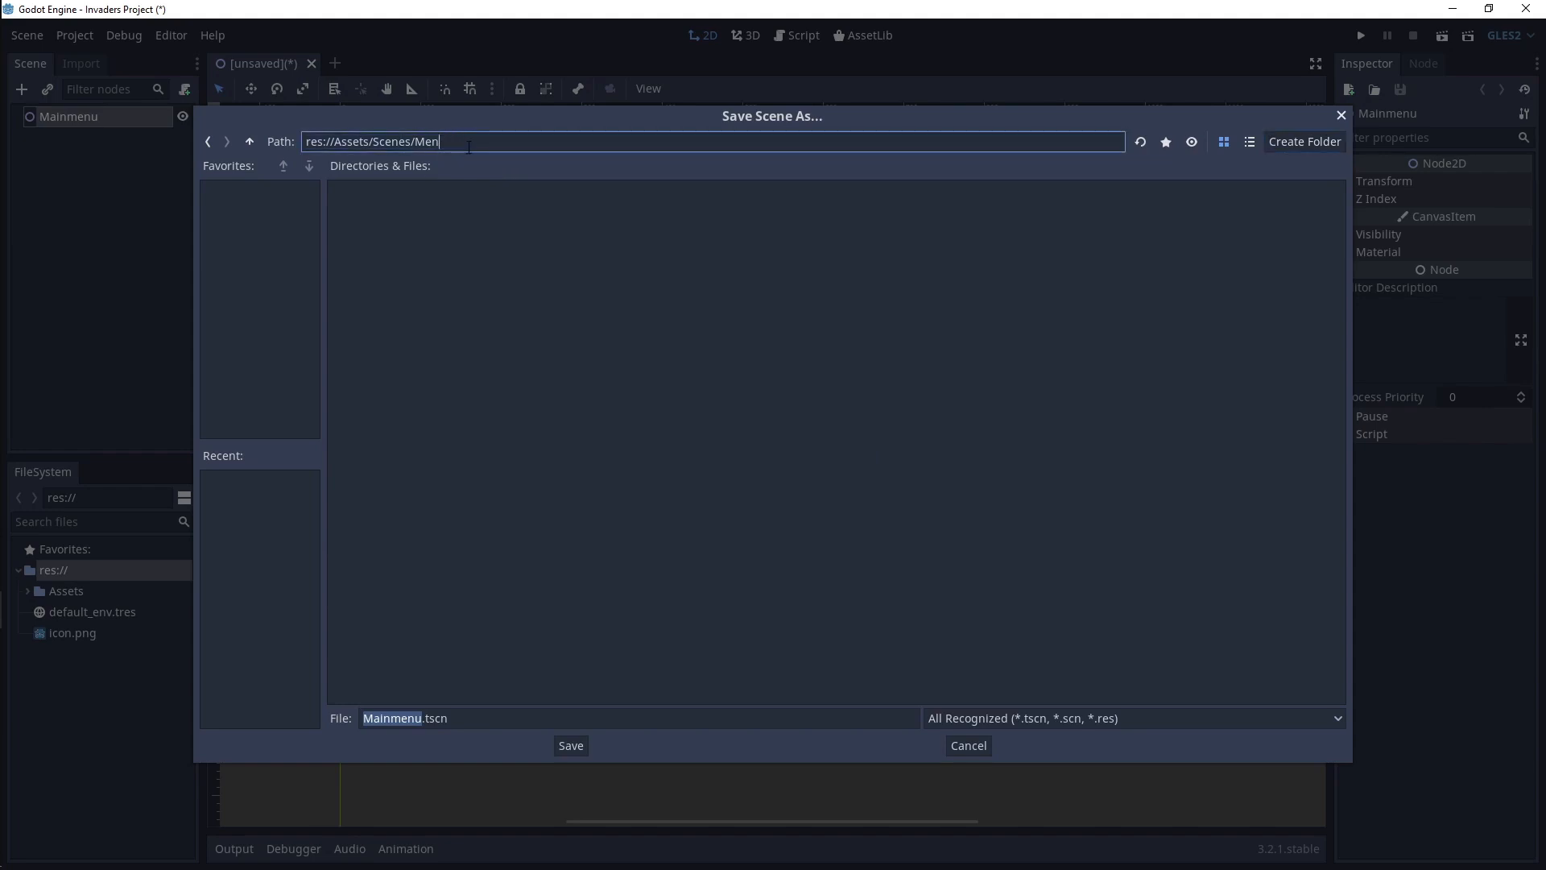
pyautogui.press('Backspace')
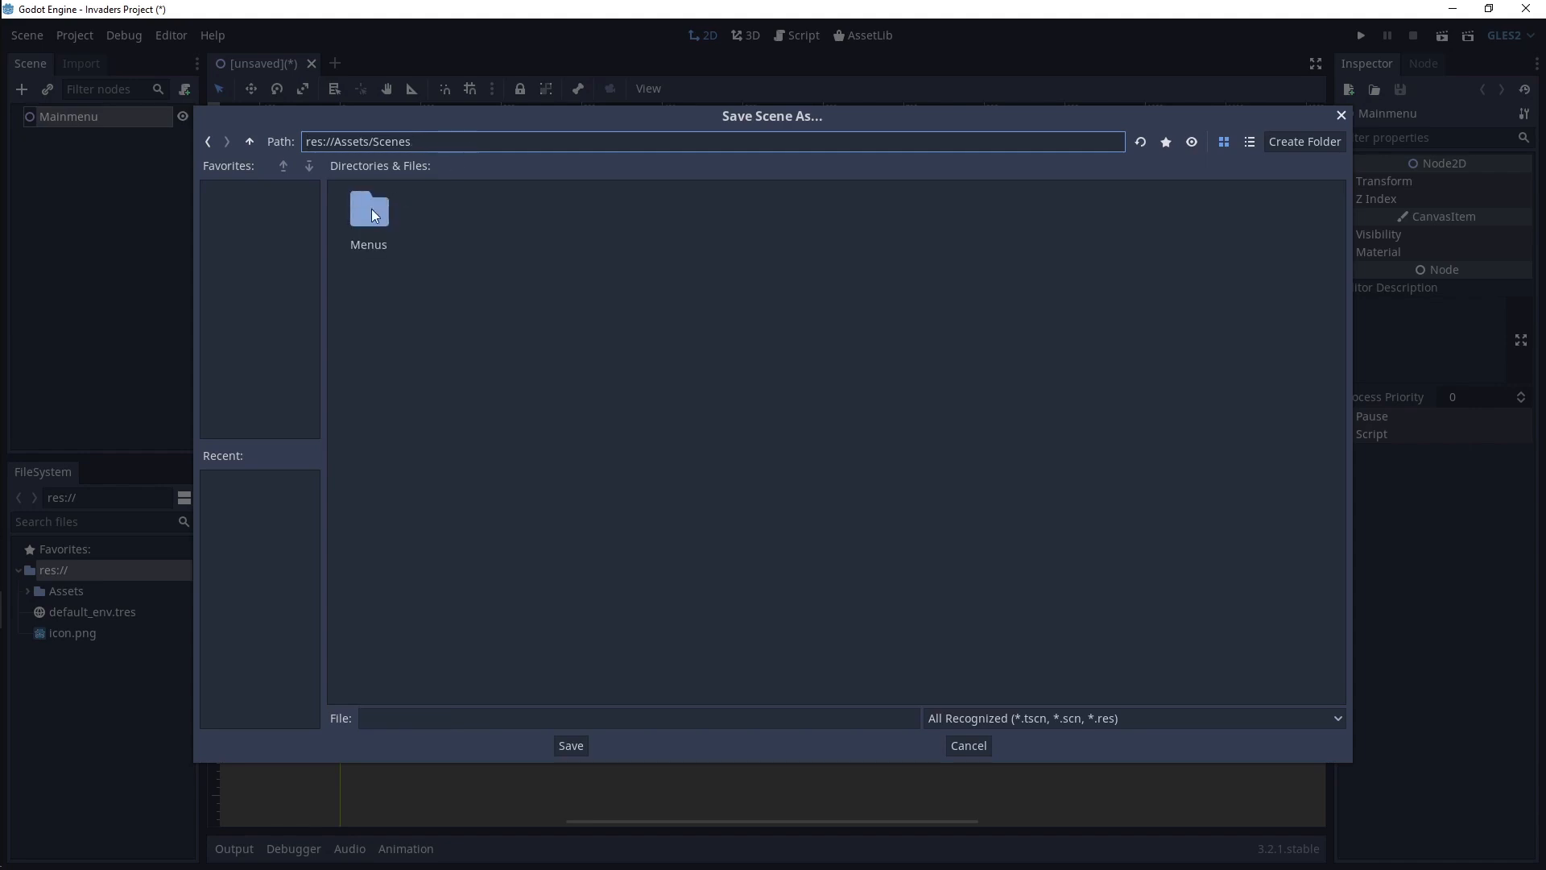
pyautogui.doubleClick(367, 208)
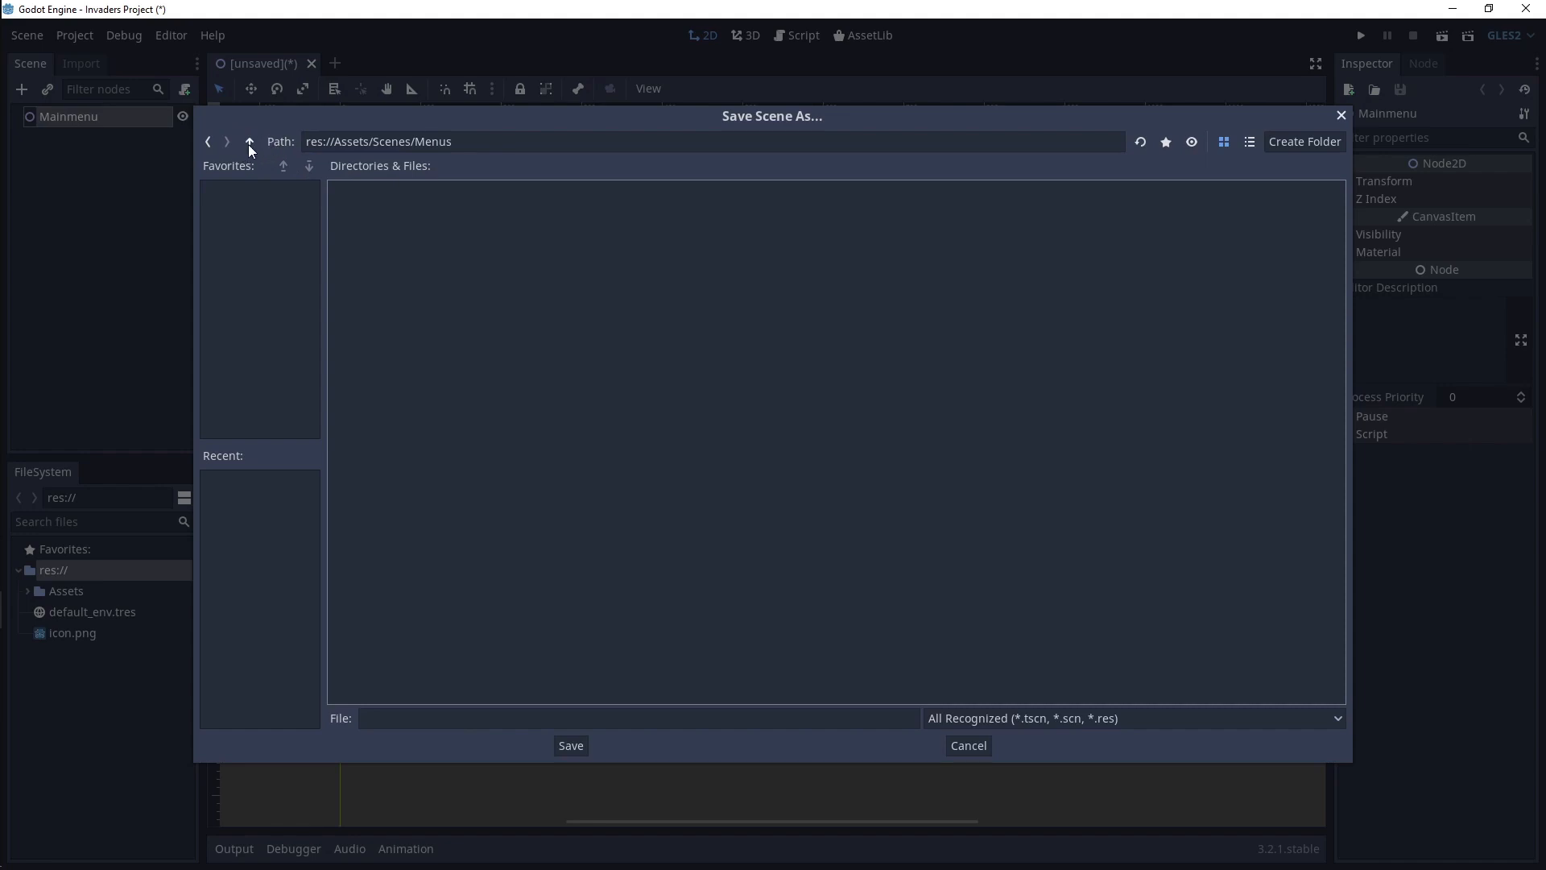
pyautogui.click(248, 142)
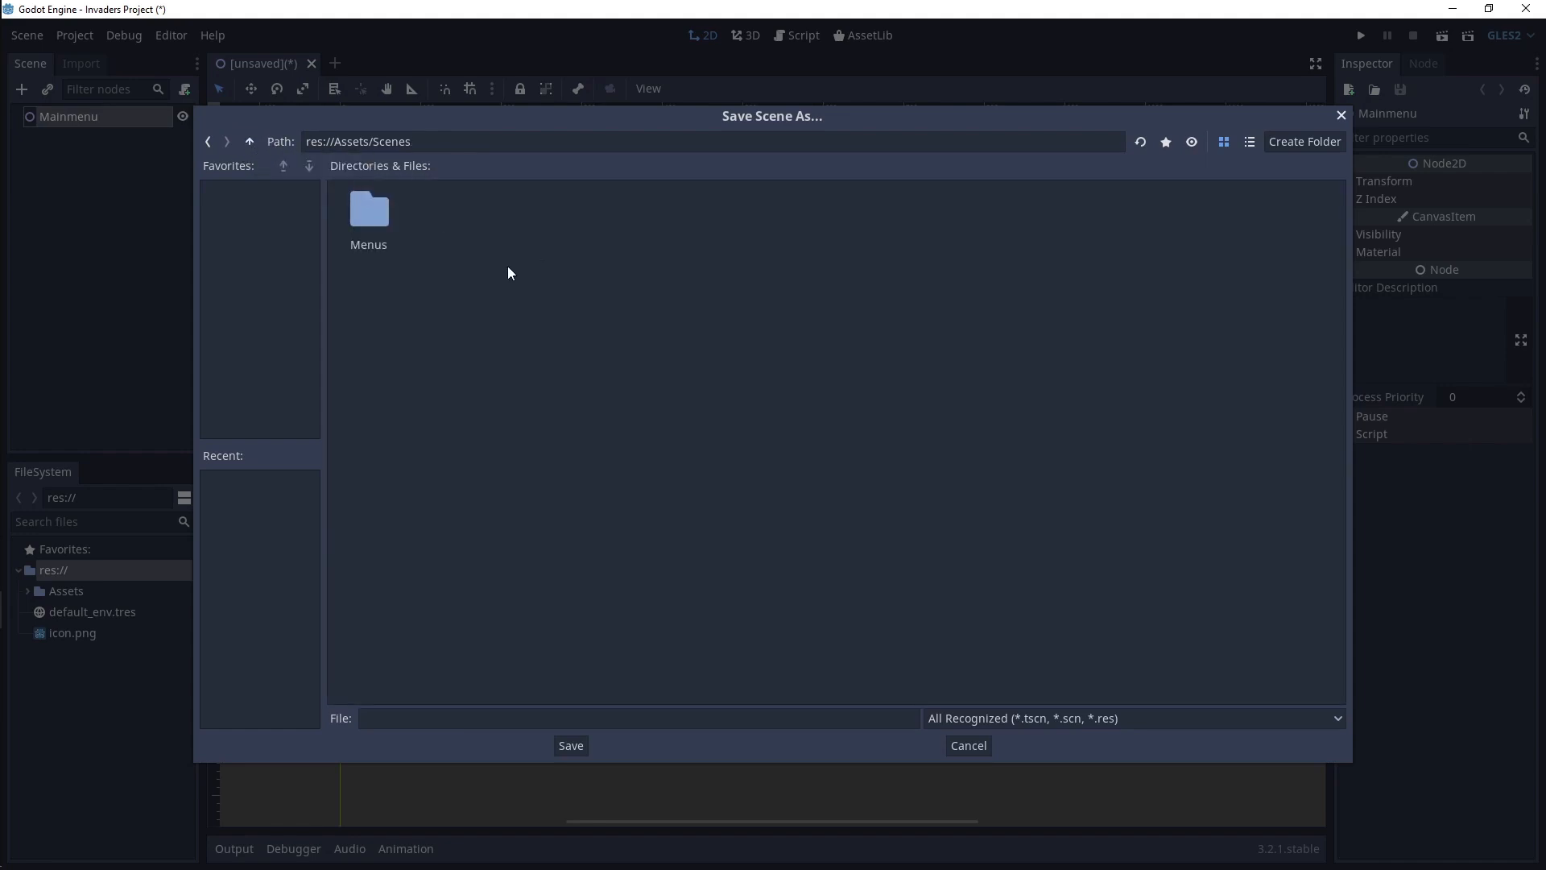
pyautogui.moveTo(439, 306)
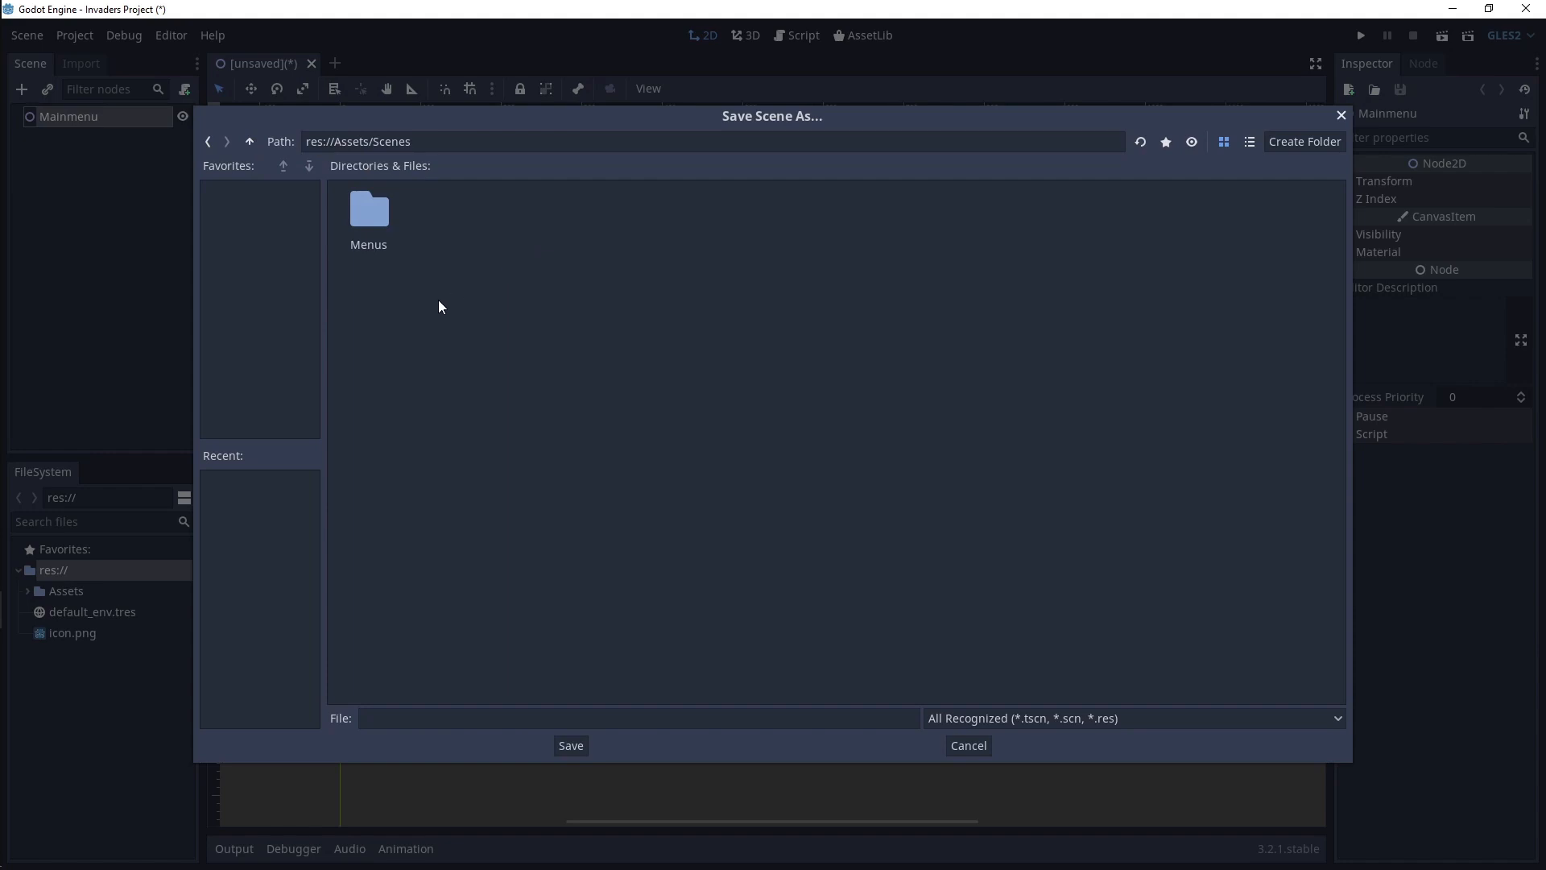
pyautogui.moveTo(445, 280)
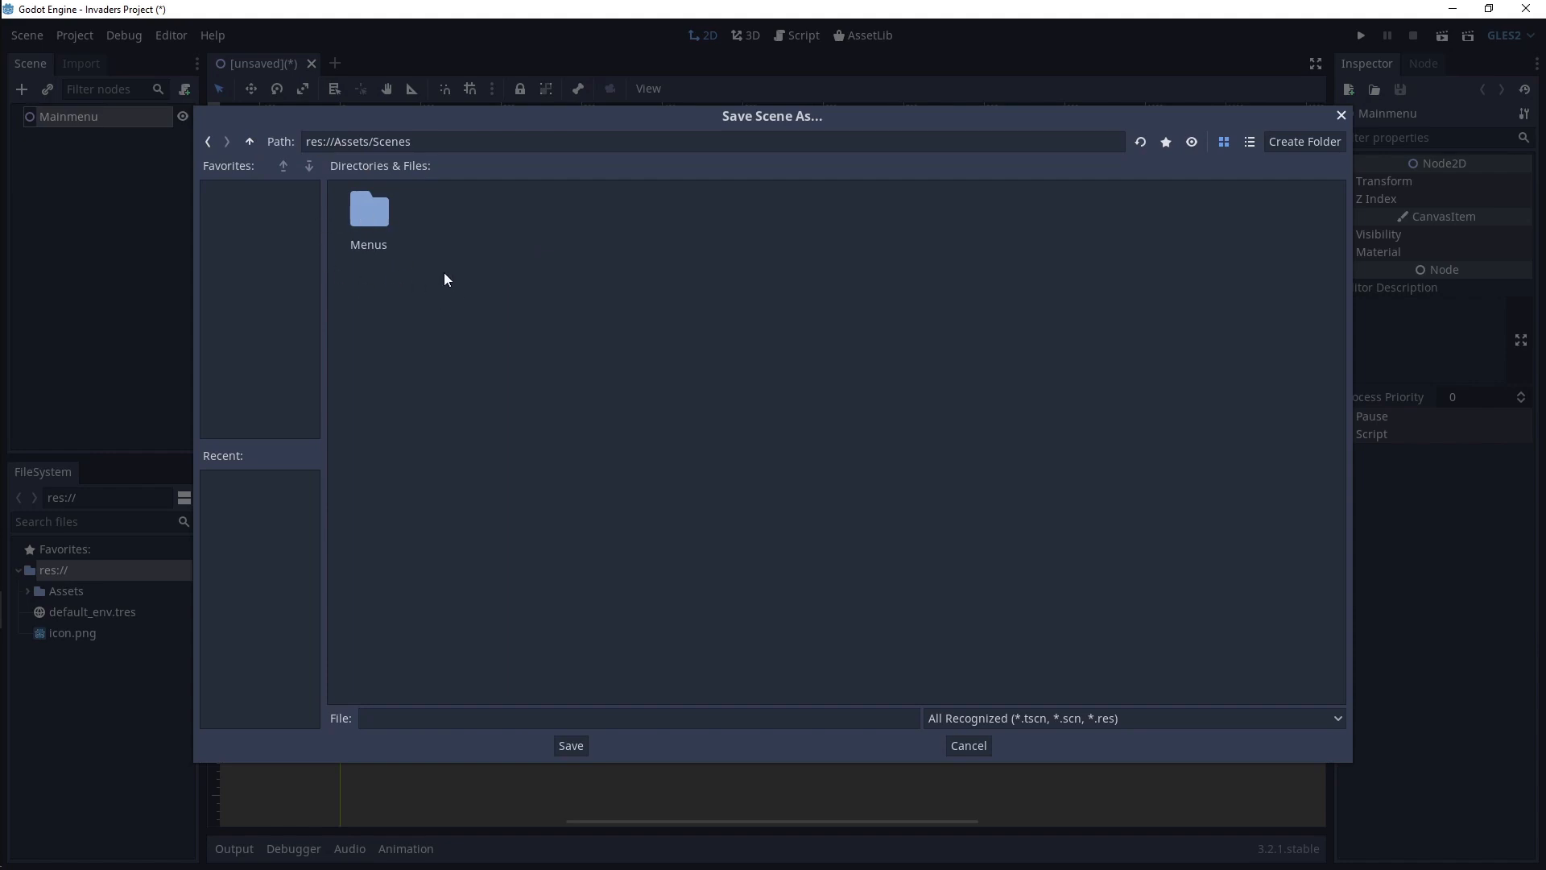
# - Create a Levels folder inside Scenes, then enter the Menus folder as the save location
pyautogui.click(1303, 142)
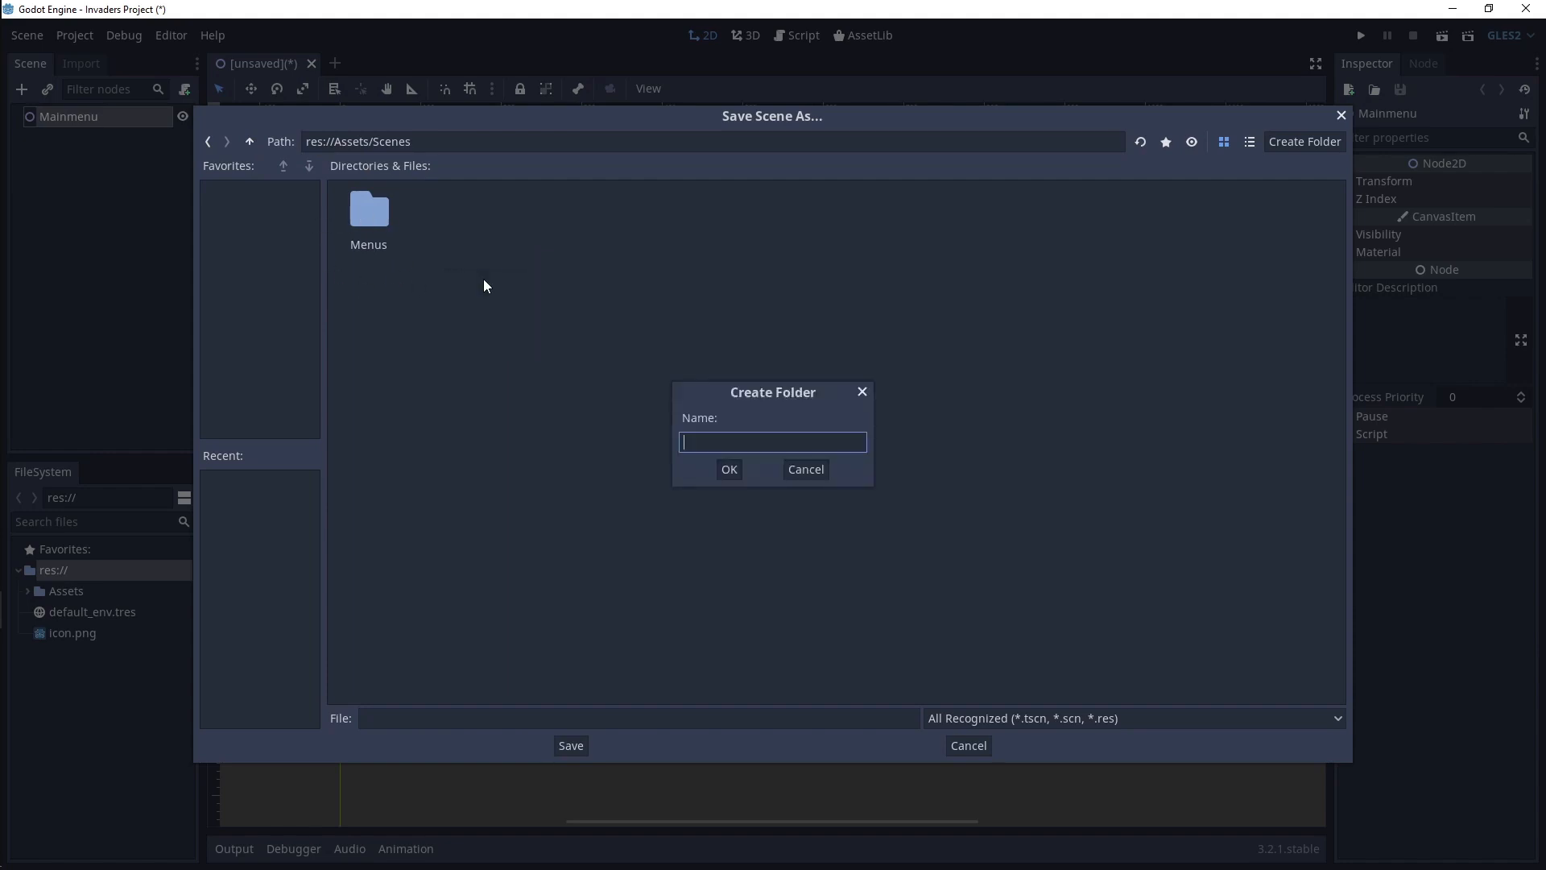
pyautogui.write('Level')
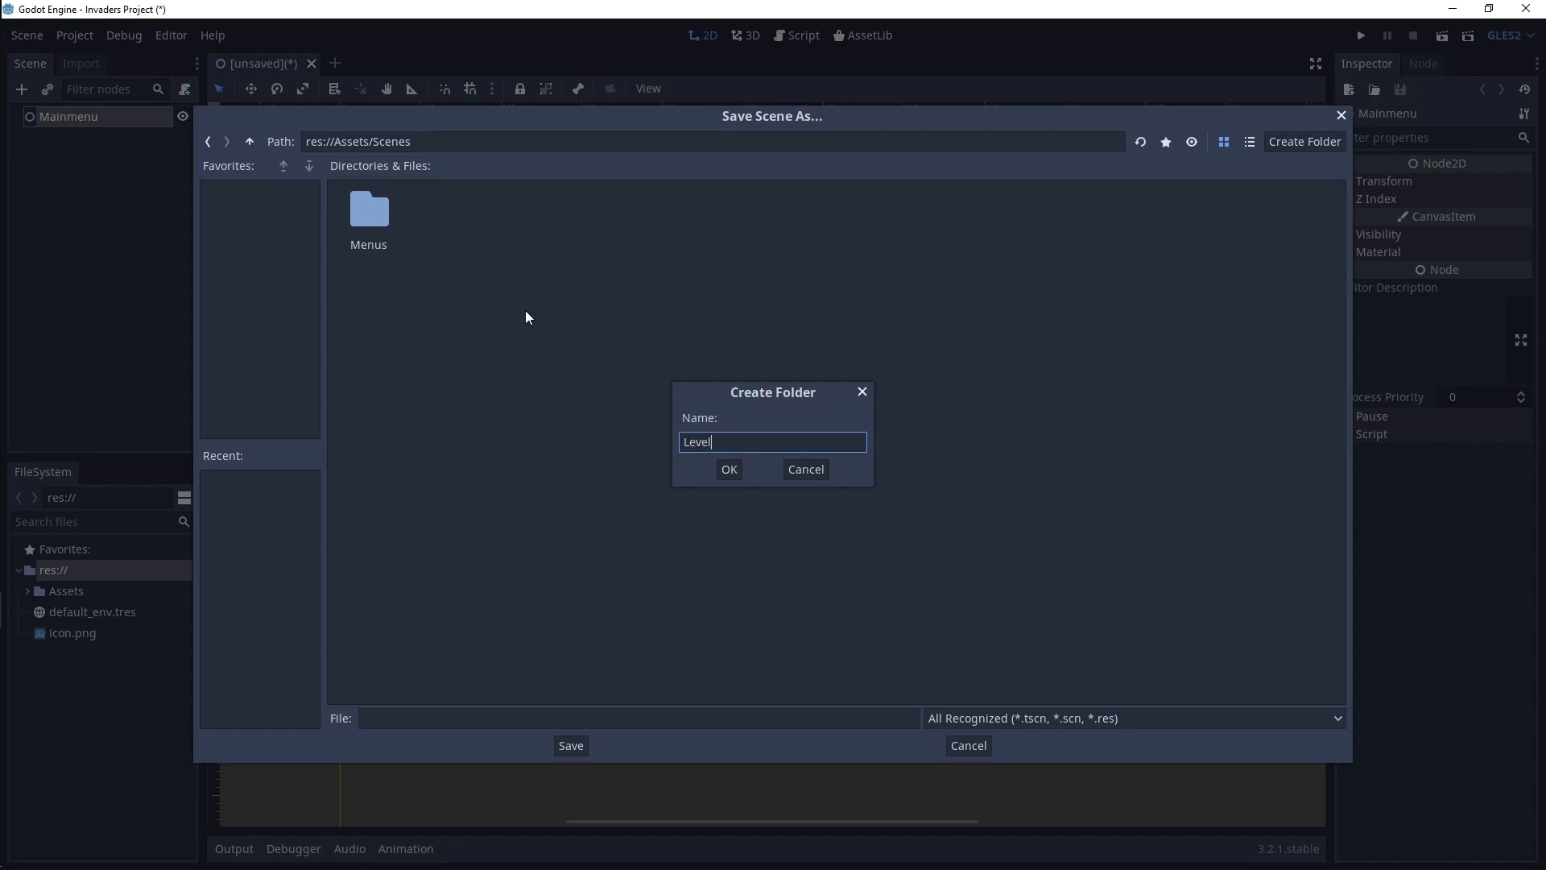
pyautogui.click(728, 469)
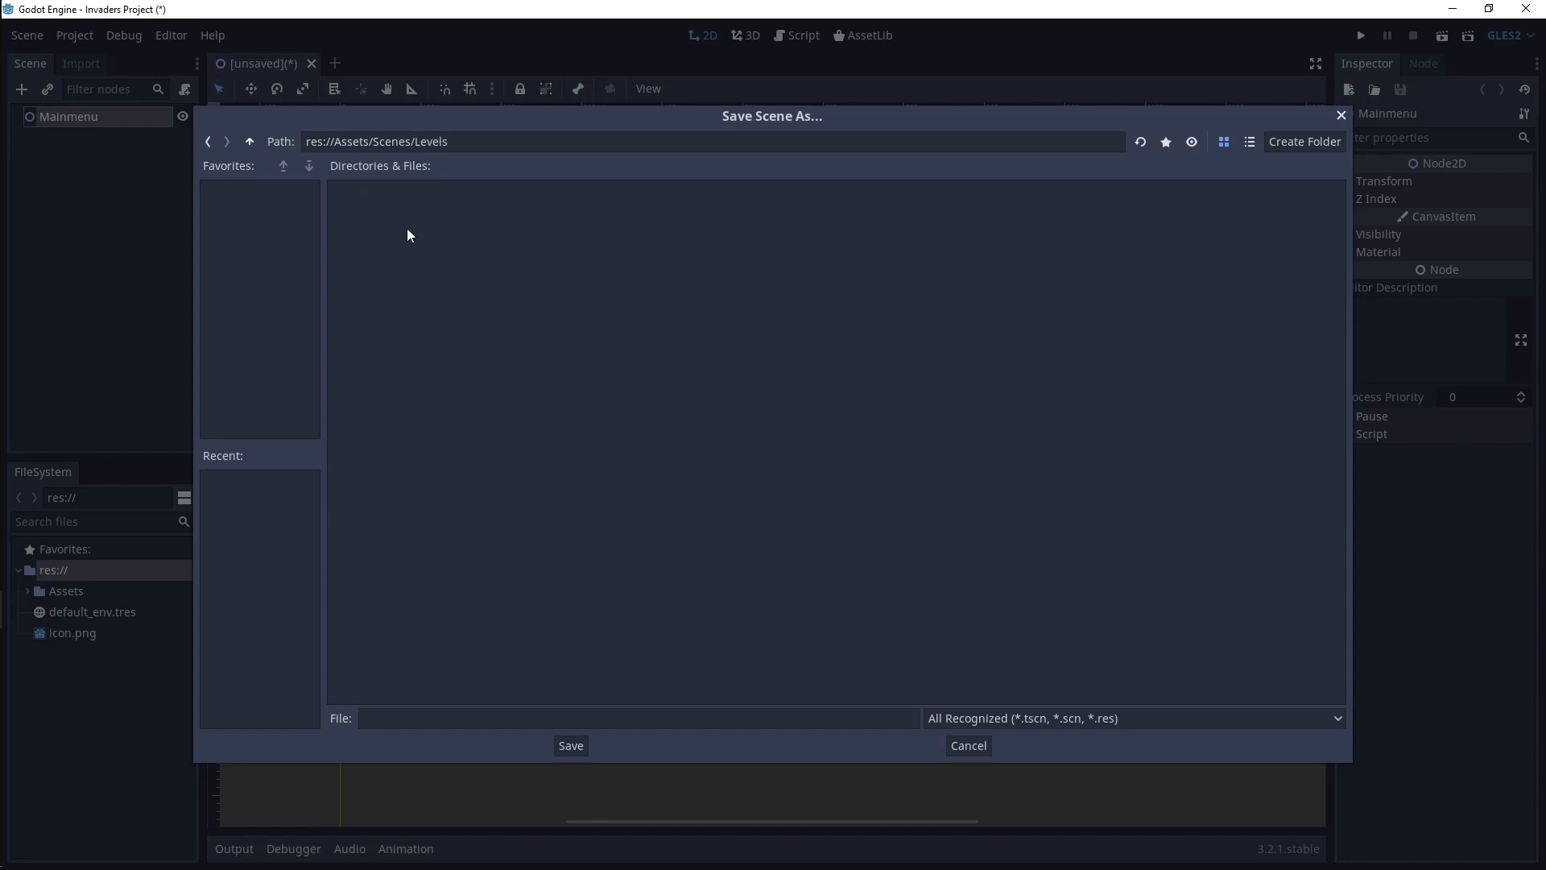
pyautogui.click(248, 142)
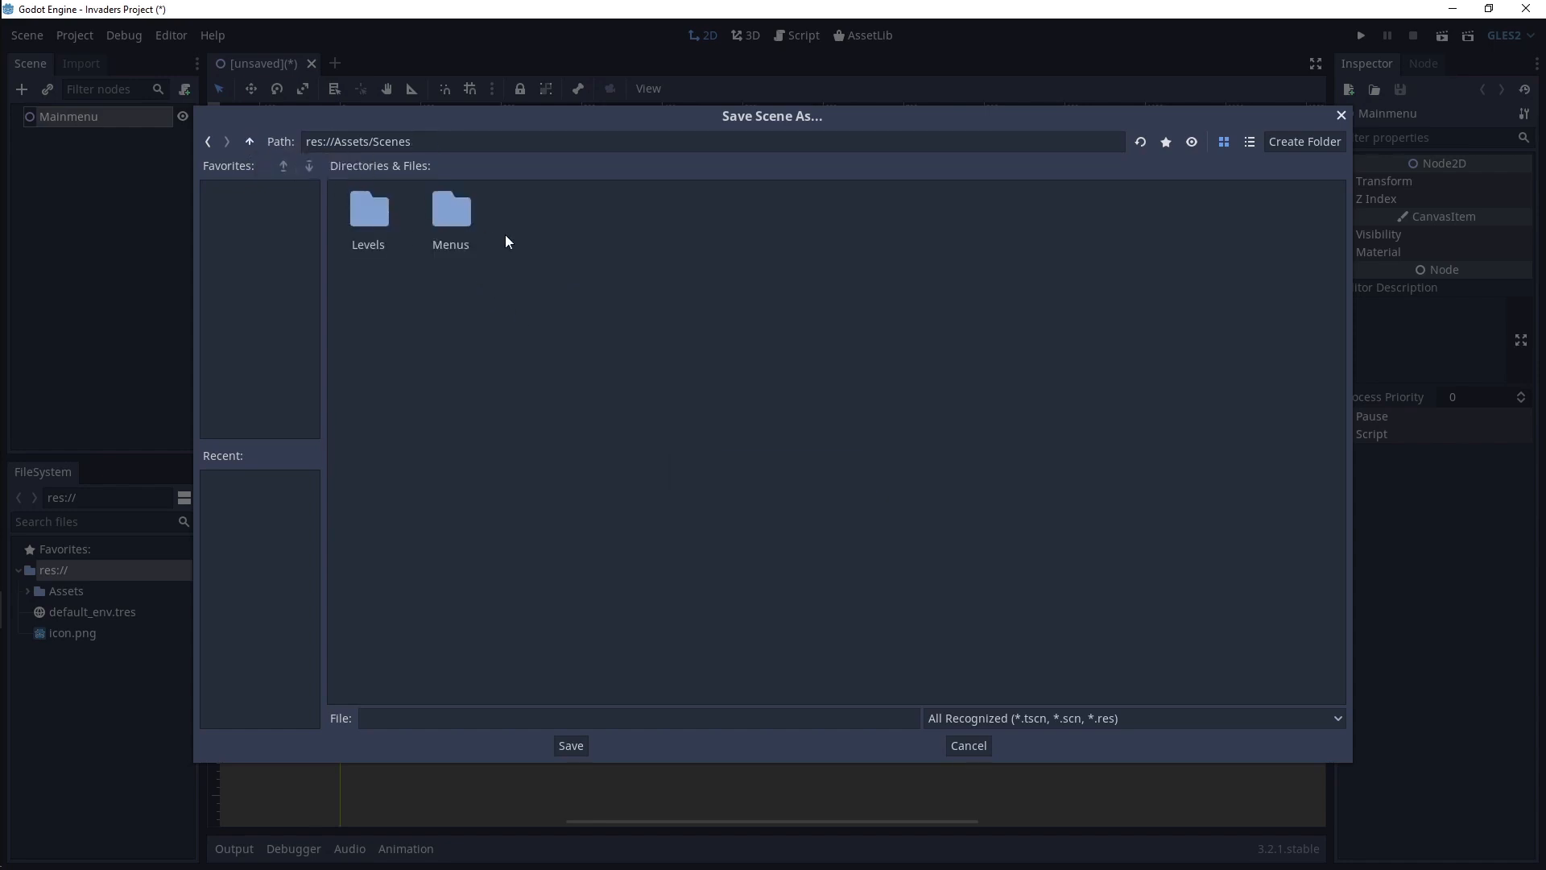
pyautogui.doubleClick(450, 210)
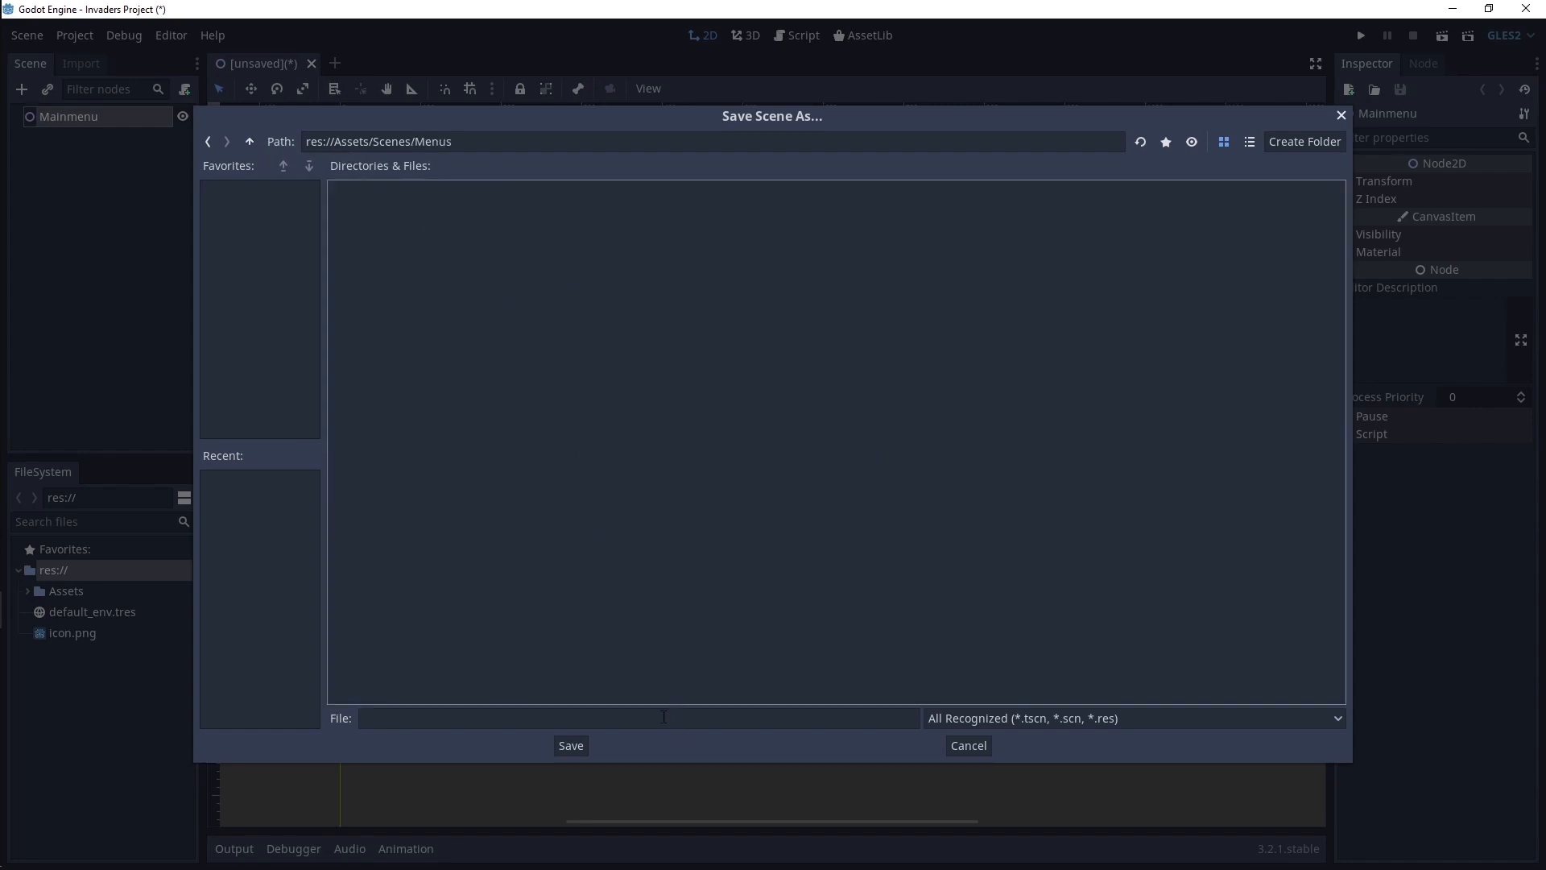
# - Save the scene as Mainmenu in TSCN (*.tscn) format inside Assets/Scenes/Menus
pyautogui.click(638, 718)
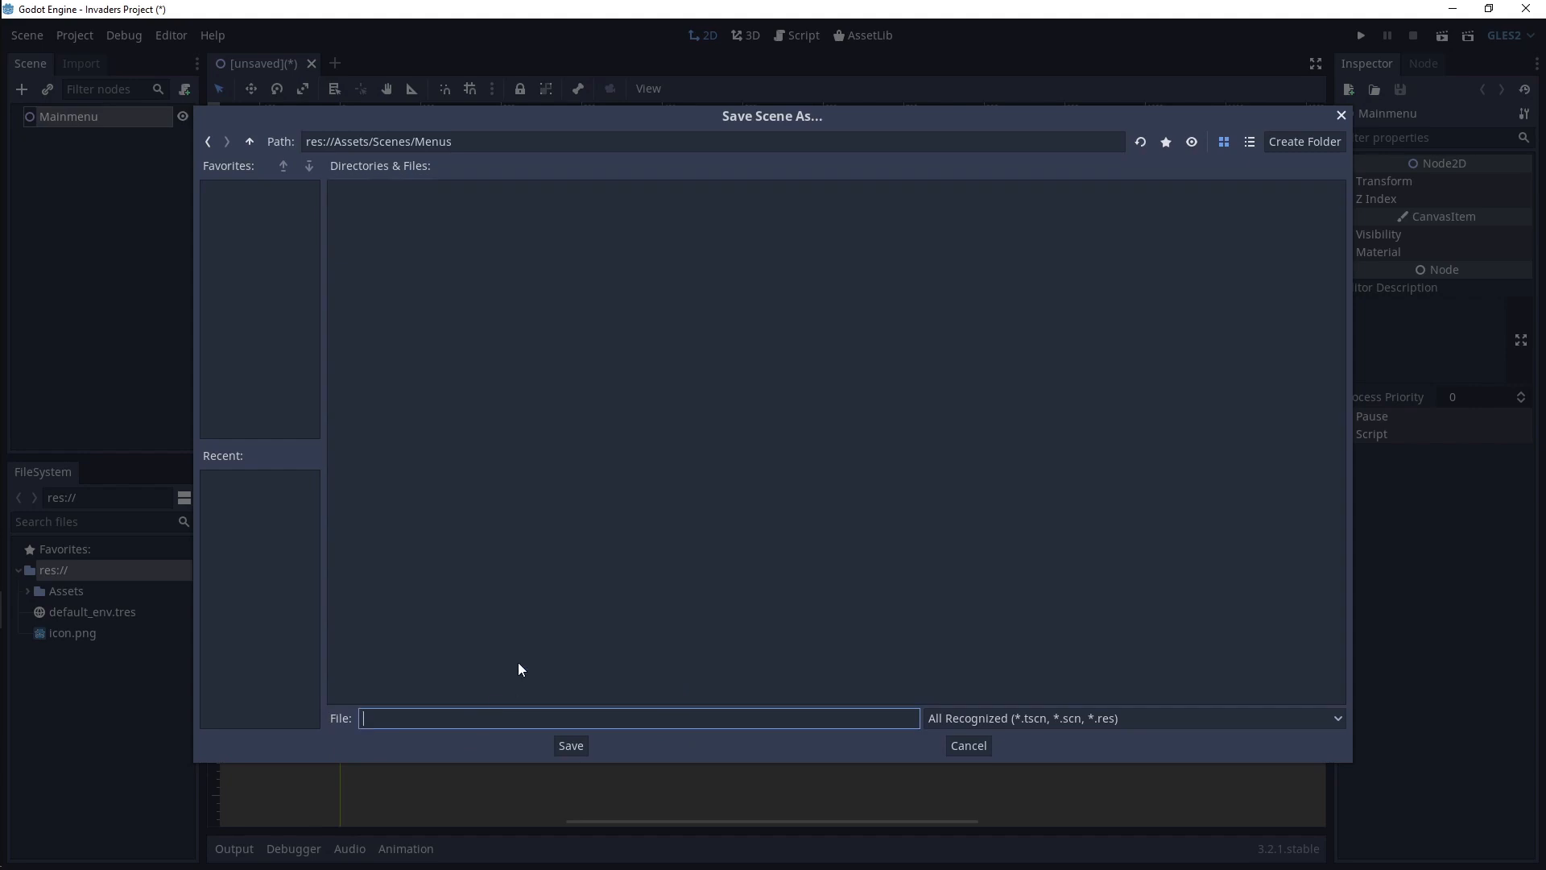
pyautogui.write('Mainmenu')
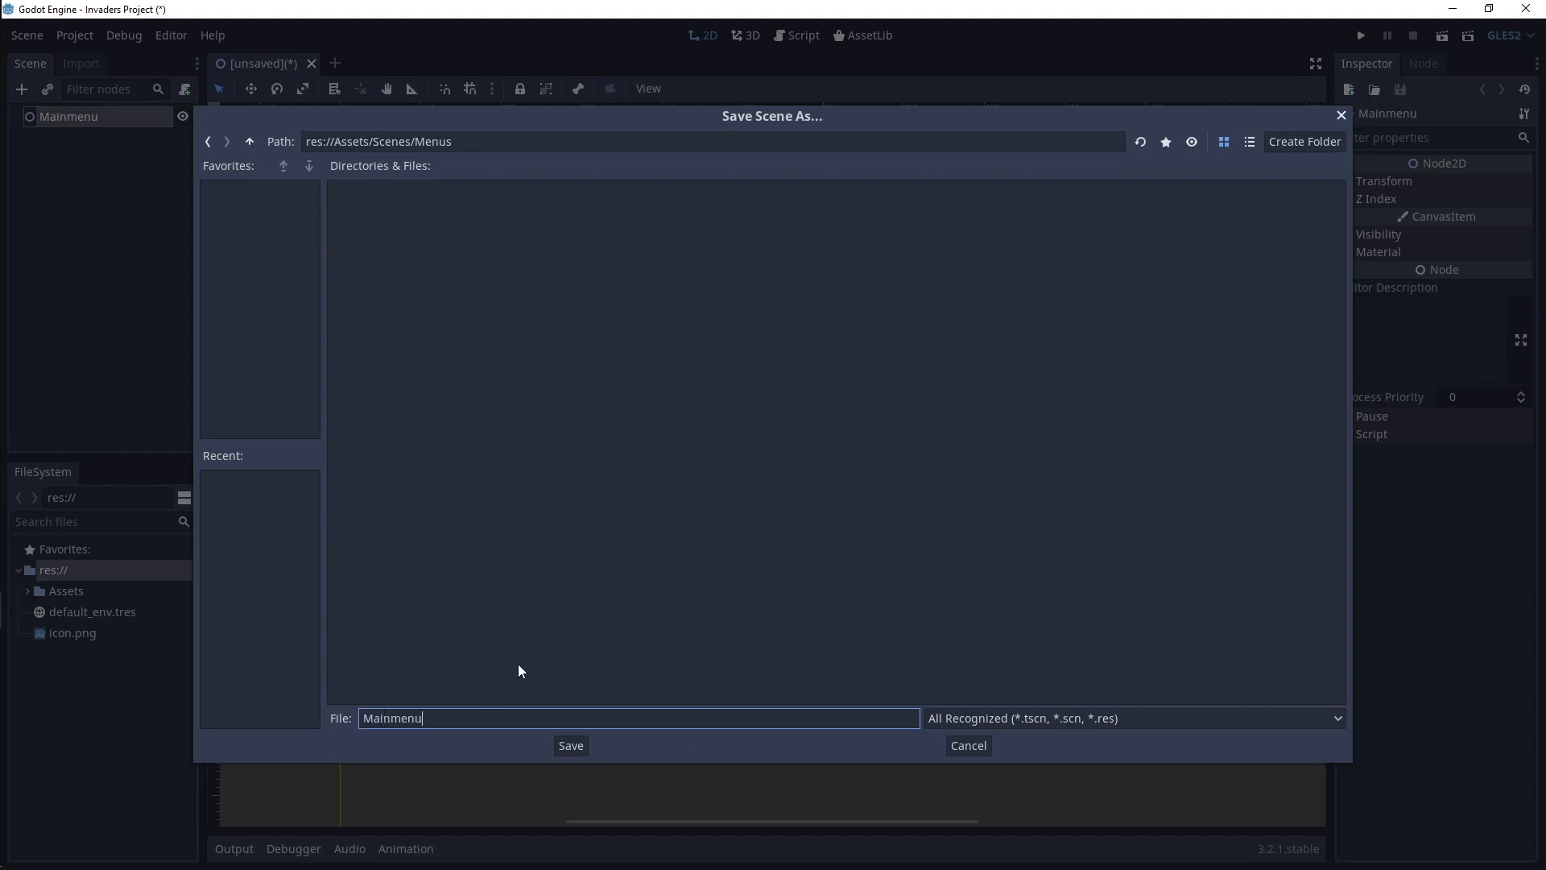
pyautogui.moveTo(1010, 739)
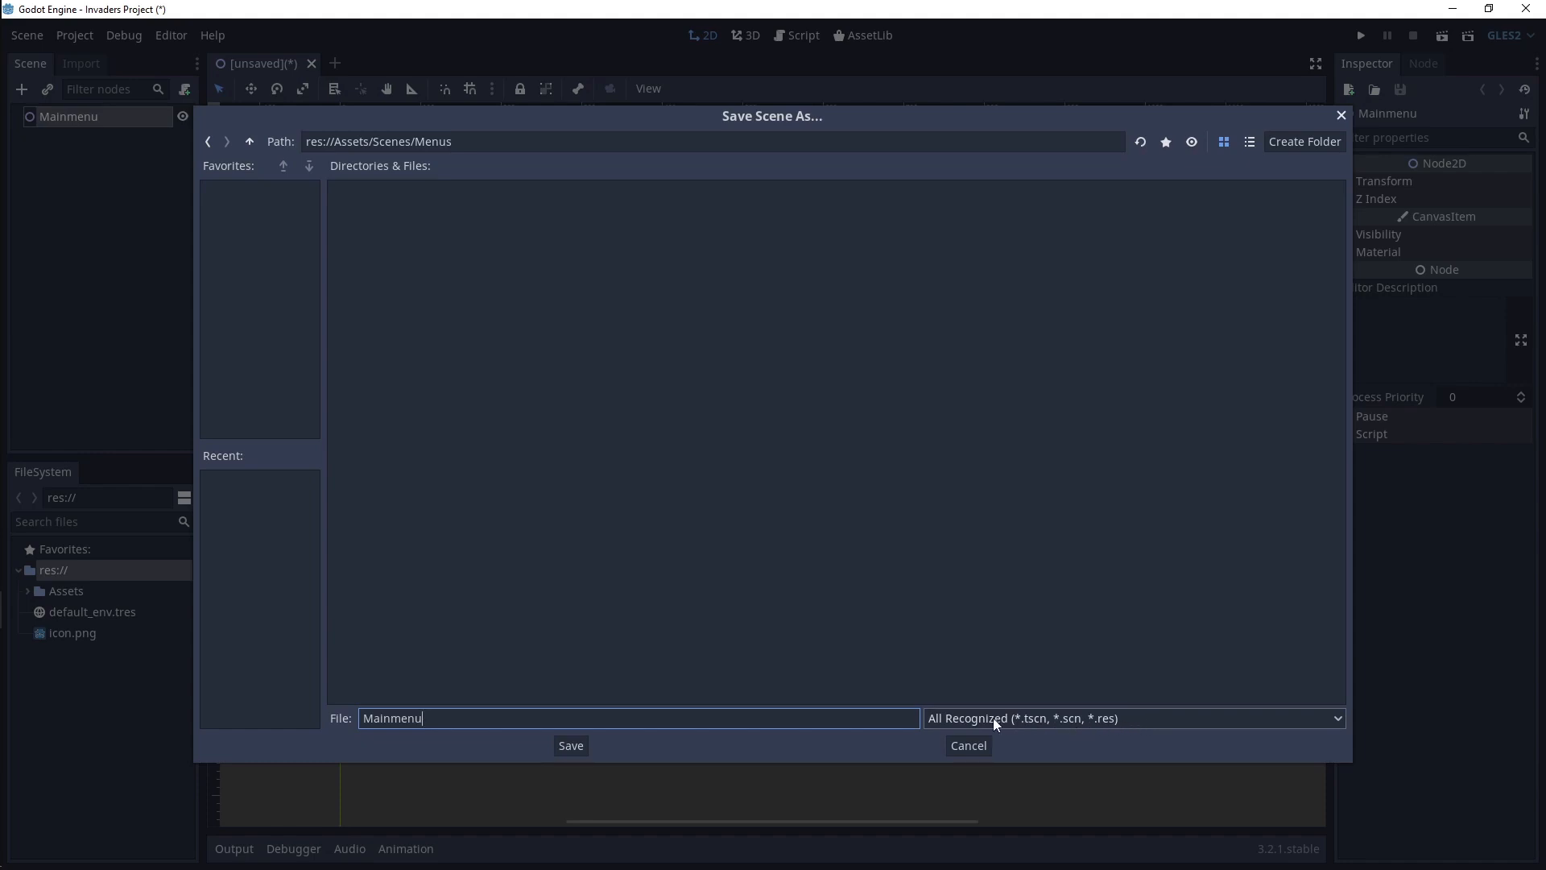
pyautogui.moveTo(1047, 735)
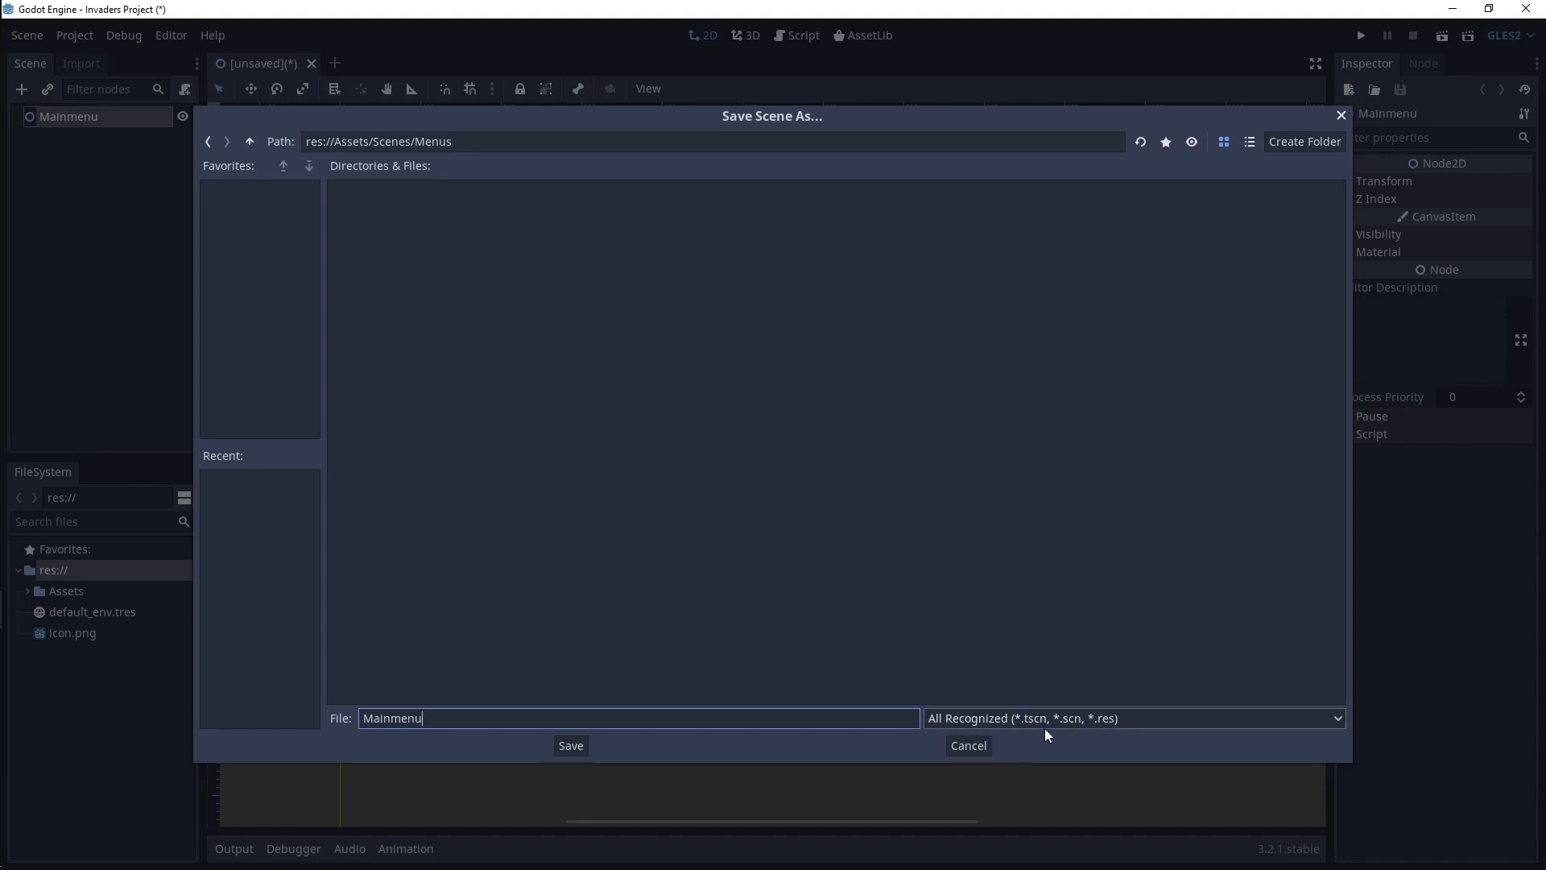
pyautogui.click(1132, 717)
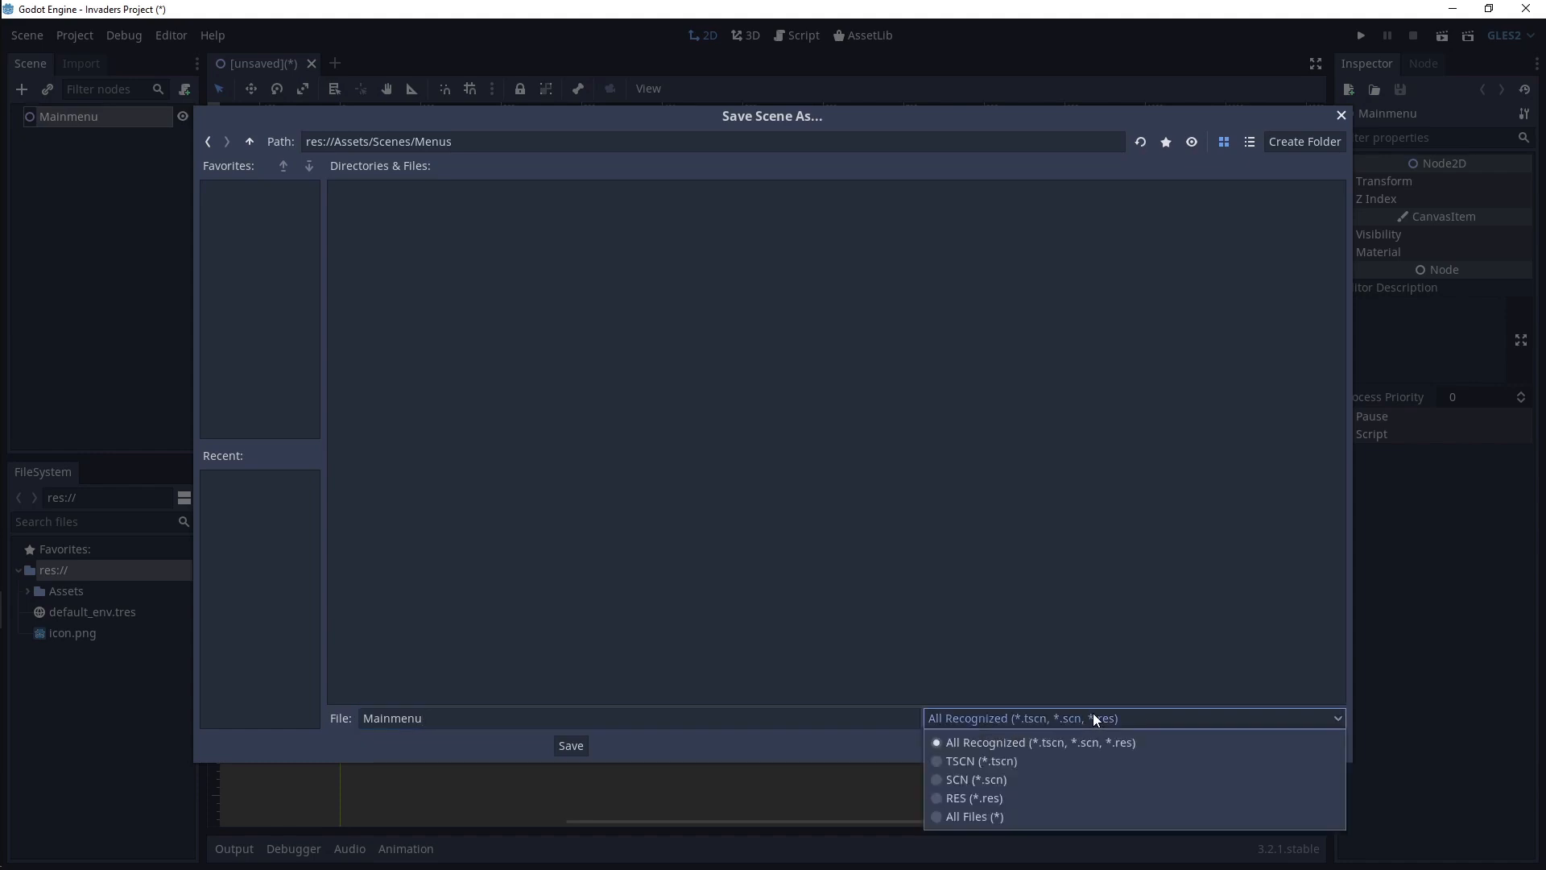
pyautogui.moveTo(1029, 764)
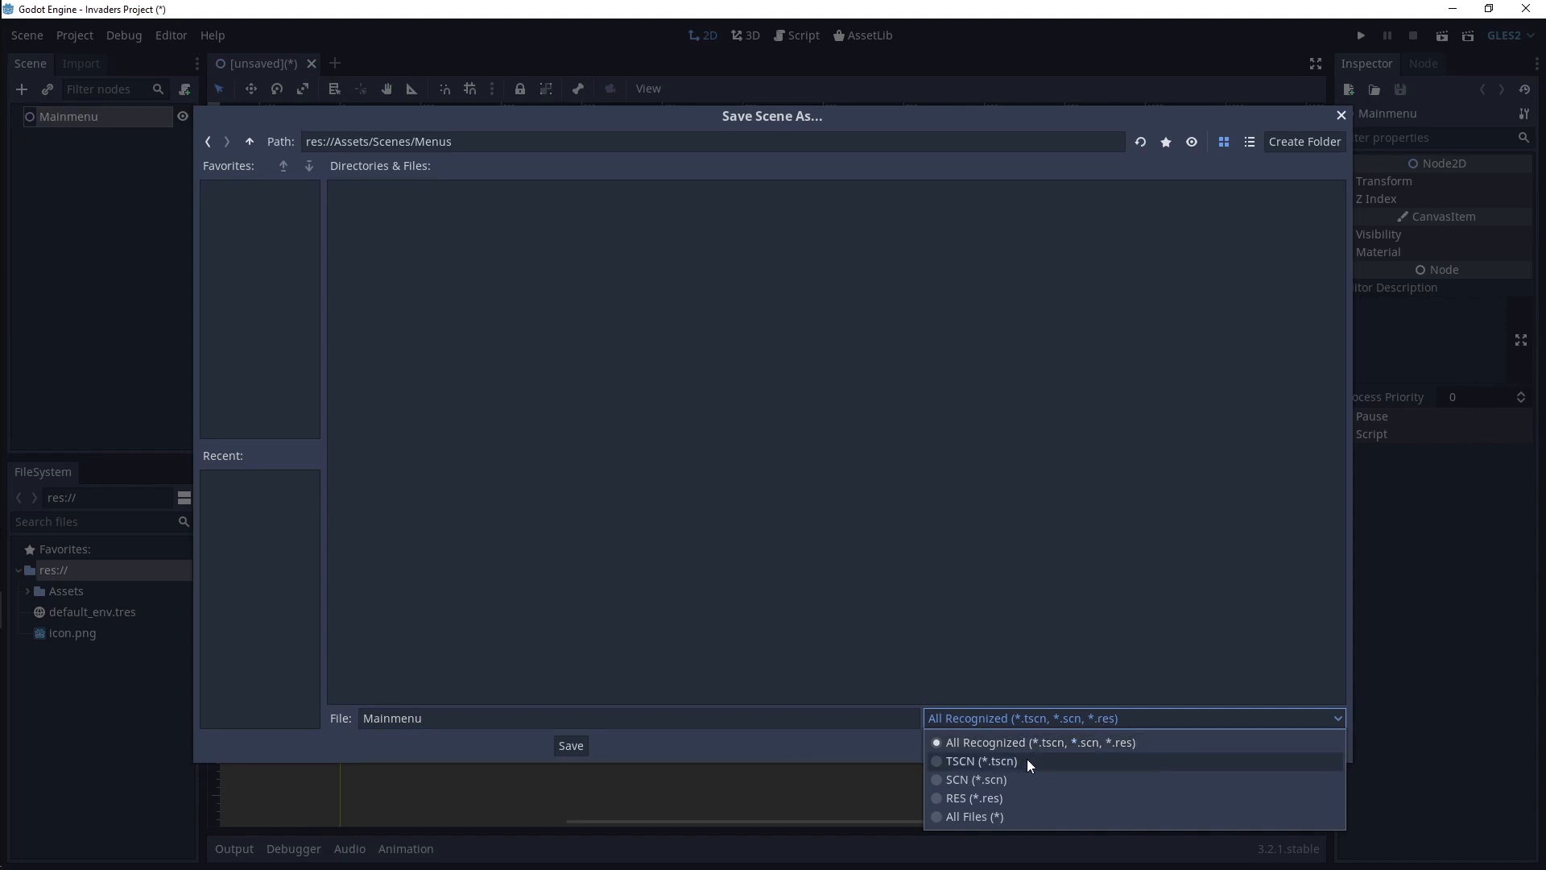
pyautogui.click(978, 760)
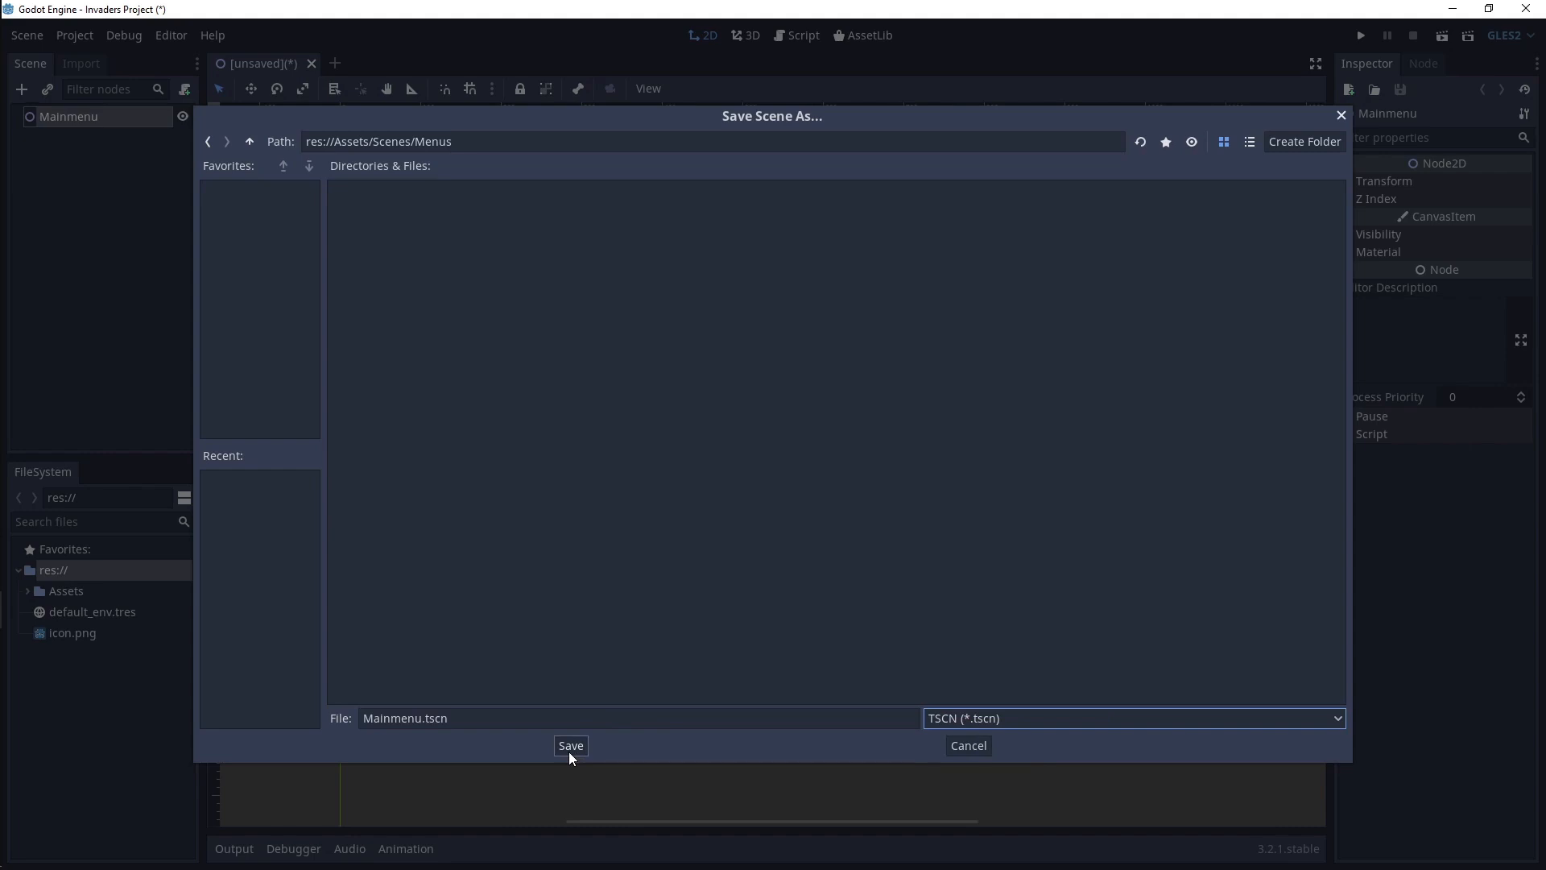
pyautogui.click(570, 744)
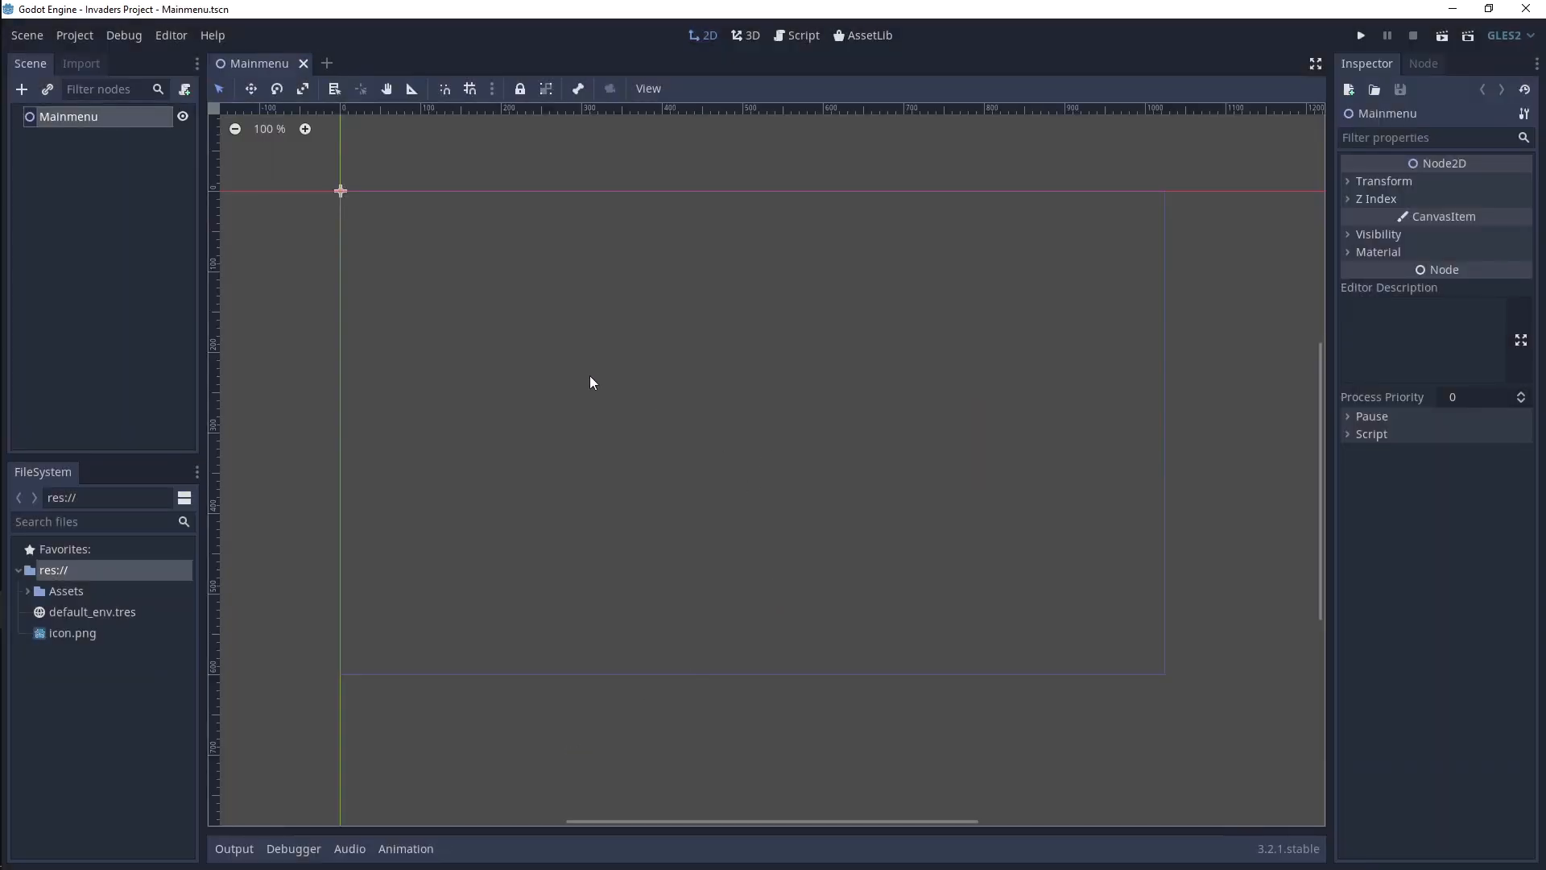
pyautogui.moveTo(538, 7)
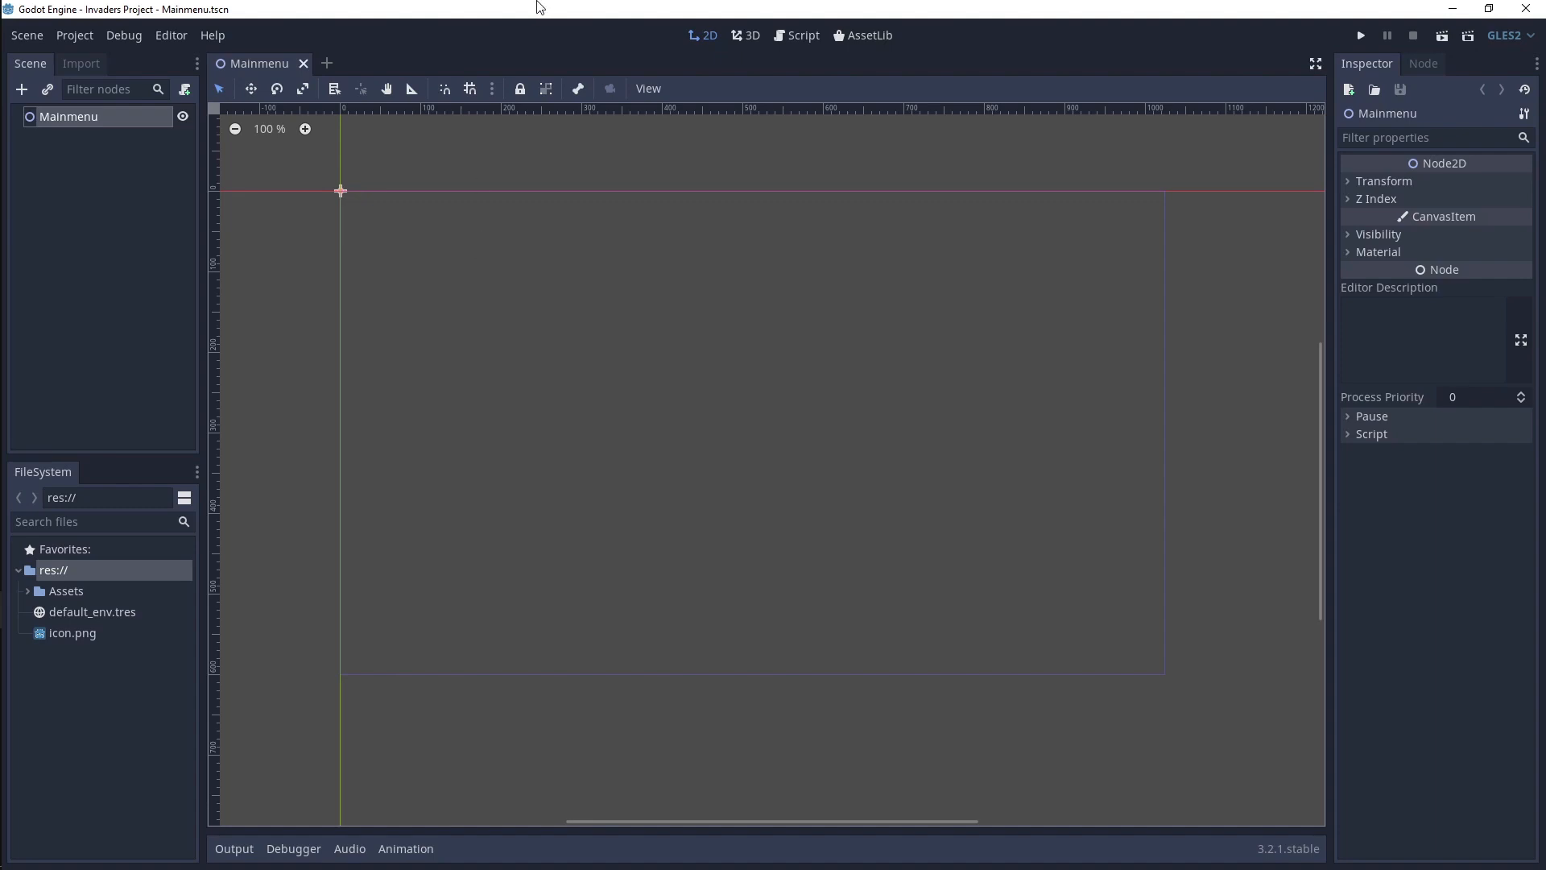
pyautogui.moveTo(416, 259)
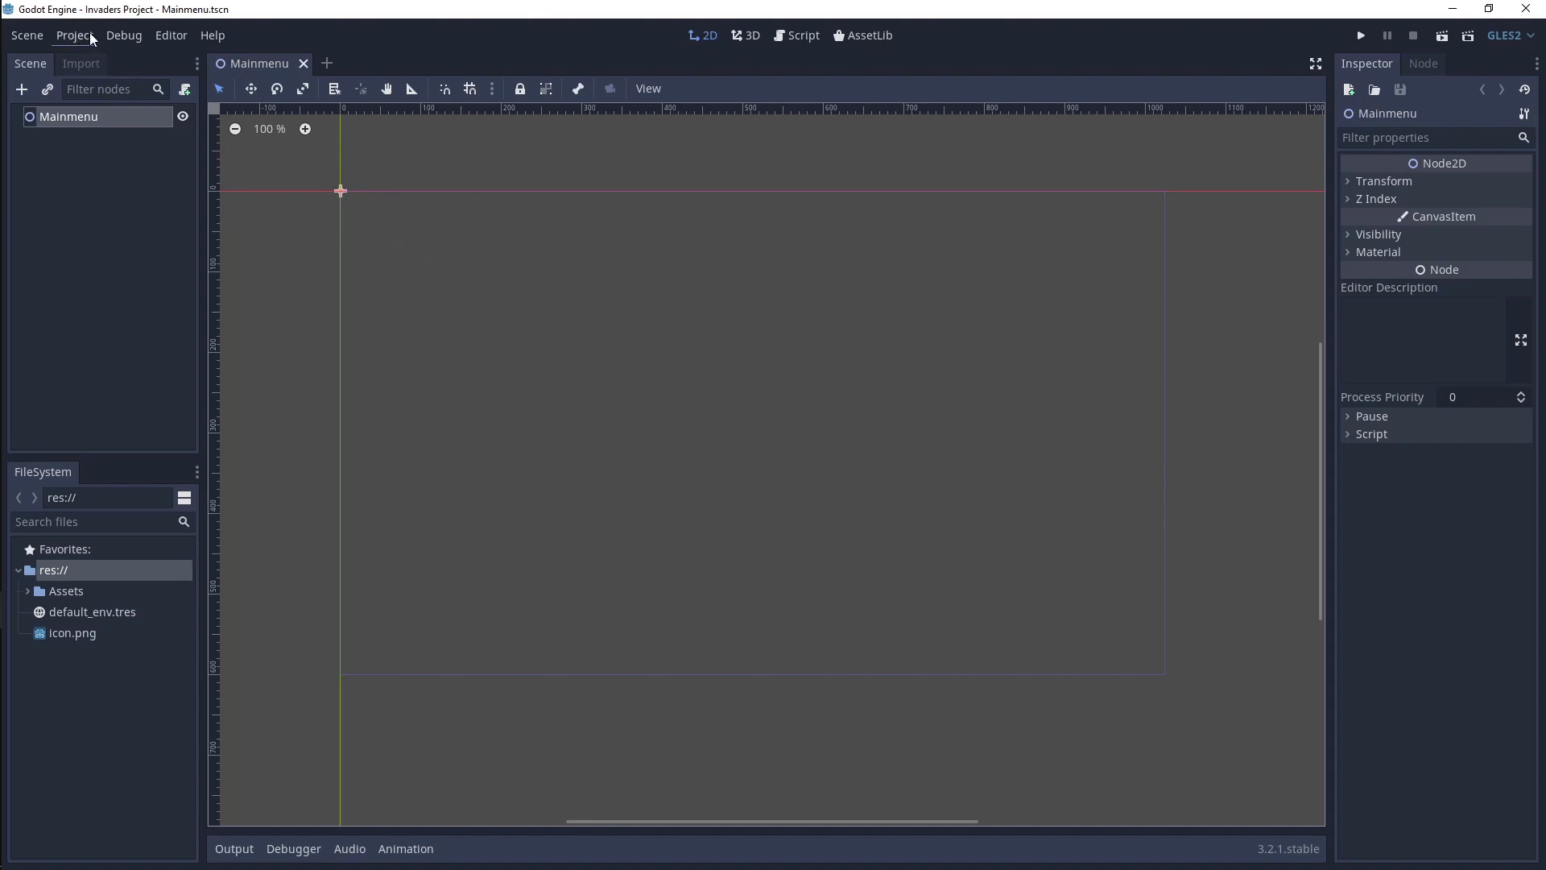
# - Show the Project menu with Project Settings, Export and Tools
pyautogui.click(72, 34)
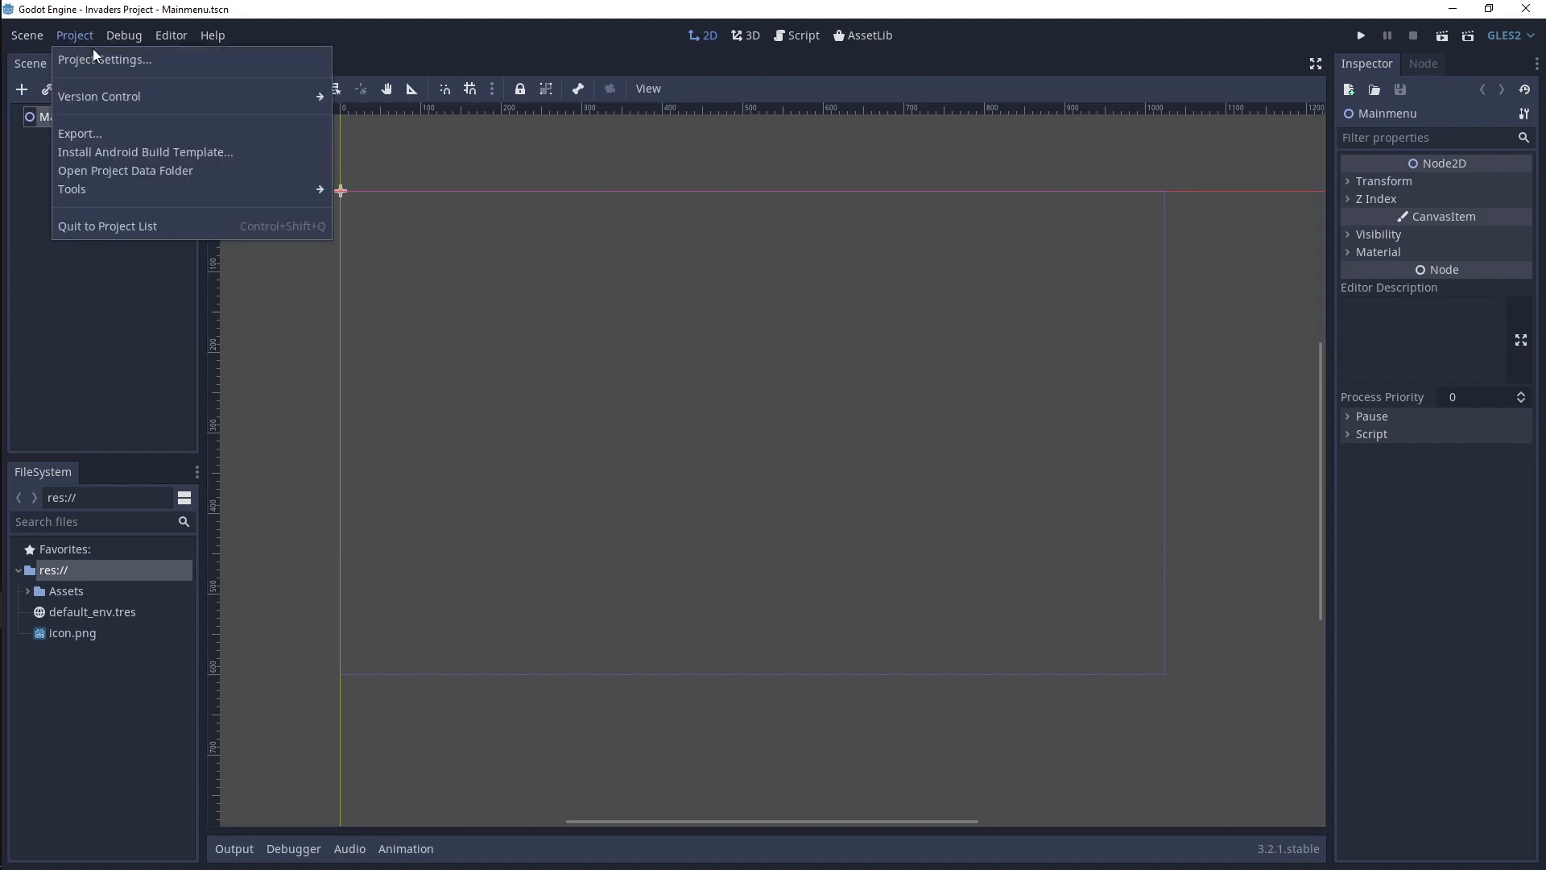
# - In Rendering > Quality, use pixel snap, Framebuffer Allocation 2D and mobile 2D Without Sampling
pyautogui.click(103, 59)
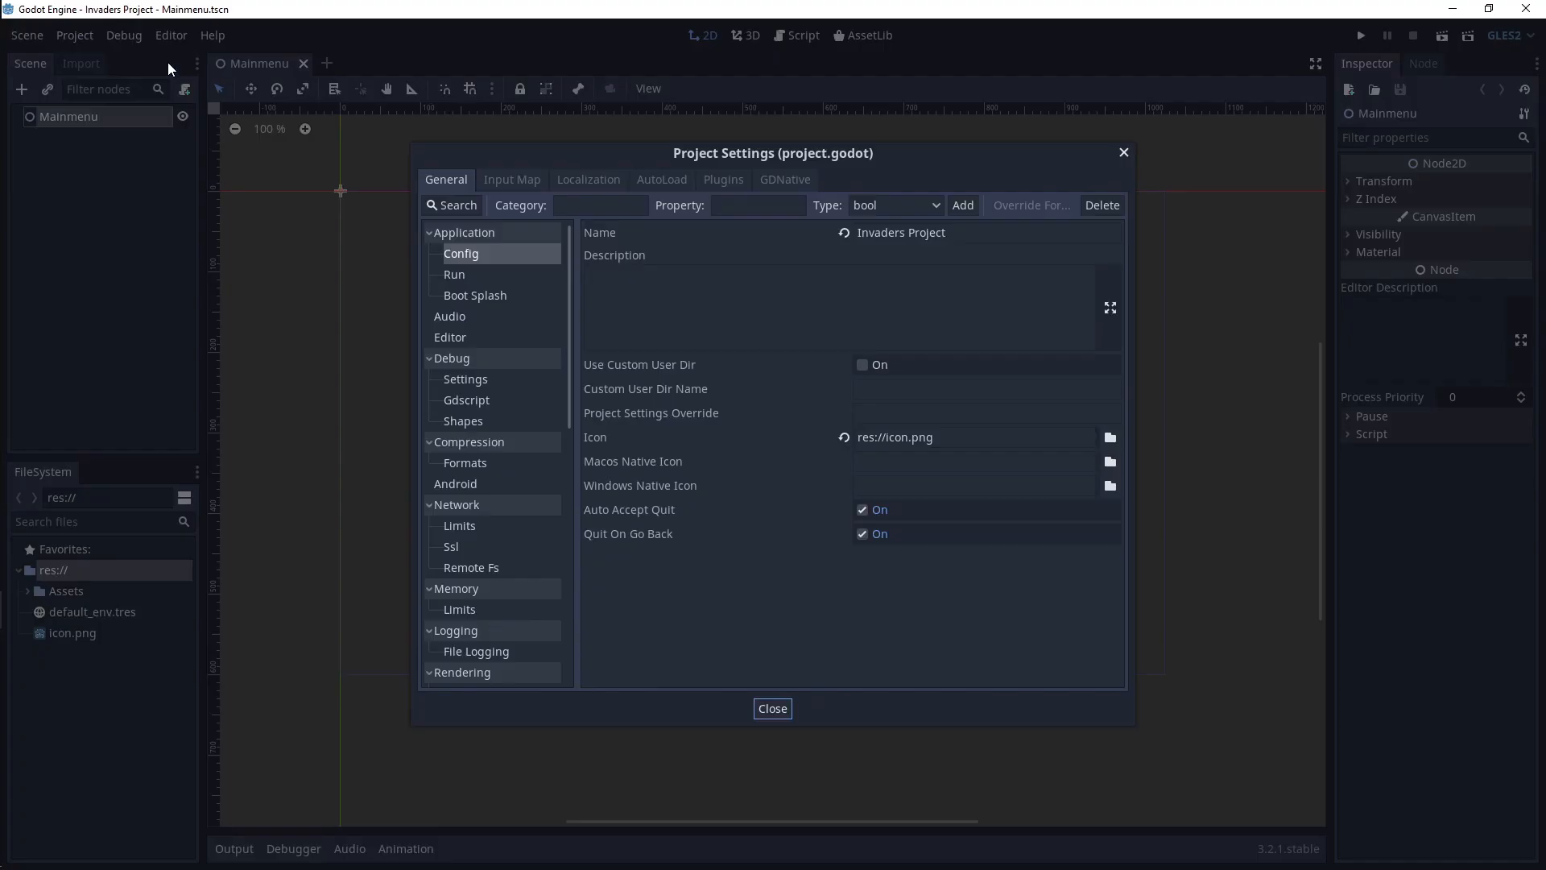
pyautogui.moveTo(370, 351)
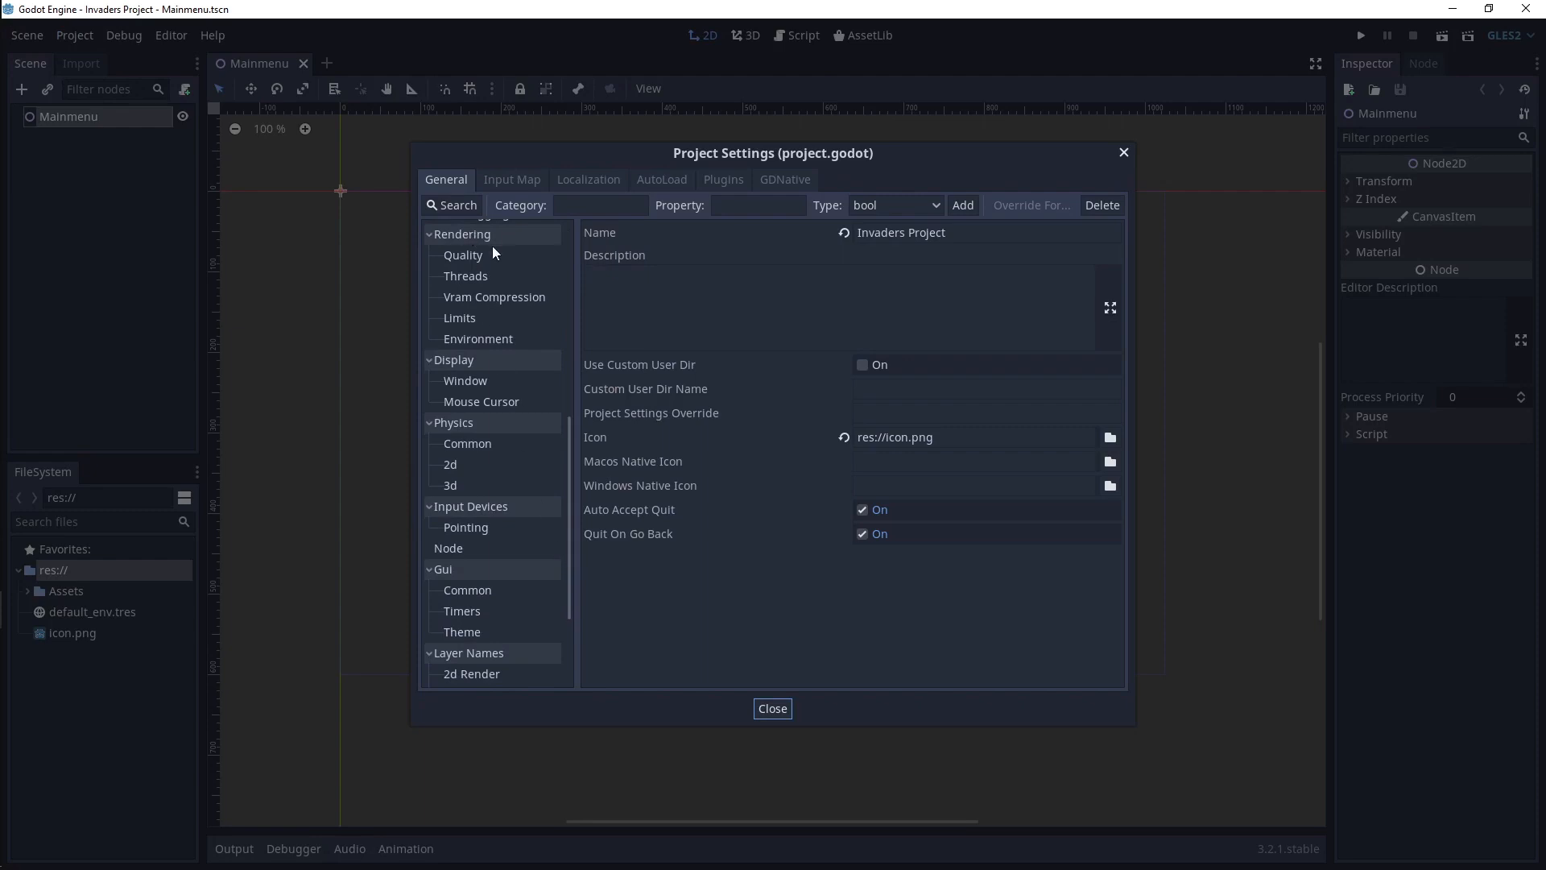
pyautogui.click(860, 337)
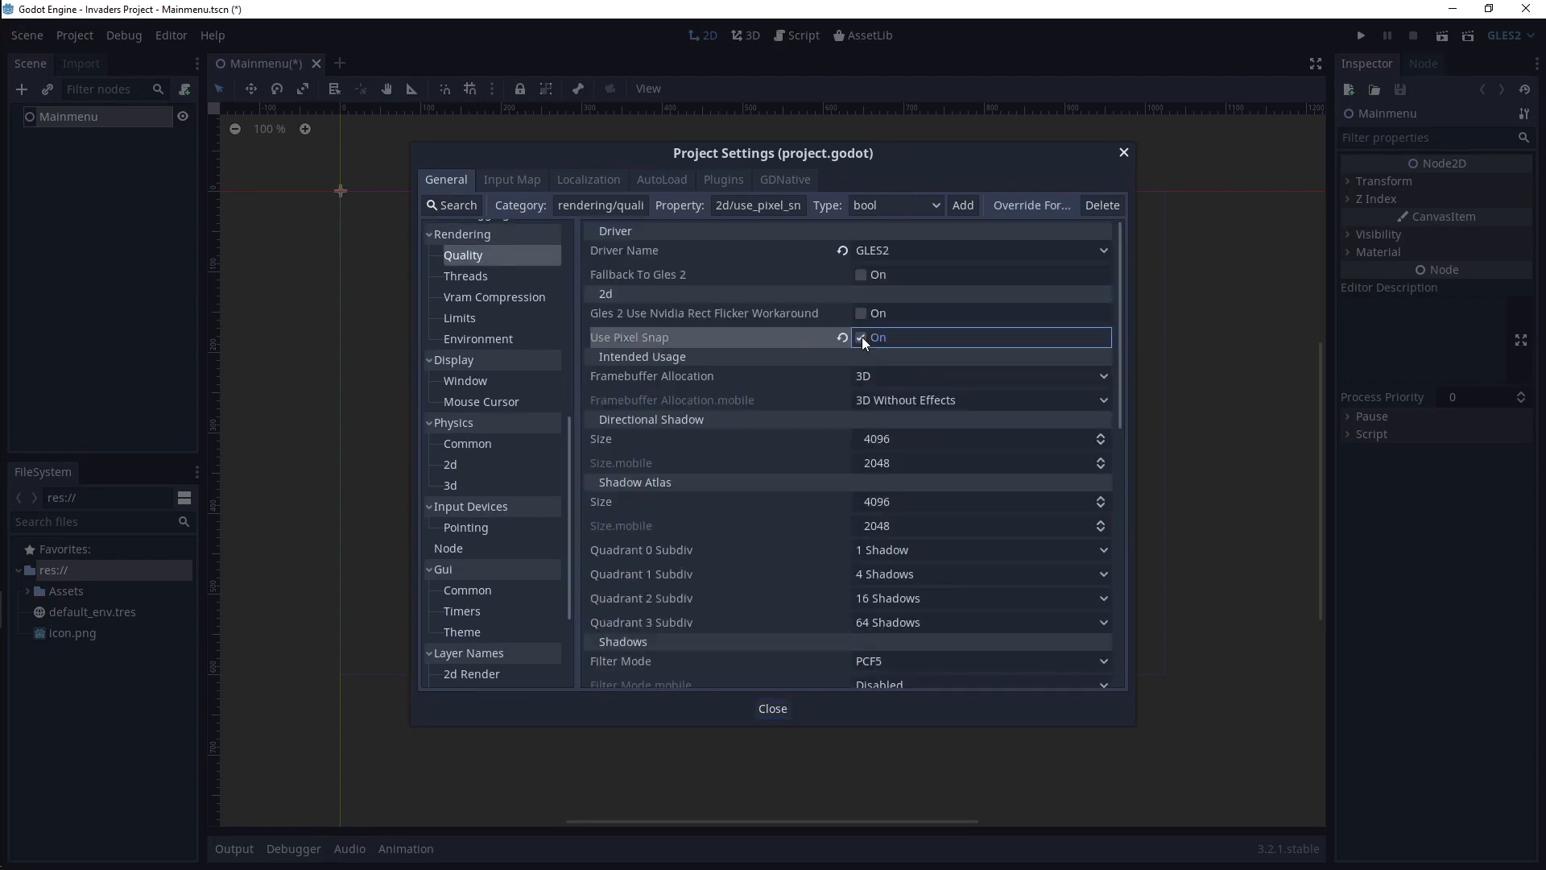
pyautogui.click(981, 376)
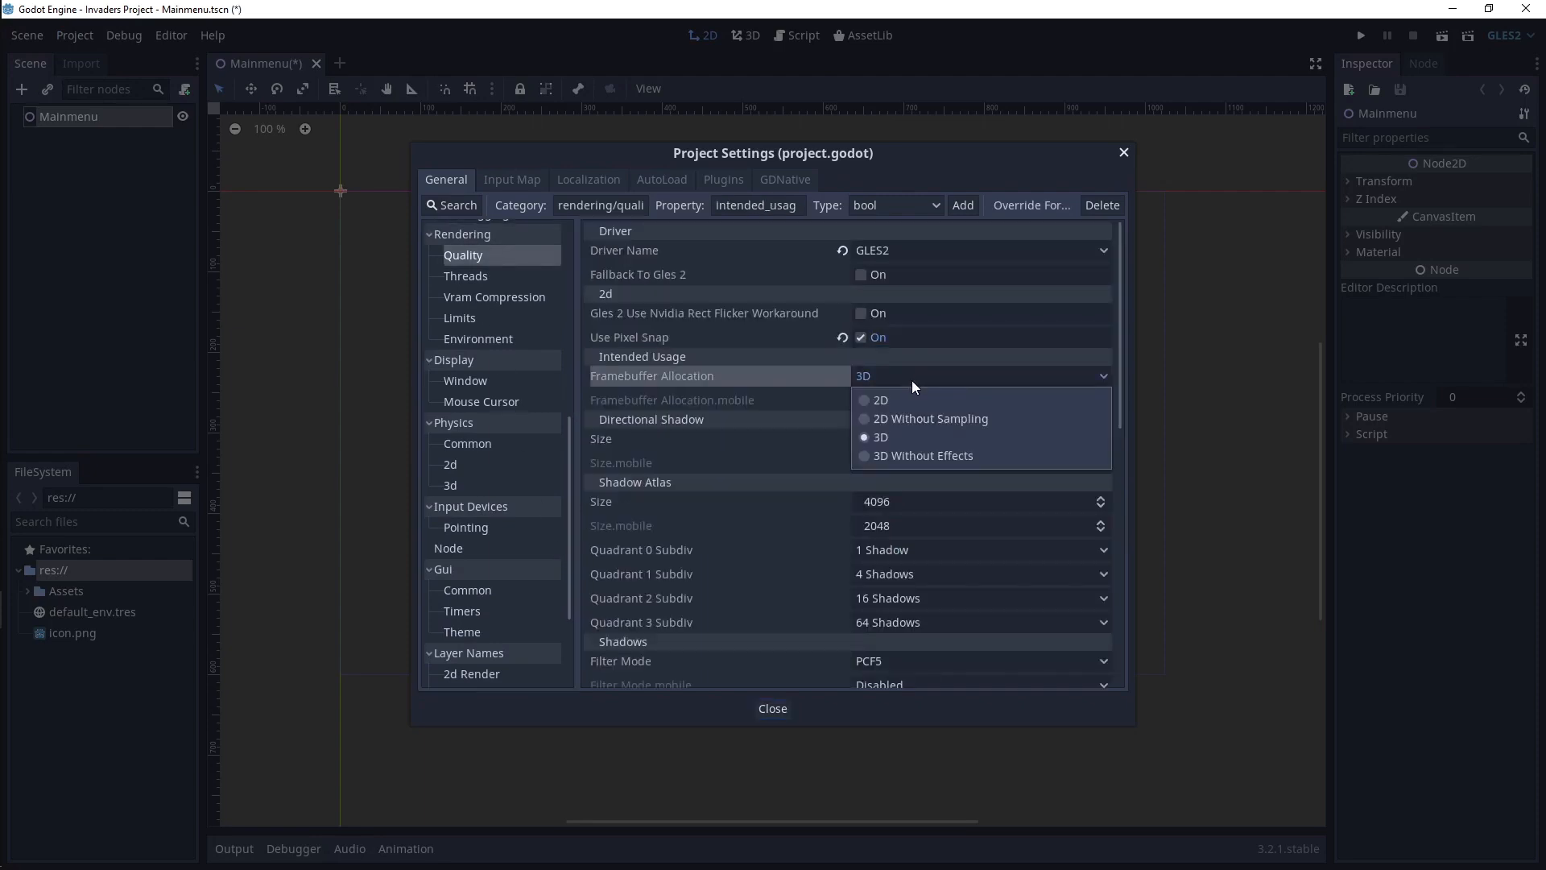
pyautogui.click(879, 399)
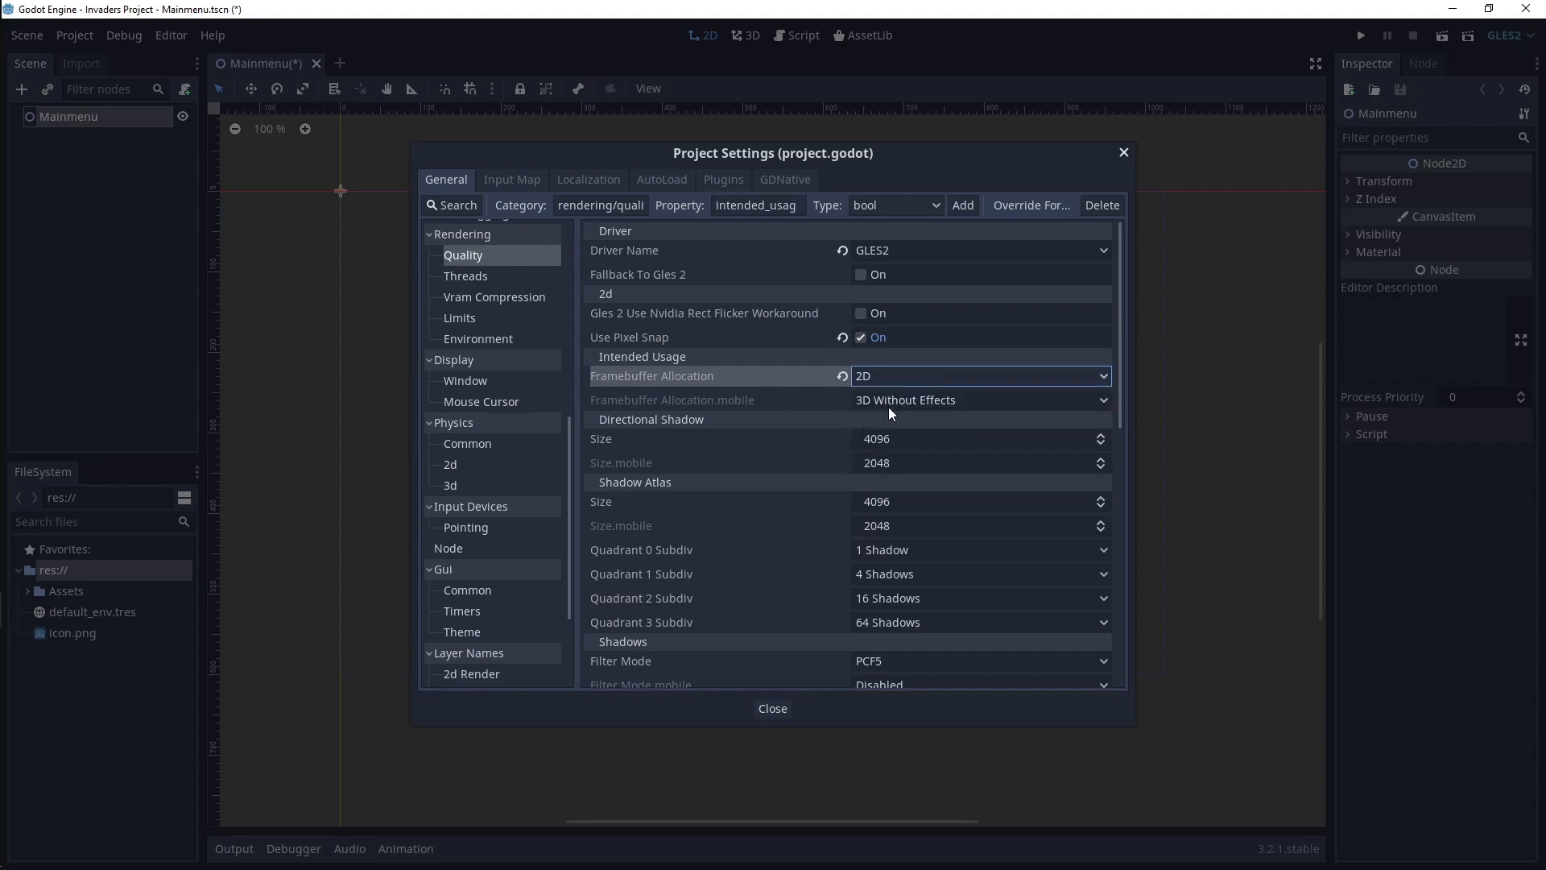
pyautogui.click(975, 400)
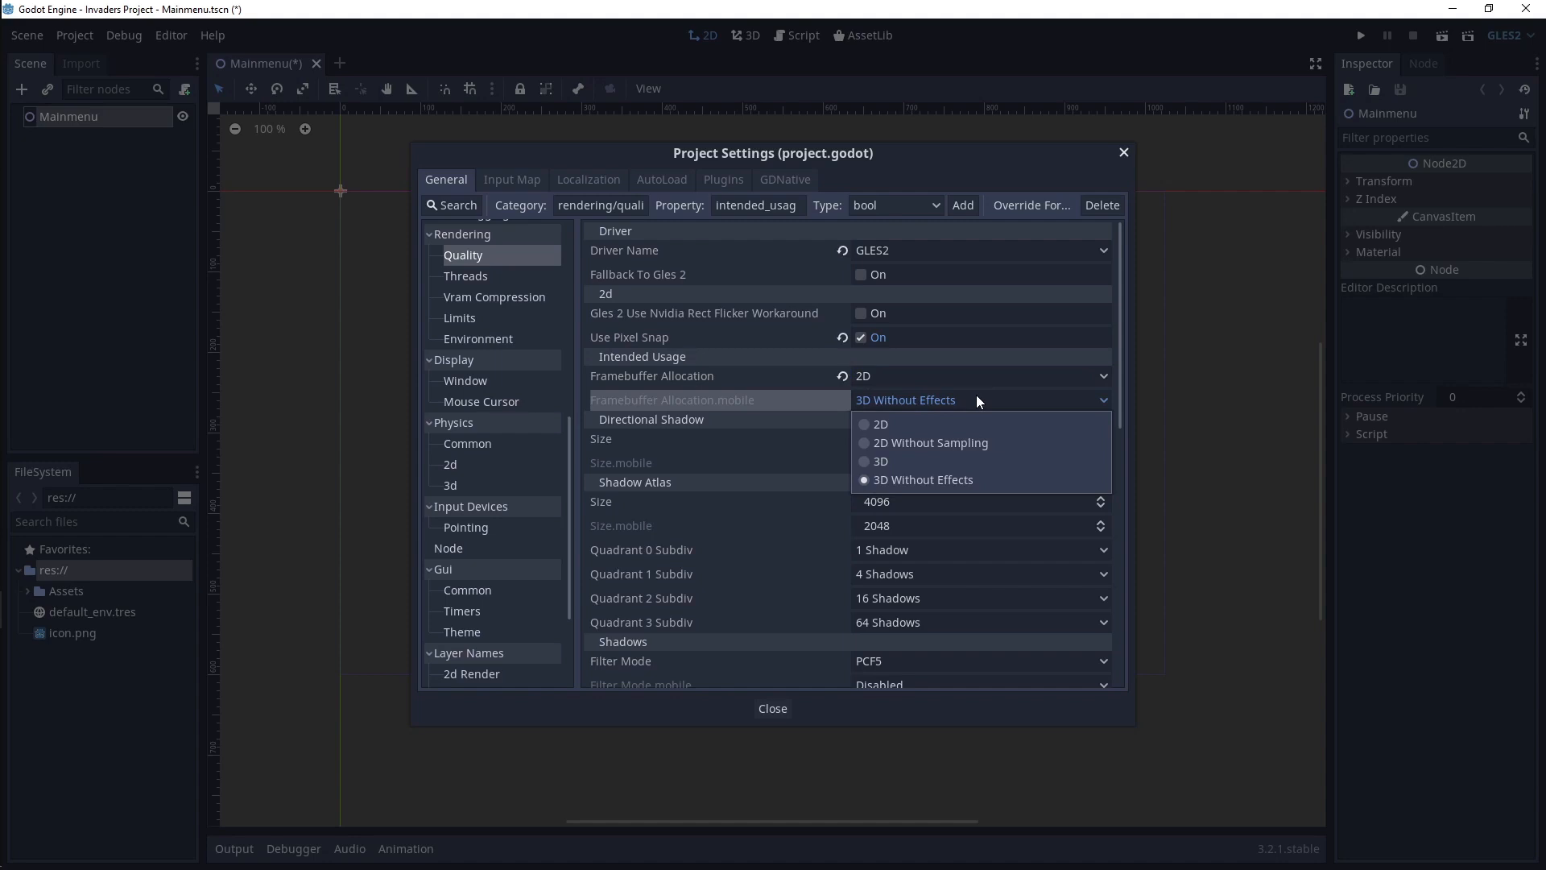
pyautogui.click(927, 441)
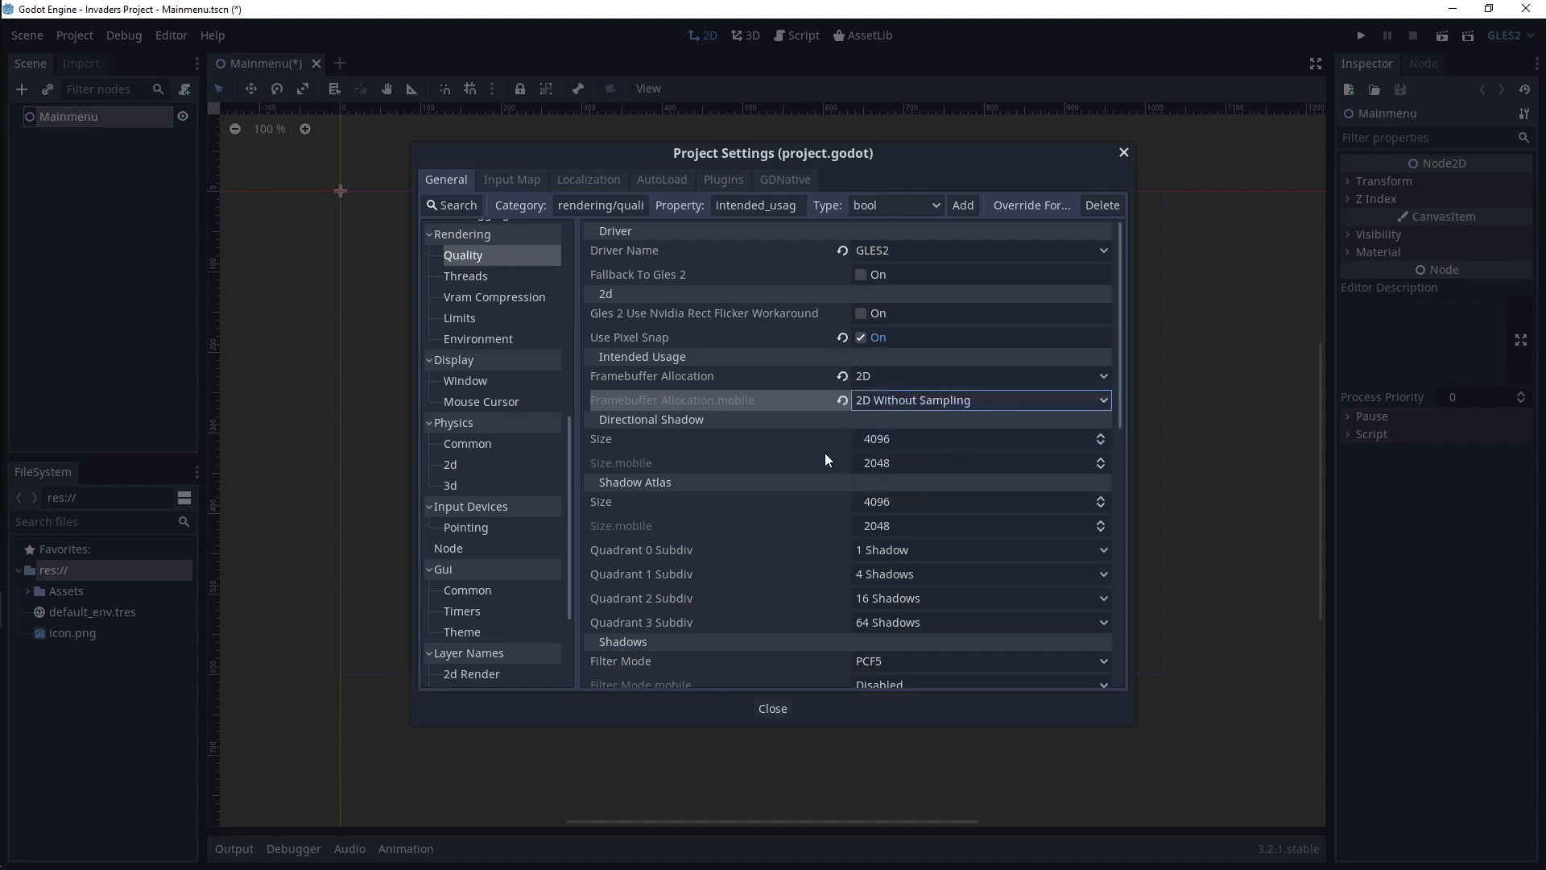
pyautogui.moveTo(511, 431)
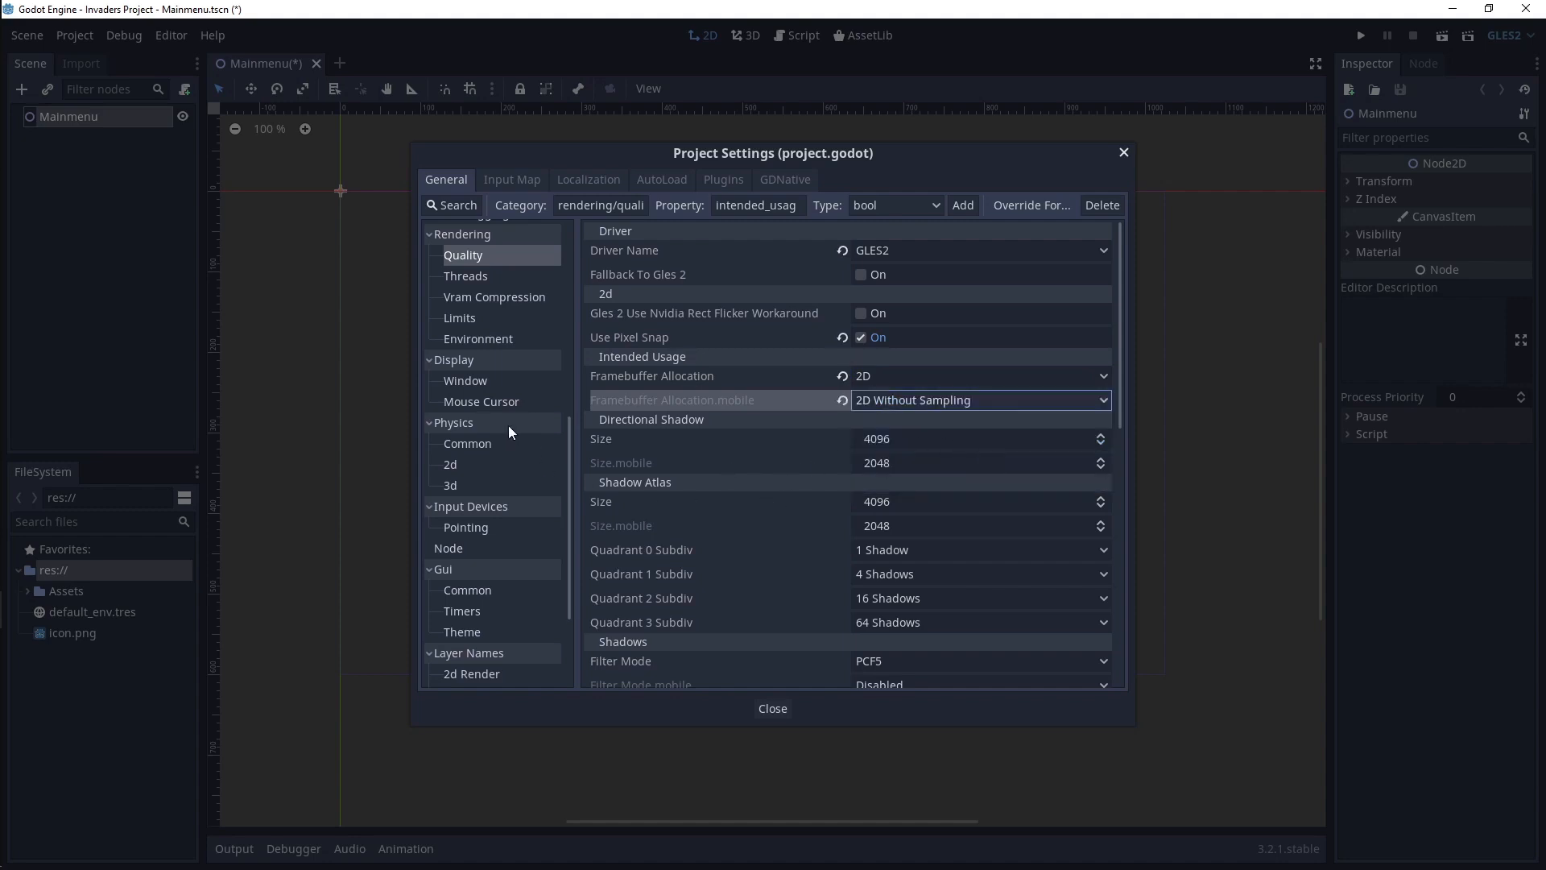
# - In Display > Window, set width 256, height 224, test width 512 and test height 448
pyautogui.click(465, 380)
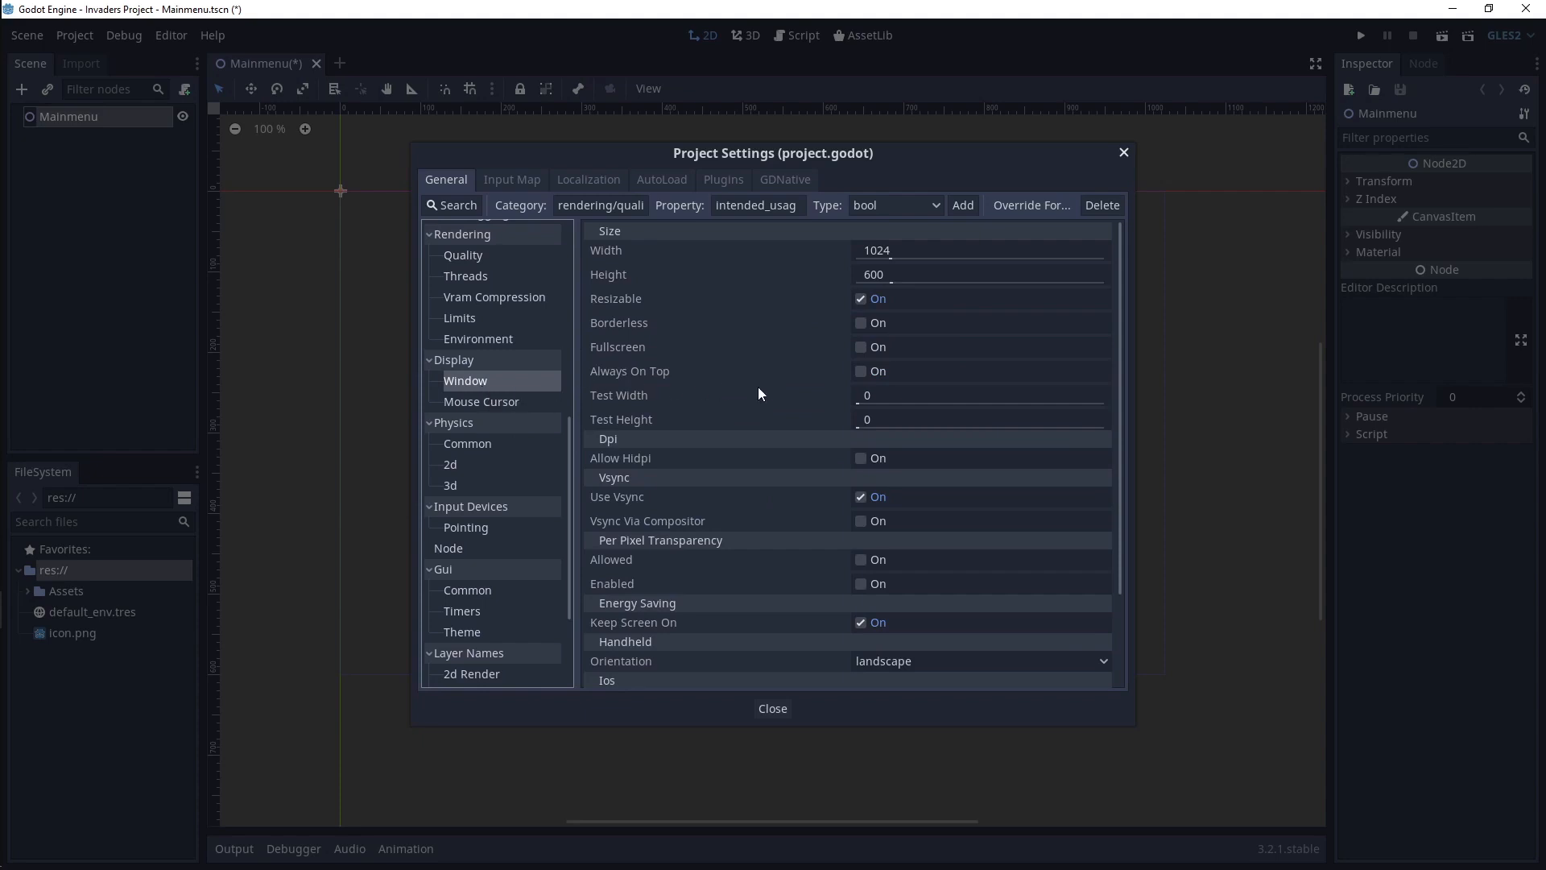
pyautogui.moveTo(915, 258)
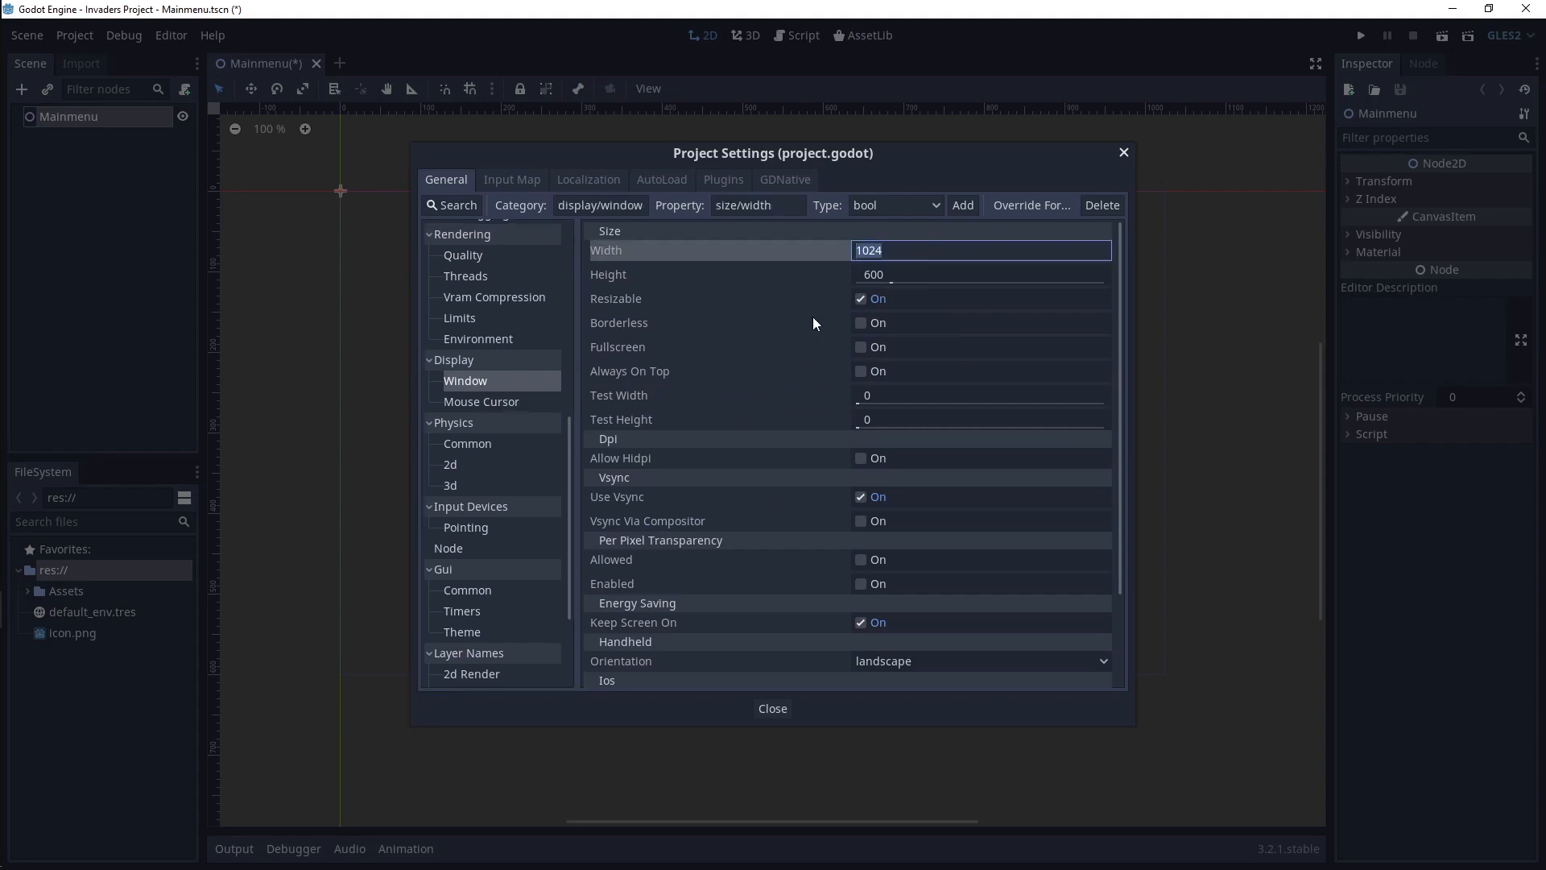
pyautogui.write('256')
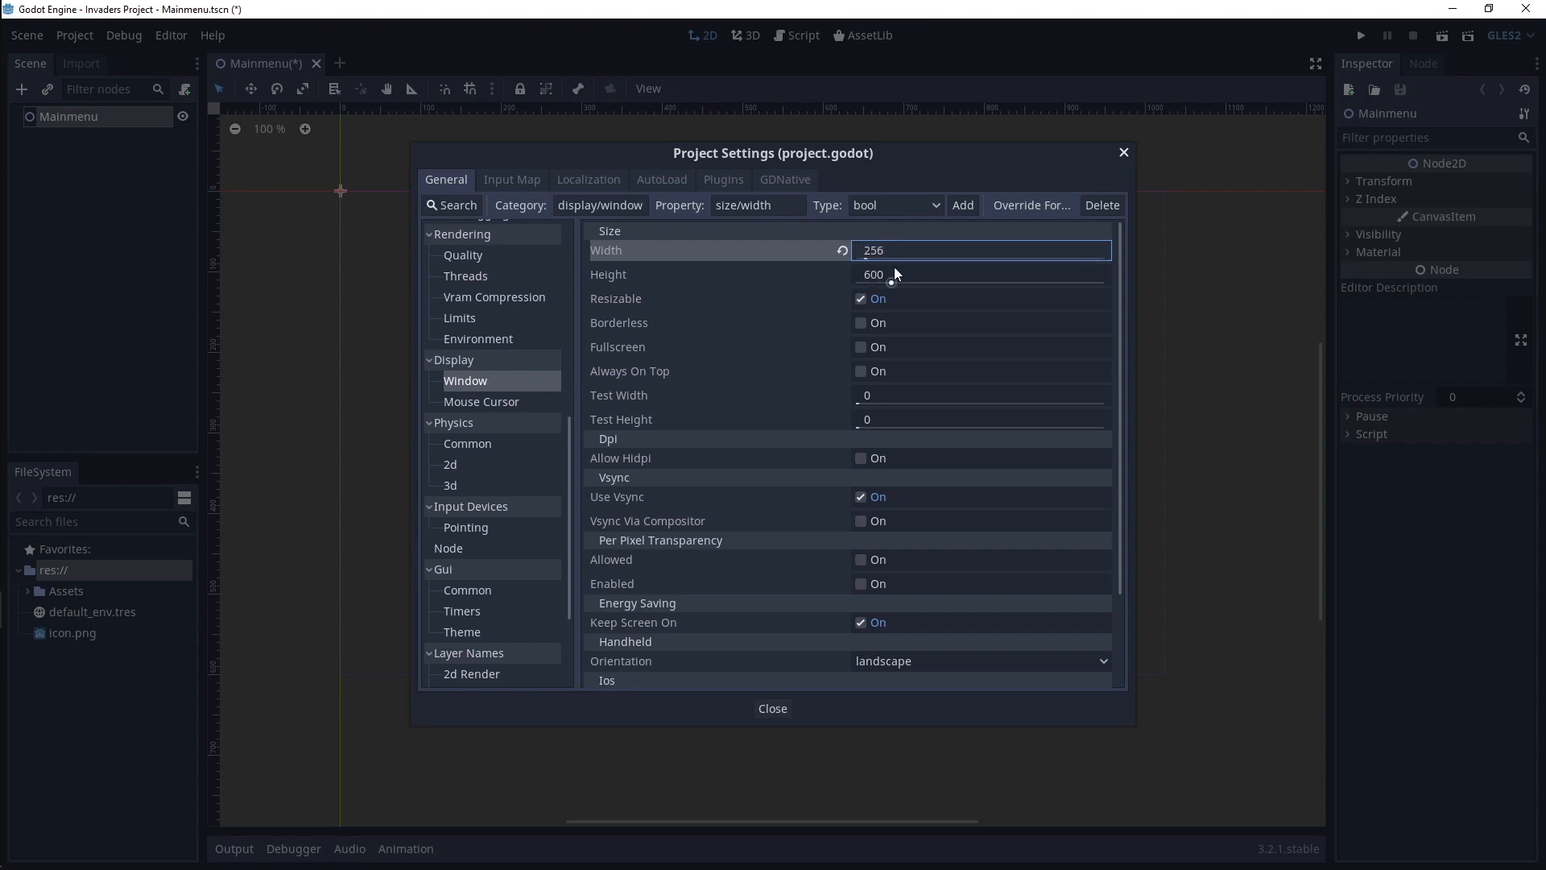
pyautogui.click(979, 274)
pyautogui.write('224')
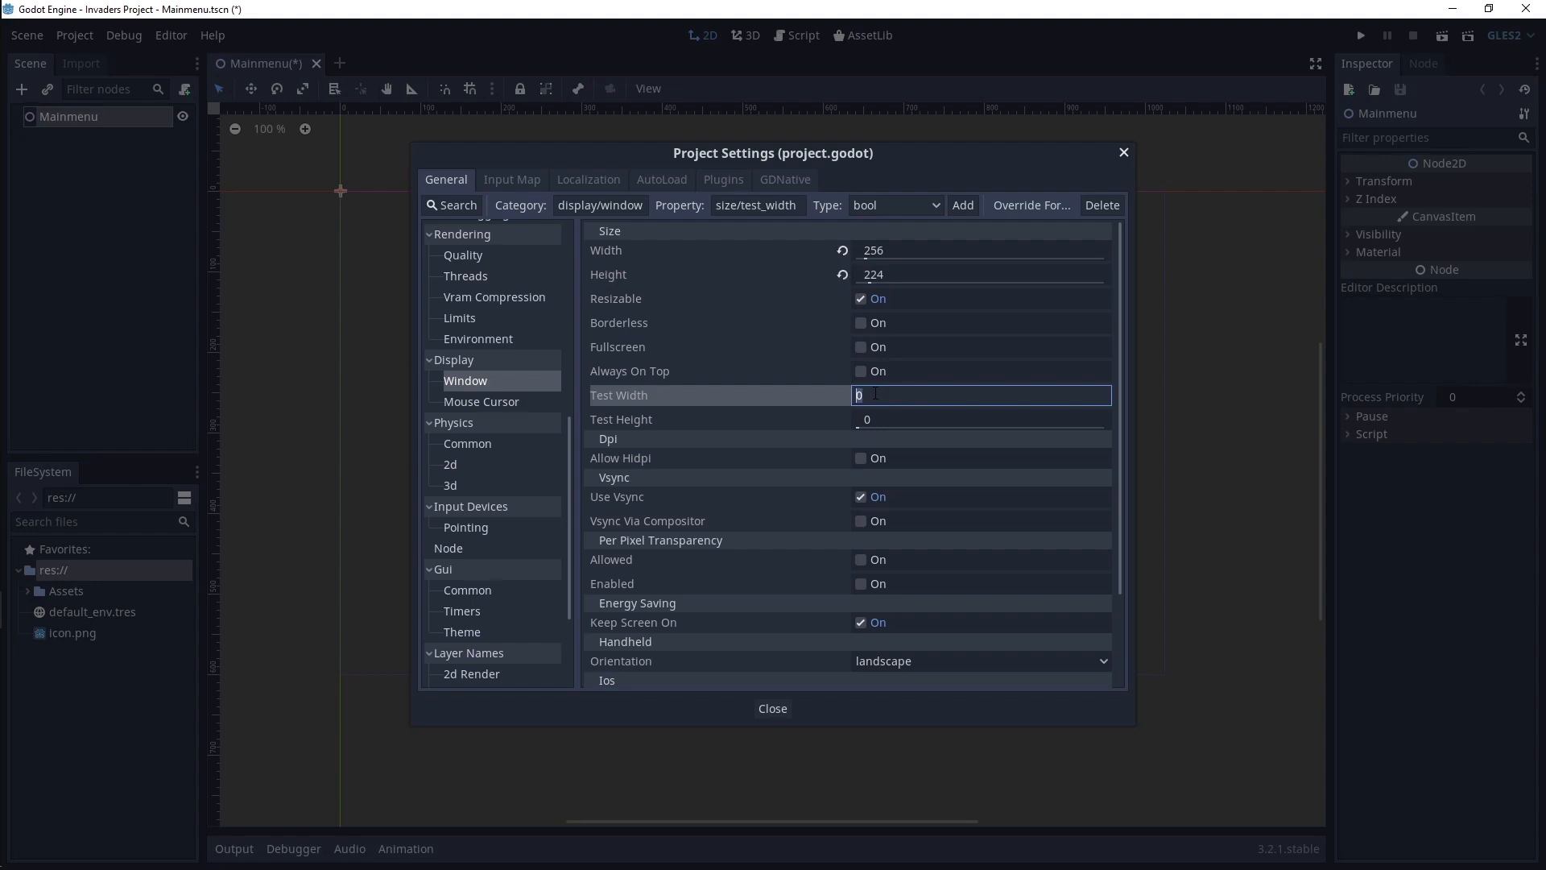
pyautogui.write('512')
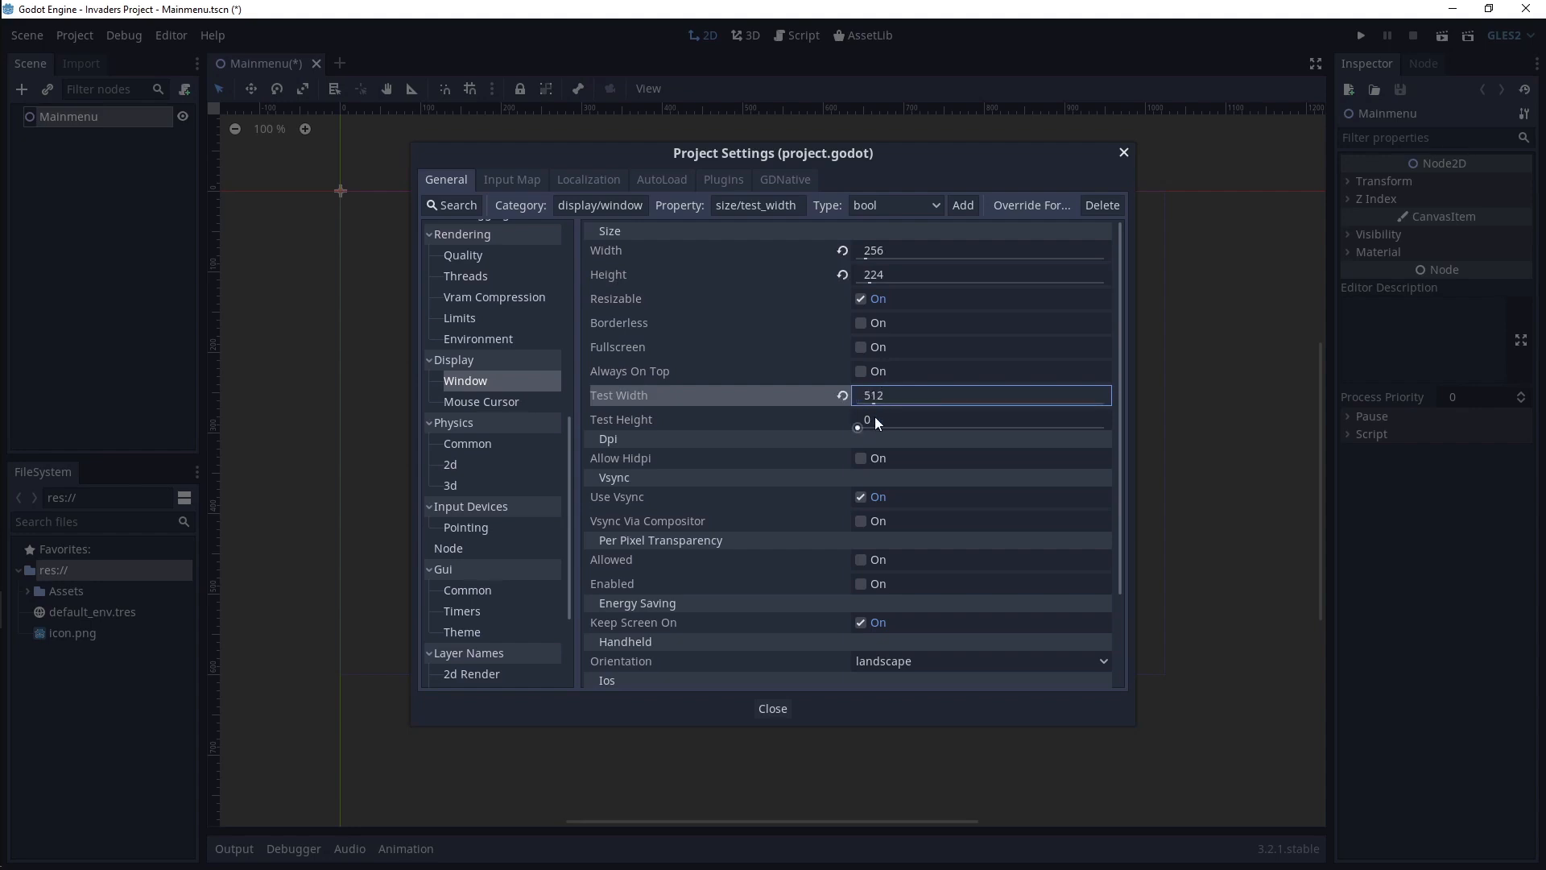
pyautogui.write('448')
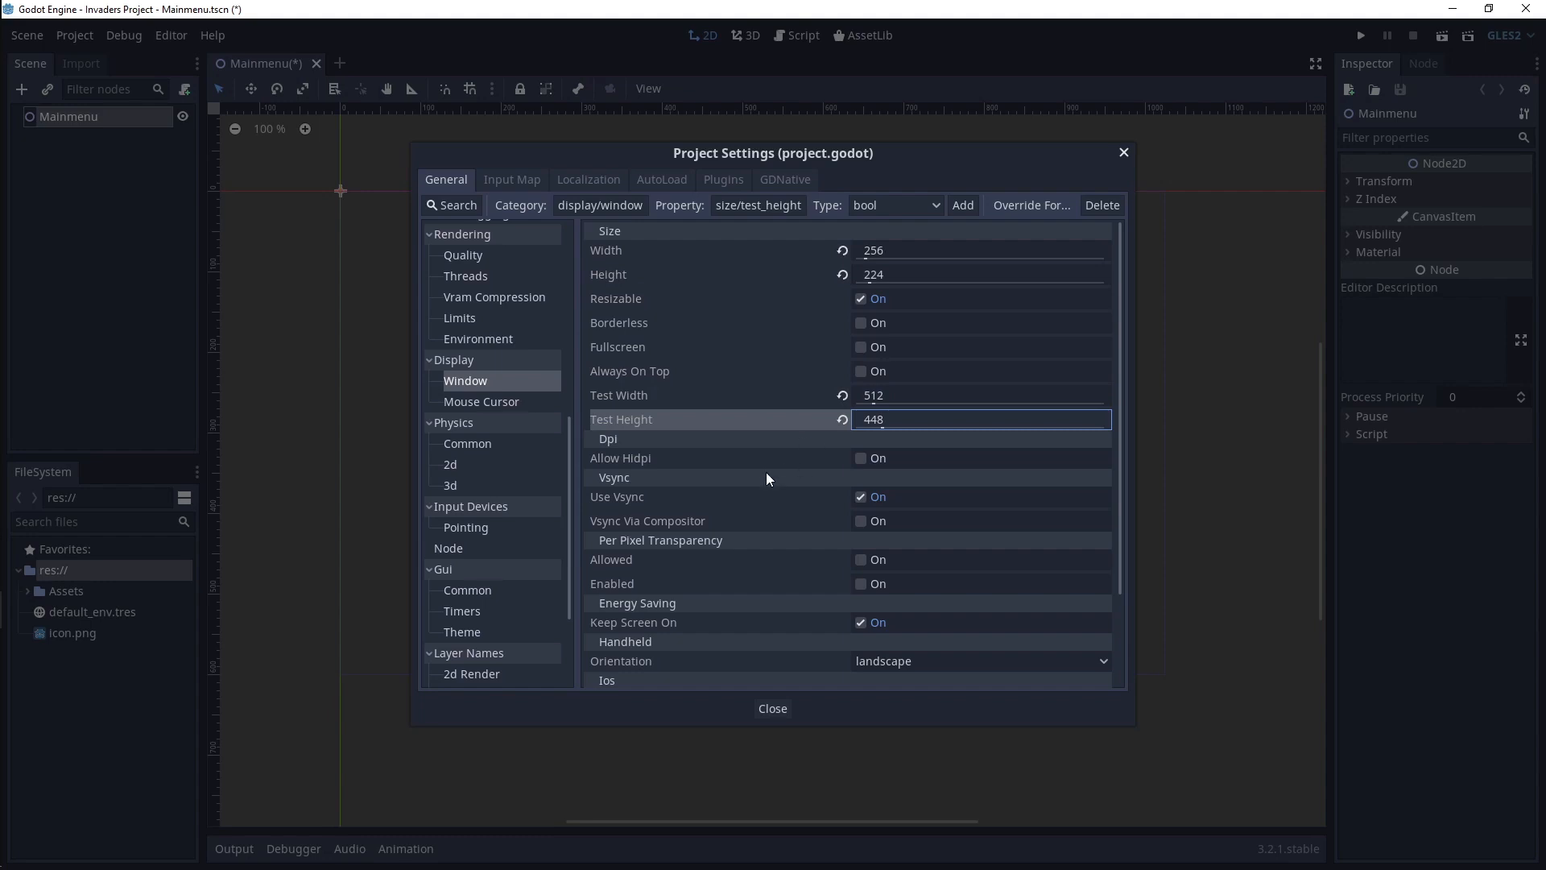
# - Set the window Stretch Mode to 2d and Aspect to keep
pyautogui.scroll(-3)
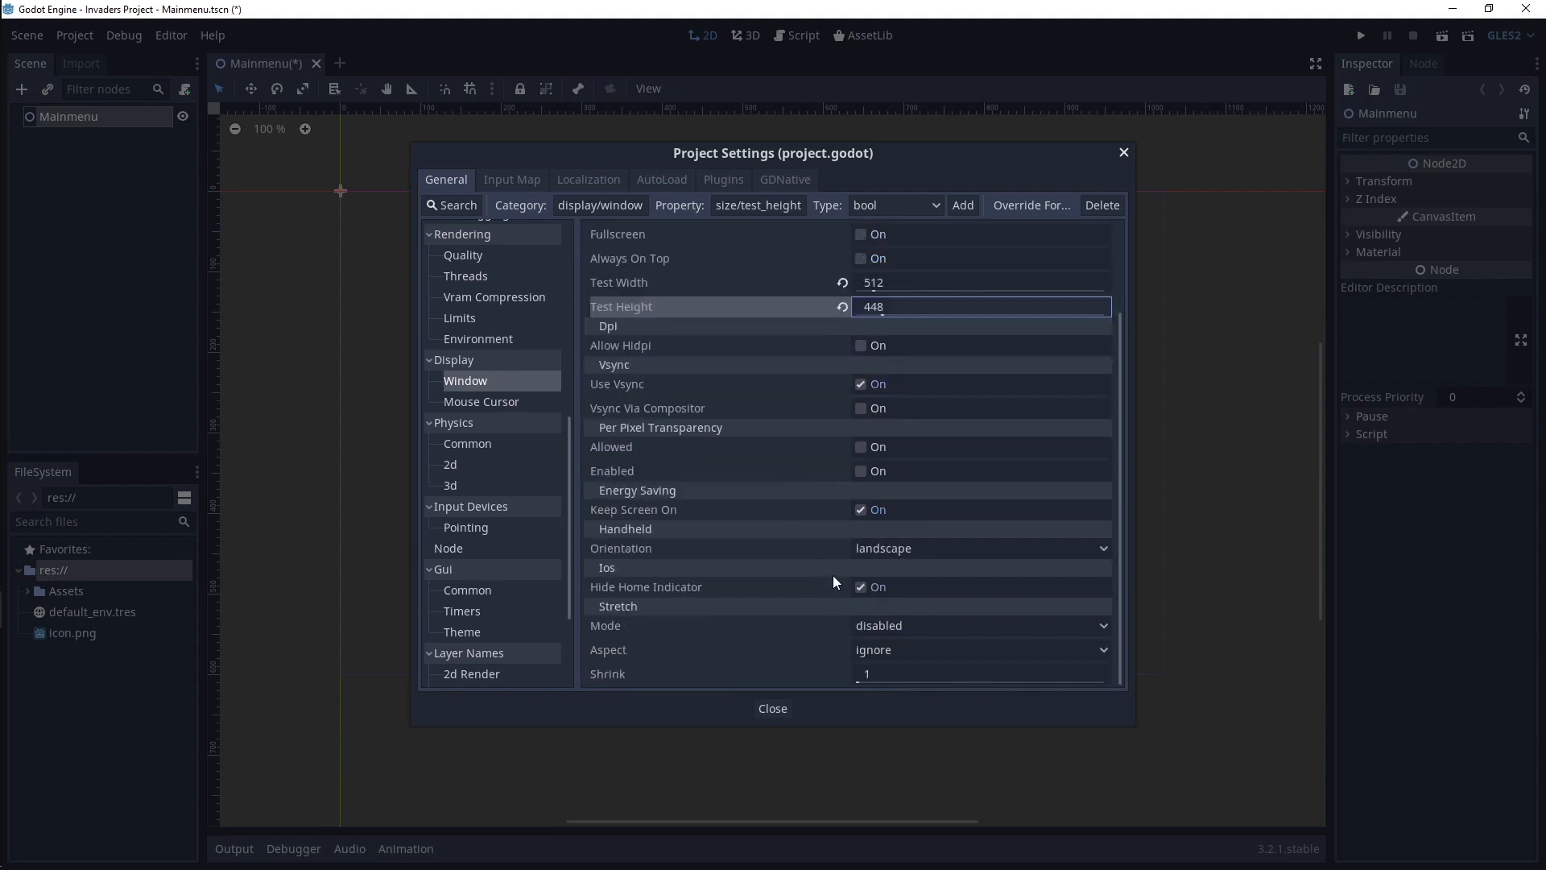
pyautogui.click(858, 586)
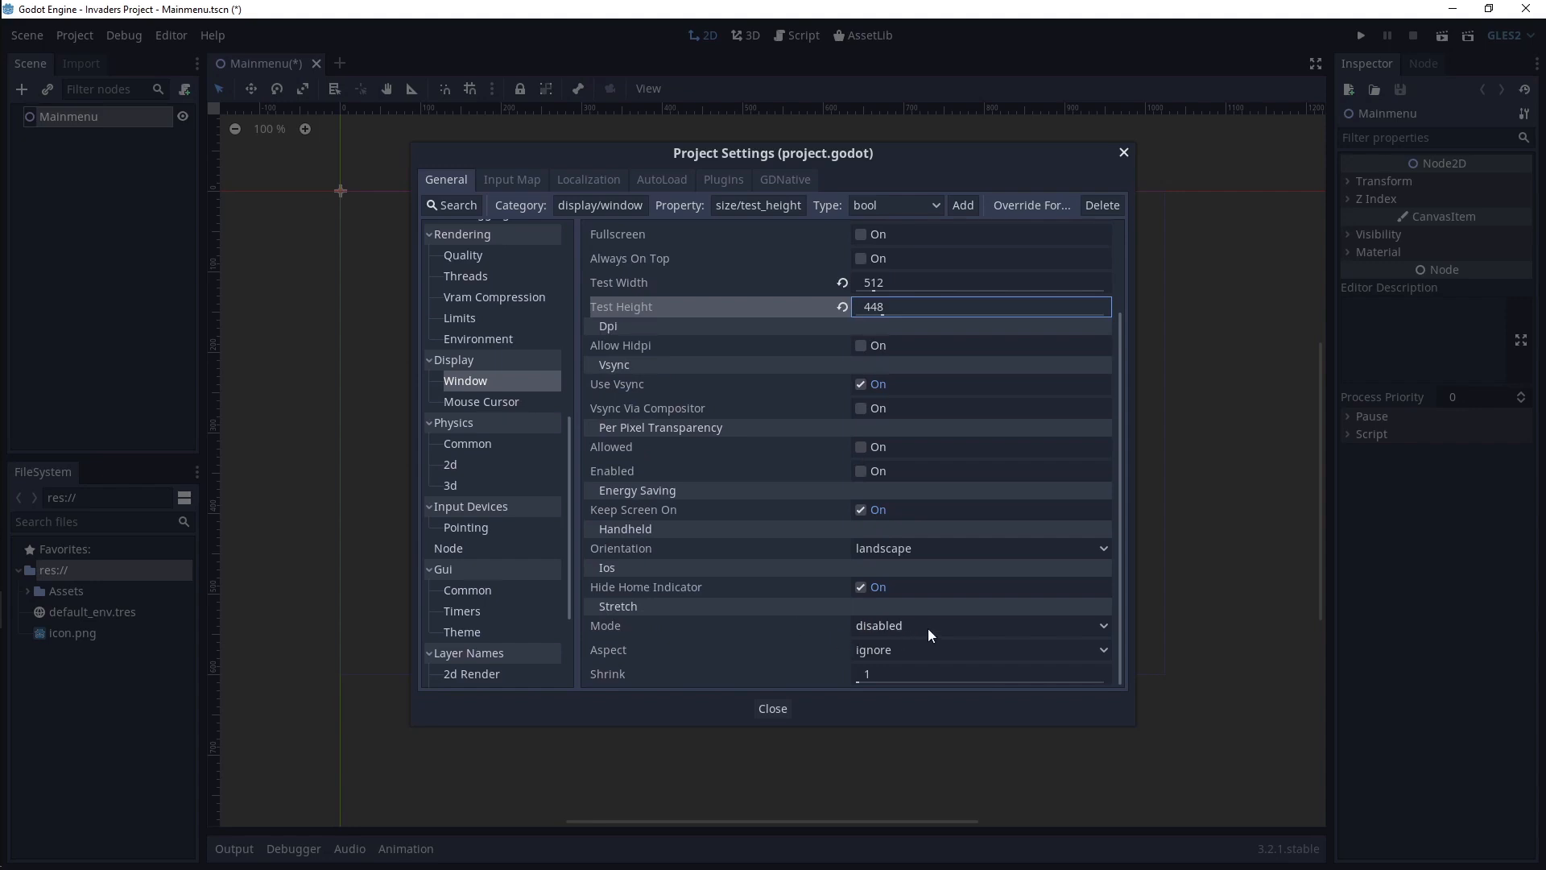
pyautogui.click(979, 625)
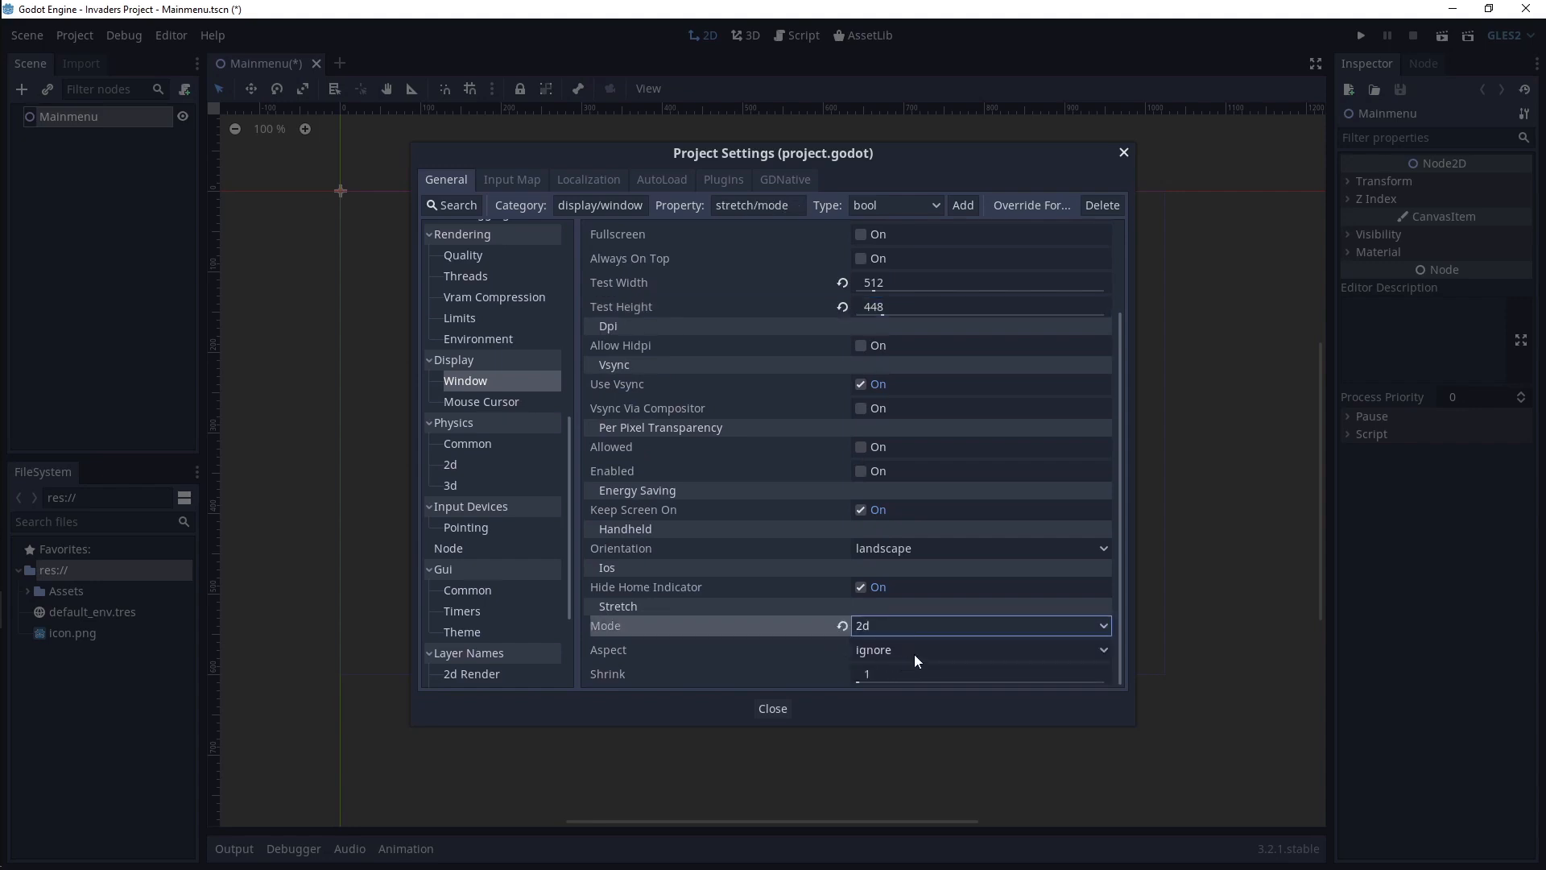
pyautogui.click(978, 649)
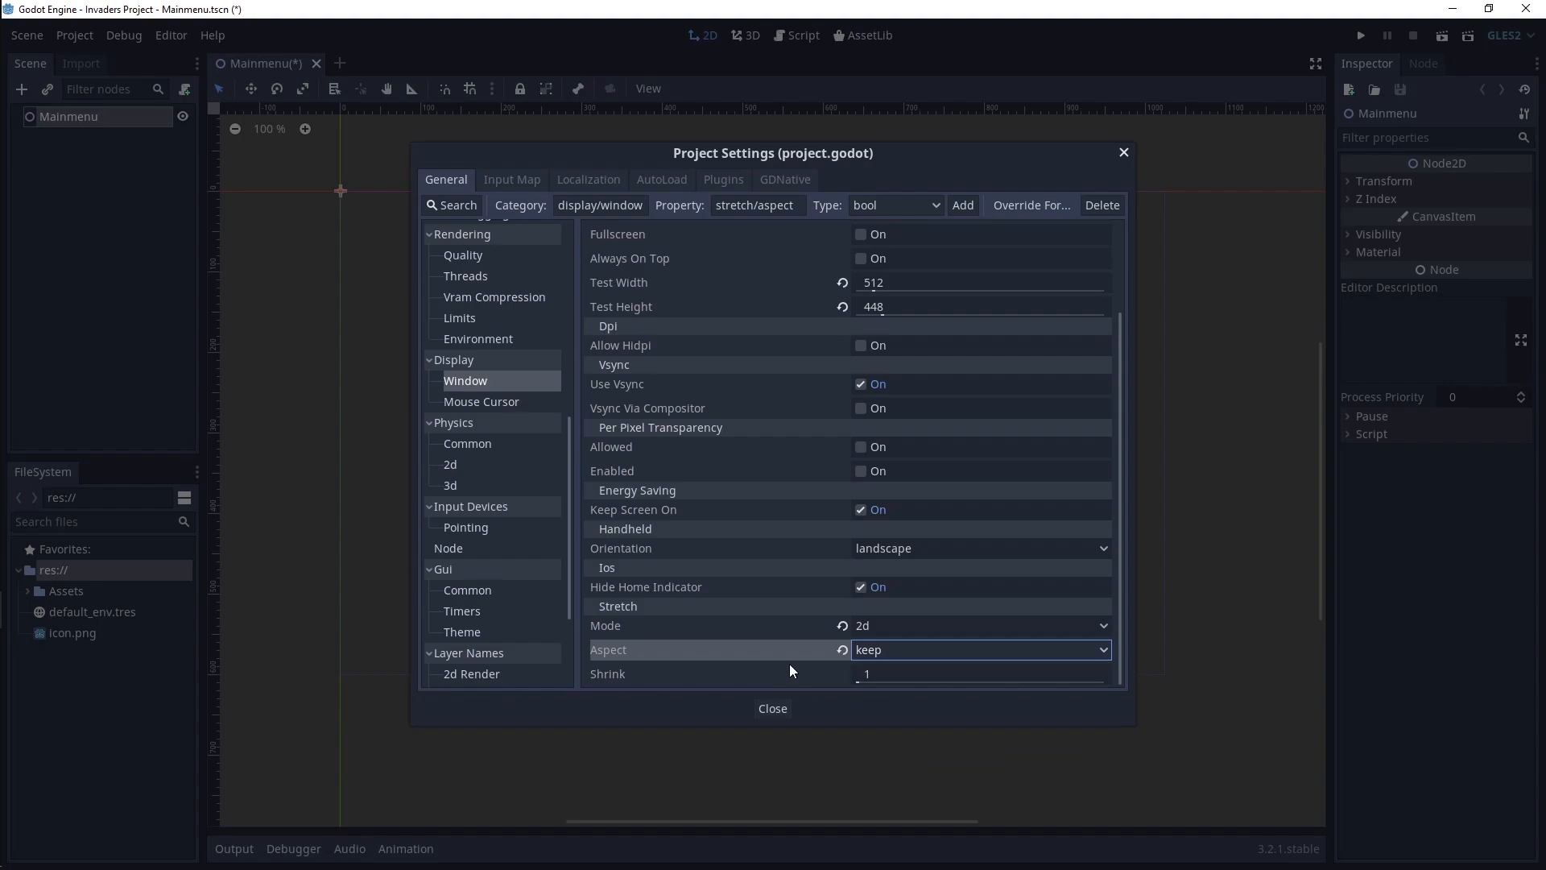